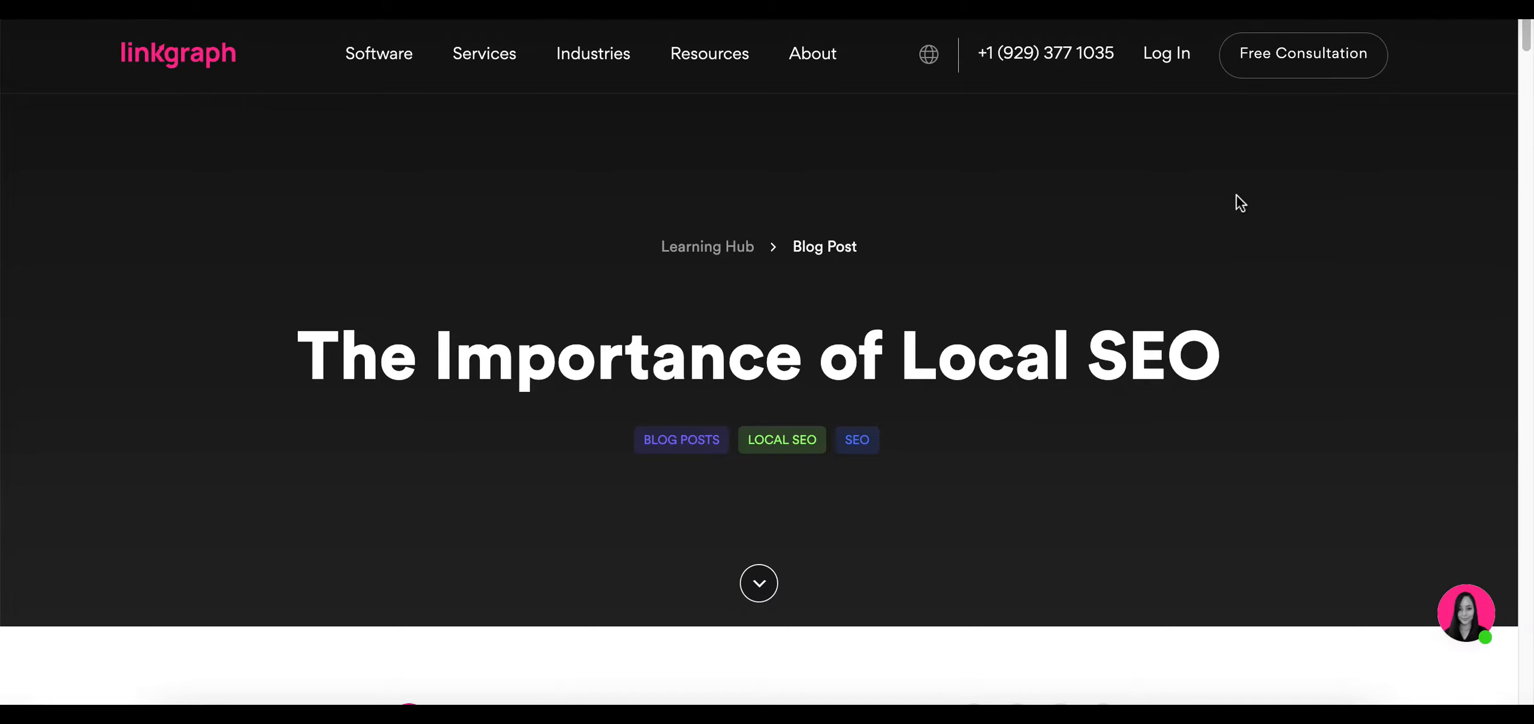
- Run an on-page audit of linkgraph.io/the-importance-of-local-seo for 'local small business SEO'
scroll("down", 3)
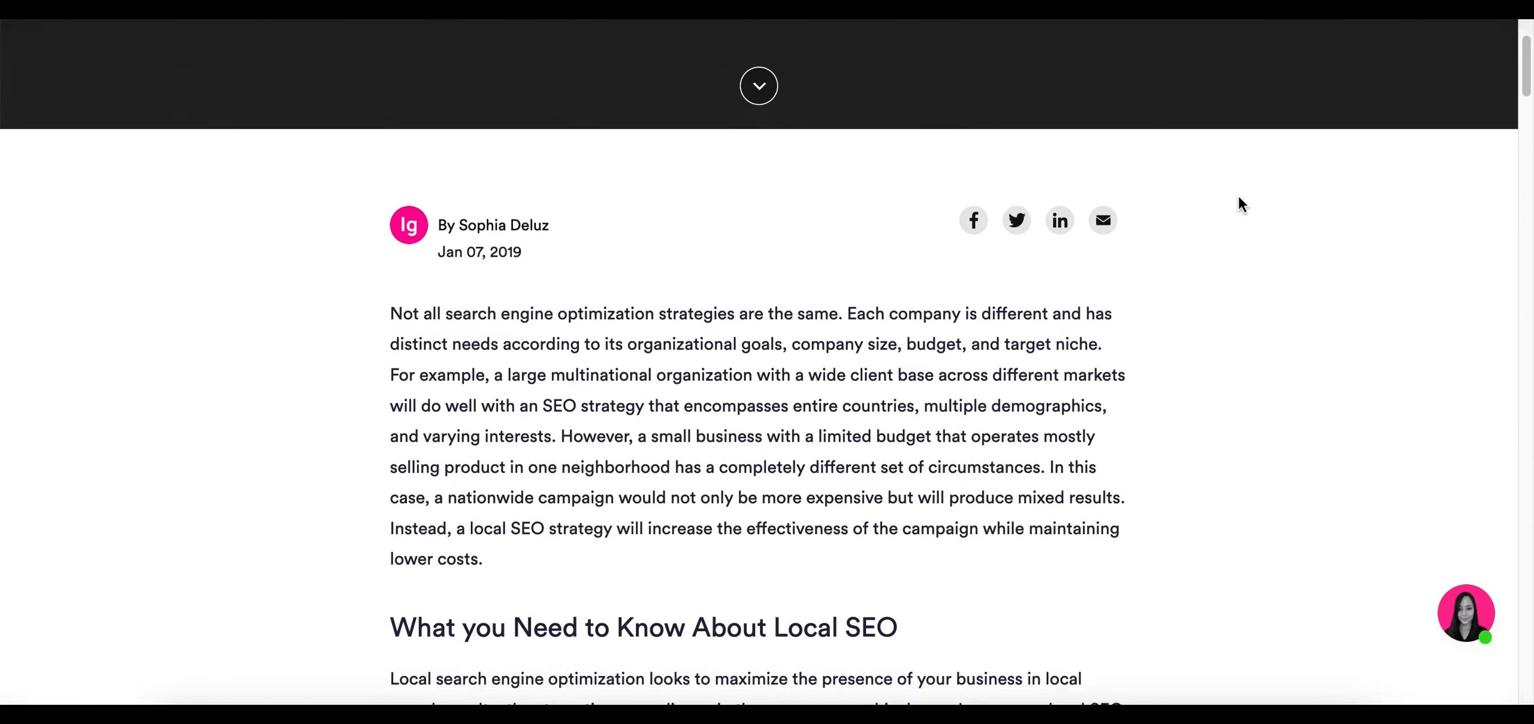
scroll("down", 3)
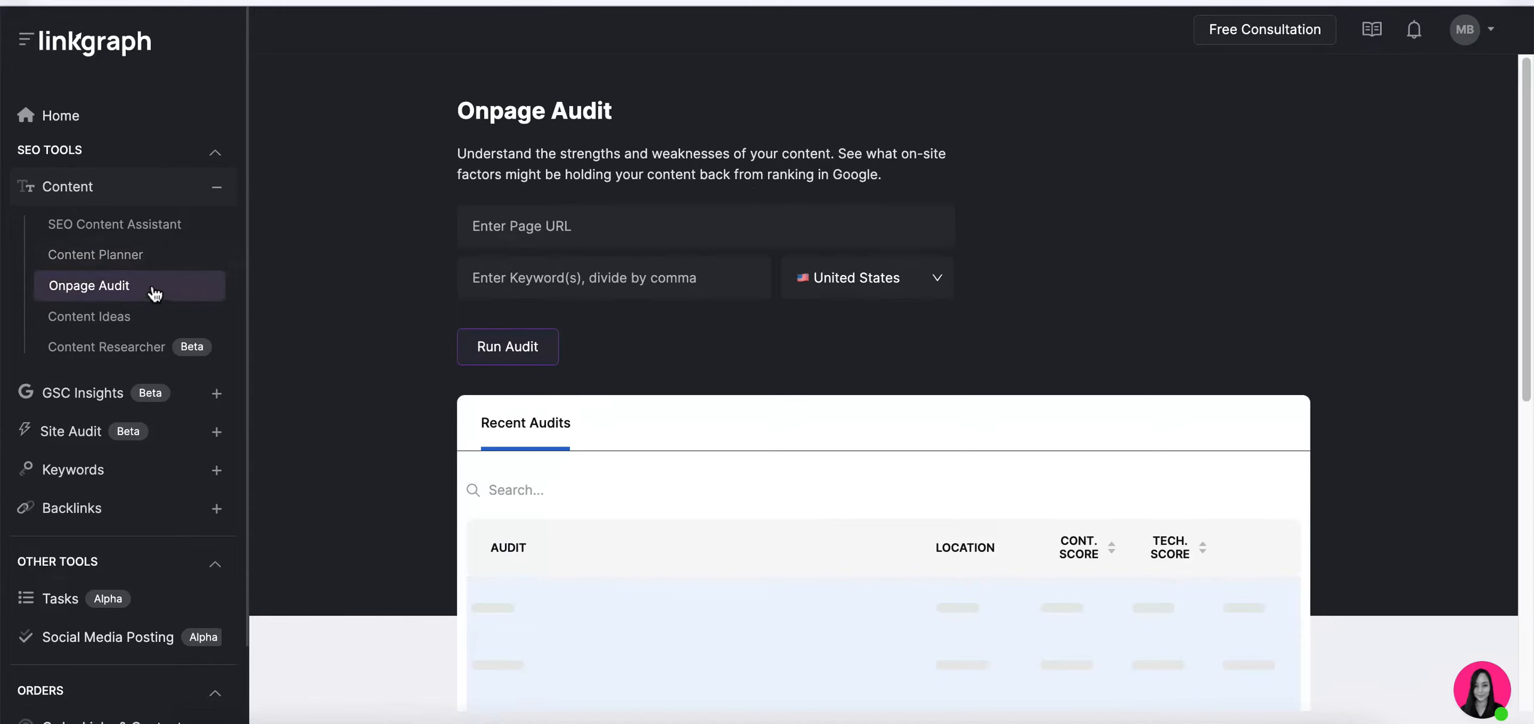
type("https://linkgraph.io/the-importance-of-local-seo/")
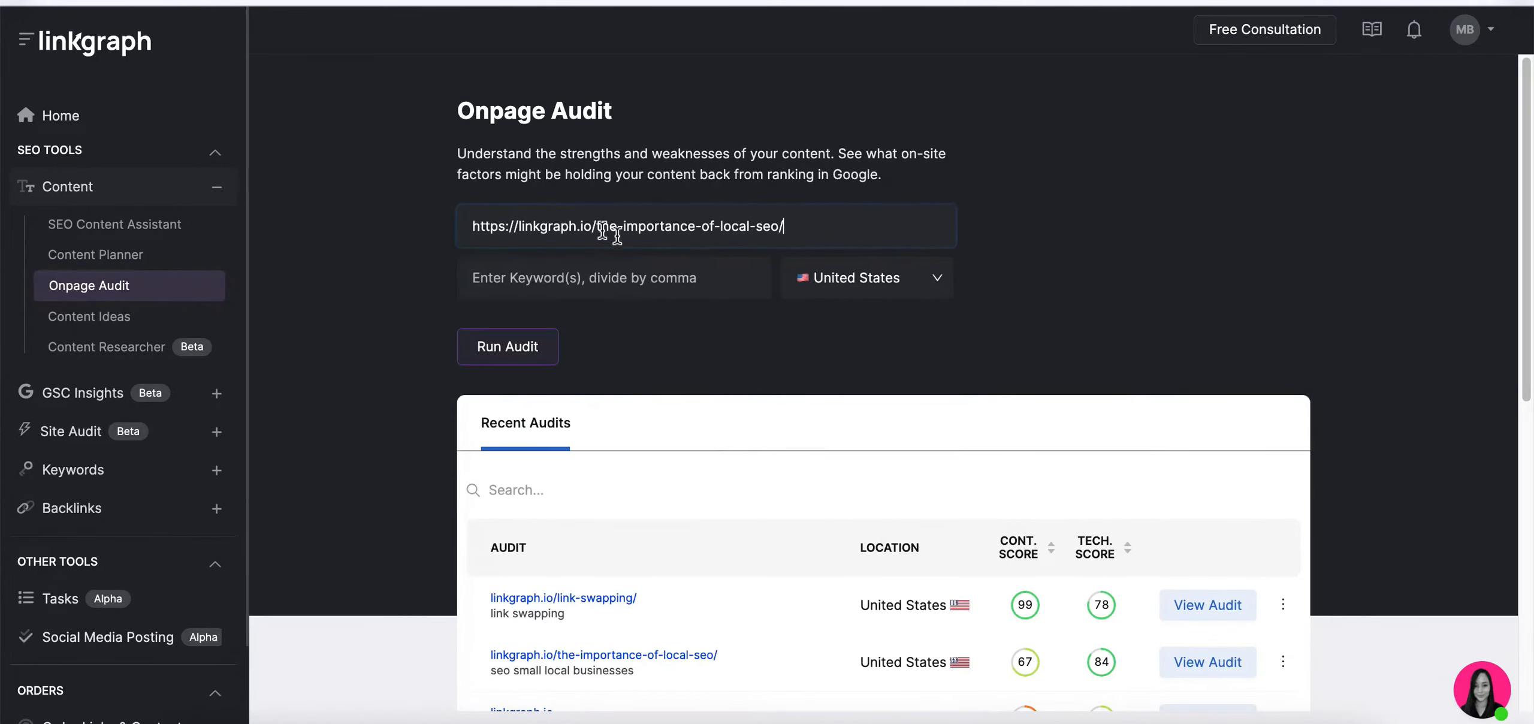
left_click(614, 278)
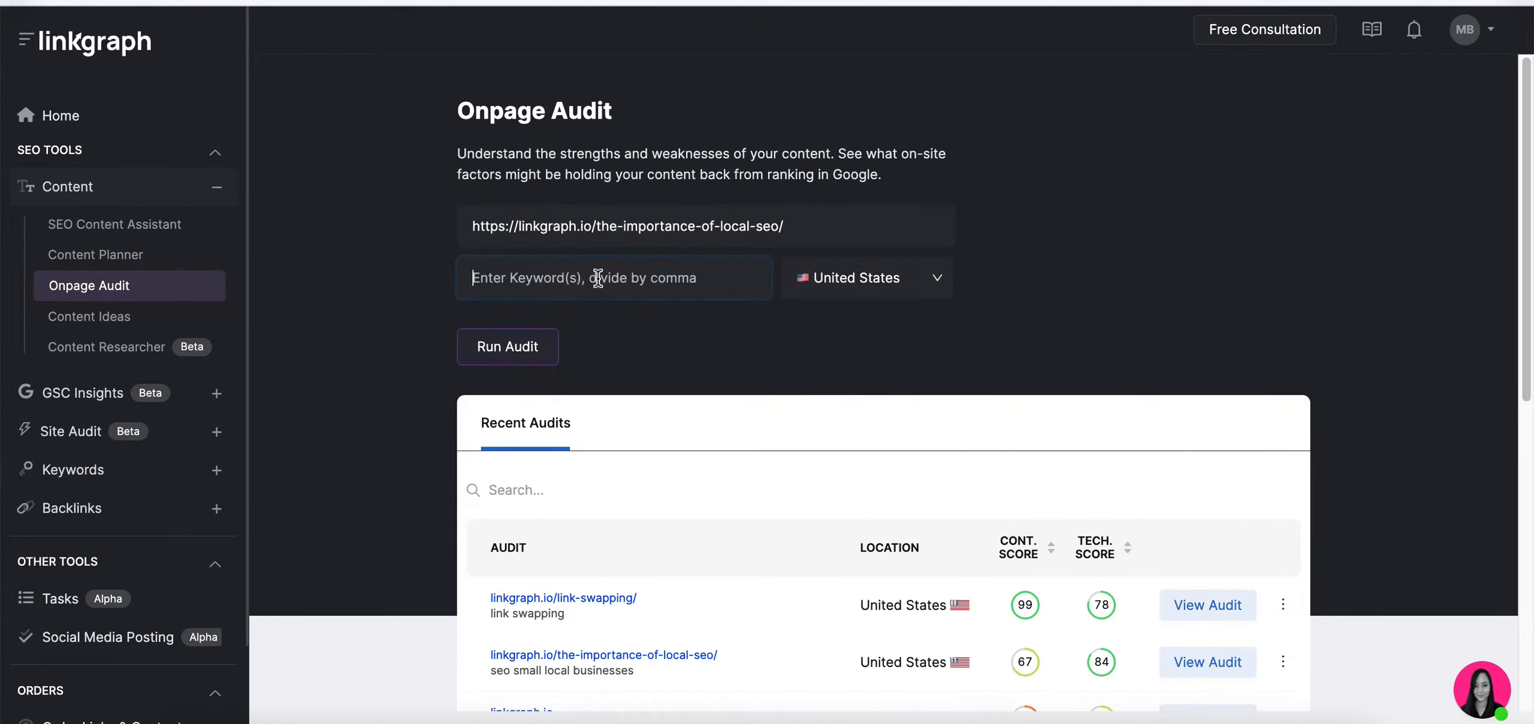
type("local small busi")
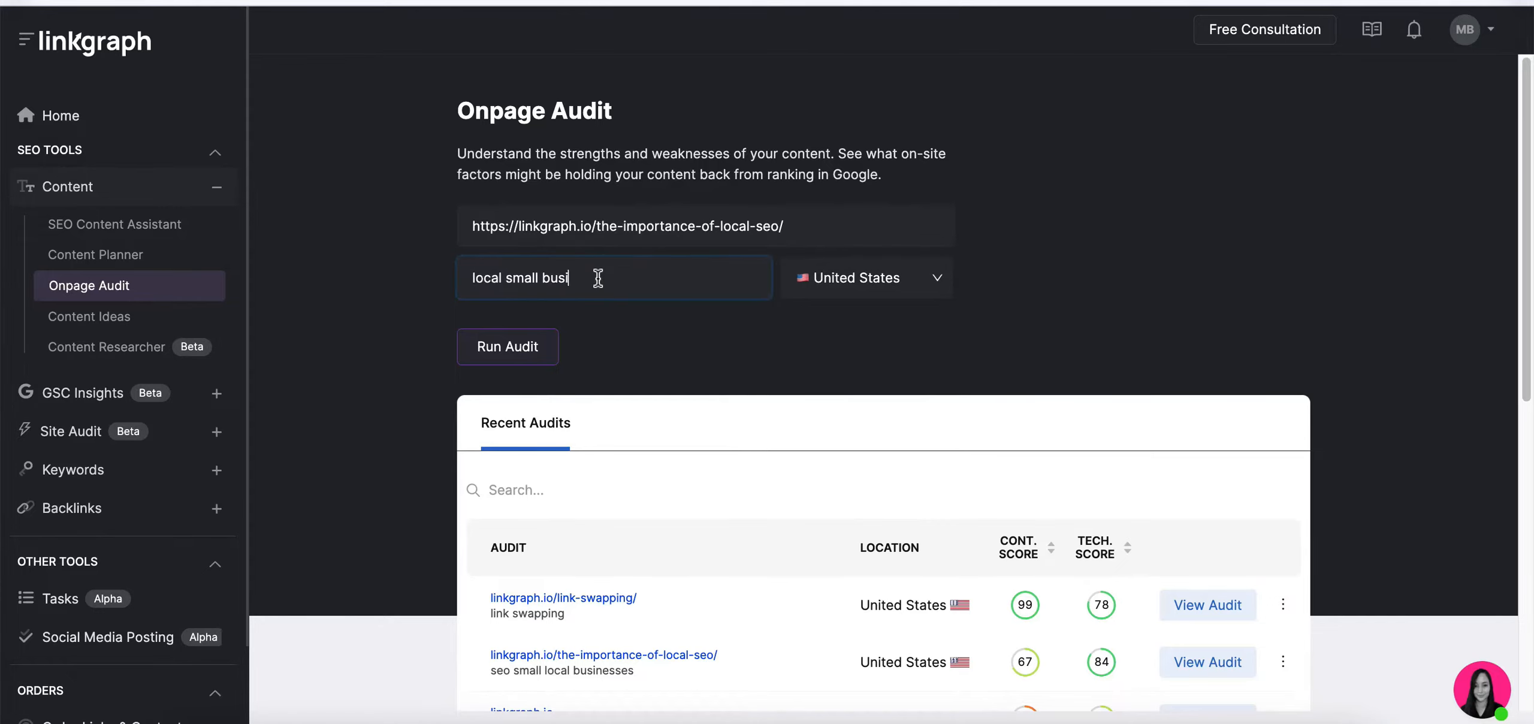
type("ness SEO")
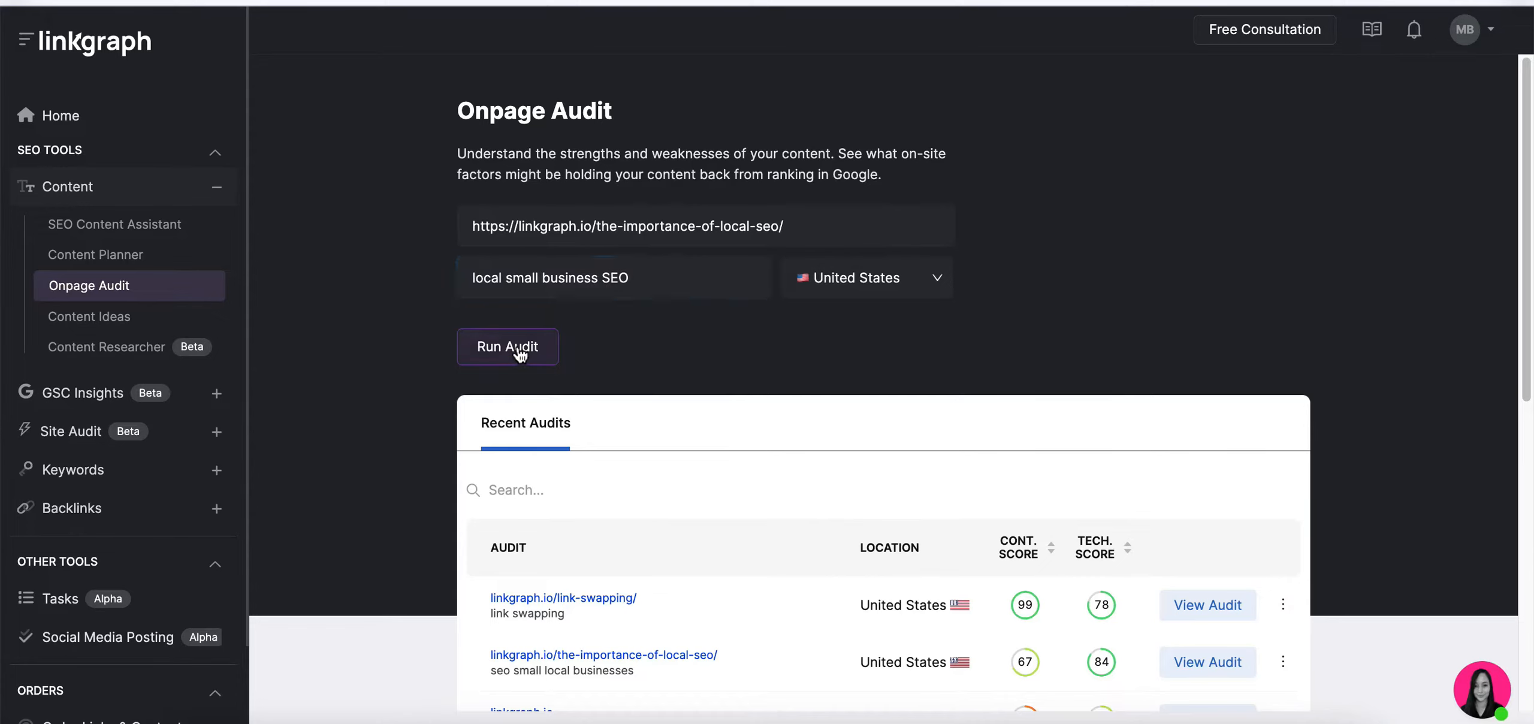
left_click(507, 346)
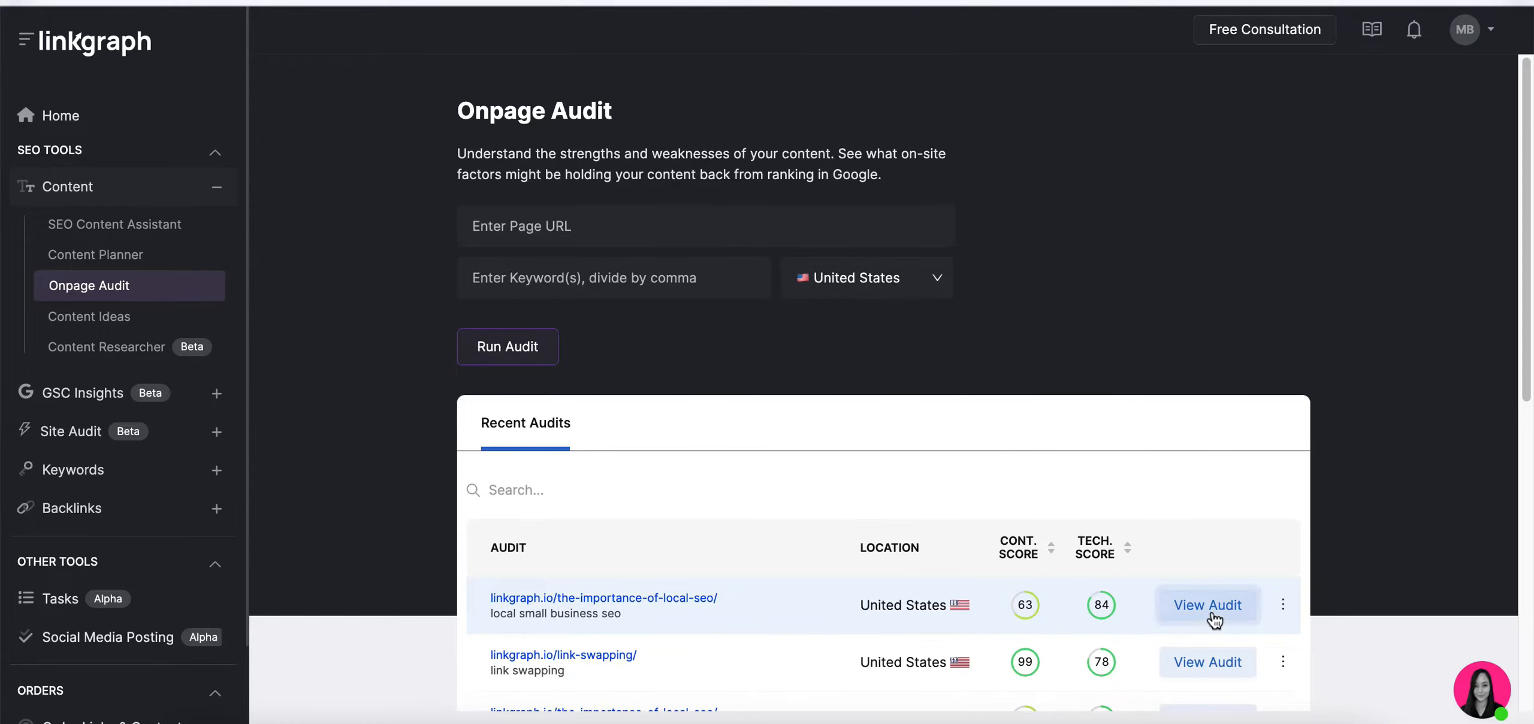
- Open the new audit and toggle the content score, word count and readability comparisons
left_click(1206, 604)
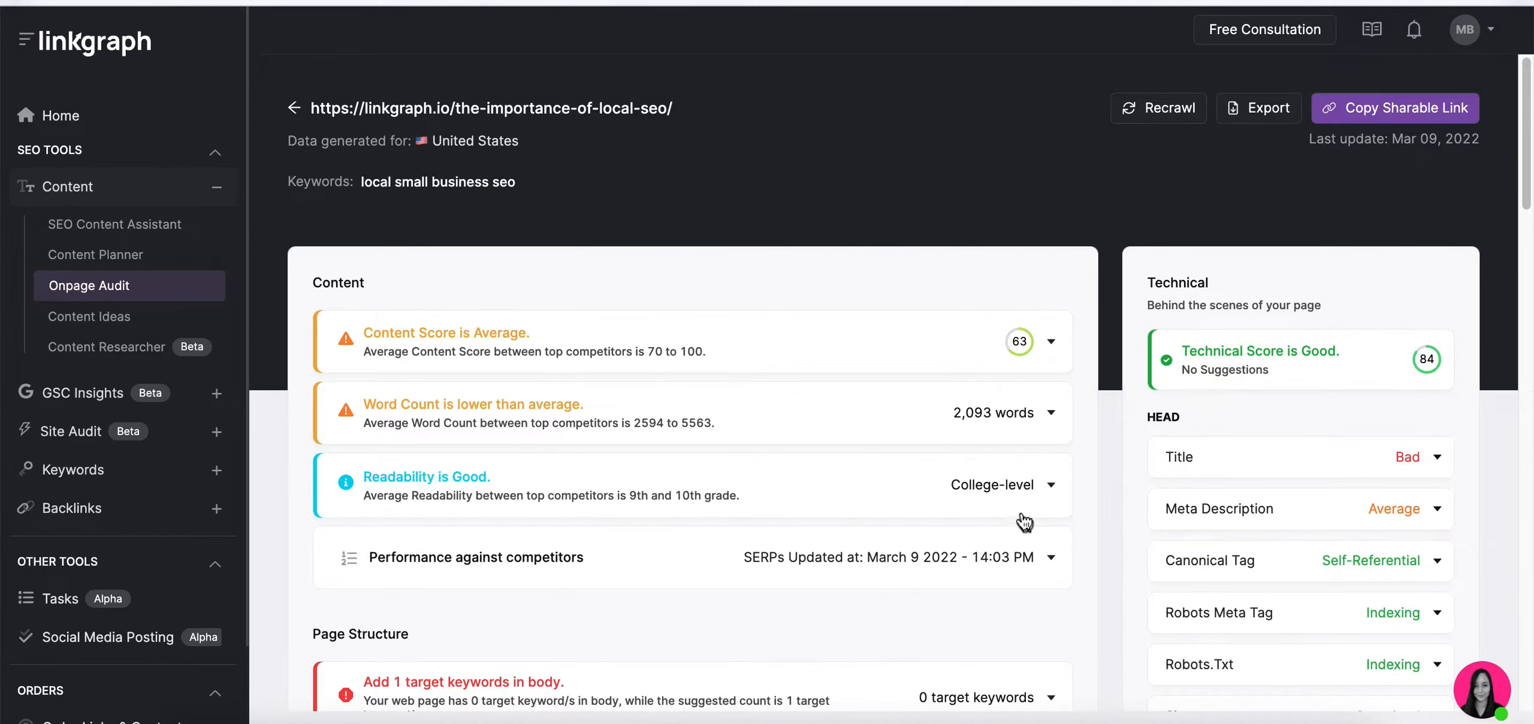
left_click(1050, 342)
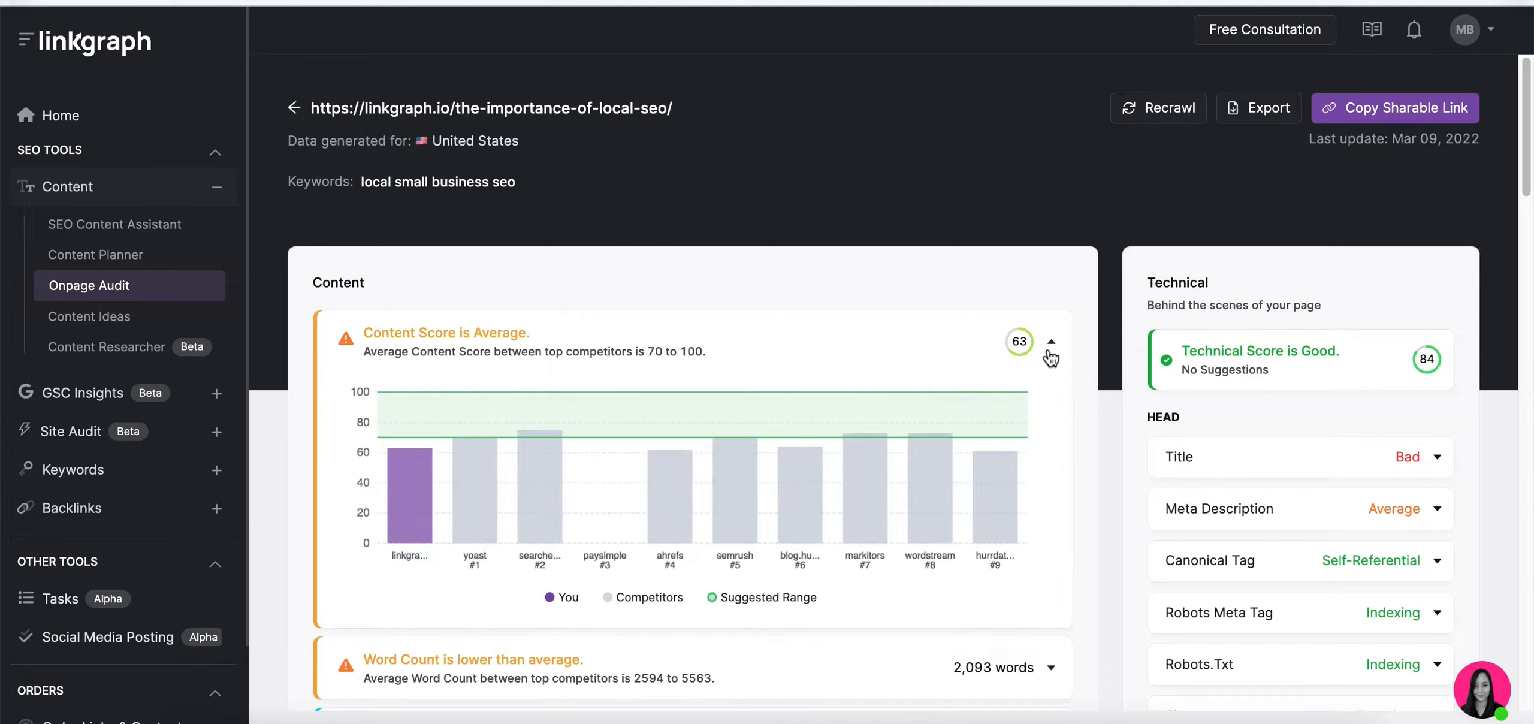
left_click(1051, 341)
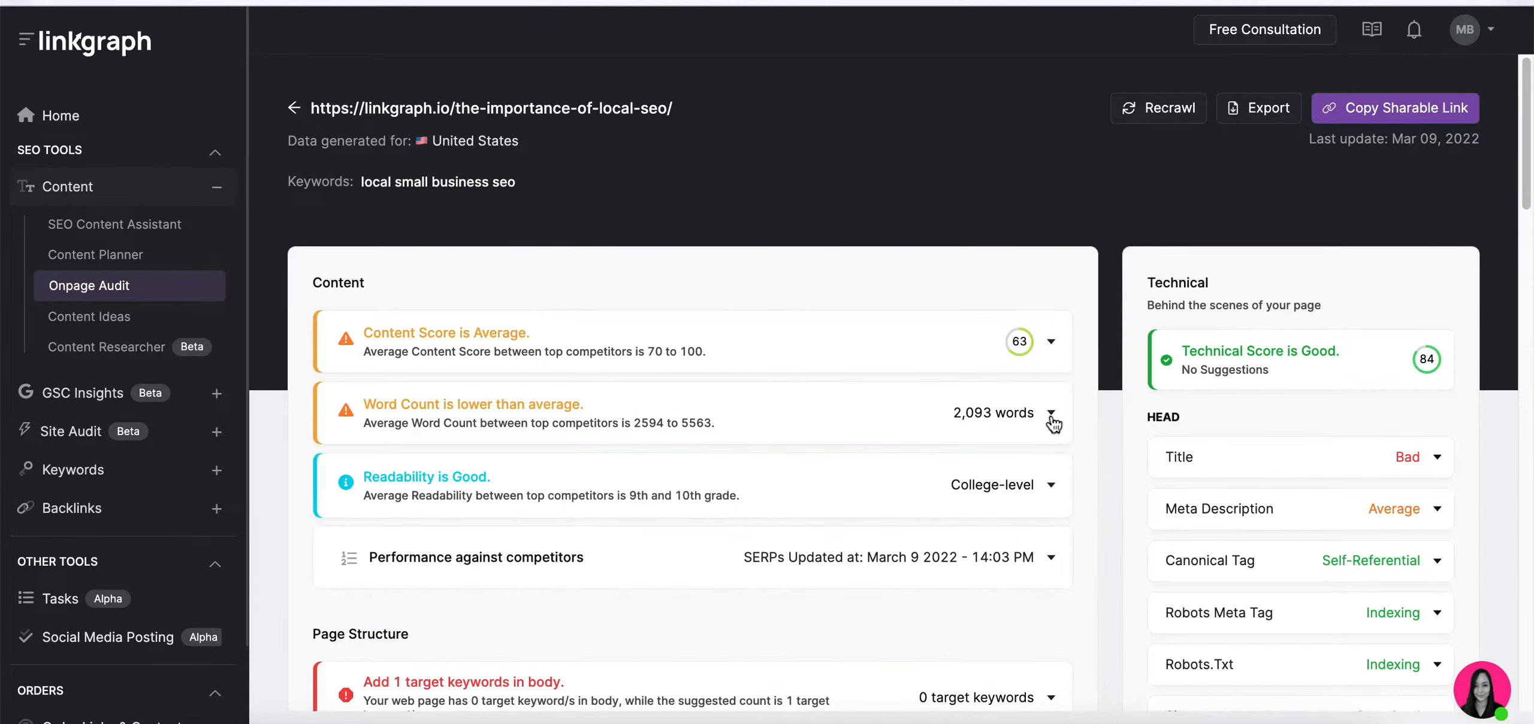
left_click(1053, 413)
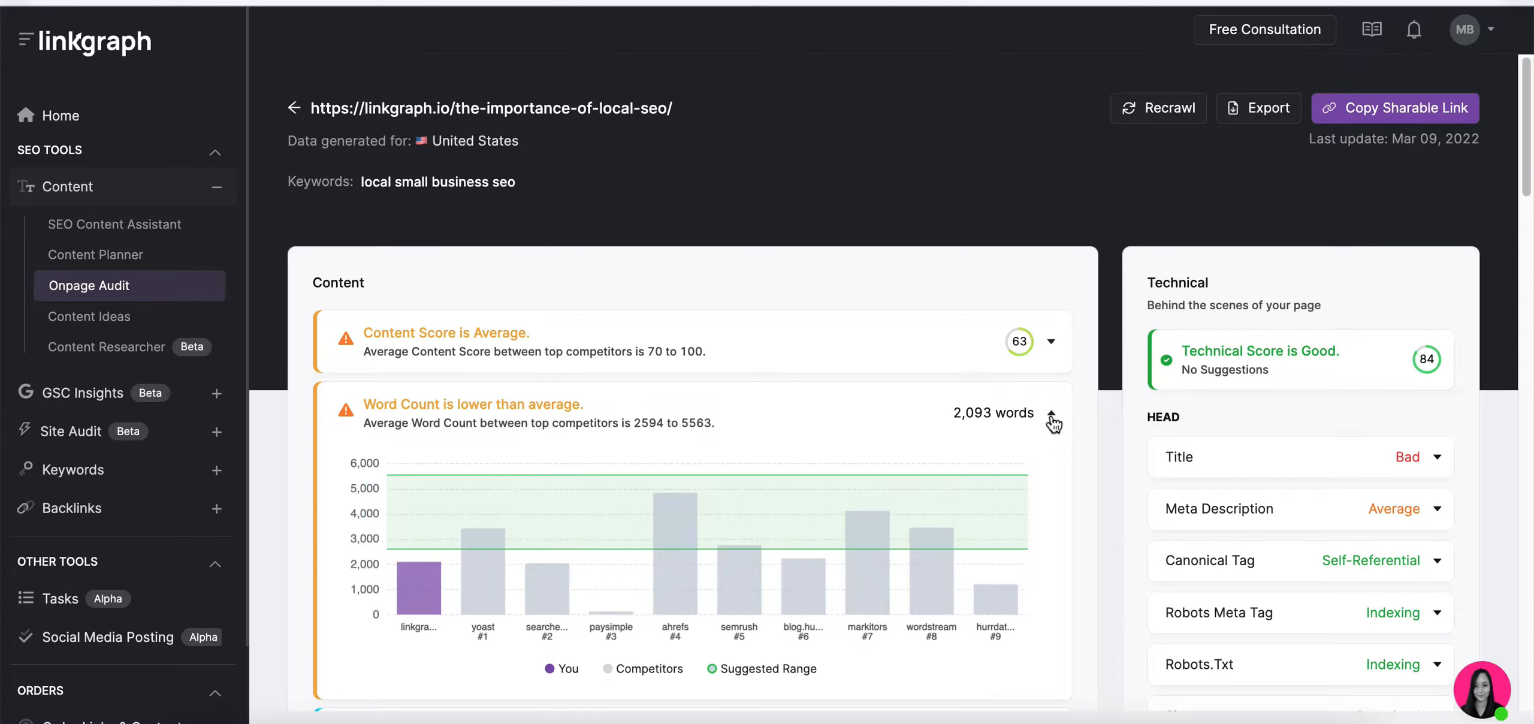
left_click(1052, 419)
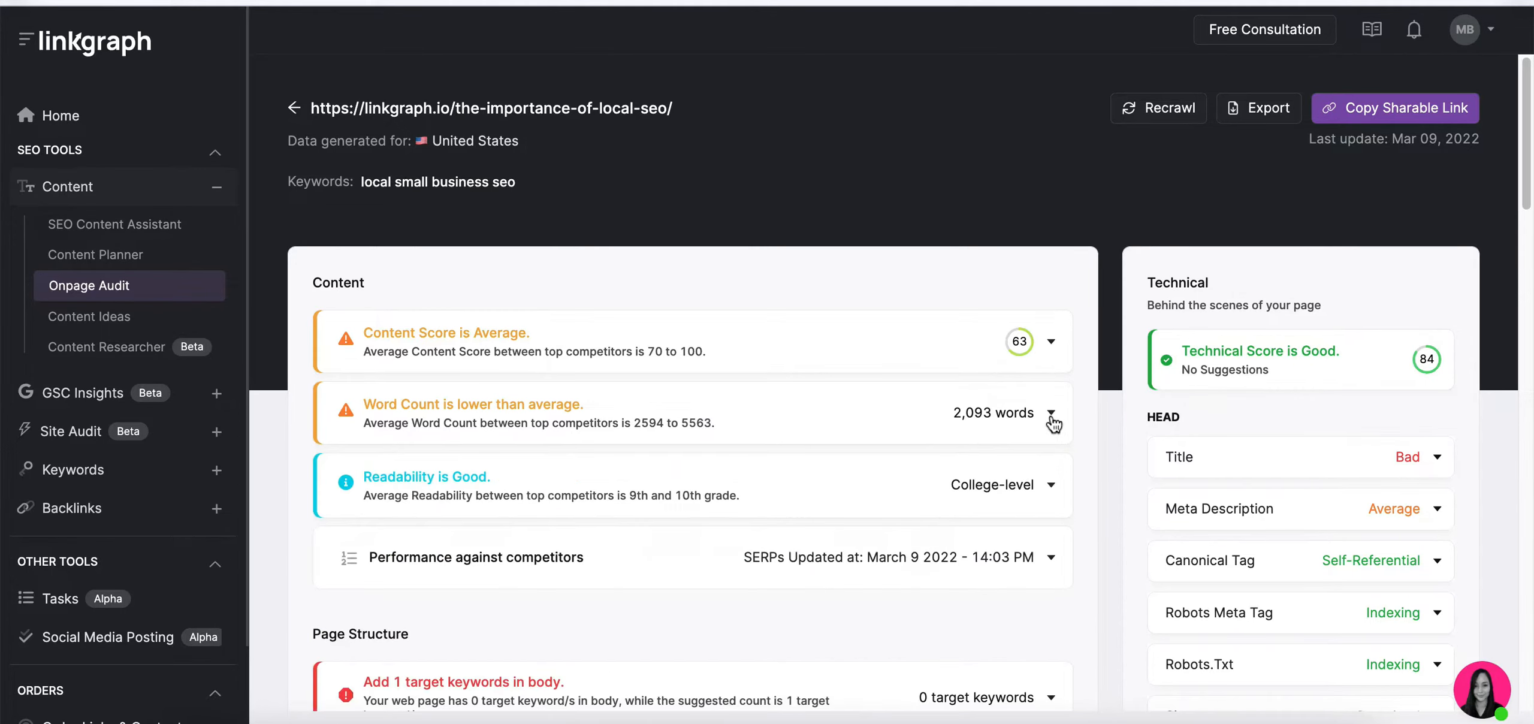
left_click(1051, 484)
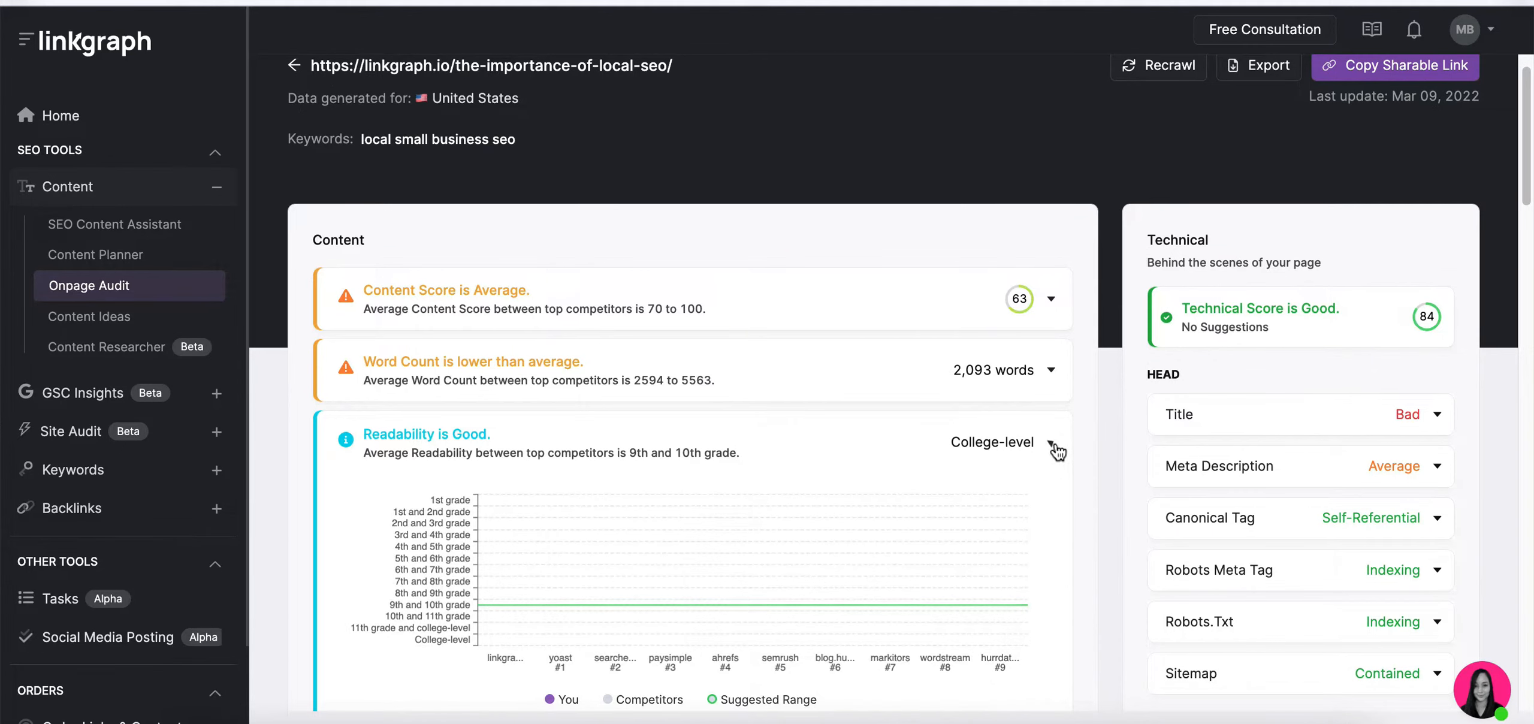
scroll("down", 3)
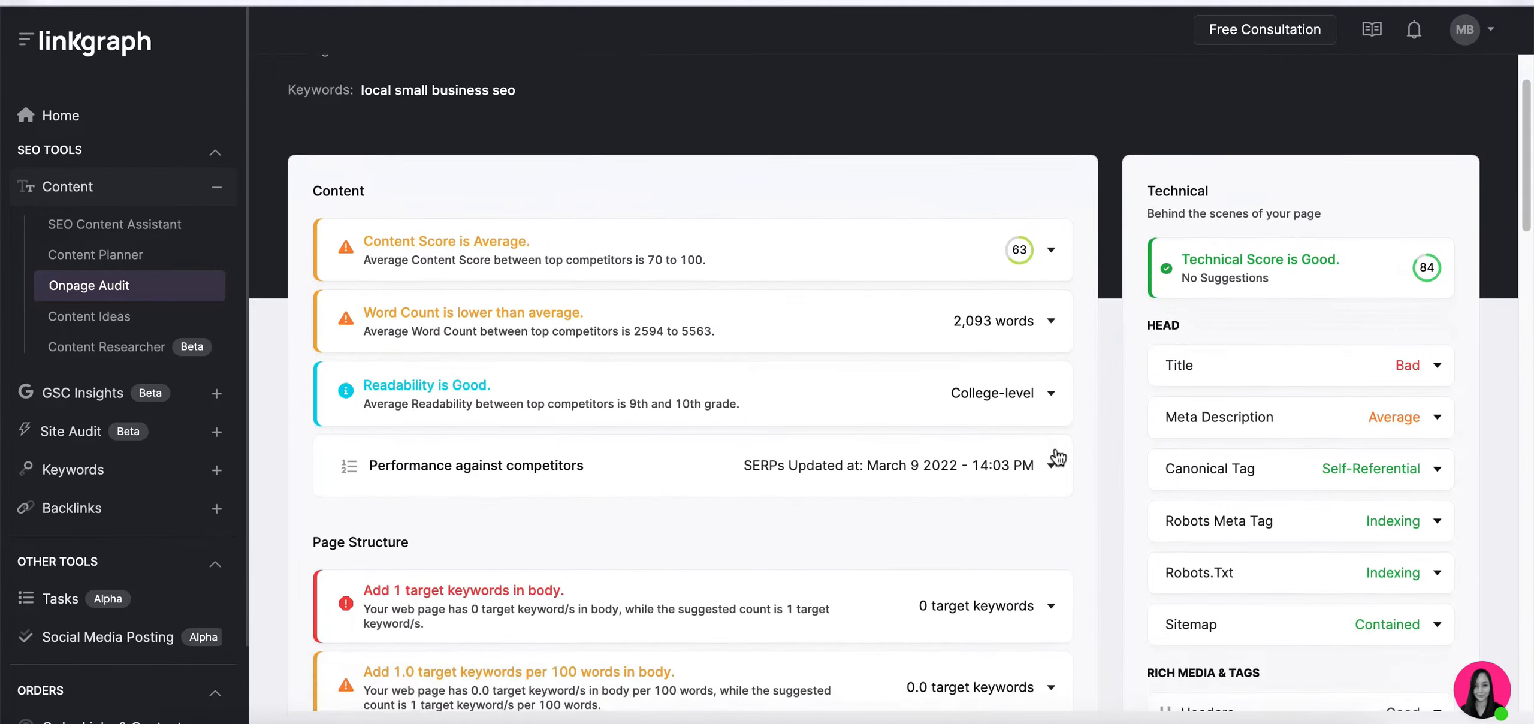
scroll("down", 3)
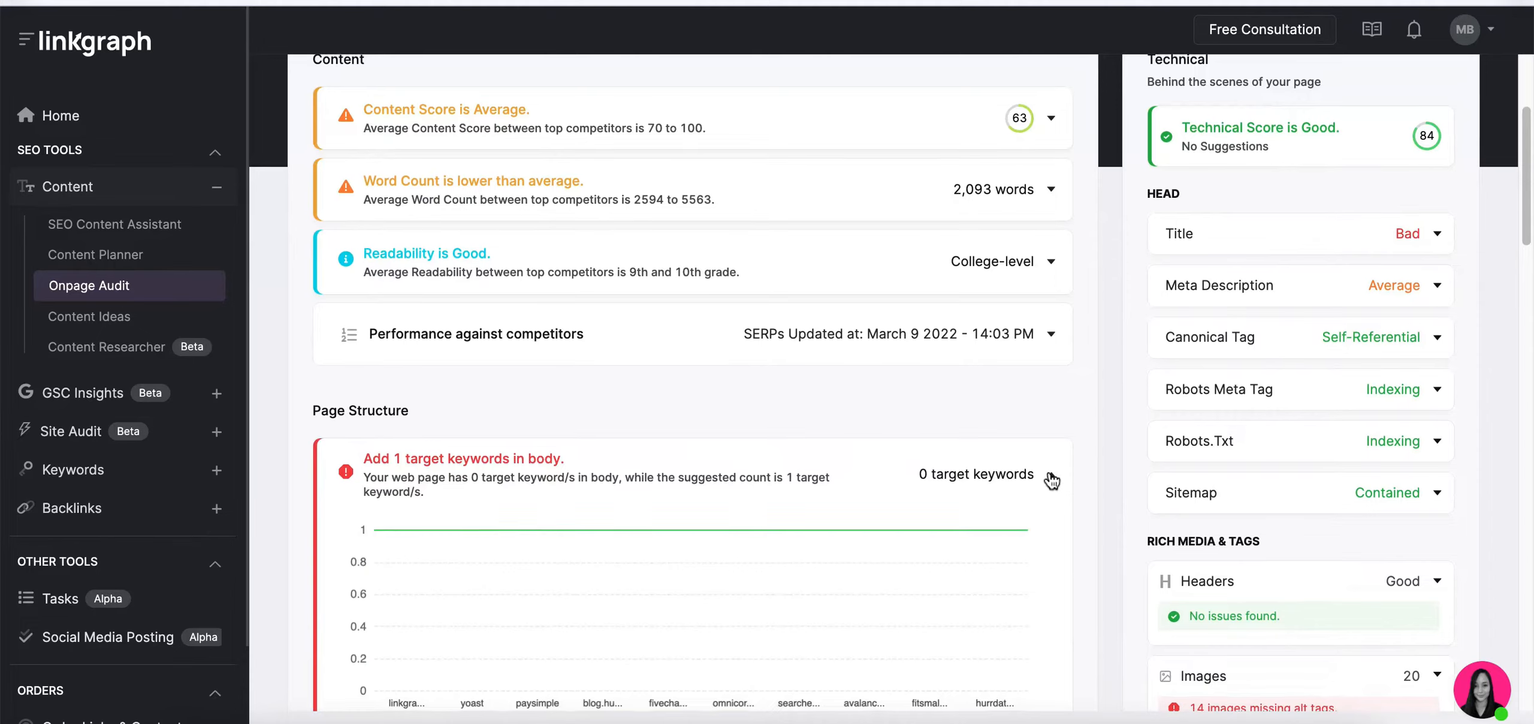
scroll("down", 3)
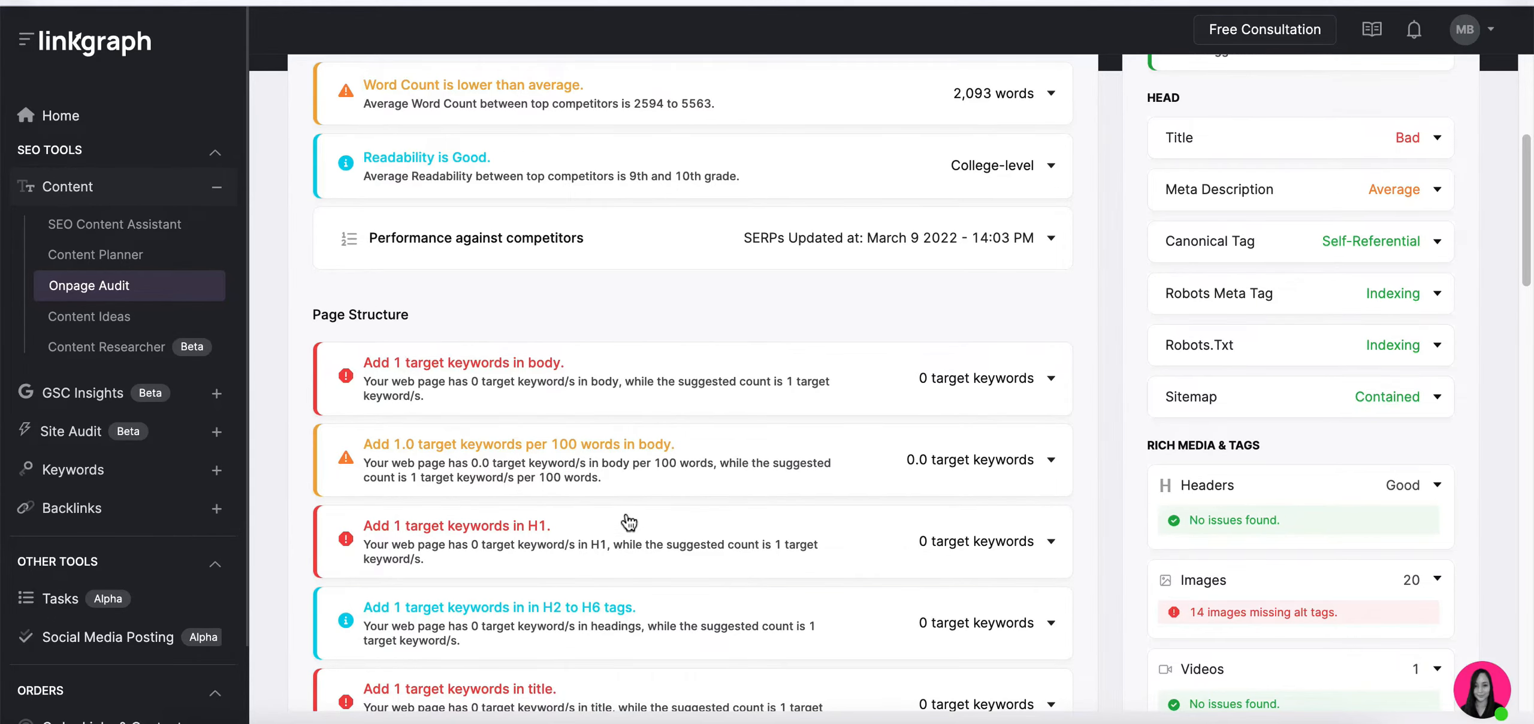
scroll("down", 3)
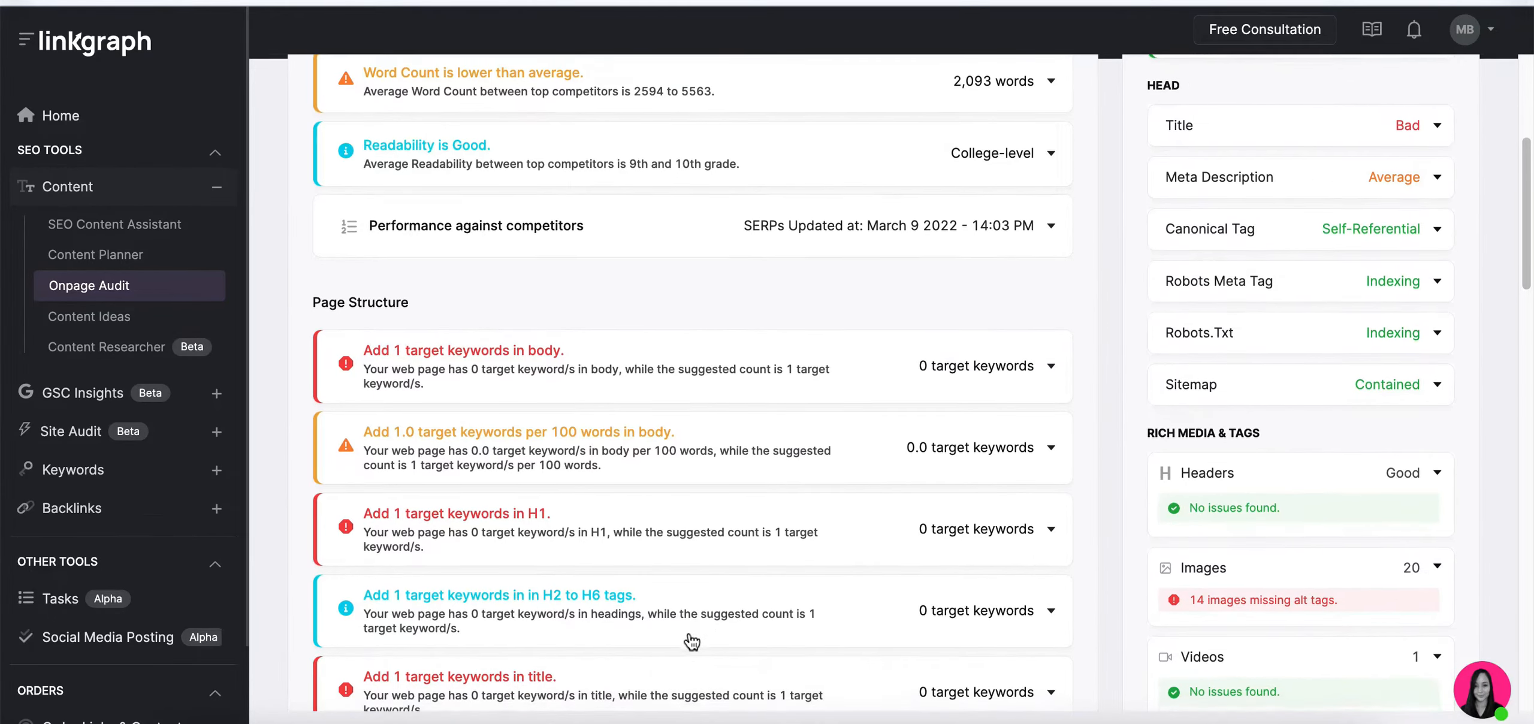
scroll("down", 3)
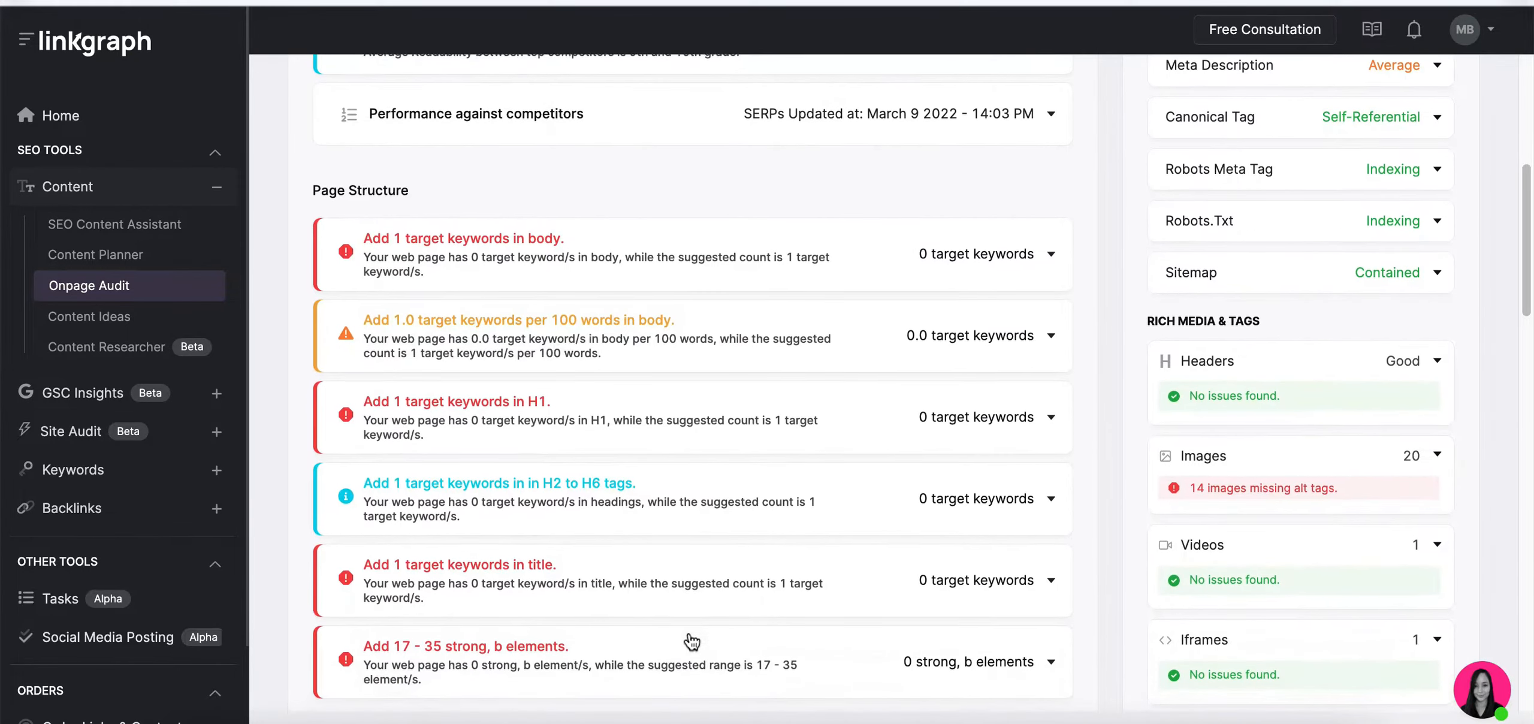
scroll("down", 3)
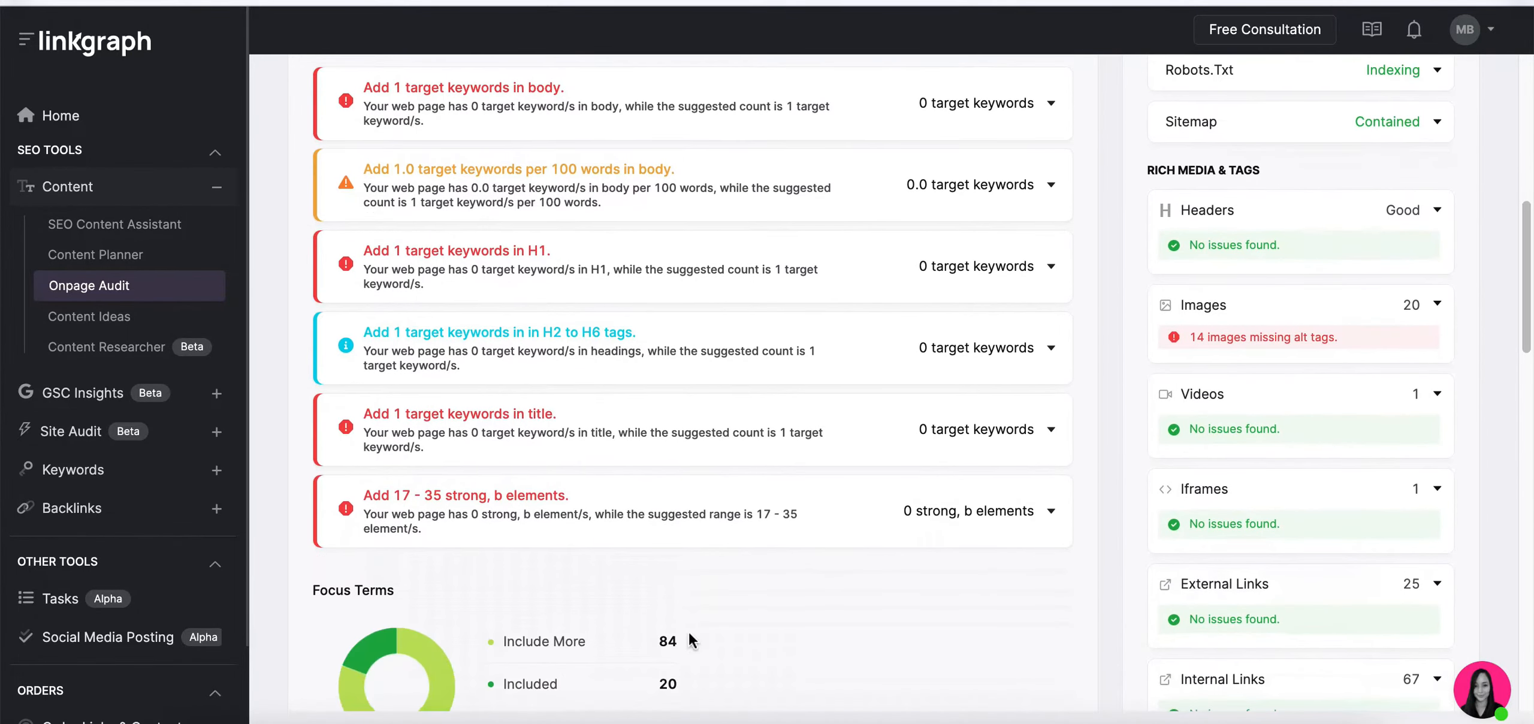
scroll("down", 3)
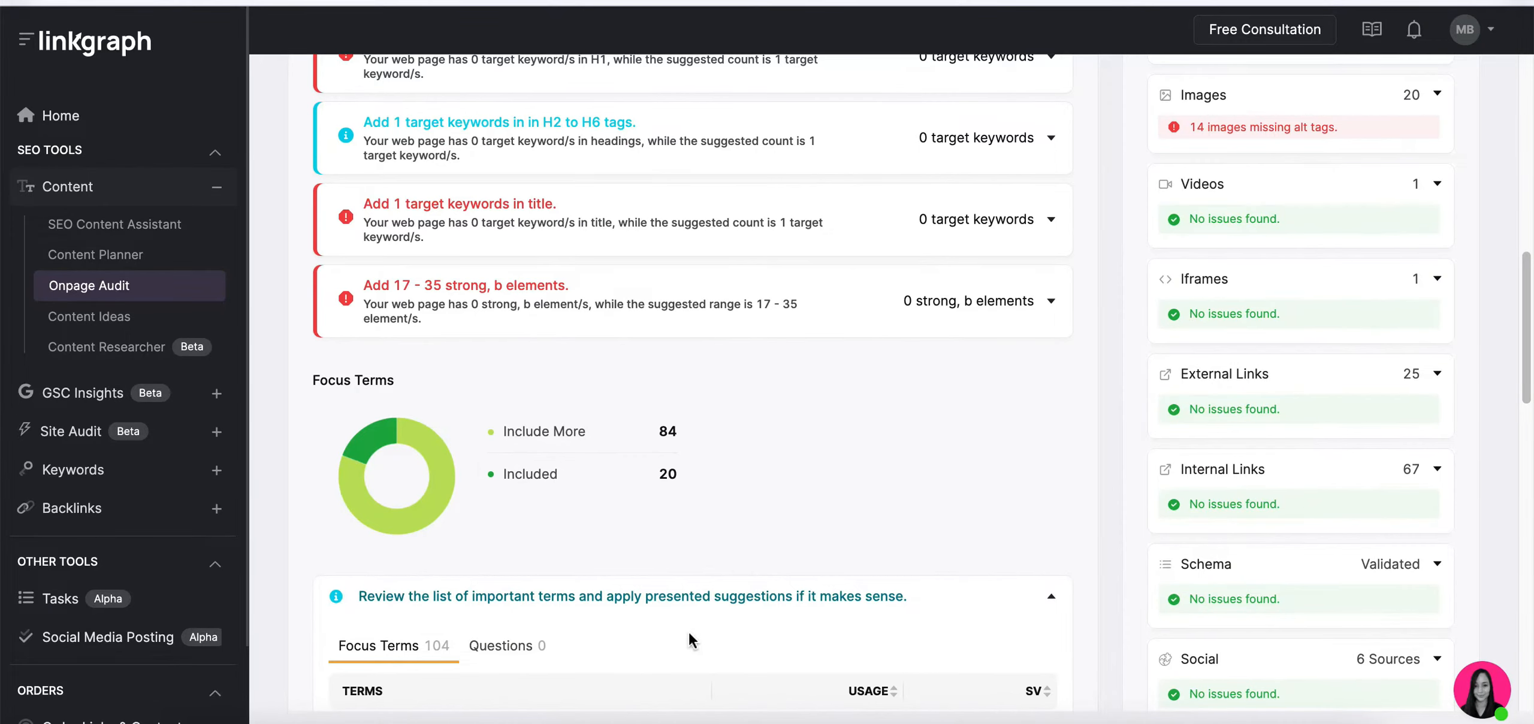
scroll("down", 3)
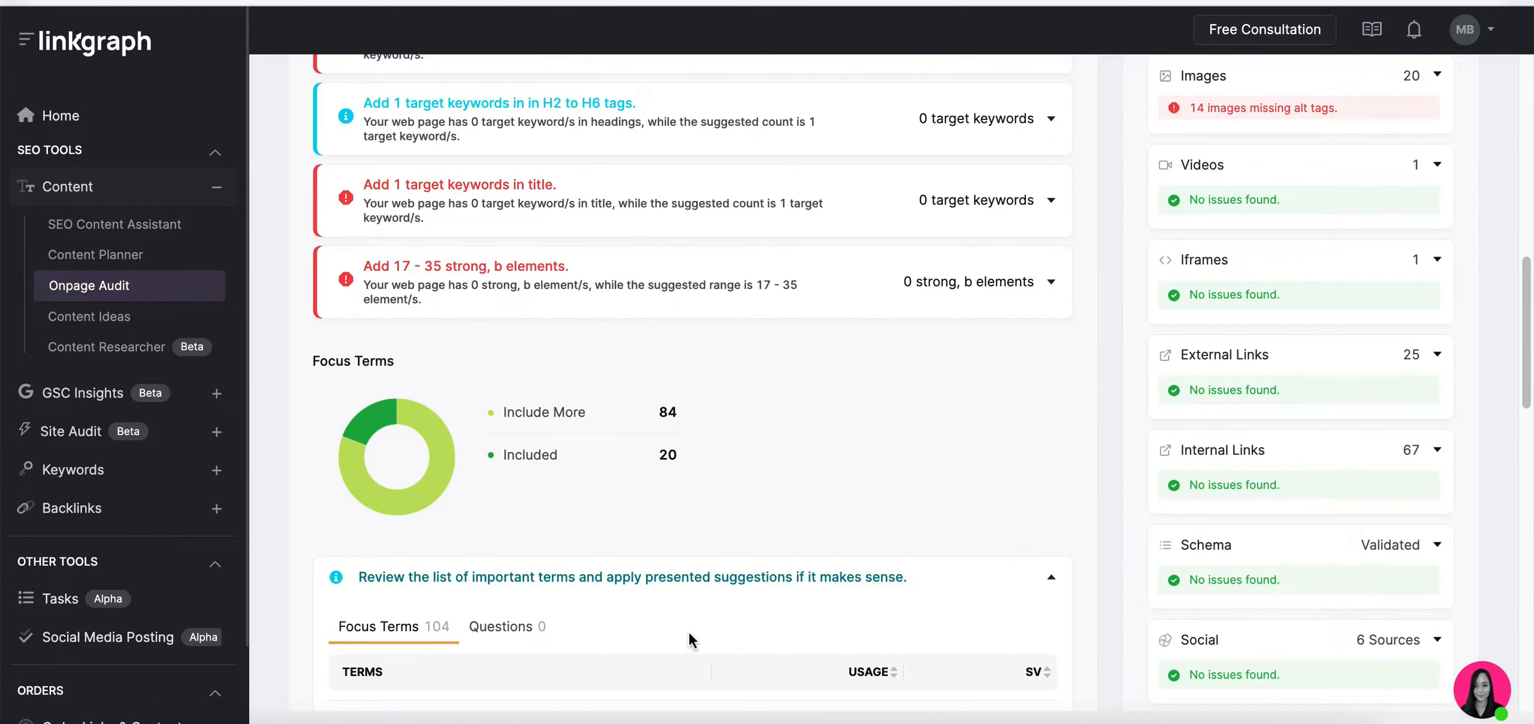
scroll("down", 3)
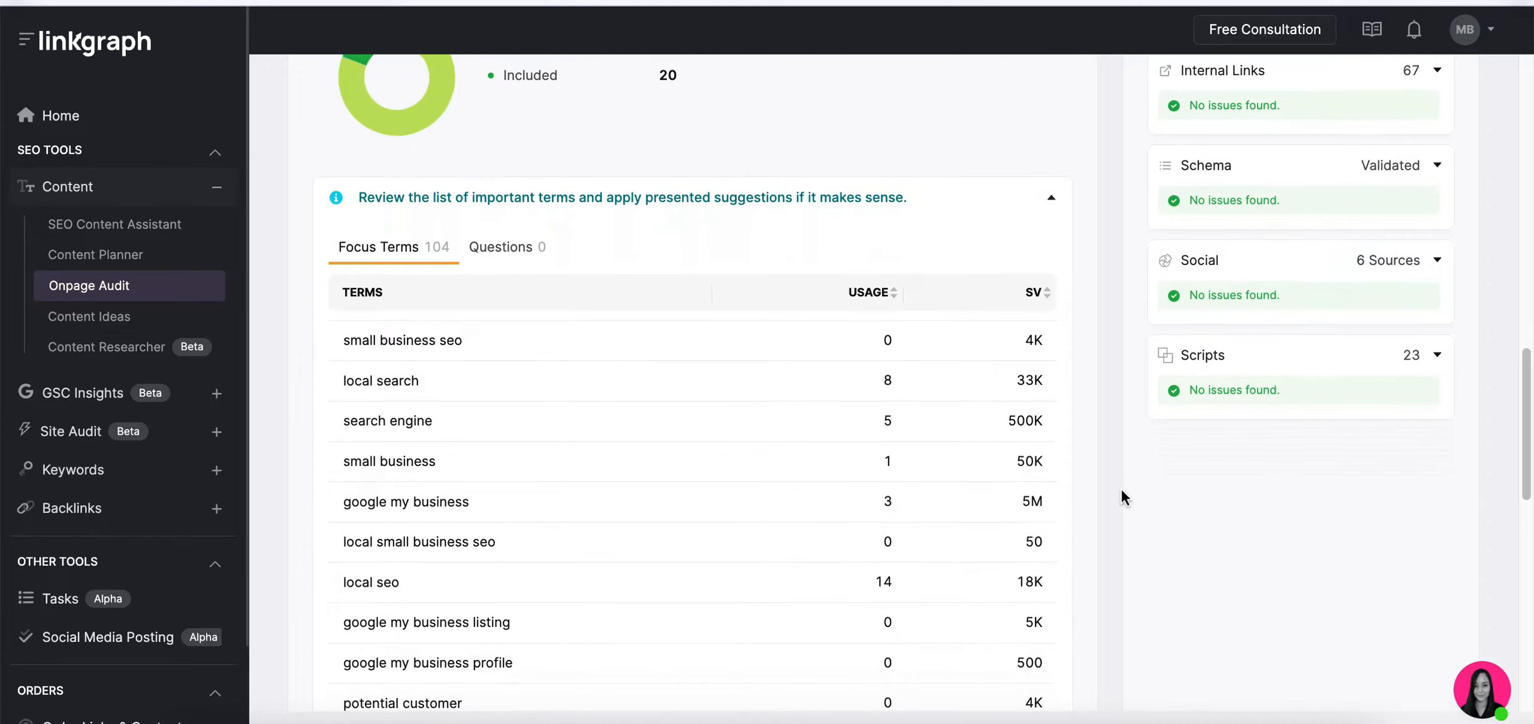
scroll("down", 3)
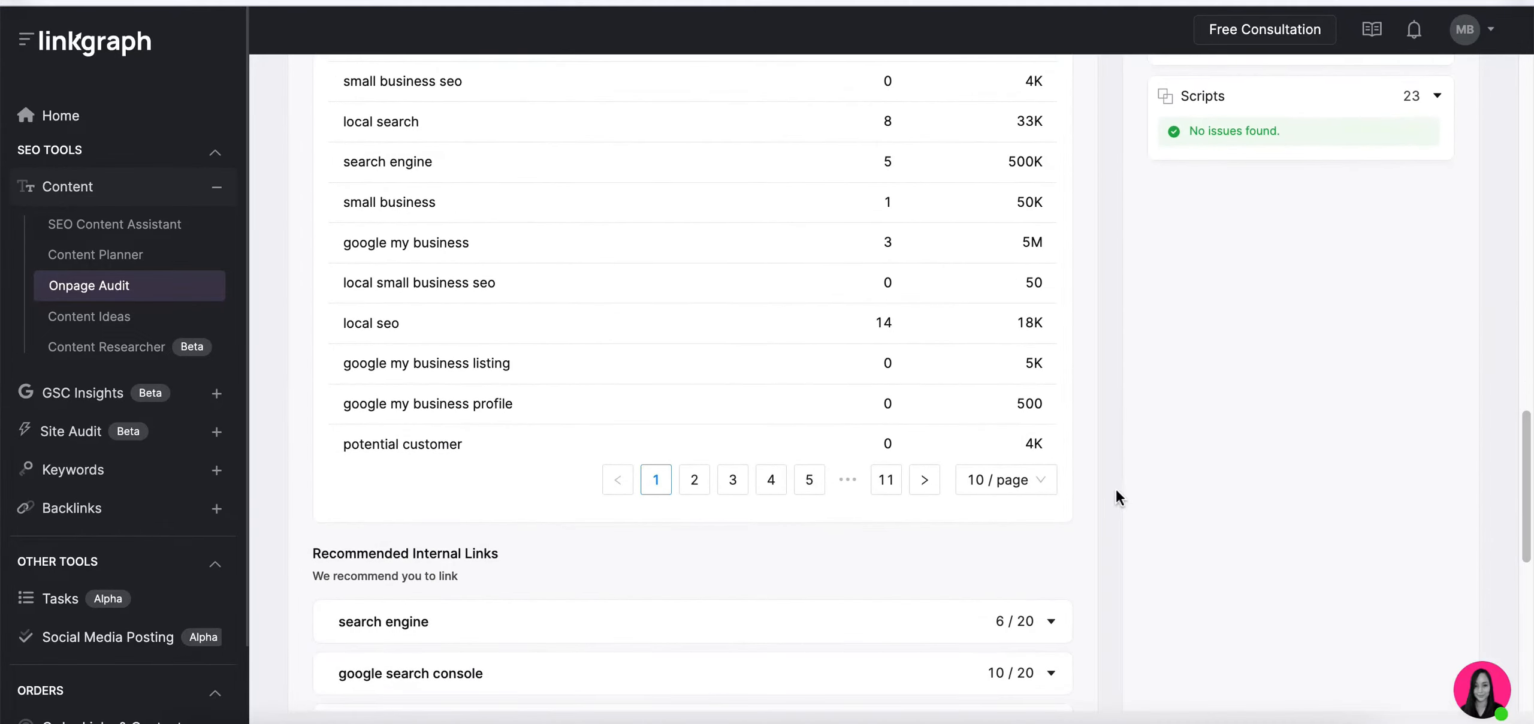
scroll("down", 3)
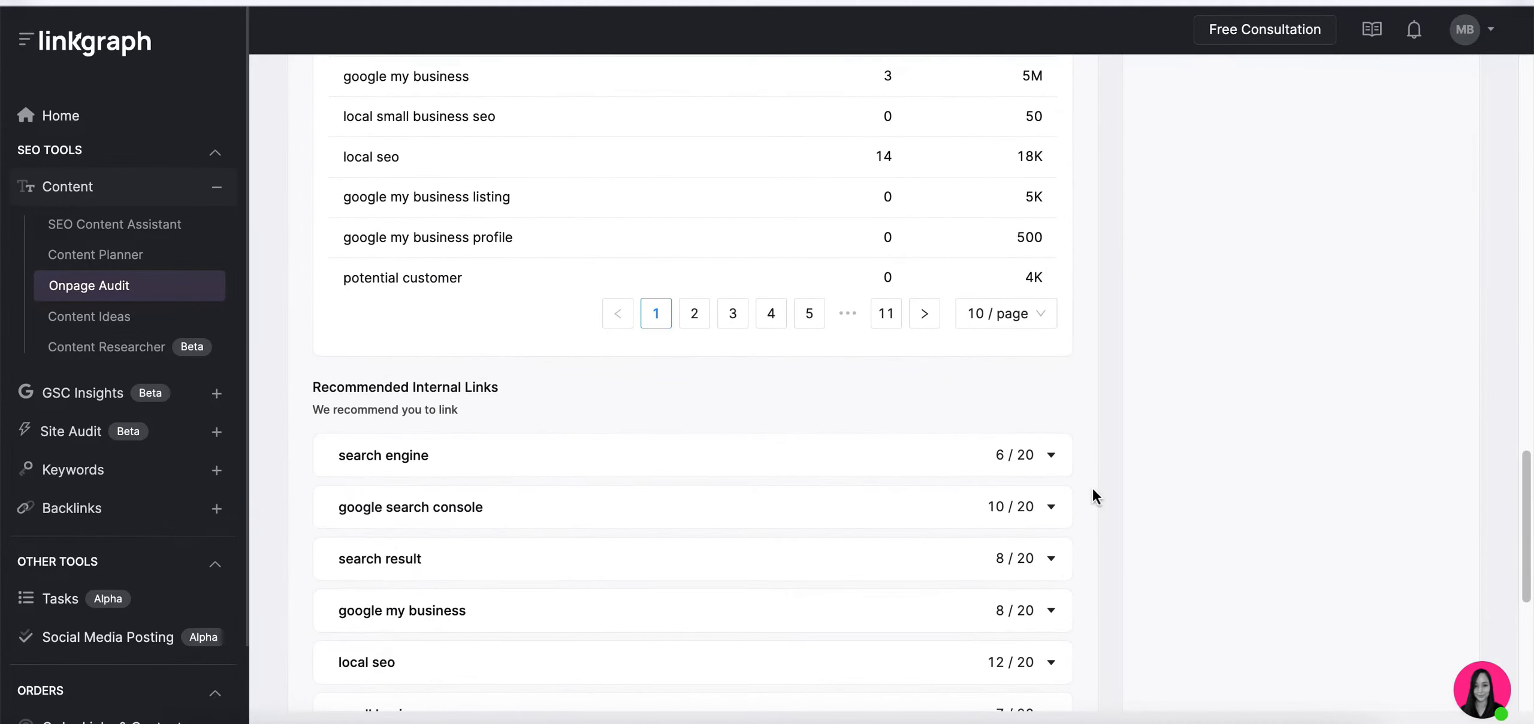
scroll("down", 3)
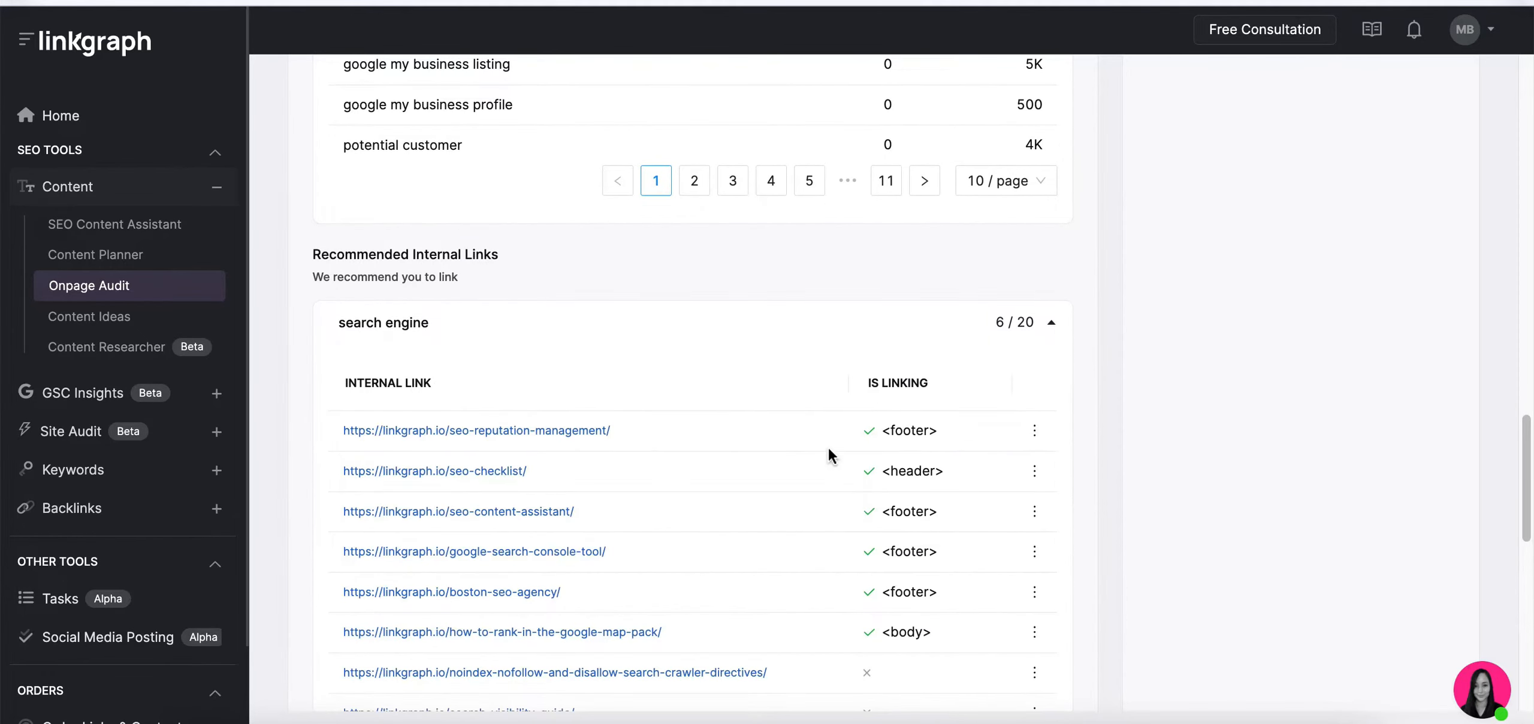
scroll("down", 3)
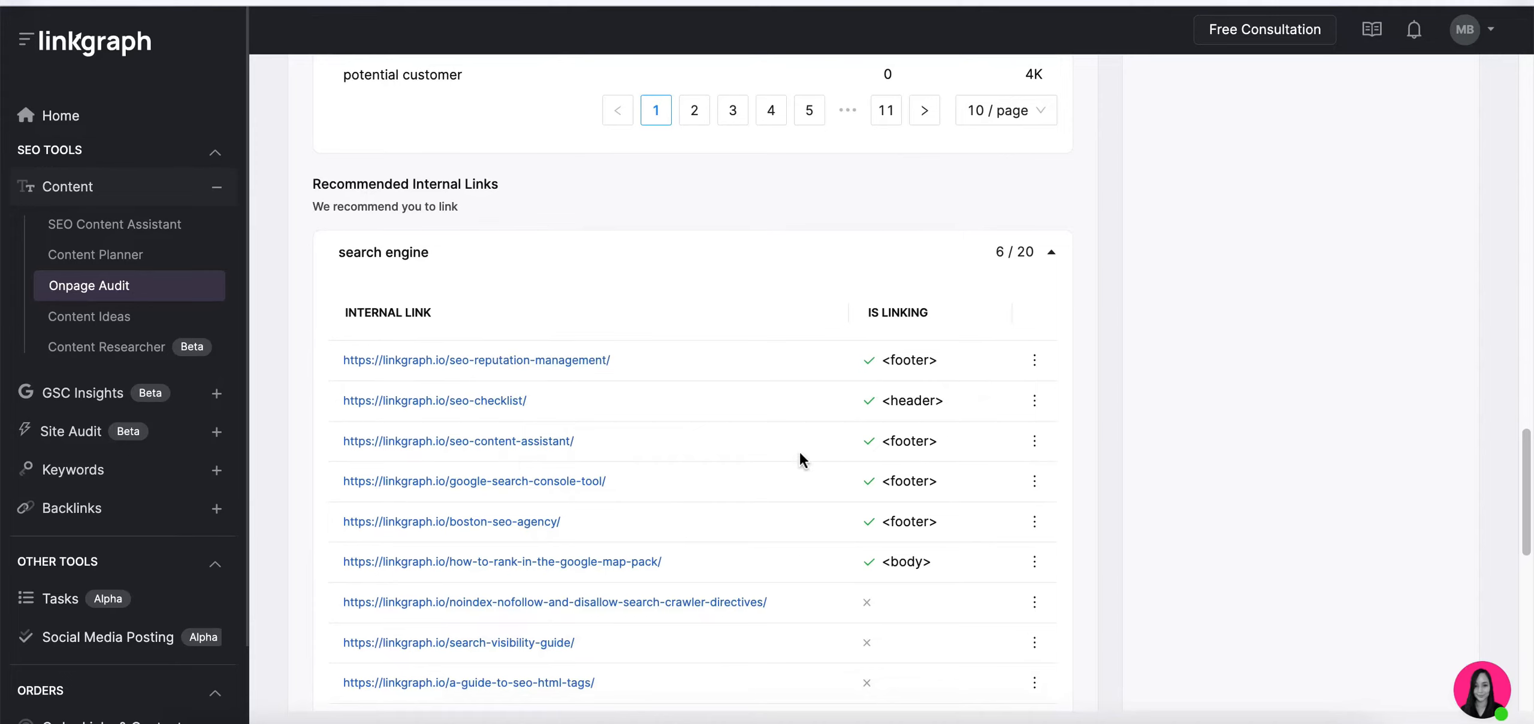
scroll("down", 3)
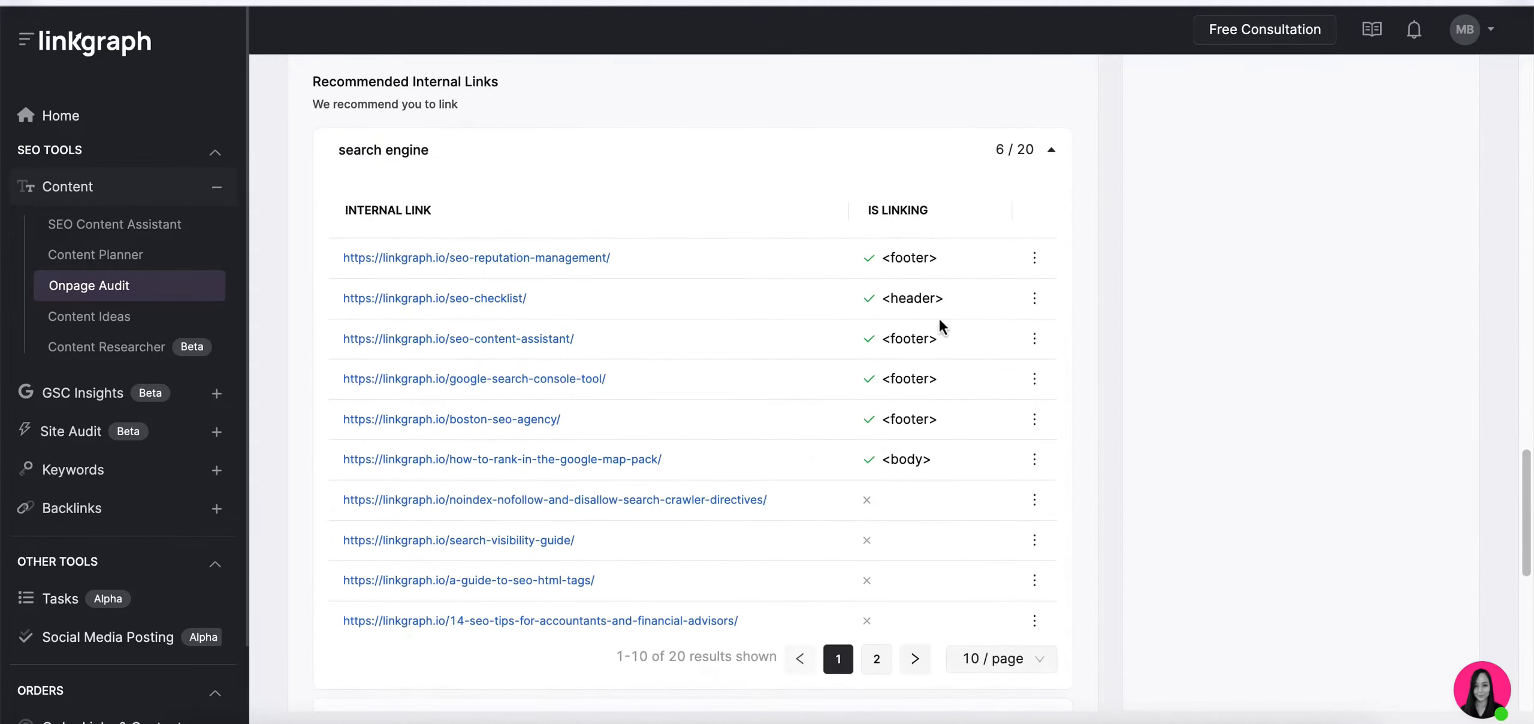
left_click(1052, 150)
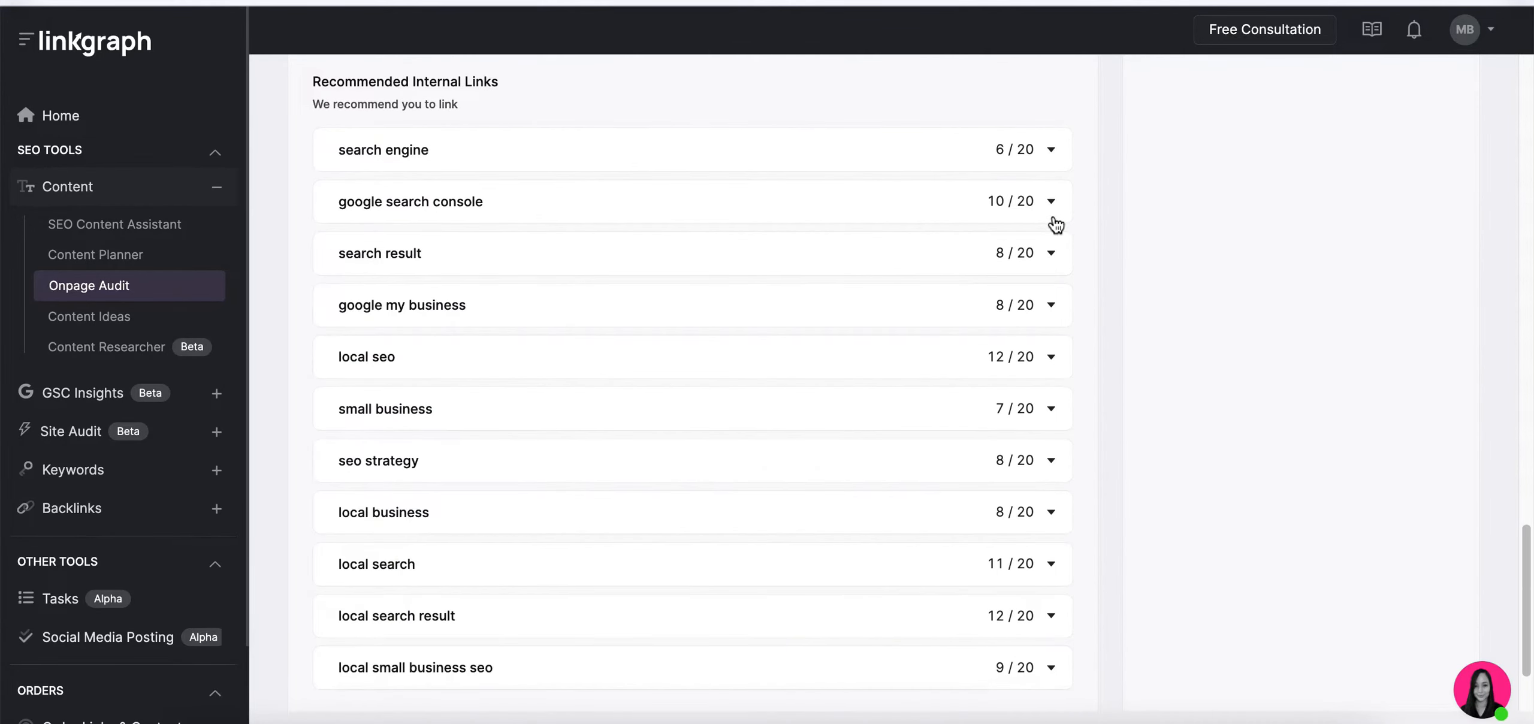
left_click(1050, 202)
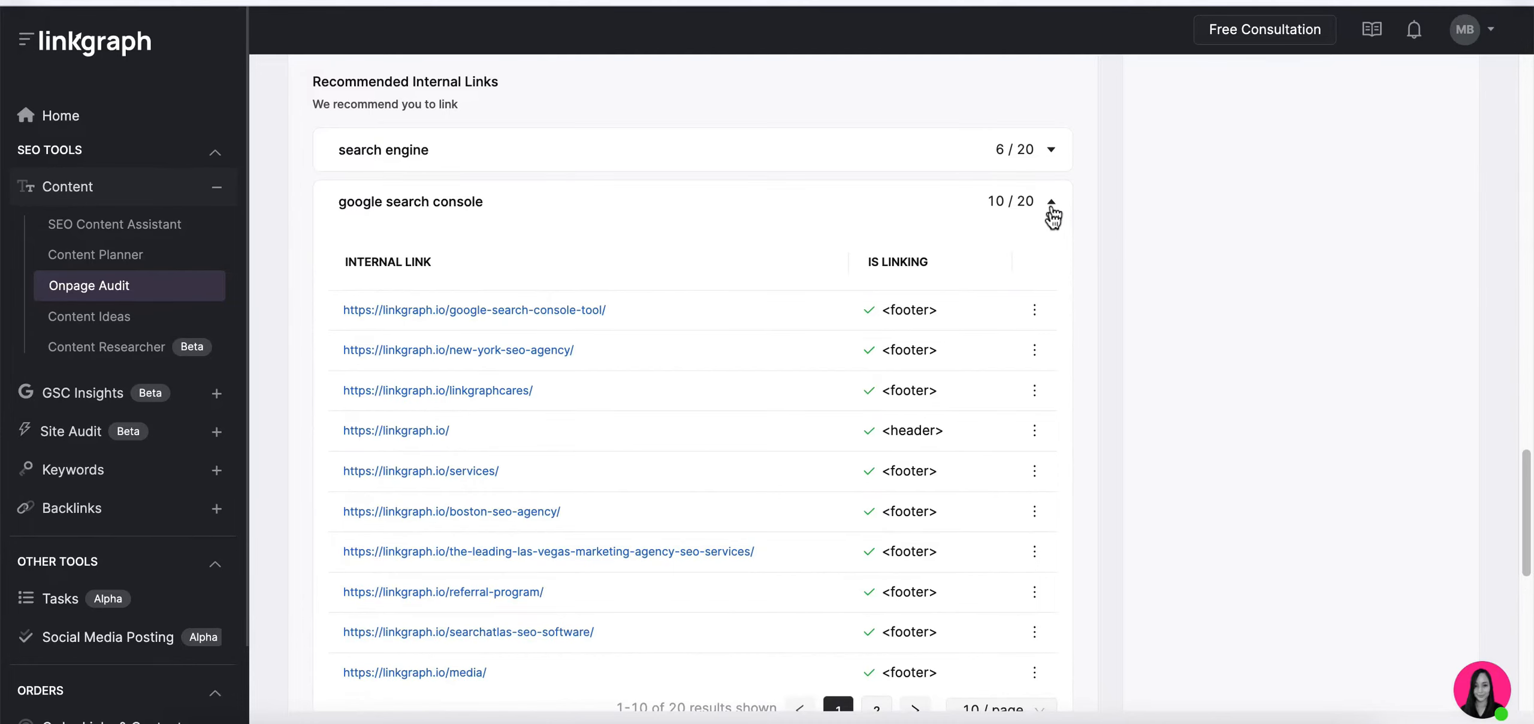
left_click(1052, 201)
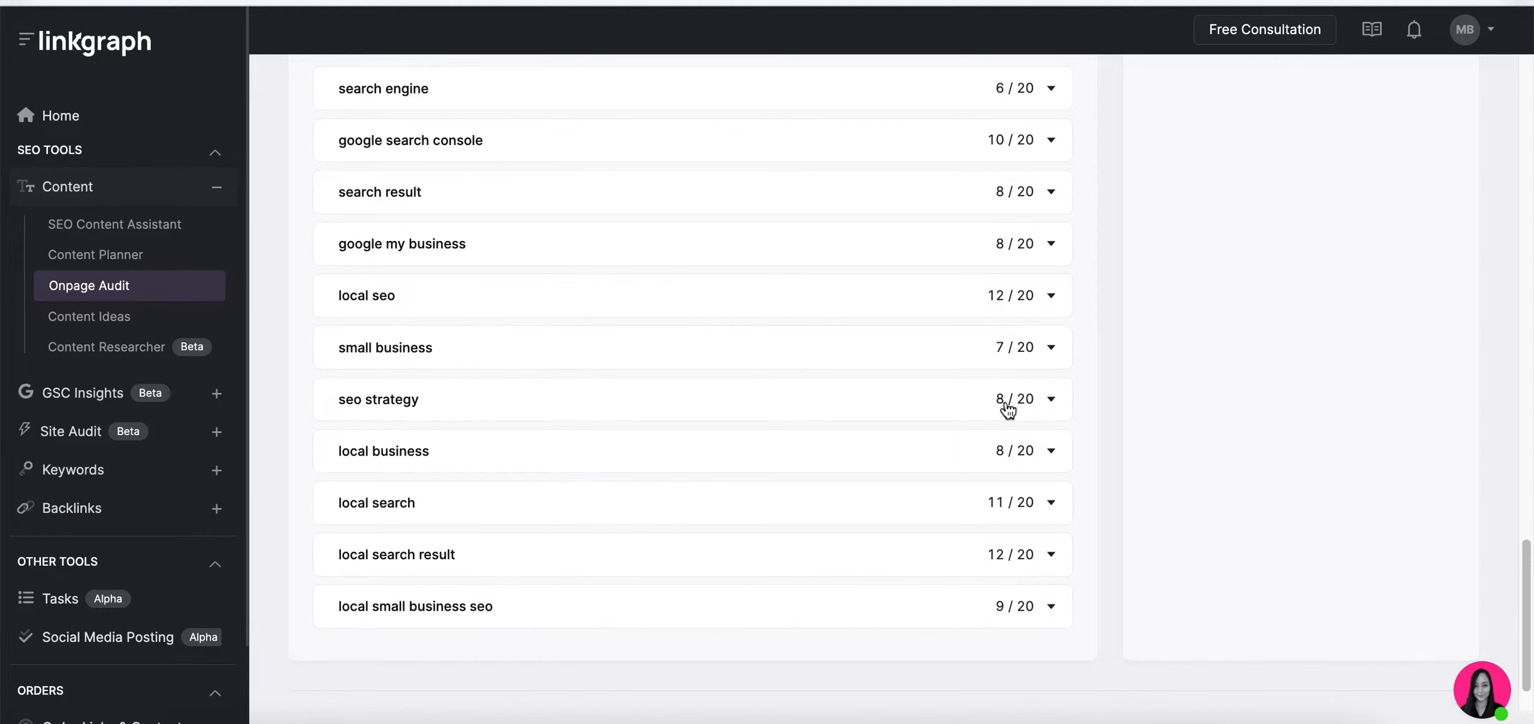
mouse_move(1055, 454)
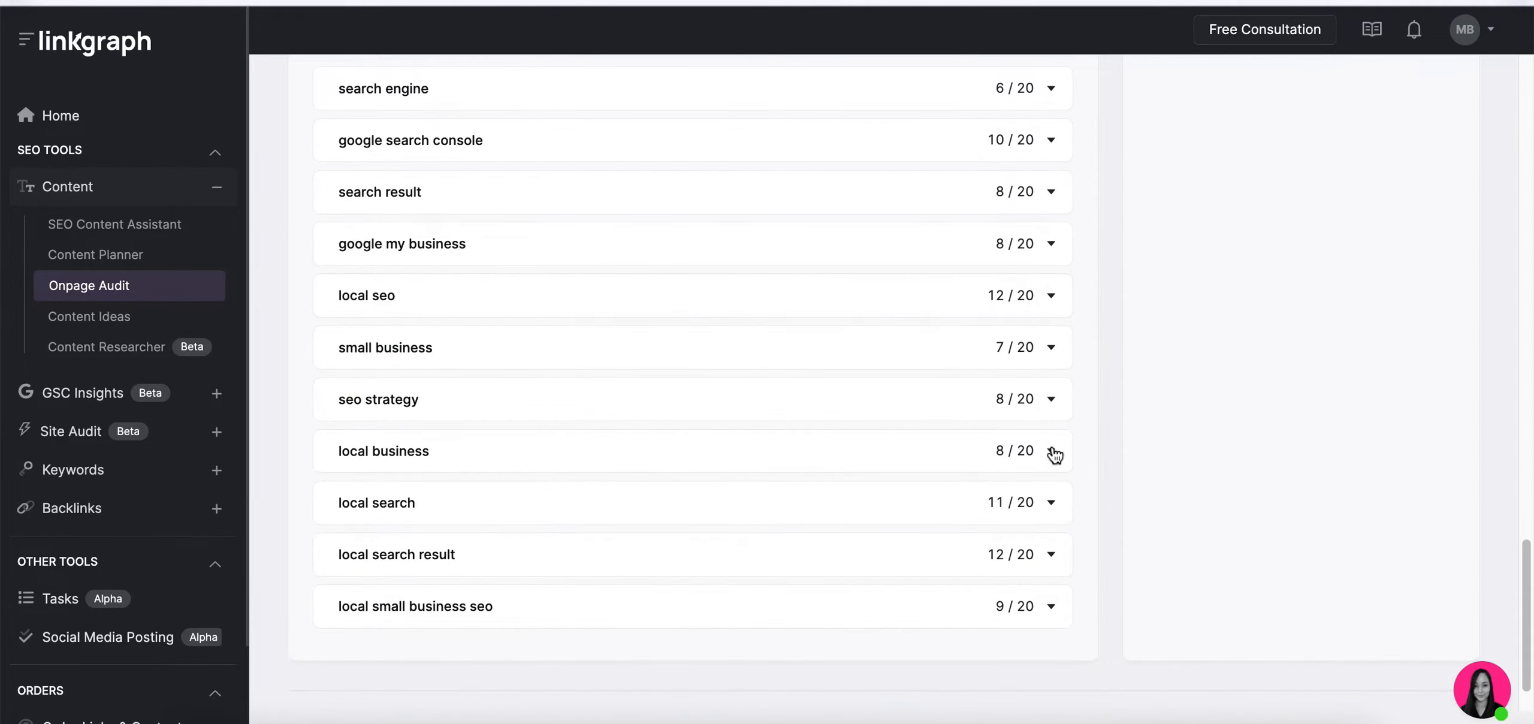
left_click(1055, 455)
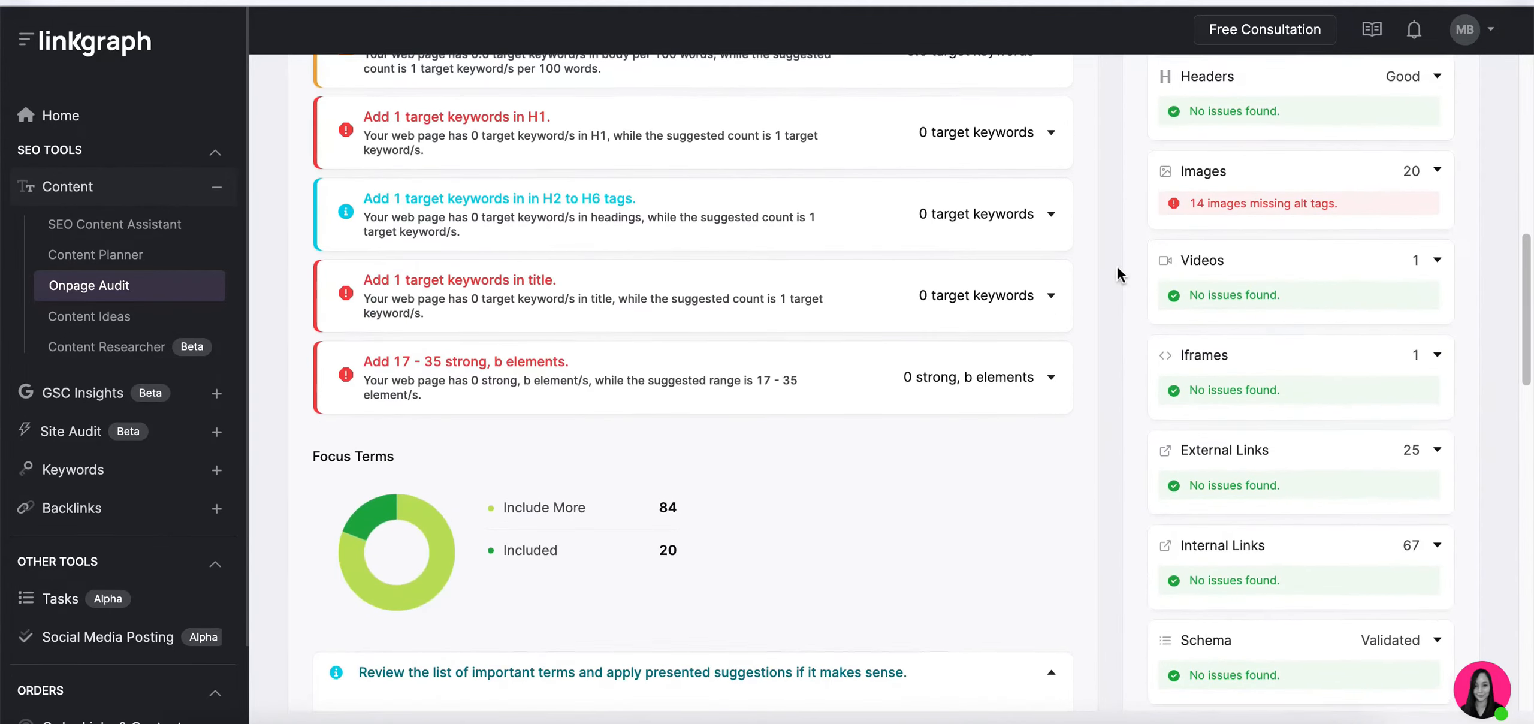
- Expand and collapse the Title check's recommendation explaining its Bad rating
scroll("up", 3)
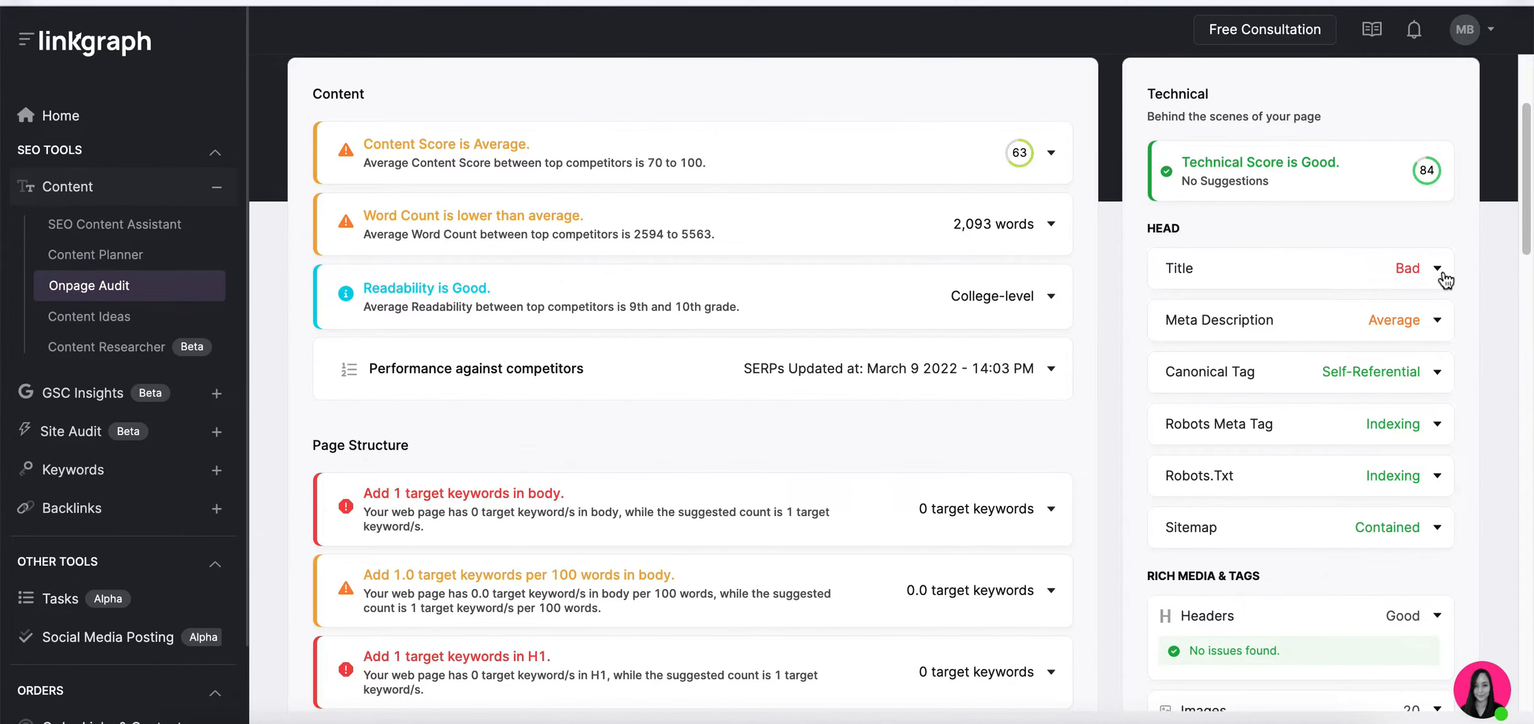
left_click(1438, 267)
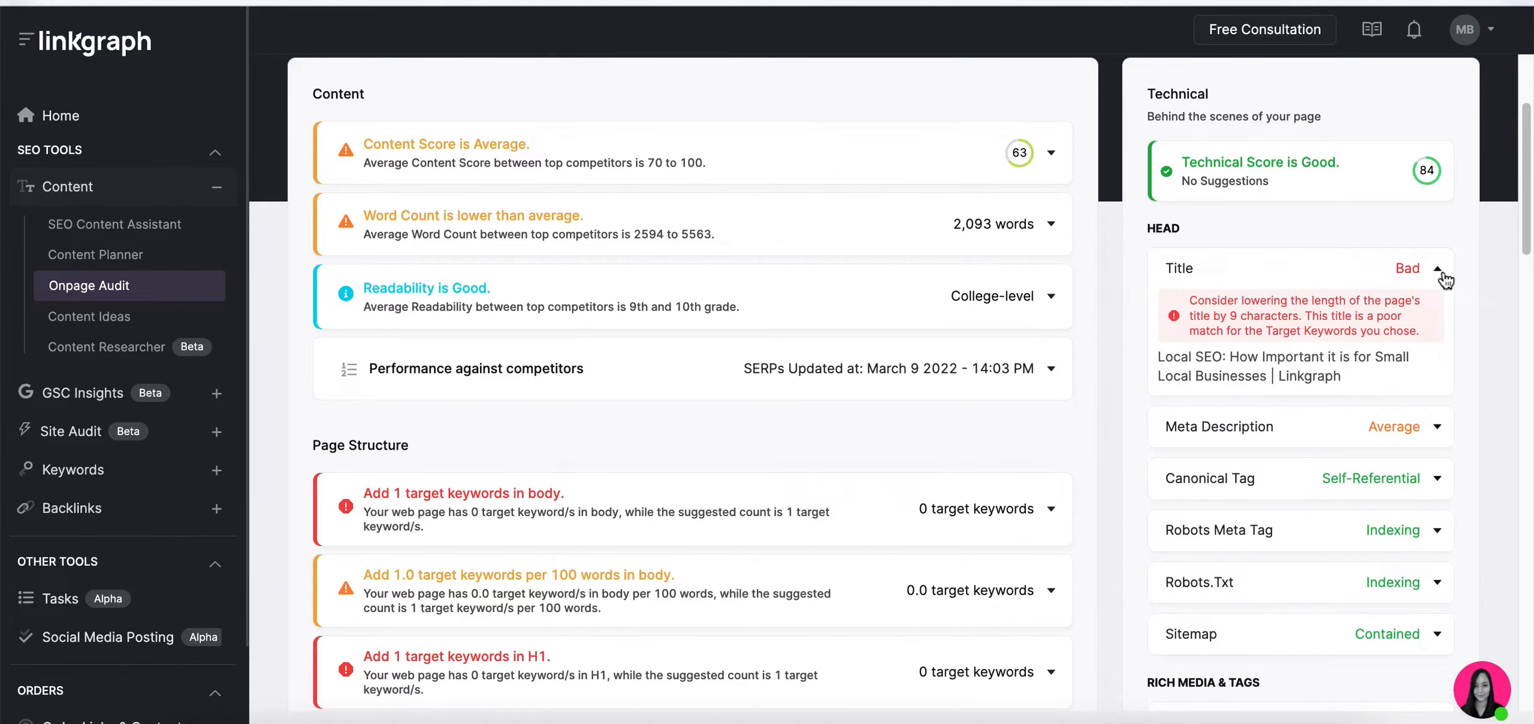
left_click(1435, 268)
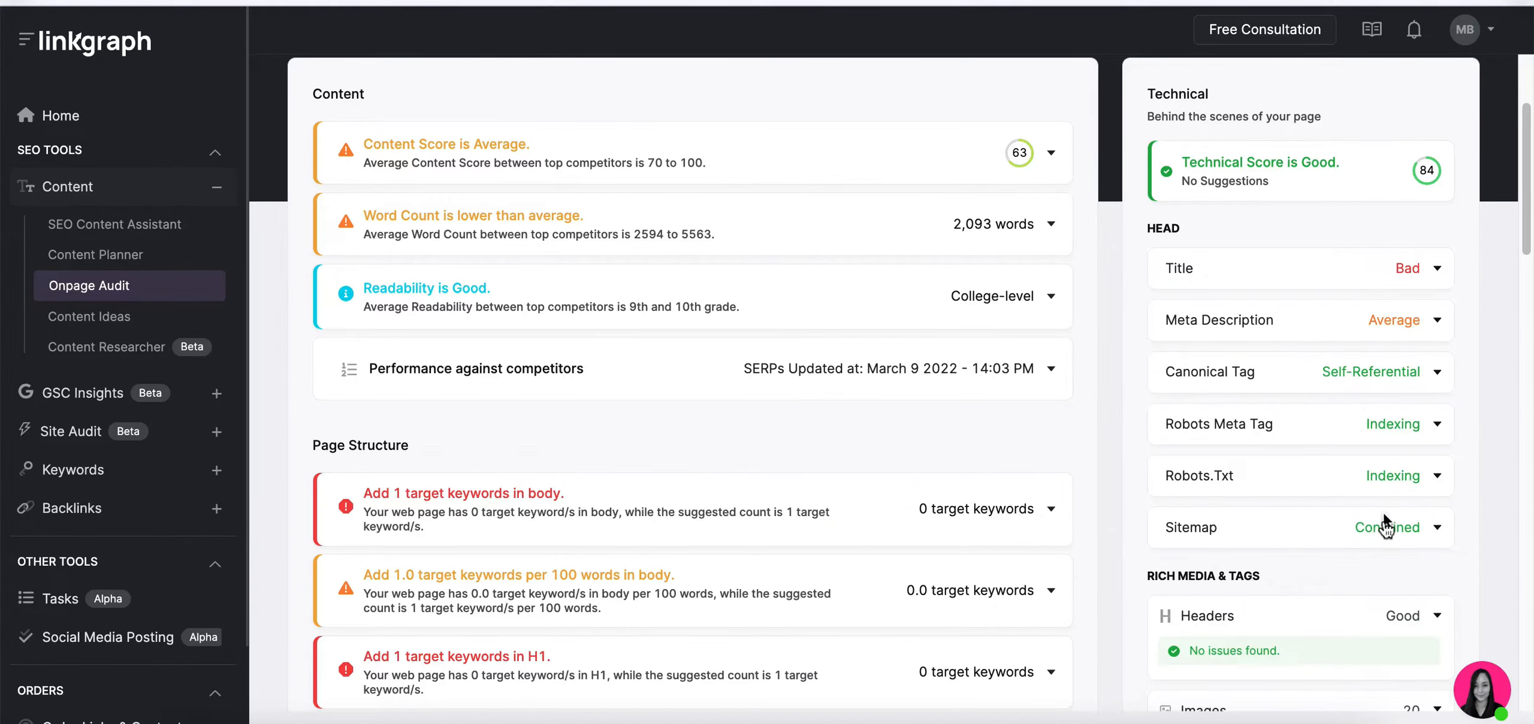
- Scroll to the Images section and view the third page of image sources
scroll("down", 3)
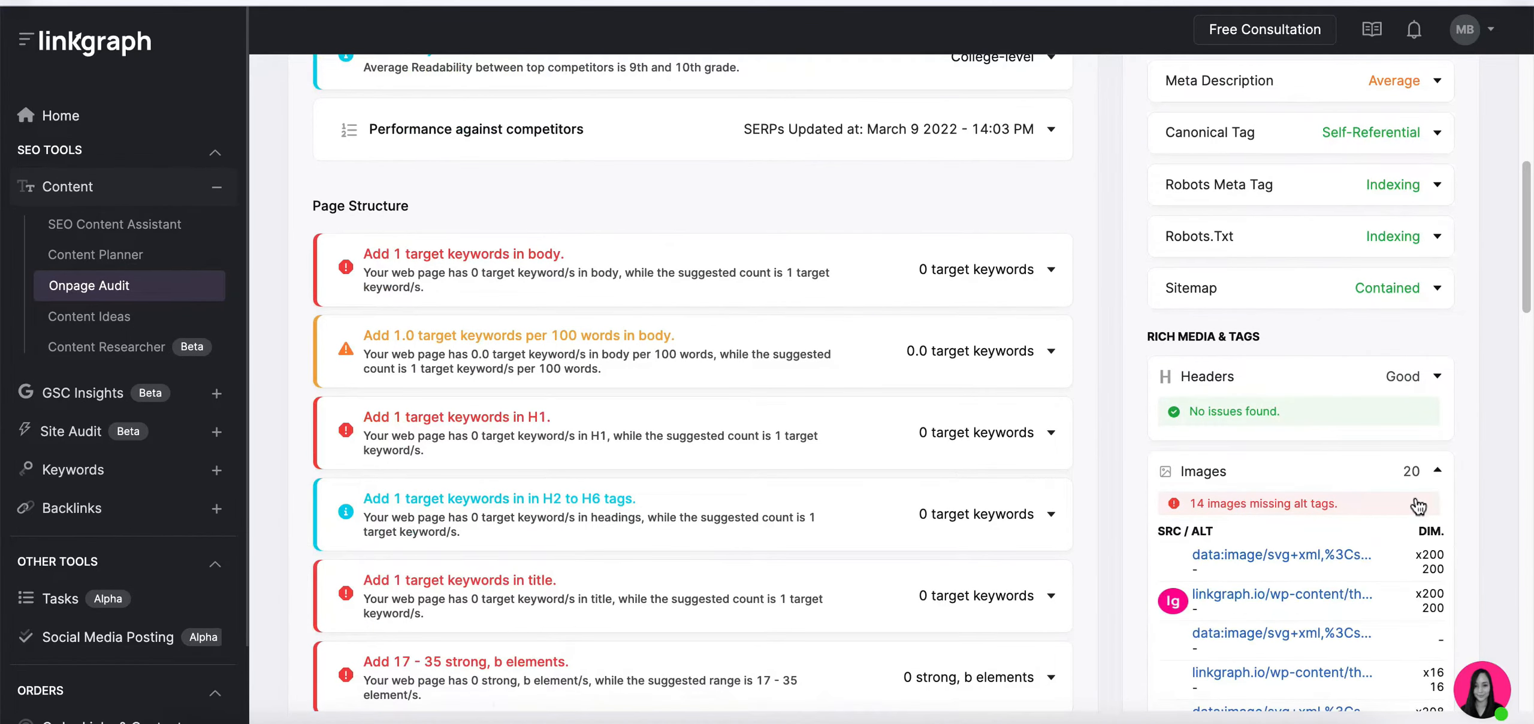
scroll("down", 3)
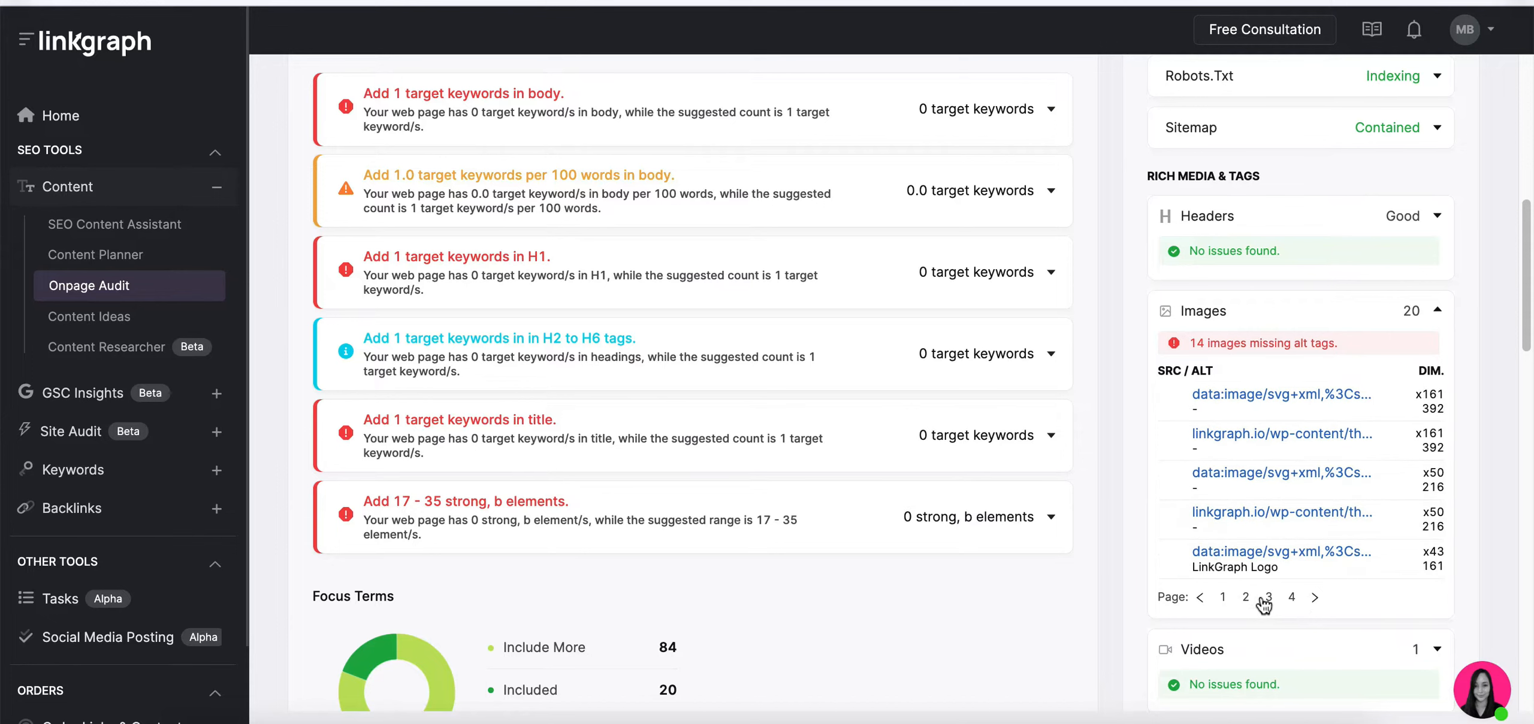
left_click(1268, 596)
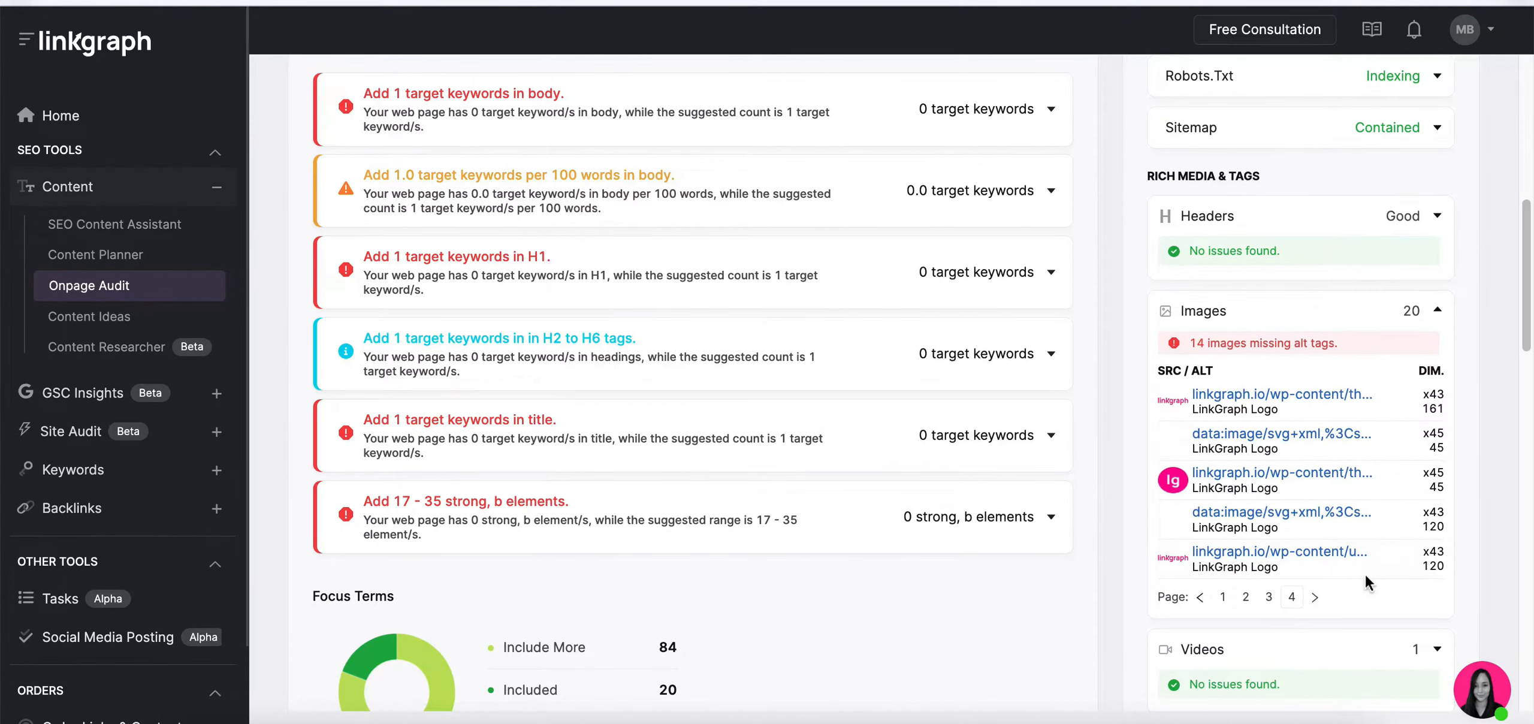
scroll("down", 3)
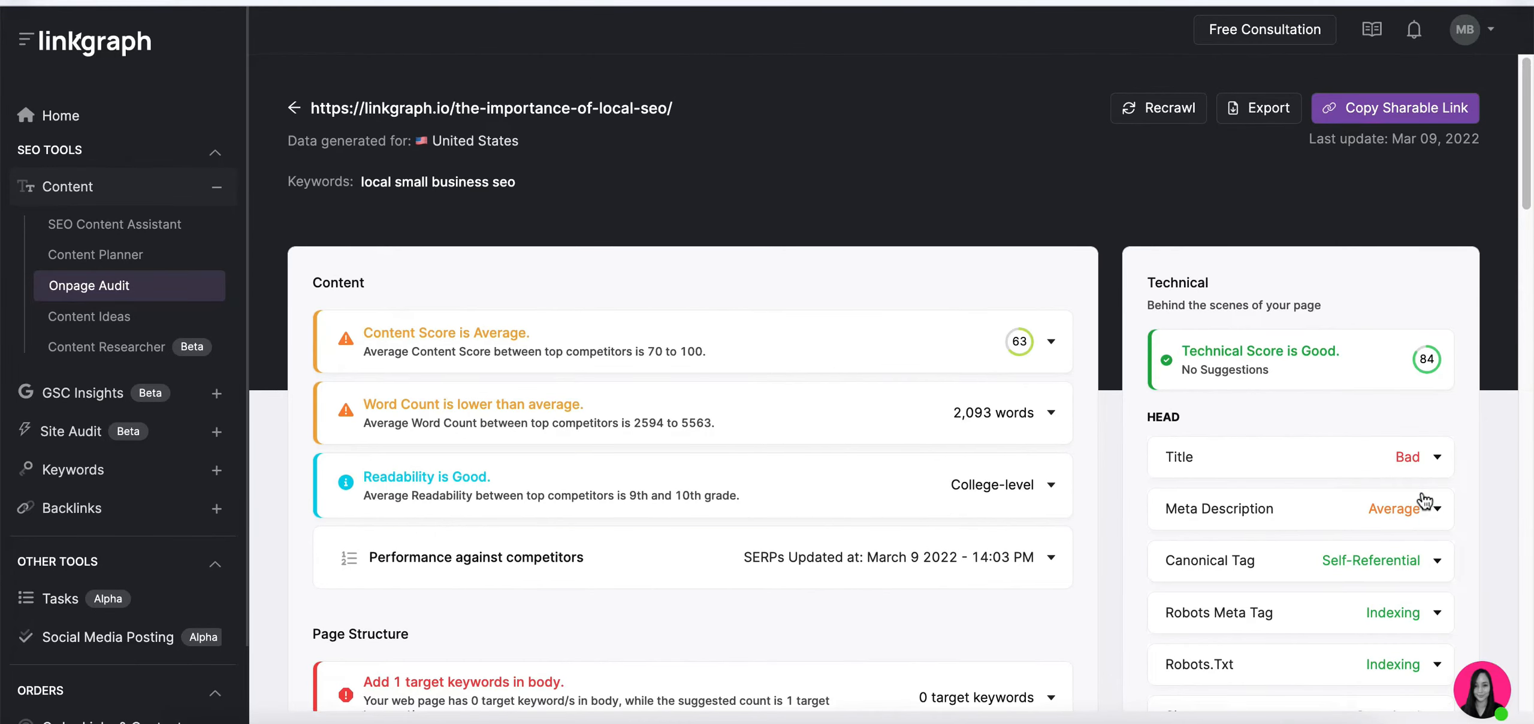
mouse_move(1276, 118)
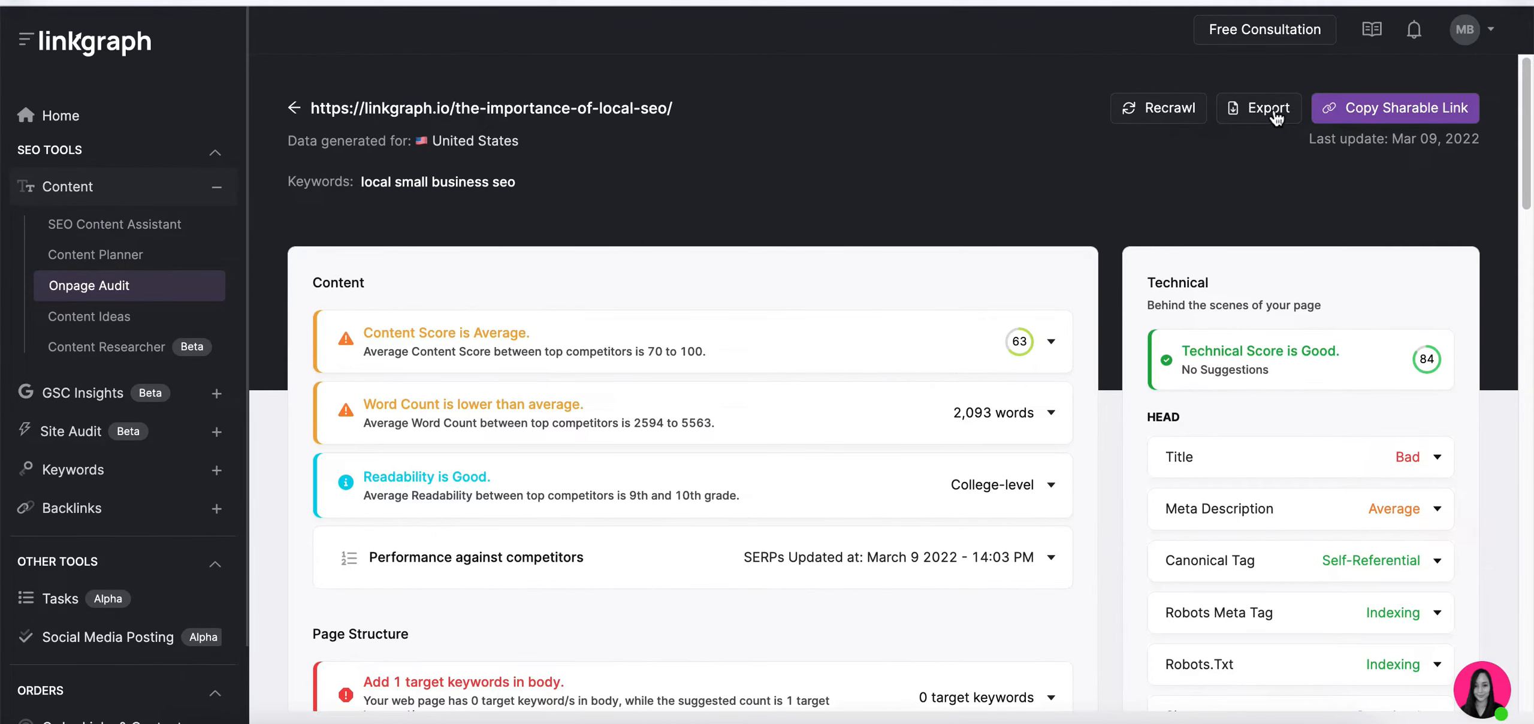
- Export the audit report as a spreadsheet and copy its sharable link
left_click(1260, 107)
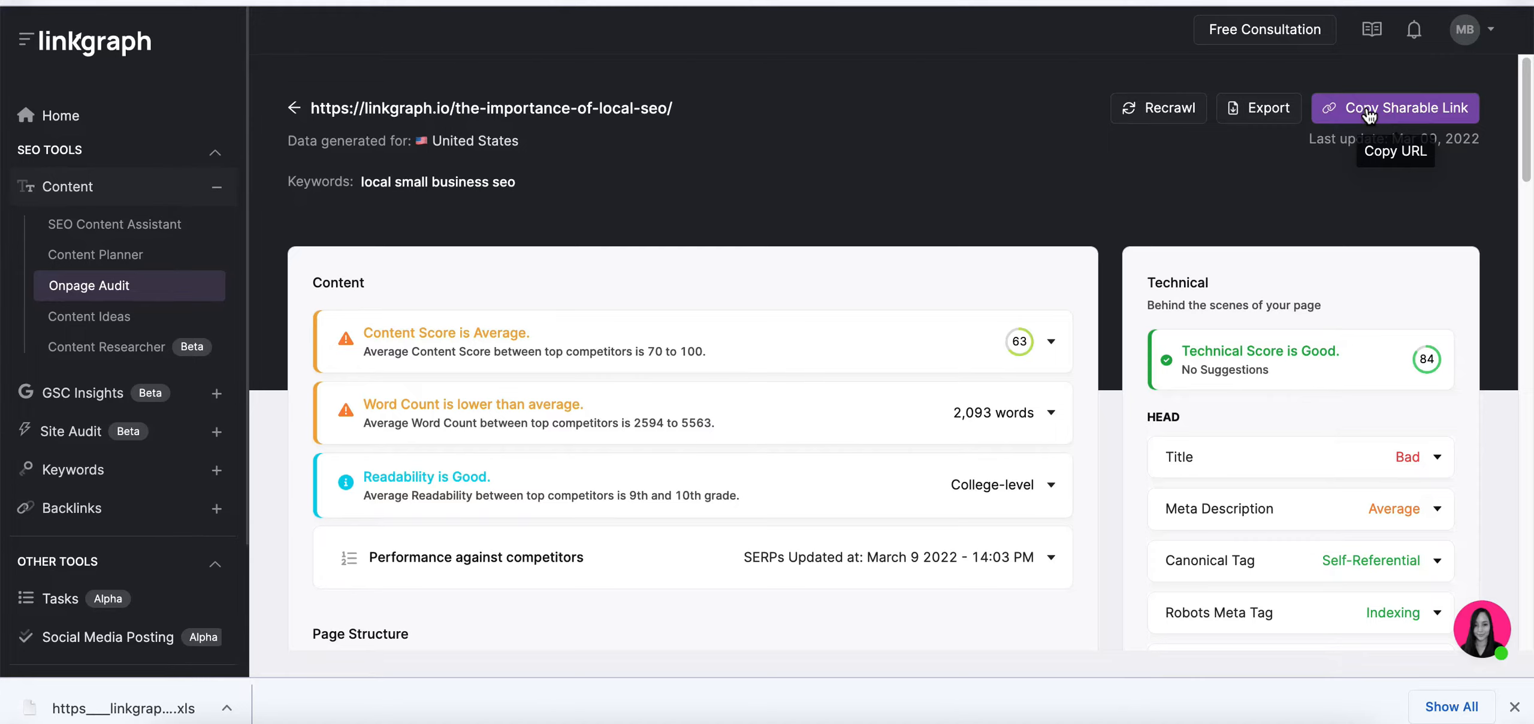
left_click(116, 224)
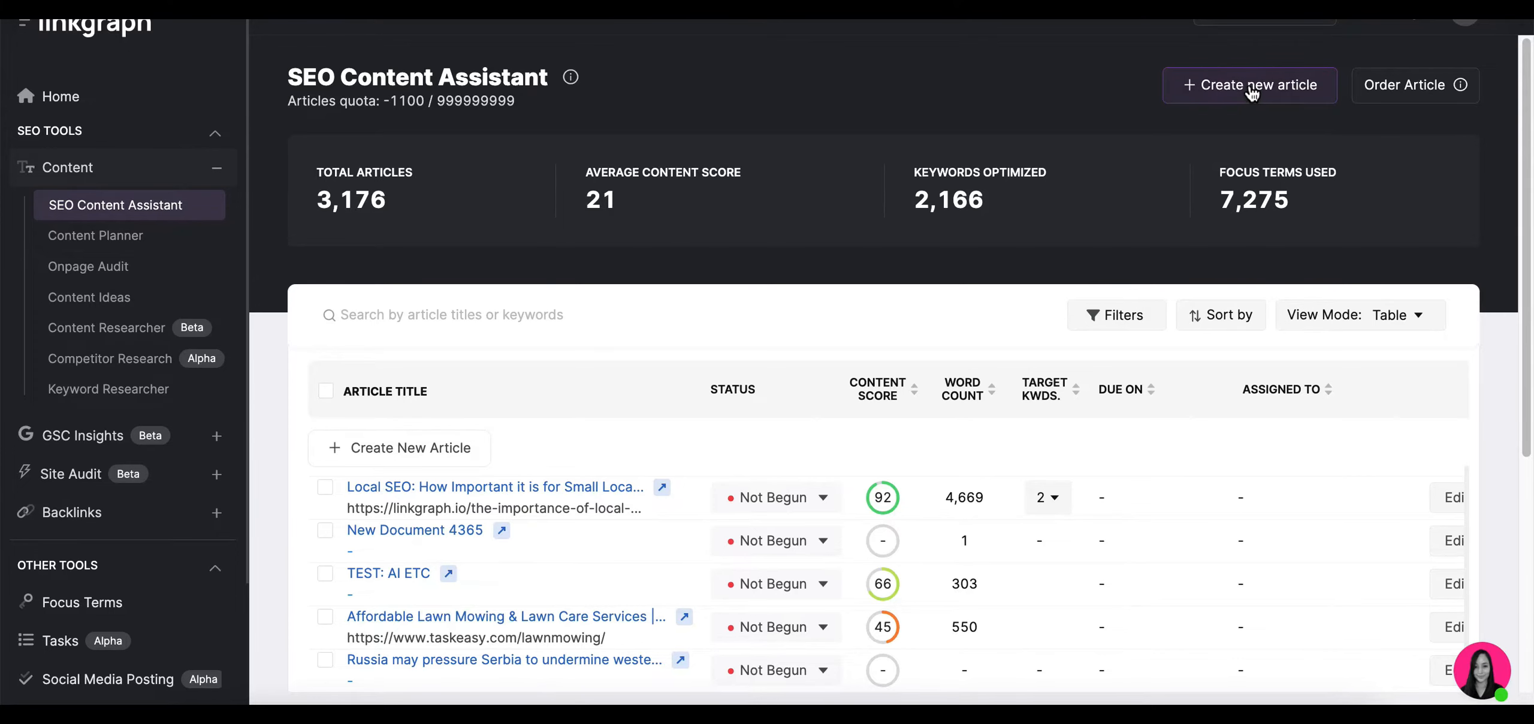
- Create a Content Assistant article imported from linkgraph.io/the-importance-of-local-seo
left_click(1249, 85)
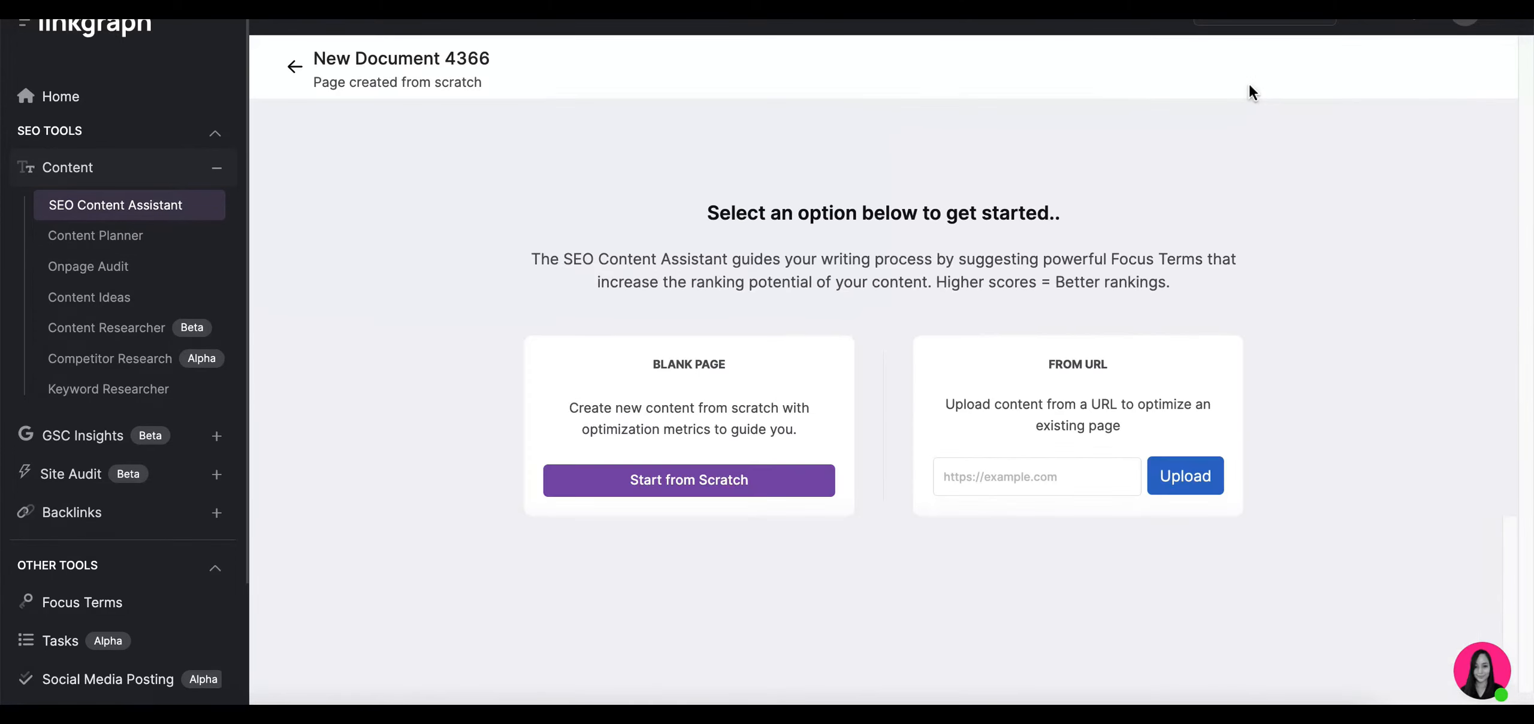
left_click(1035, 476)
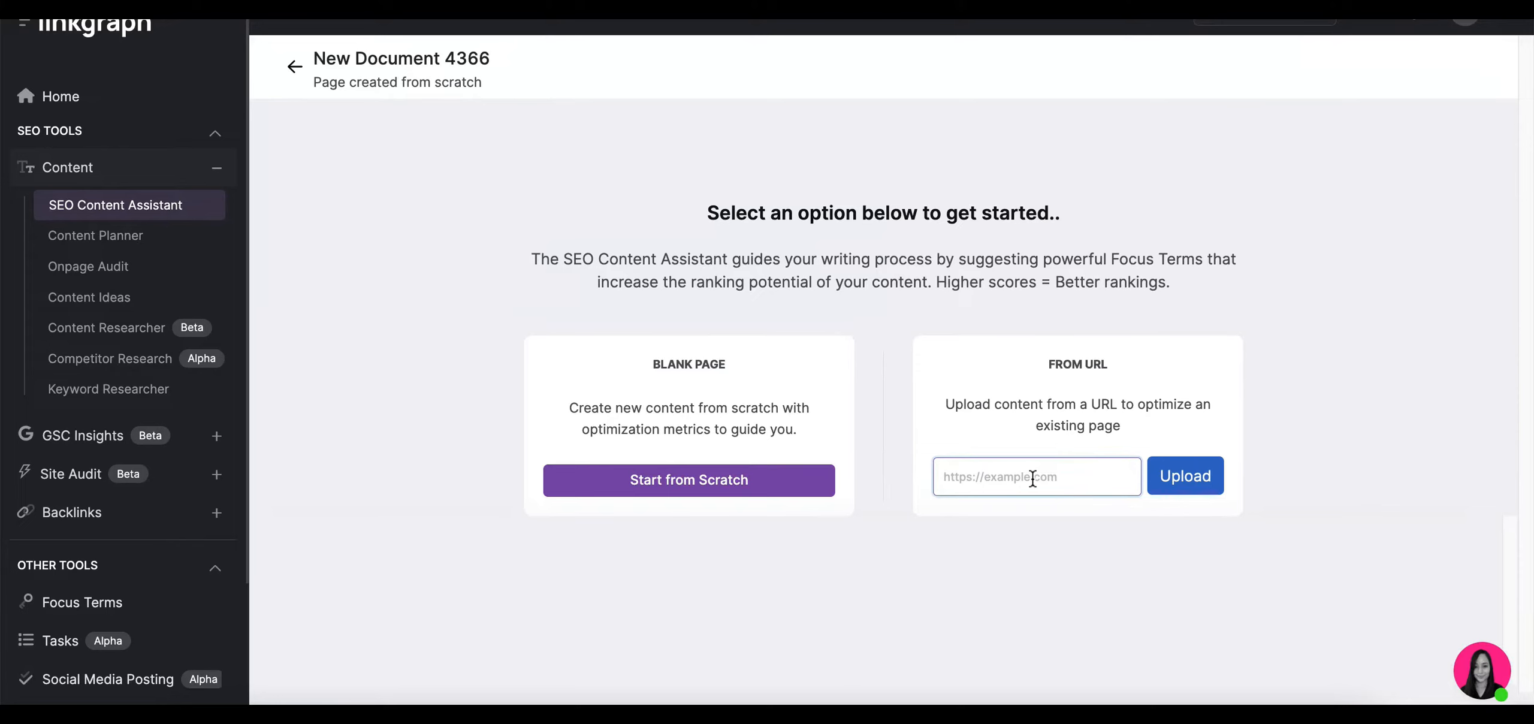
type("h.io/the-importance-of-local-seo/")
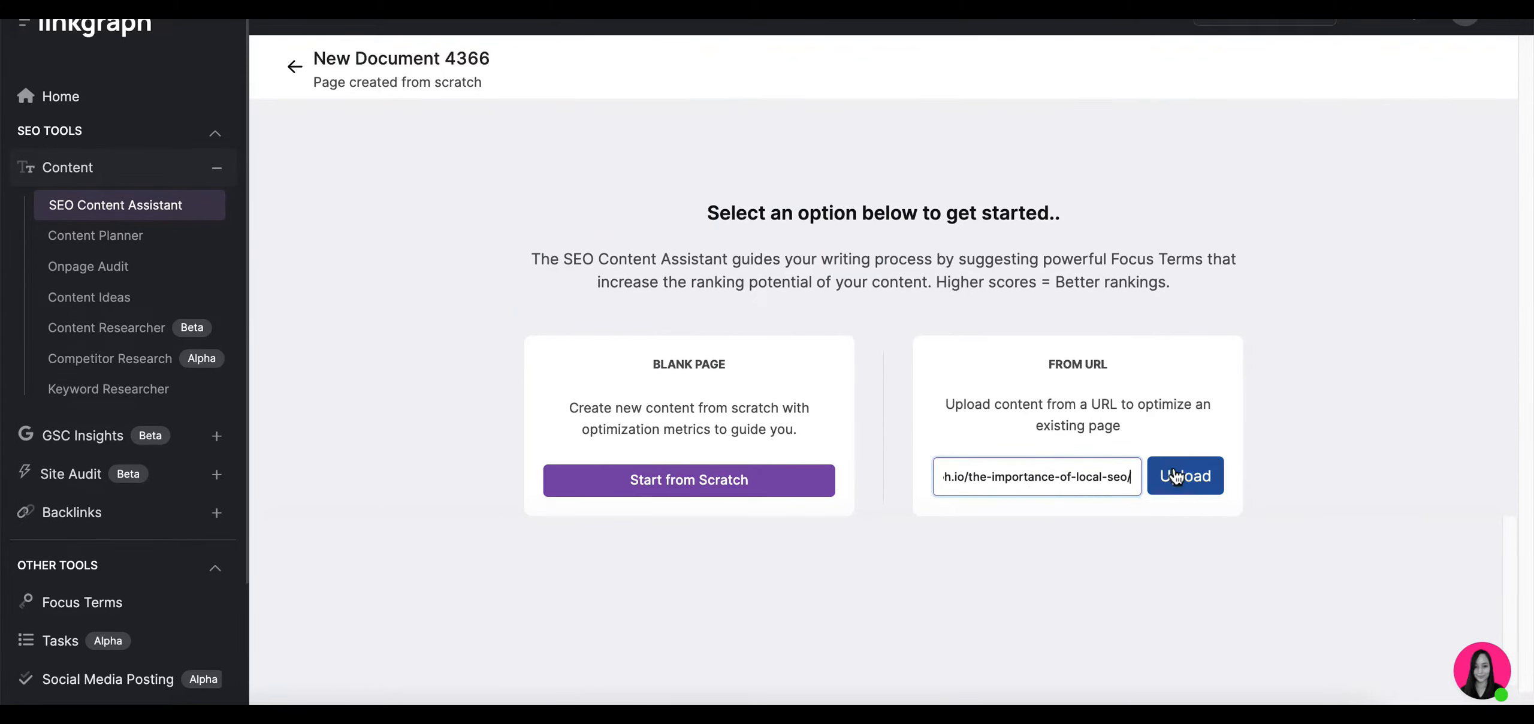
left_click(1185, 476)
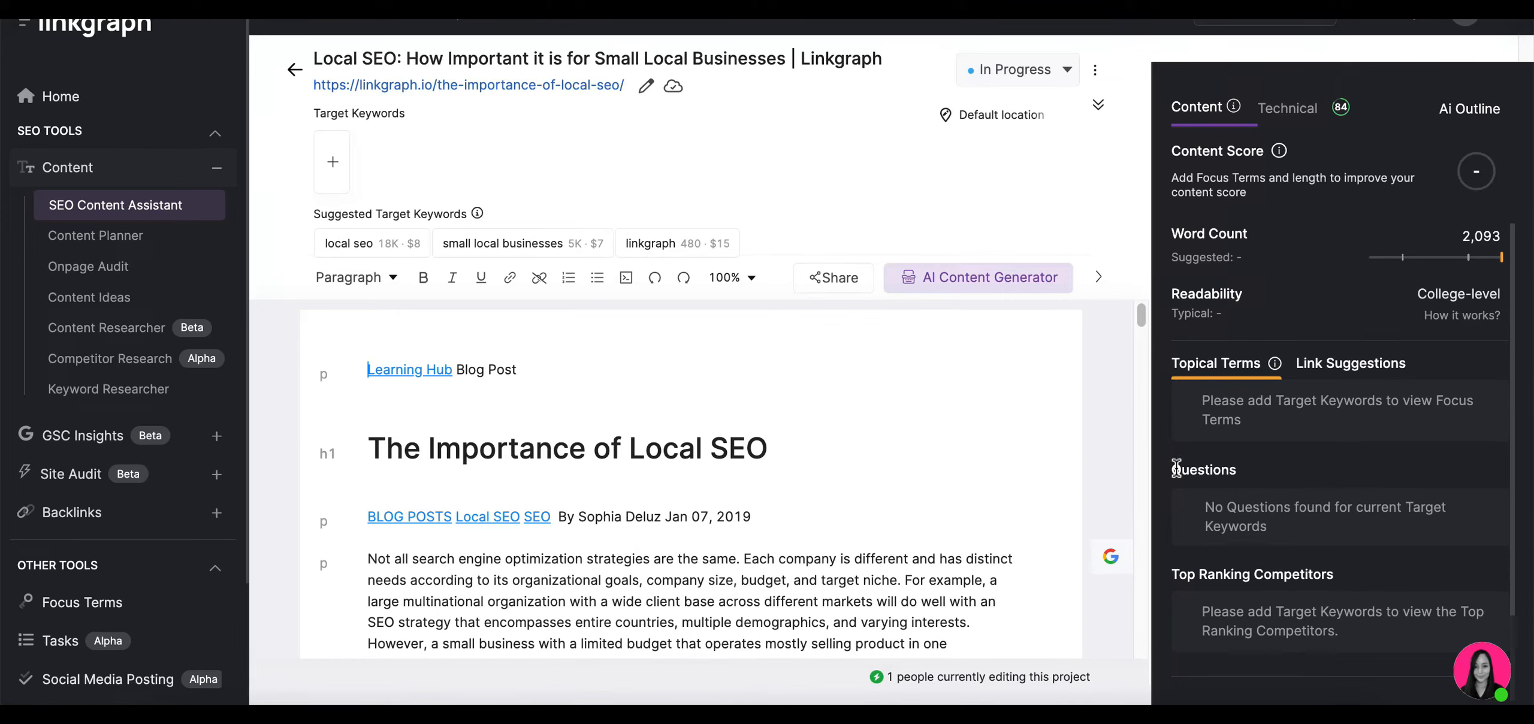
- Add 'local seo' and 'small business seo' as the article's target keywords
left_click(331, 161)
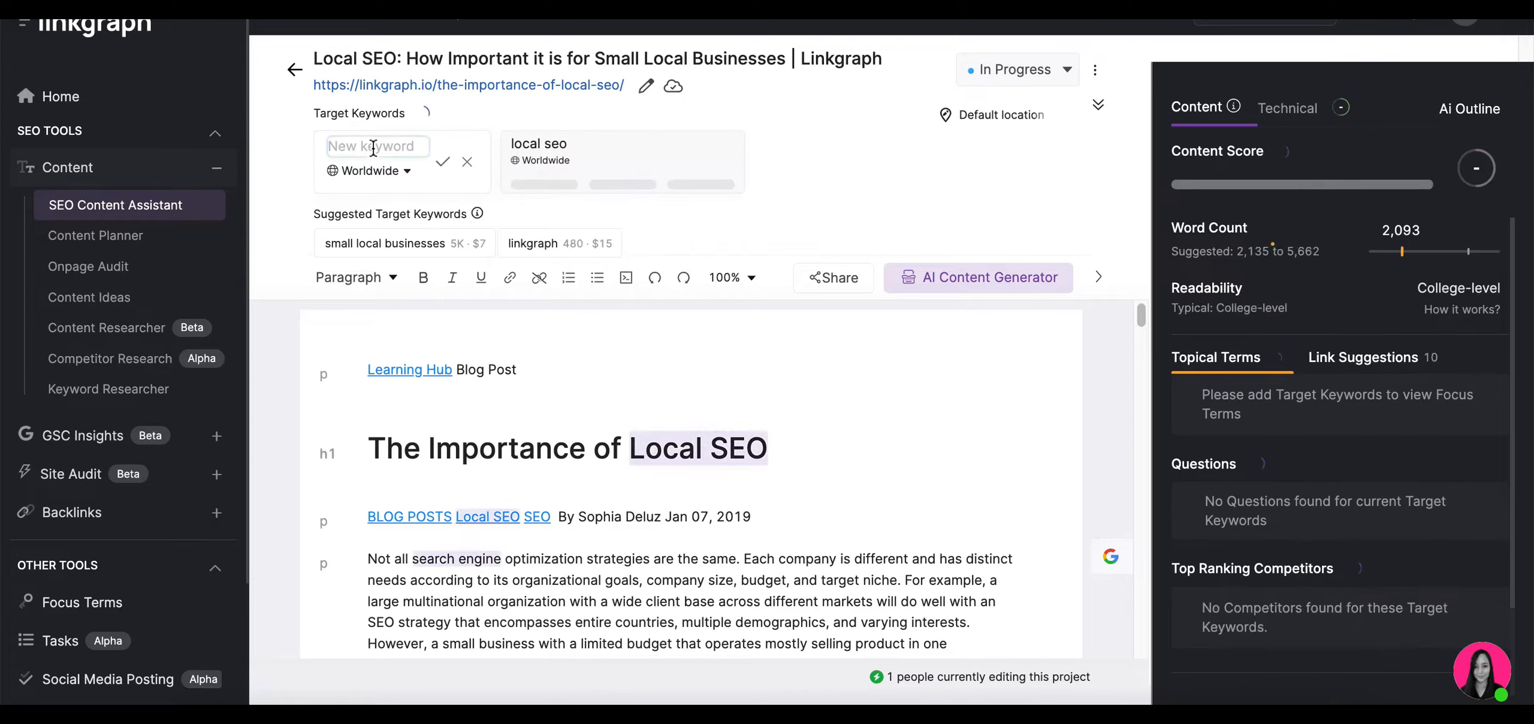
type("small busine")
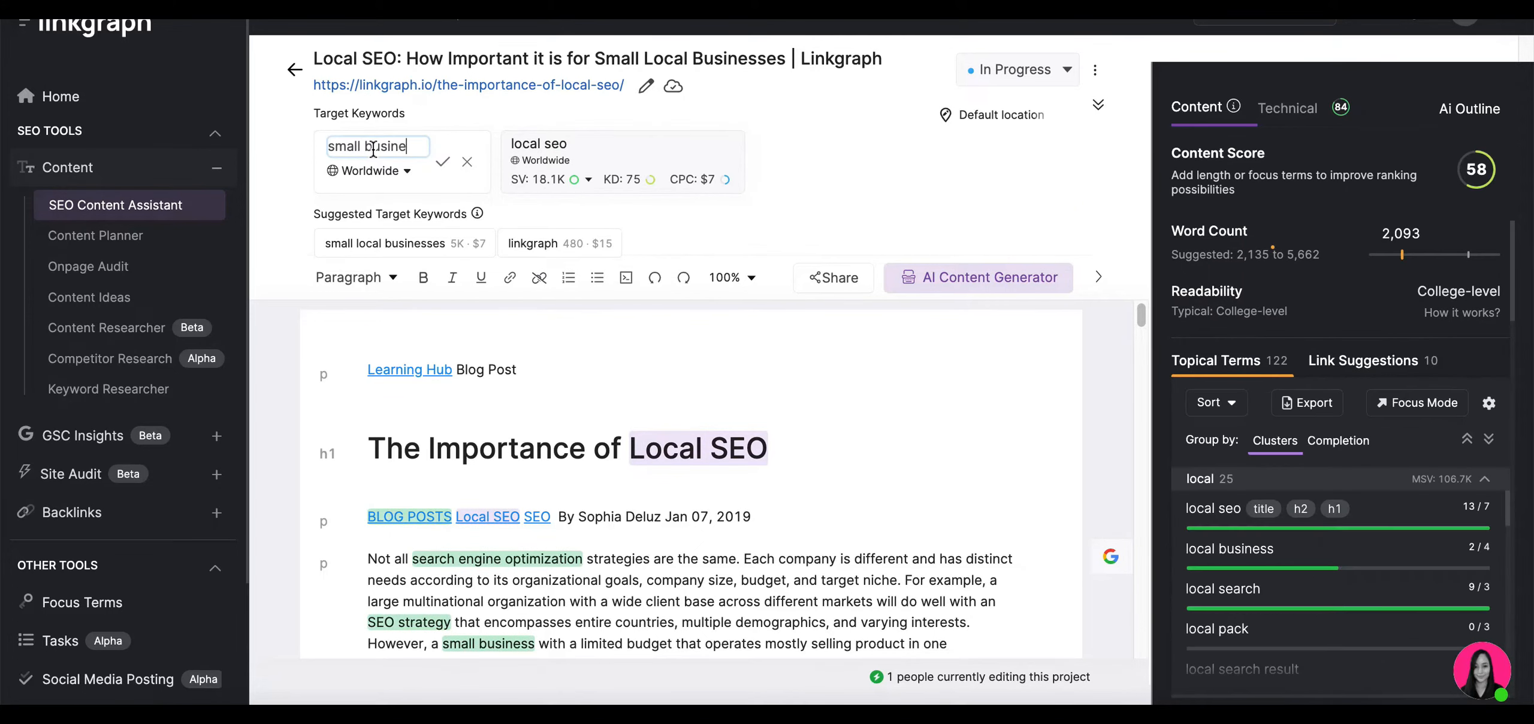
left_click(442, 161)
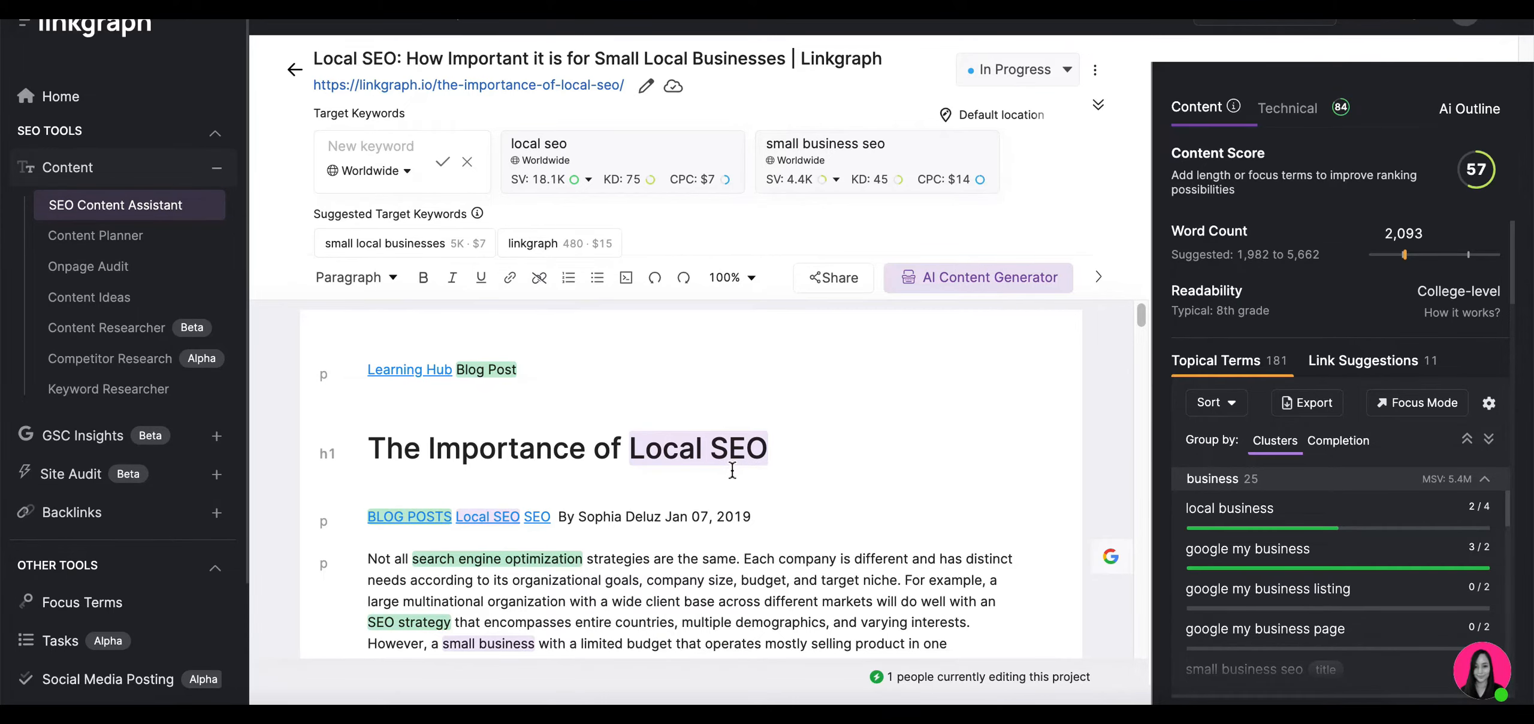
- Scroll down through the imported article to review its content
scroll("down", 3)
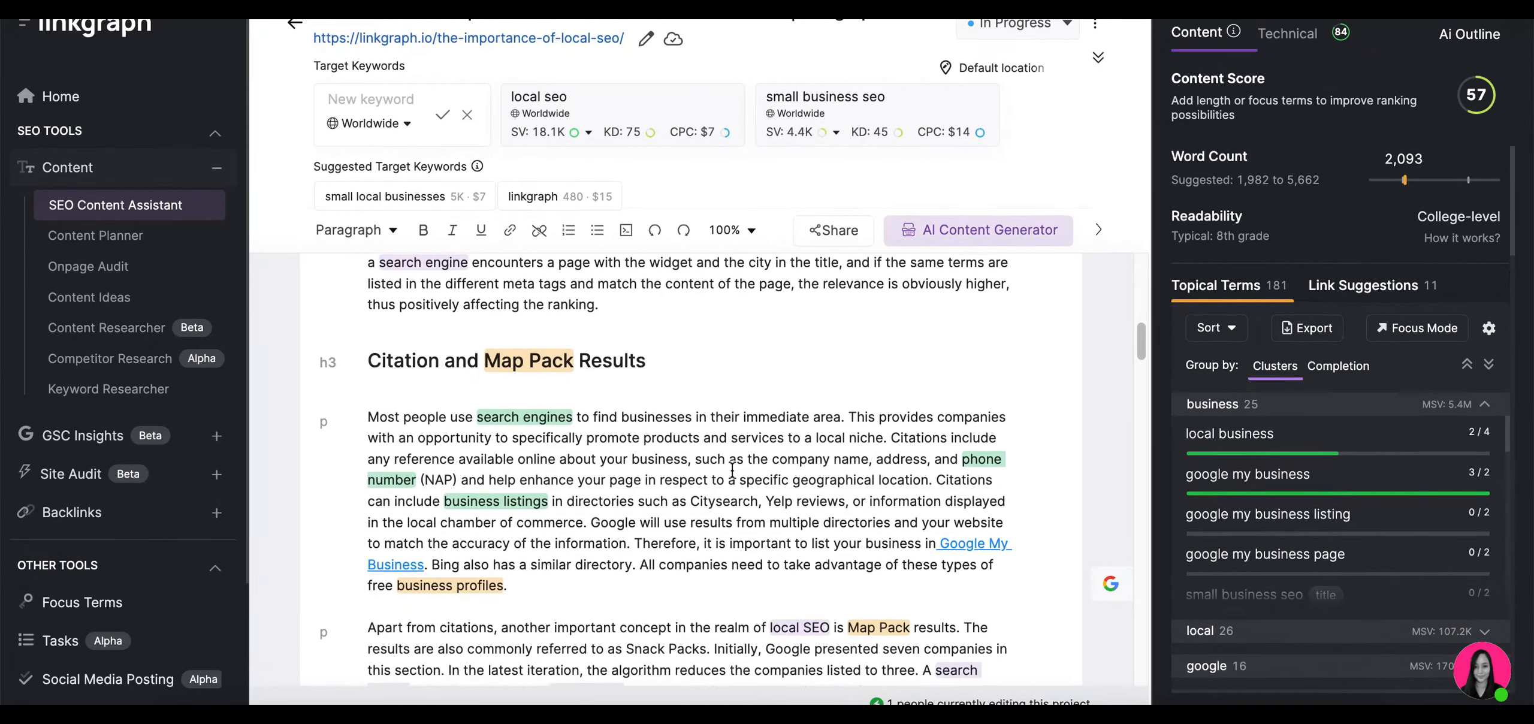
scroll("down", 3)
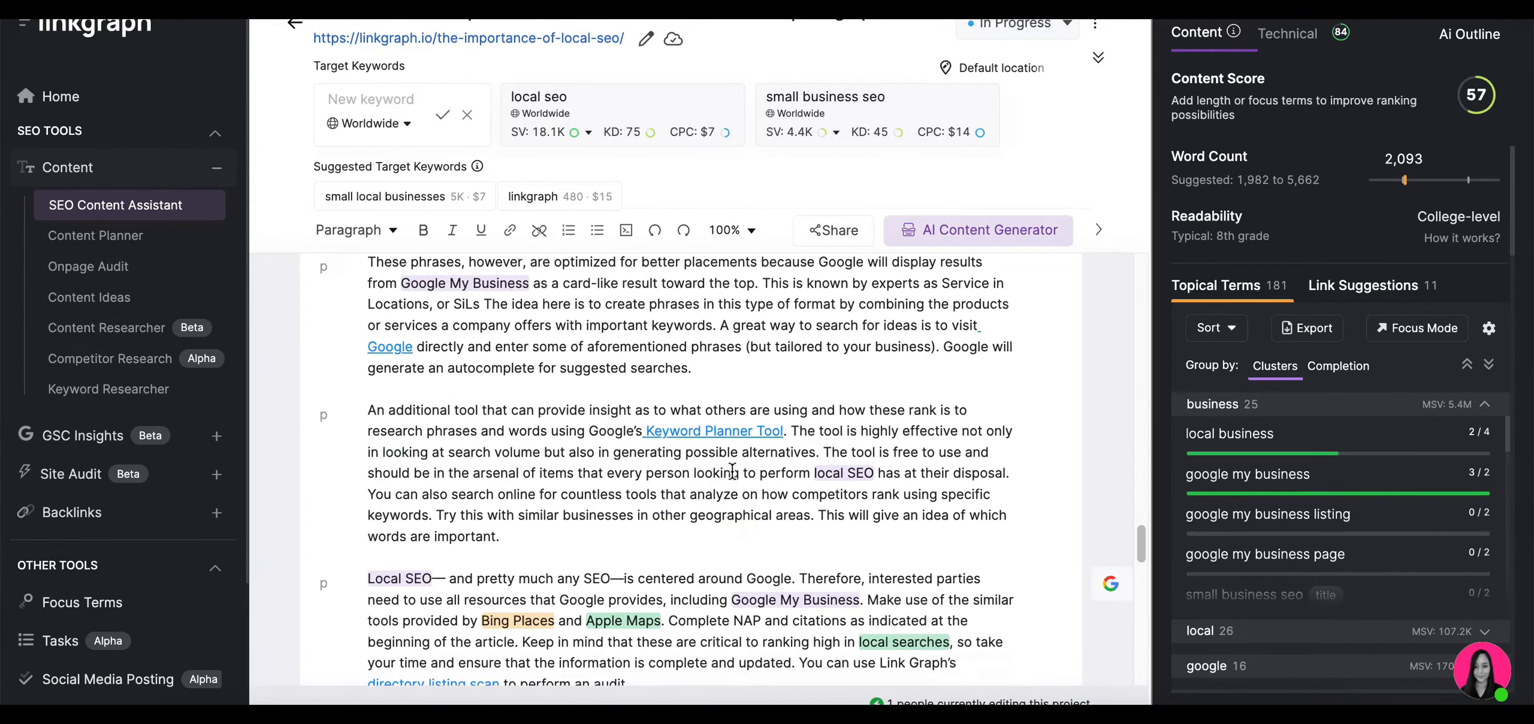
scroll("down", 3)
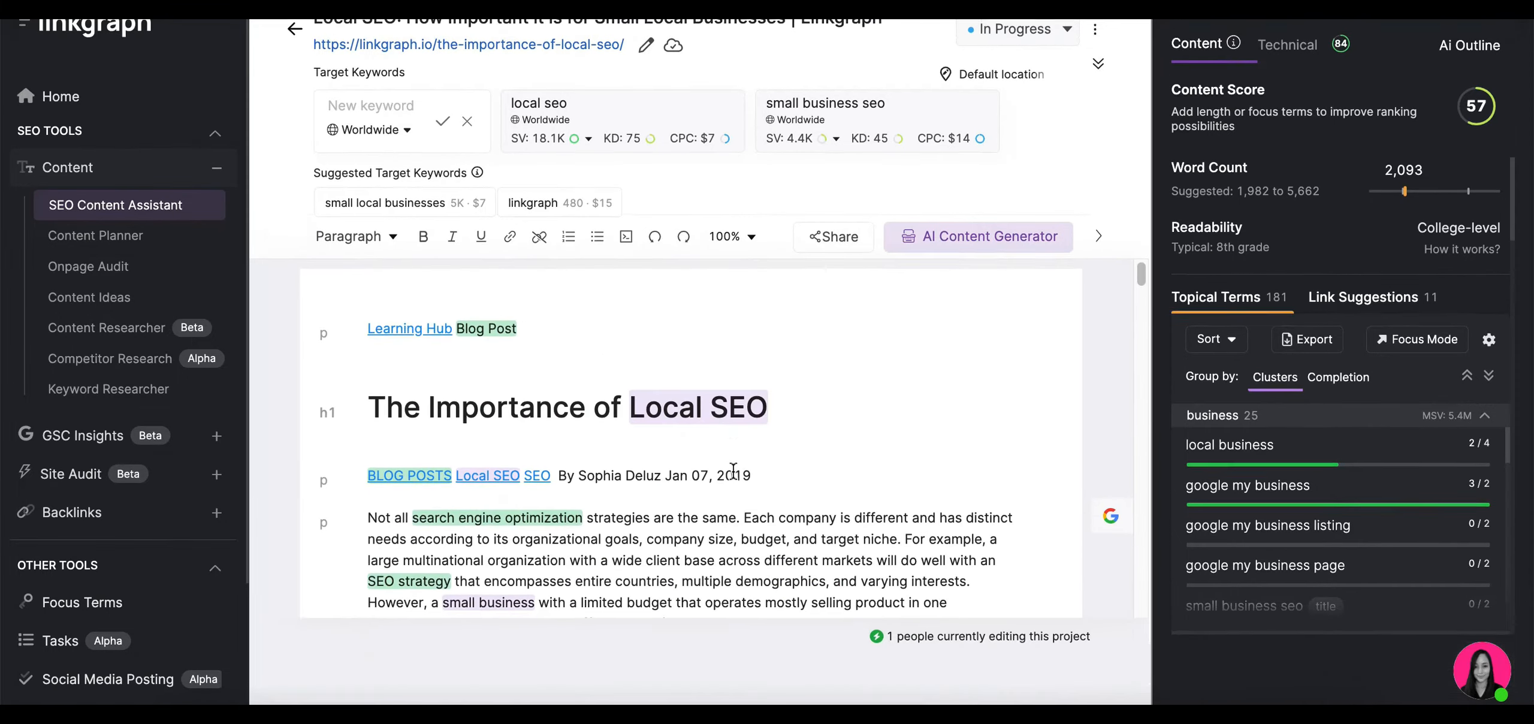
scroll("down", 3)
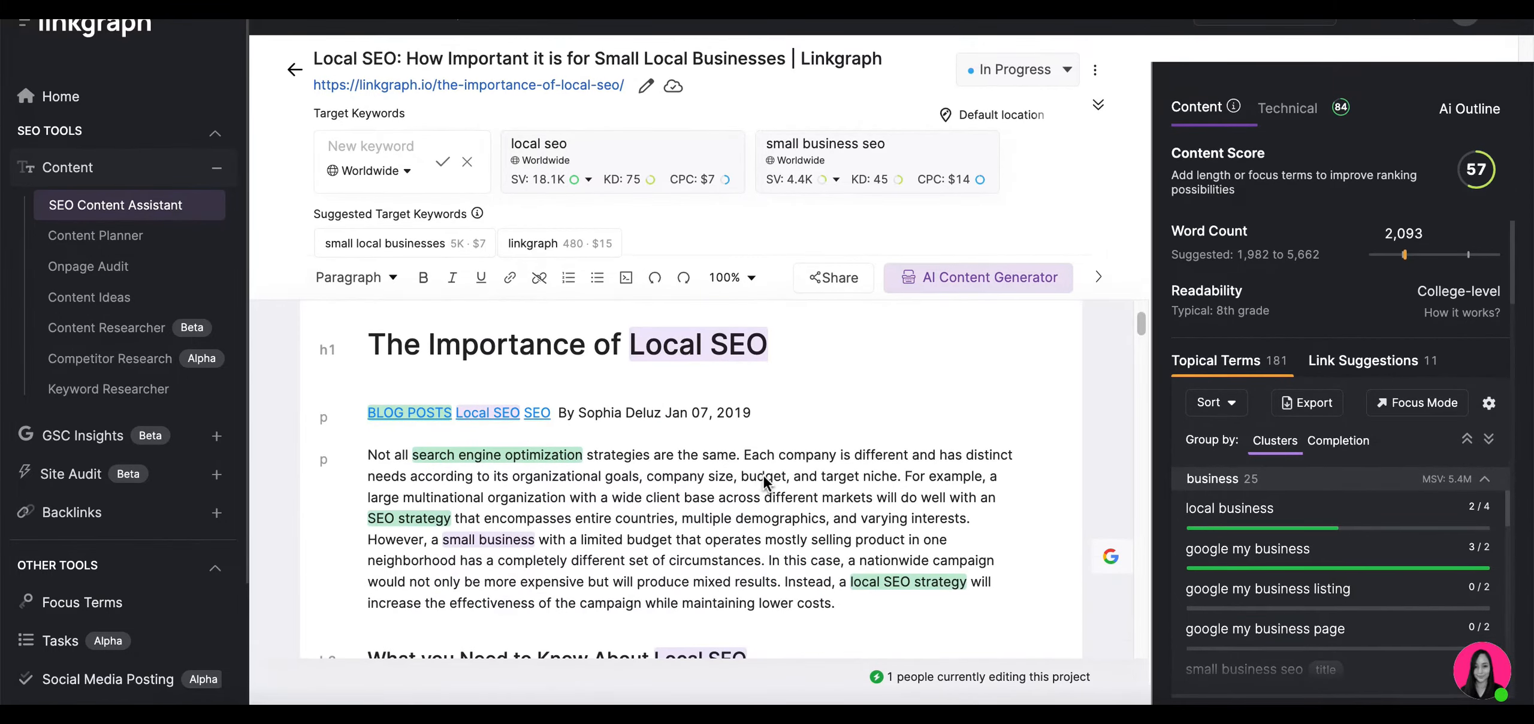
scroll("down", 3)
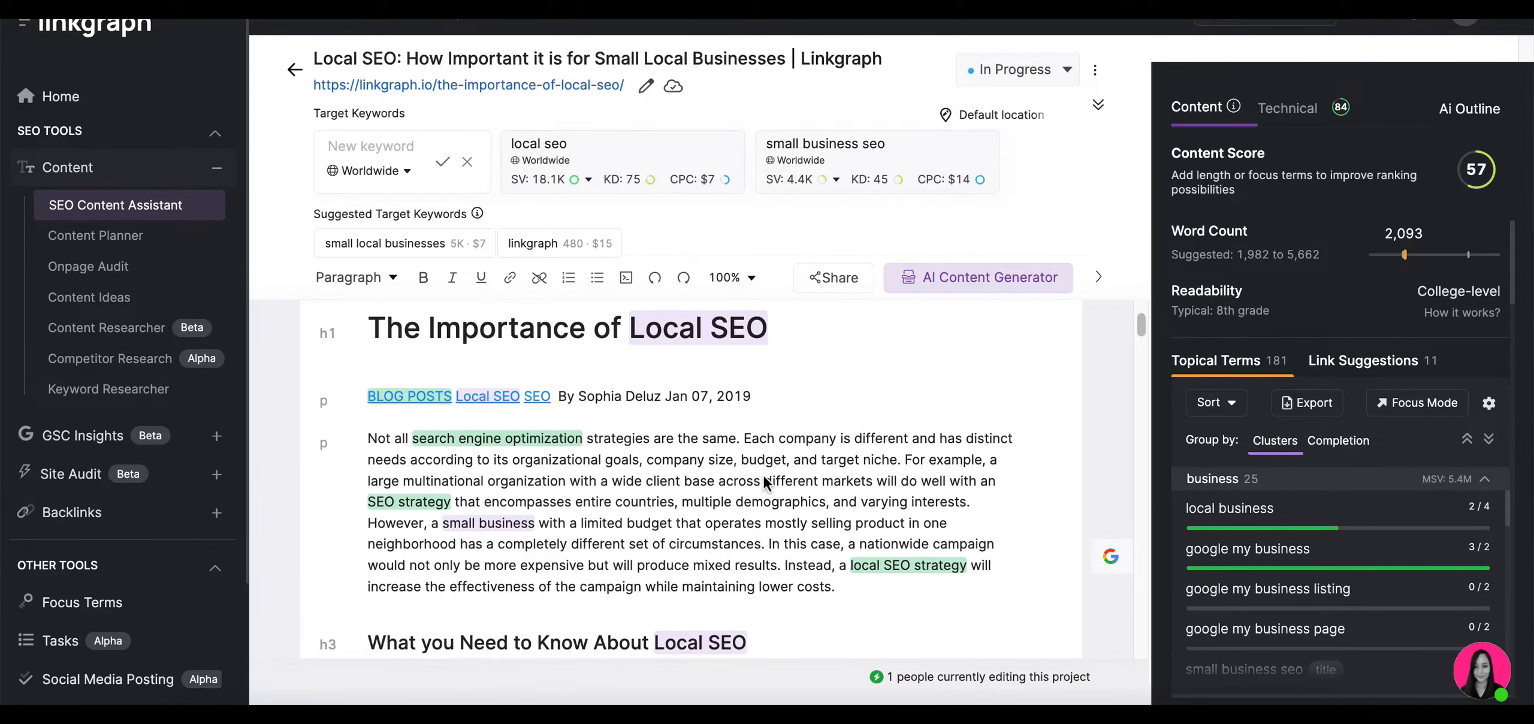
scroll("down", 3)
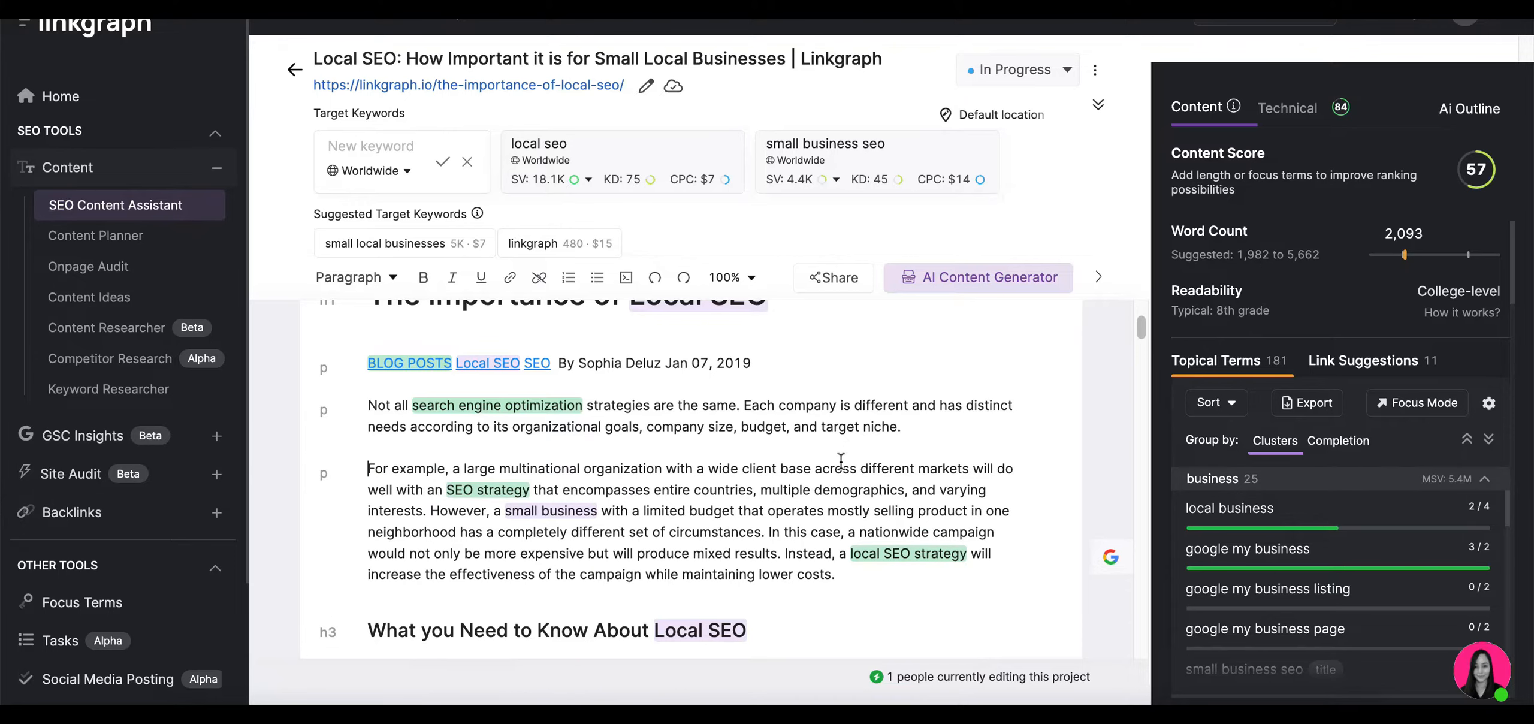
scroll("down", 3)
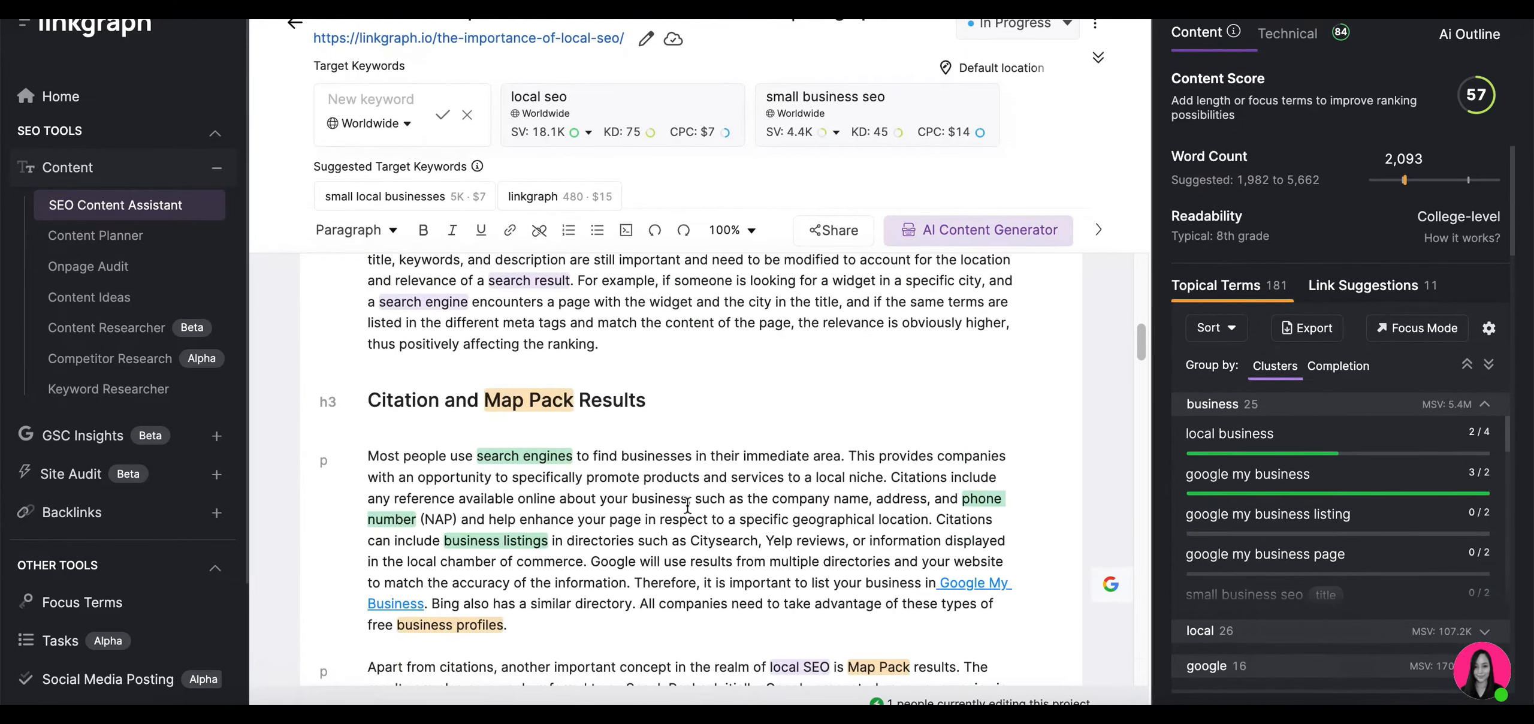
scroll("down", 3)
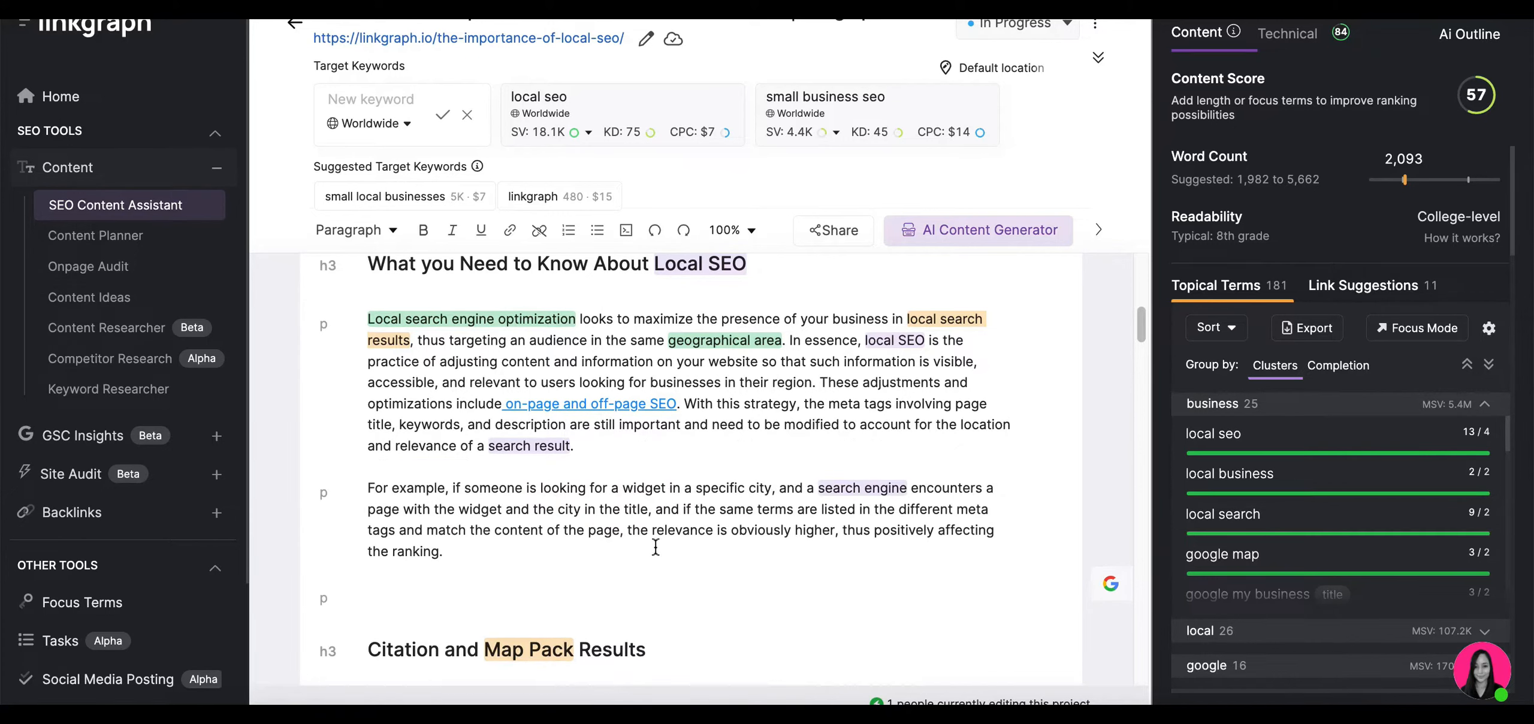
- Type 'How Does Local SEO Differ from Typical SEO?' and make it a heading
type("How Does")
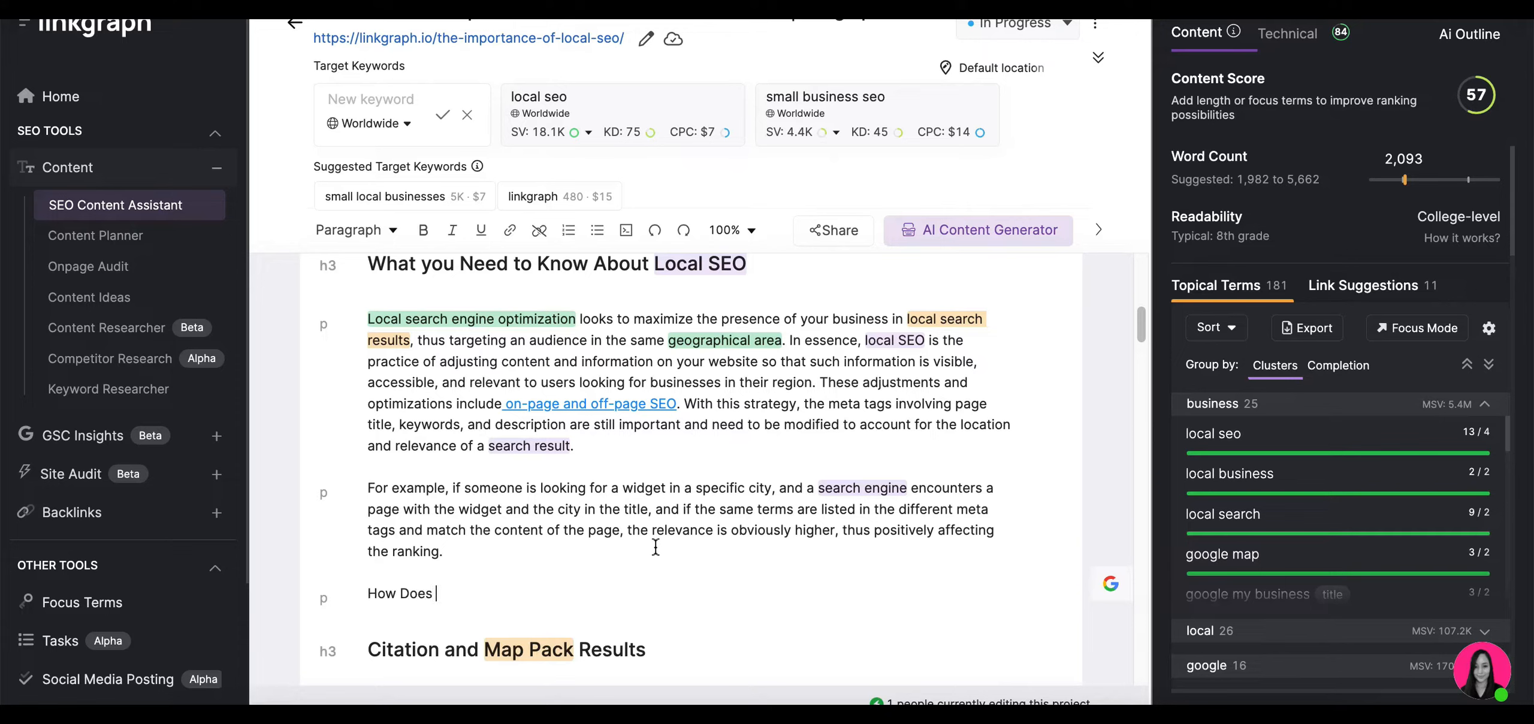
type("Local SEO")
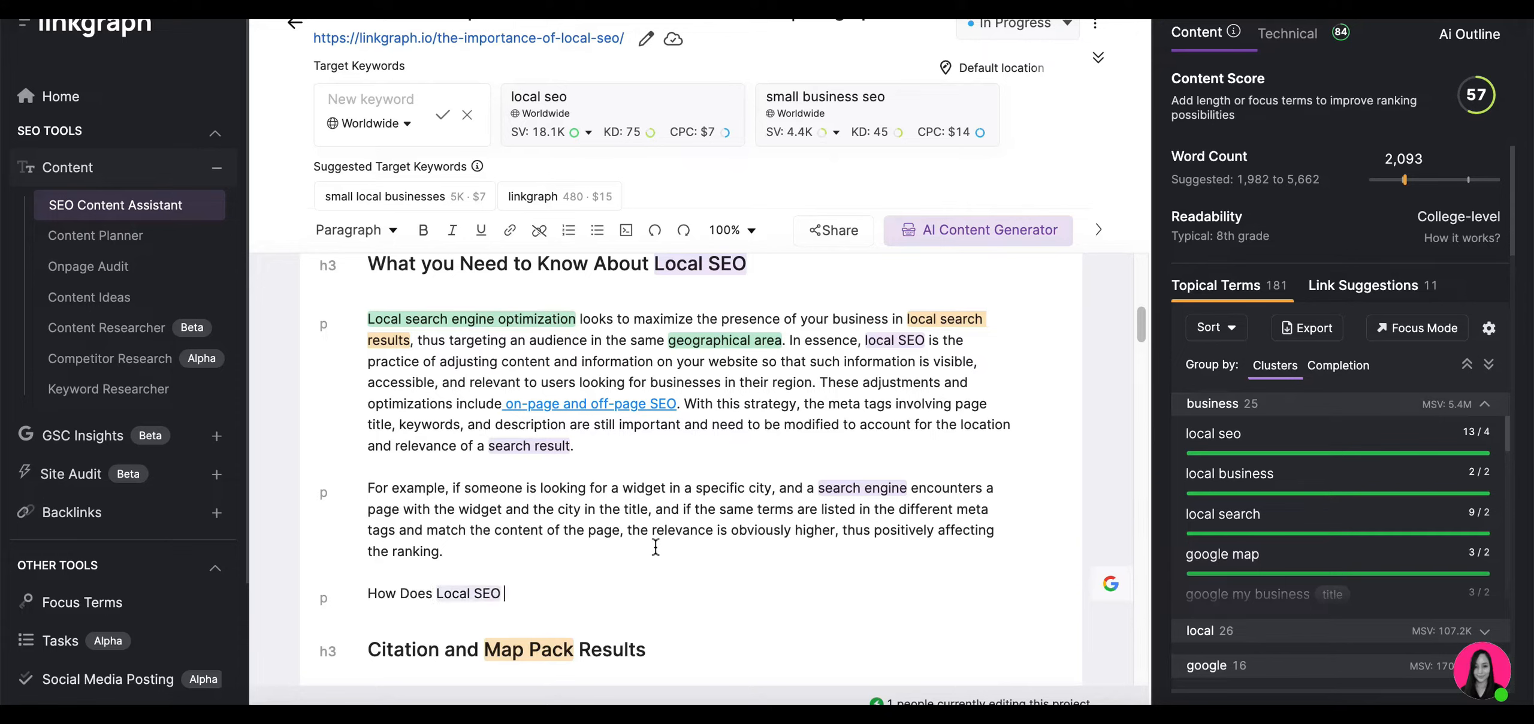
type("Differ")
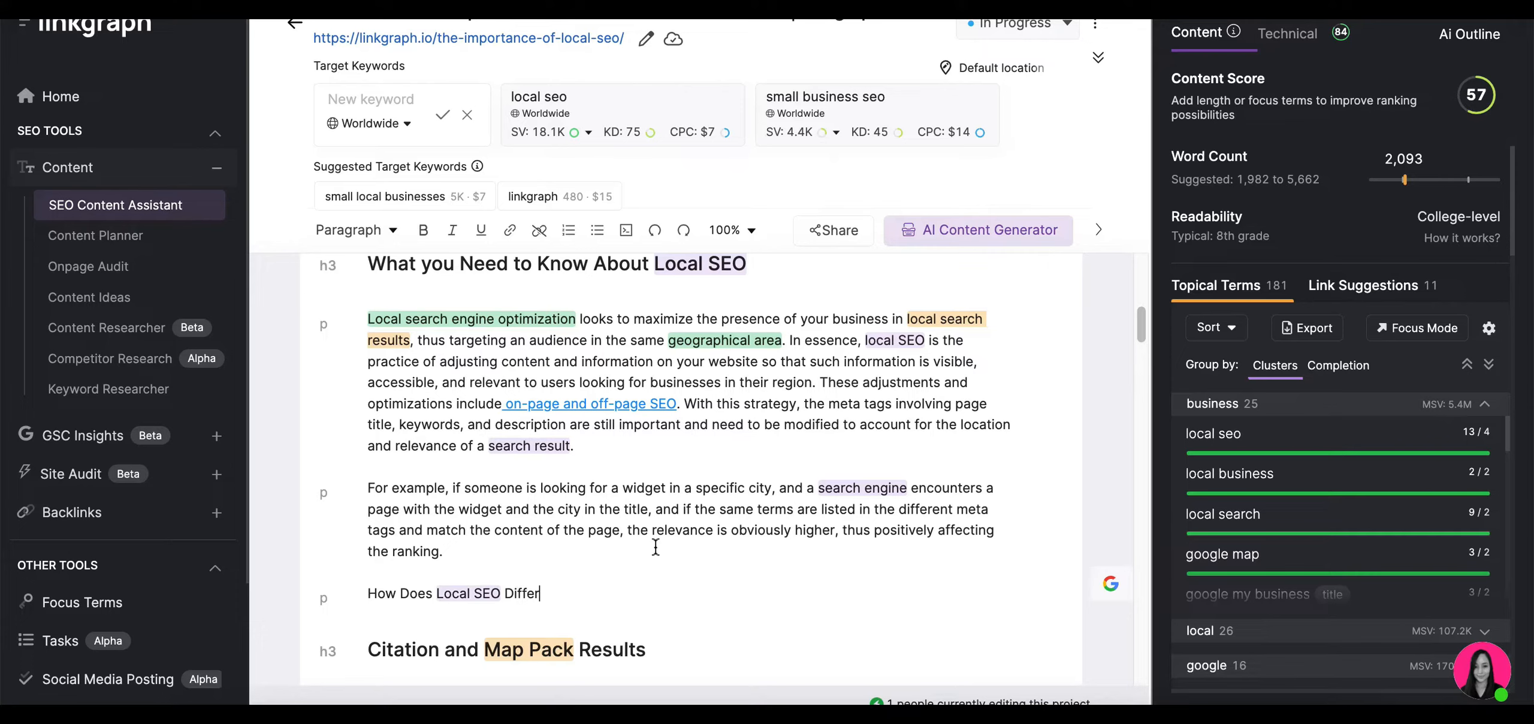
type("from")
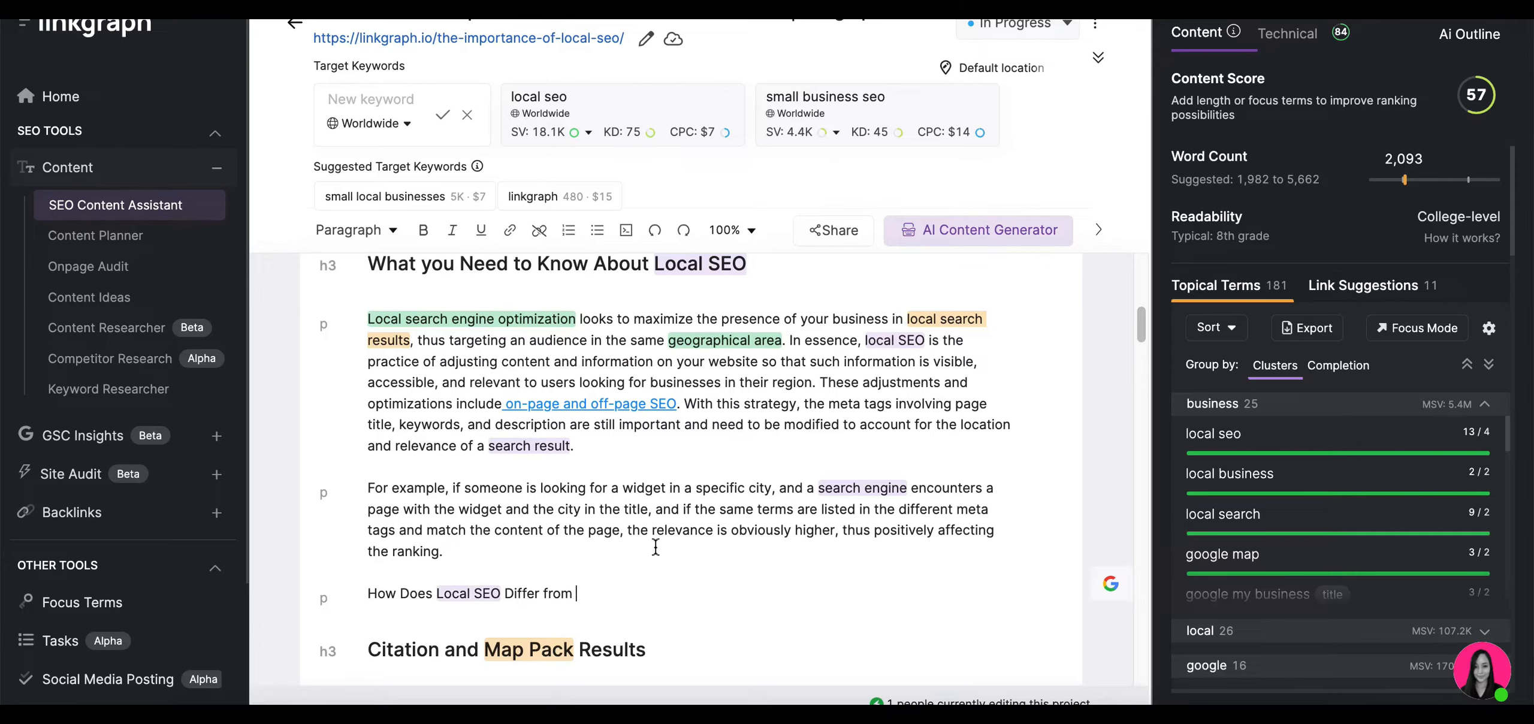
type("Typical SEO?")
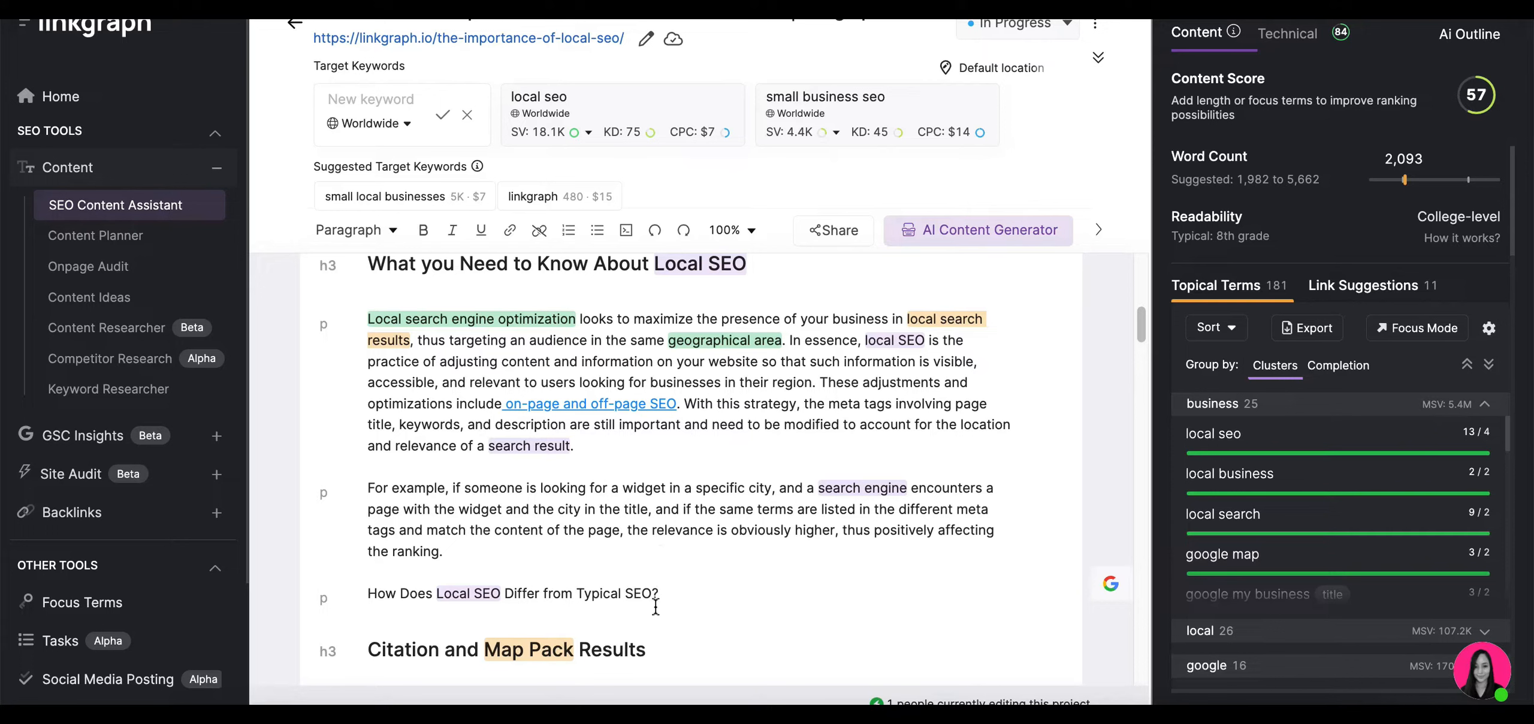
triple_click(512, 592)
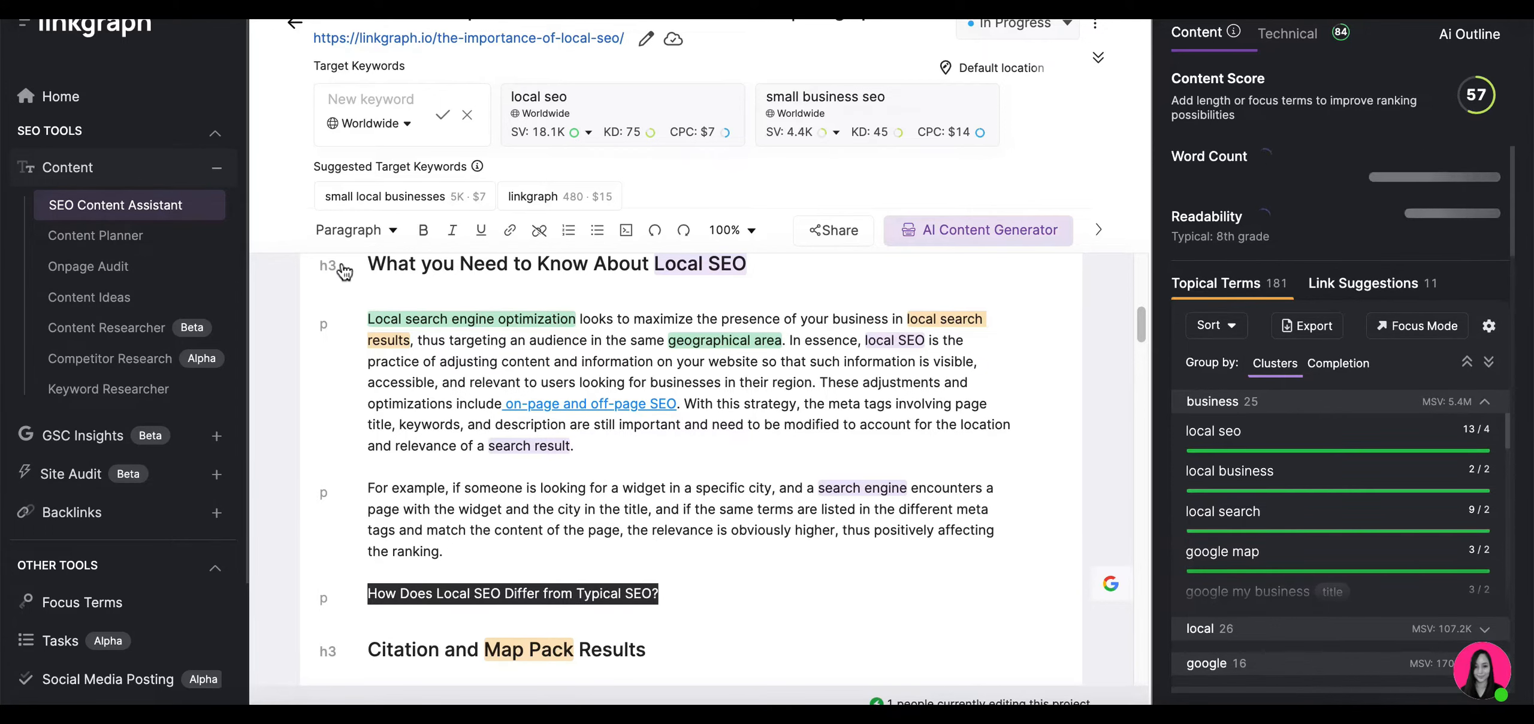
left_click(354, 230)
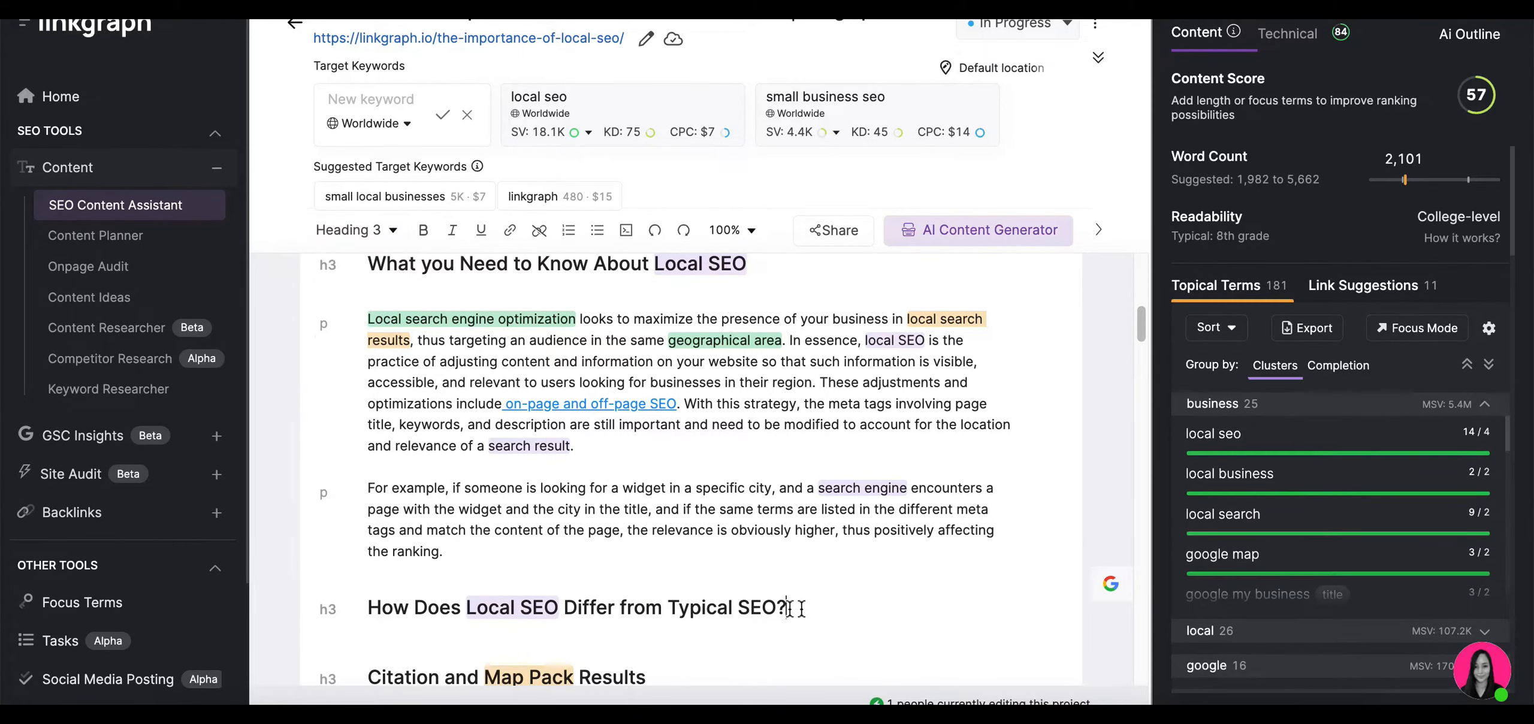
- Mark the spot below the new heading for the explanatory paragraphs
triple_click(575, 606)
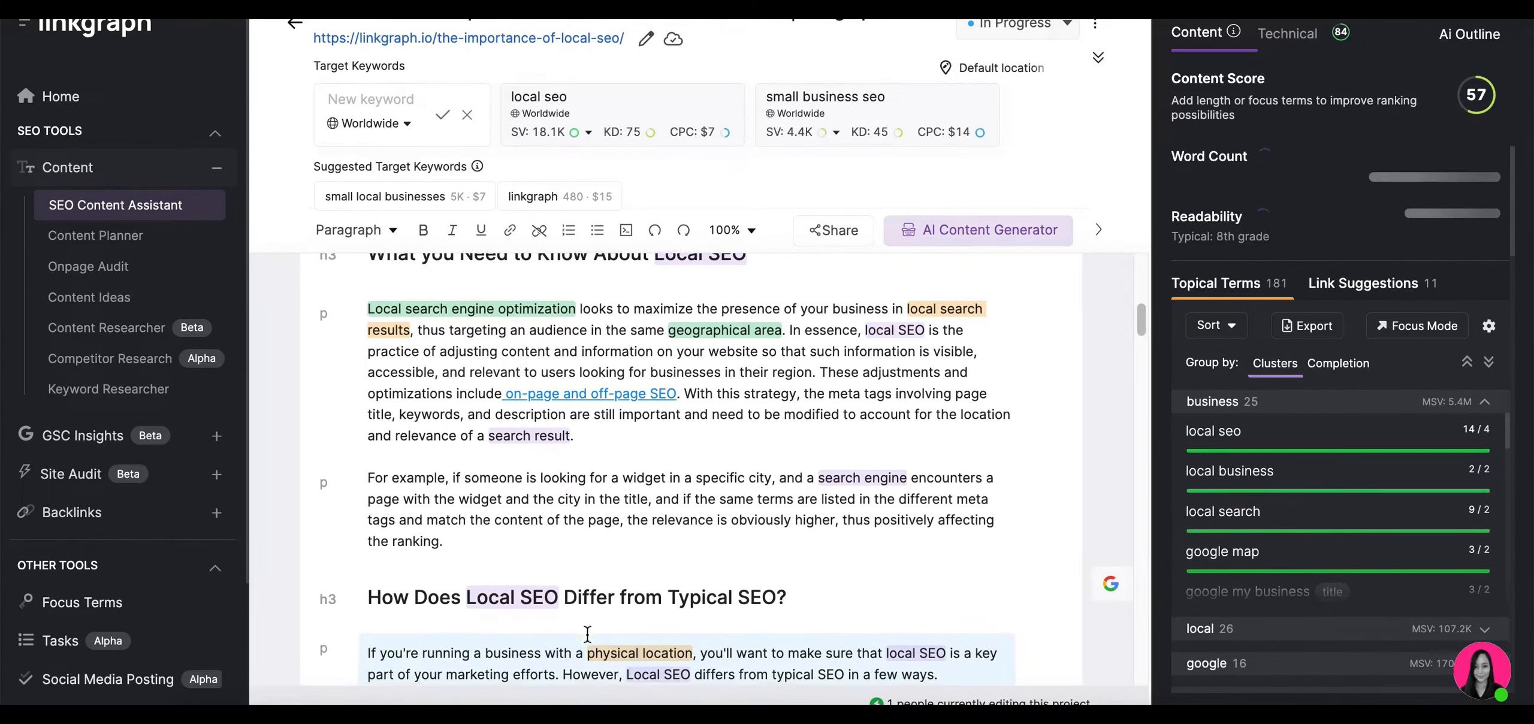
scroll("down", 3)
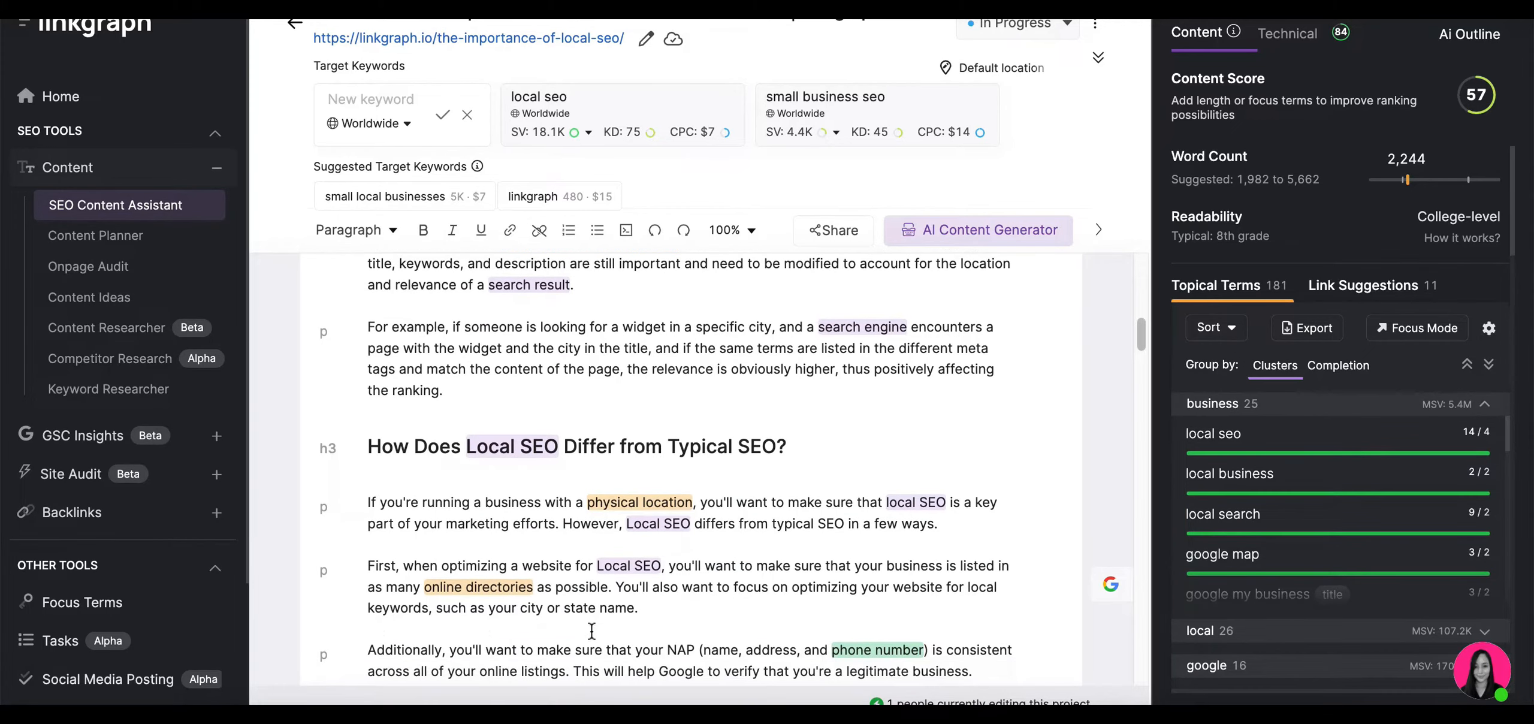
scroll("down", 3)
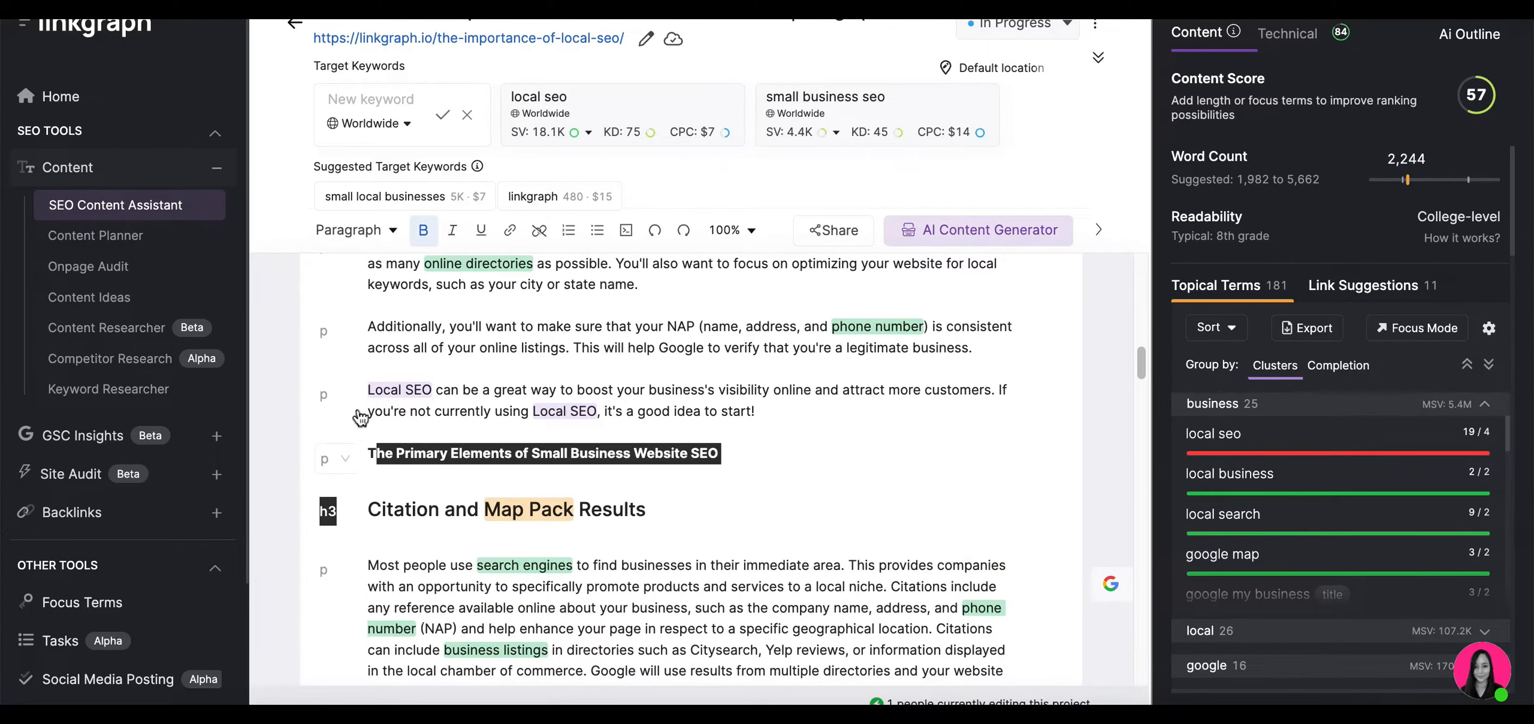
- Turn 'The Primary Elements…' bold line into a heading
left_click(713, 456)
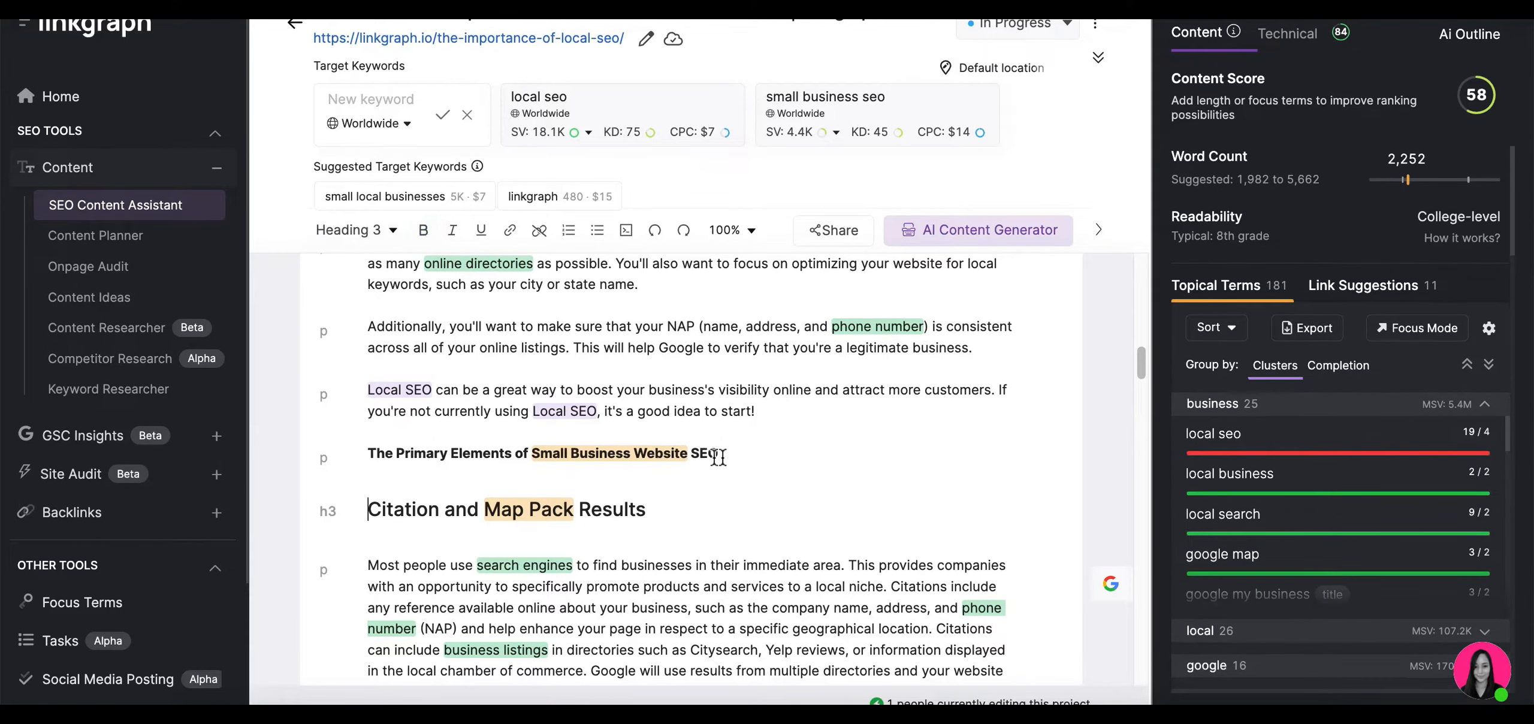
left_click(350, 230)
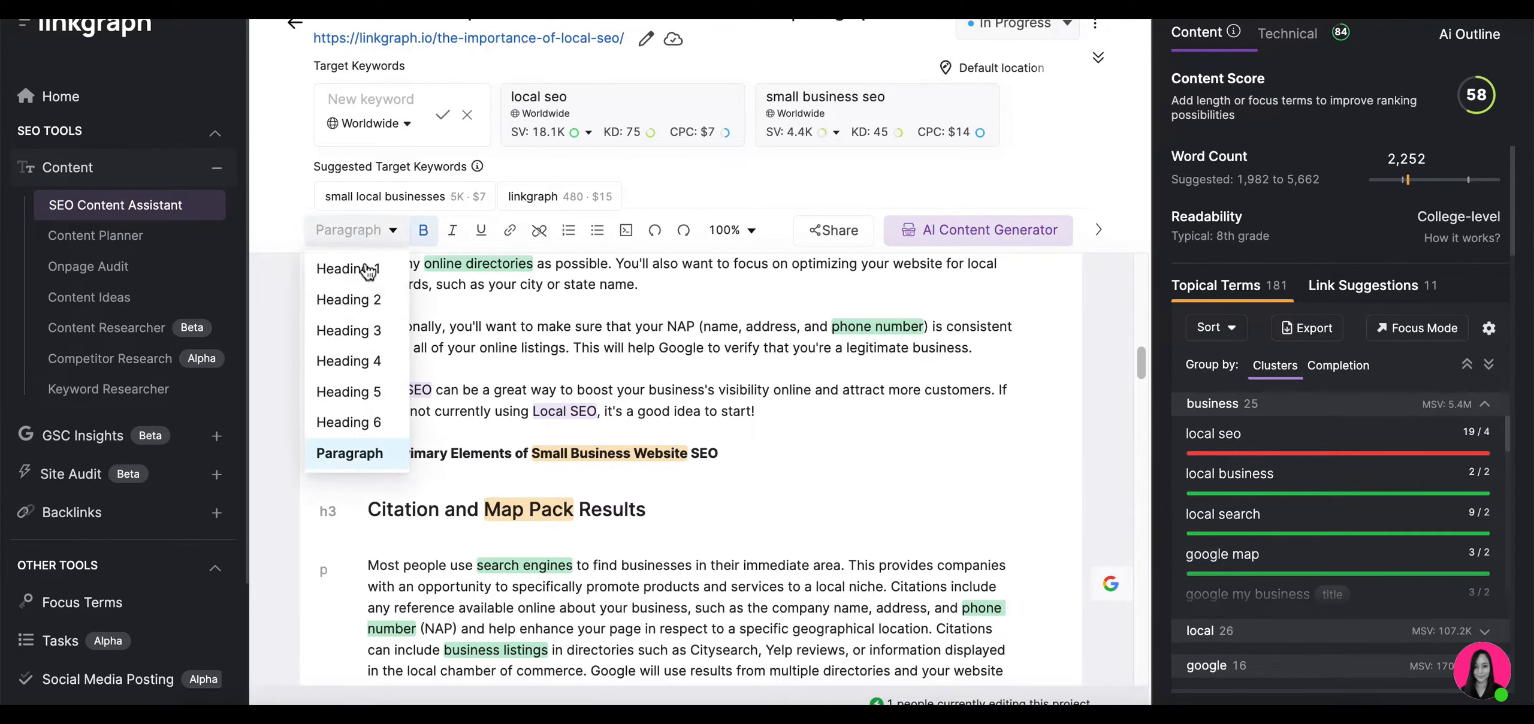
left_click(348, 299)
type("s for")
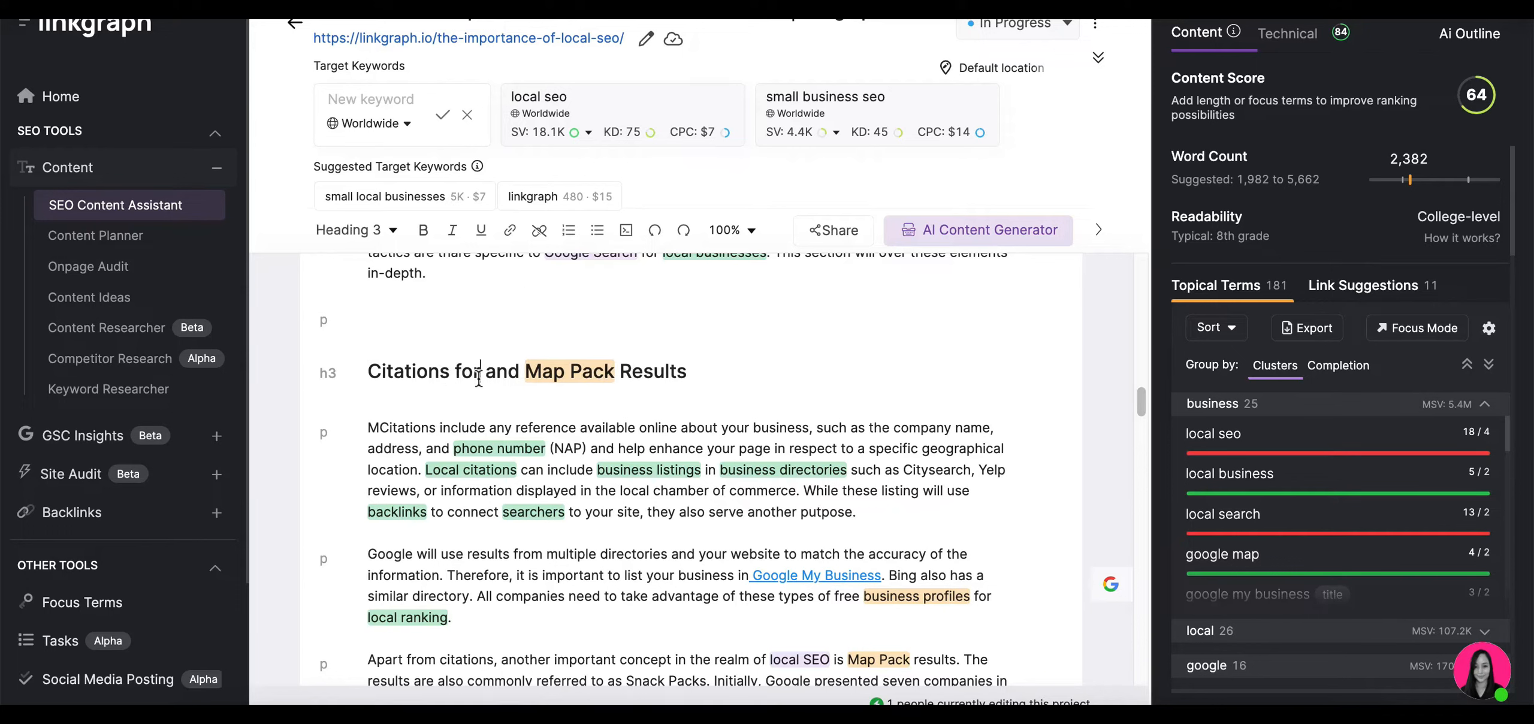
- Add 'Local SEO' to the Citations heading and make Map Pack Results a heading
type("Local SEO")
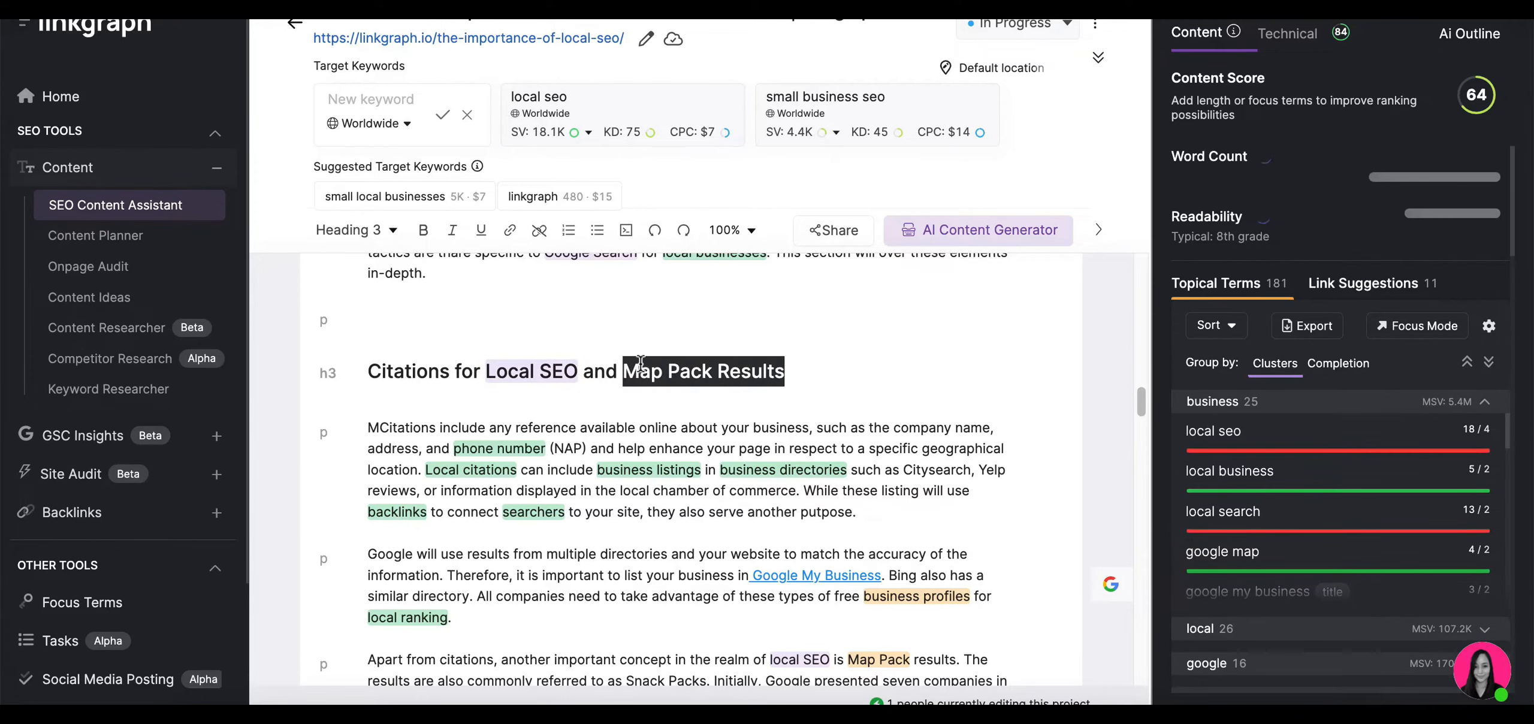
scroll("down", 3)
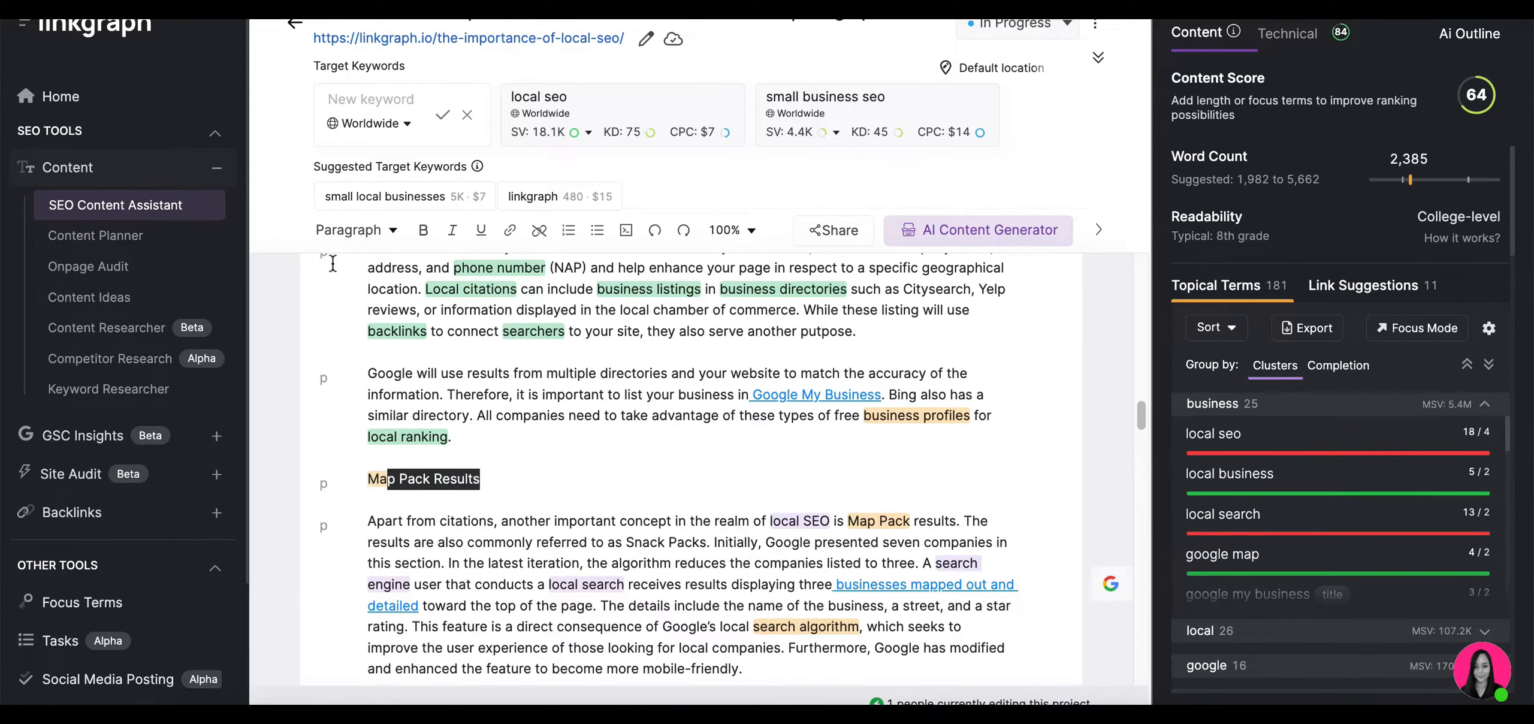
left_click(356, 230)
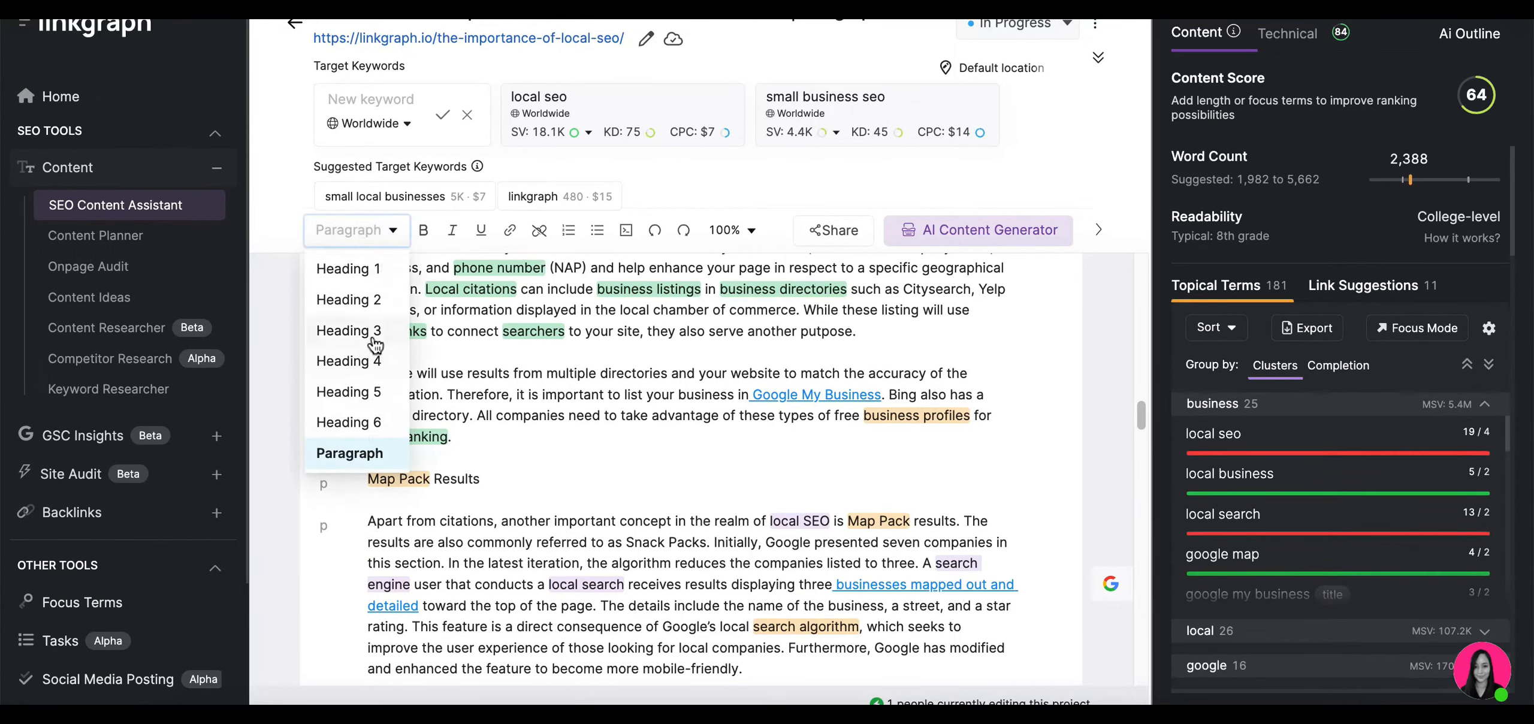
left_click(348, 330)
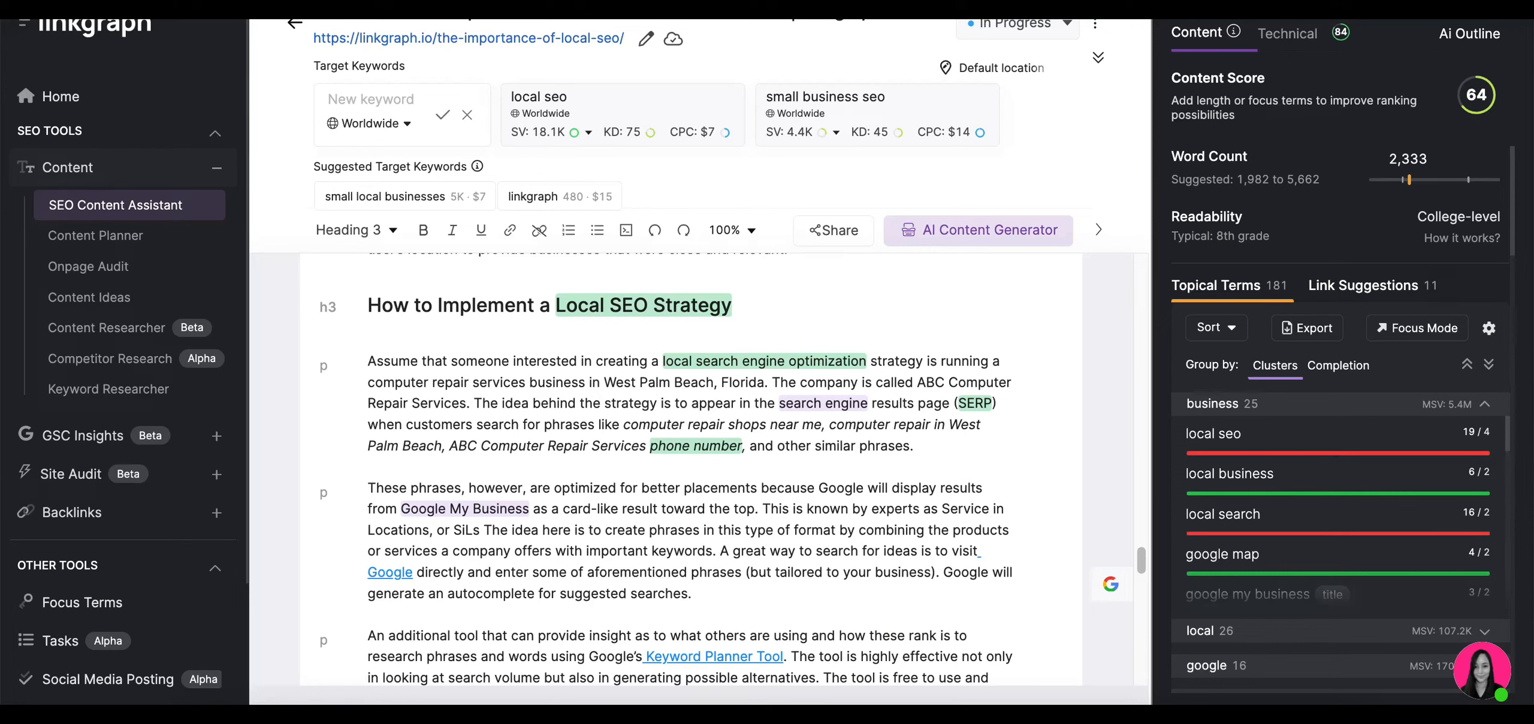
mouse_move(683, 335)
type("1. Creating a Google My Business Profile")
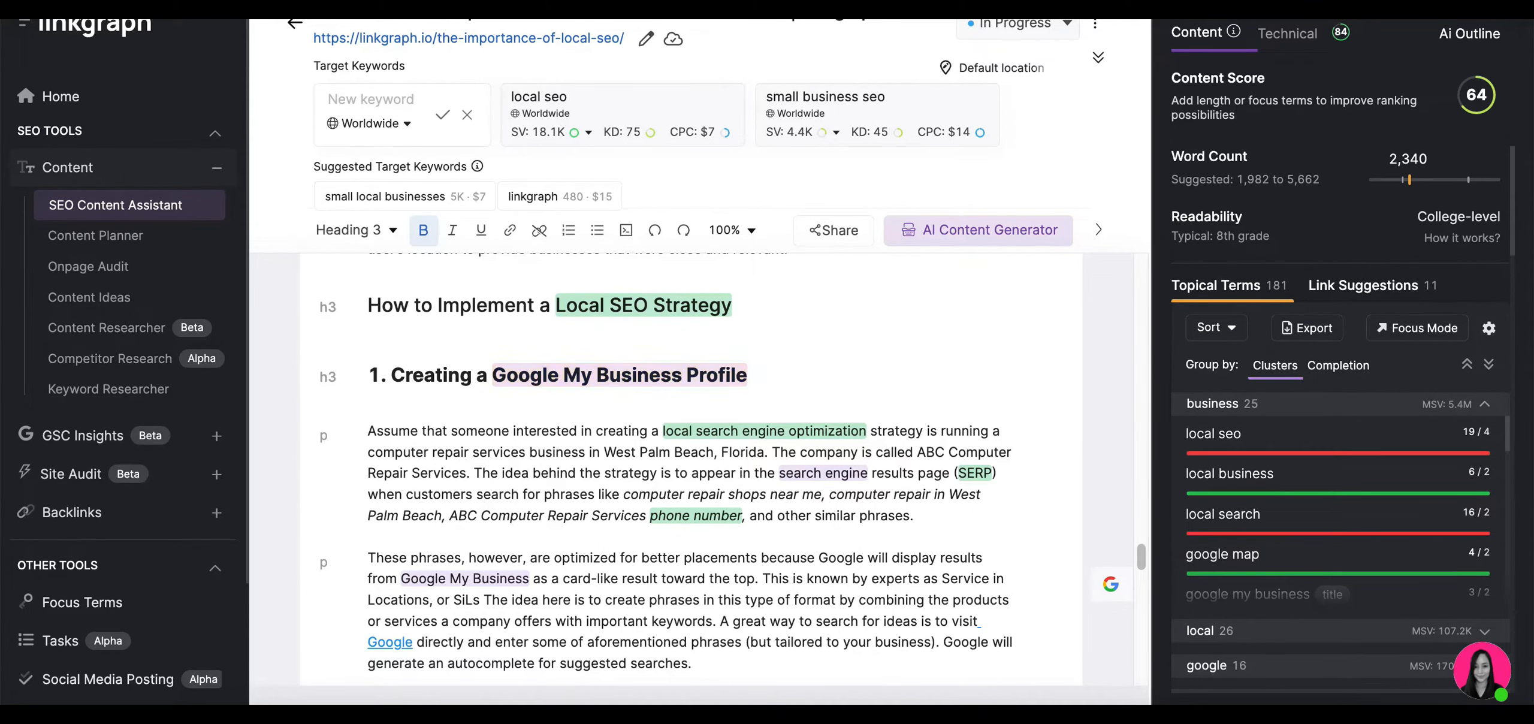
- Add '2. Using Google's Keyword Planner Tool' and '3. Optimize for Other Searches' as subheadings
scroll("down", 3)
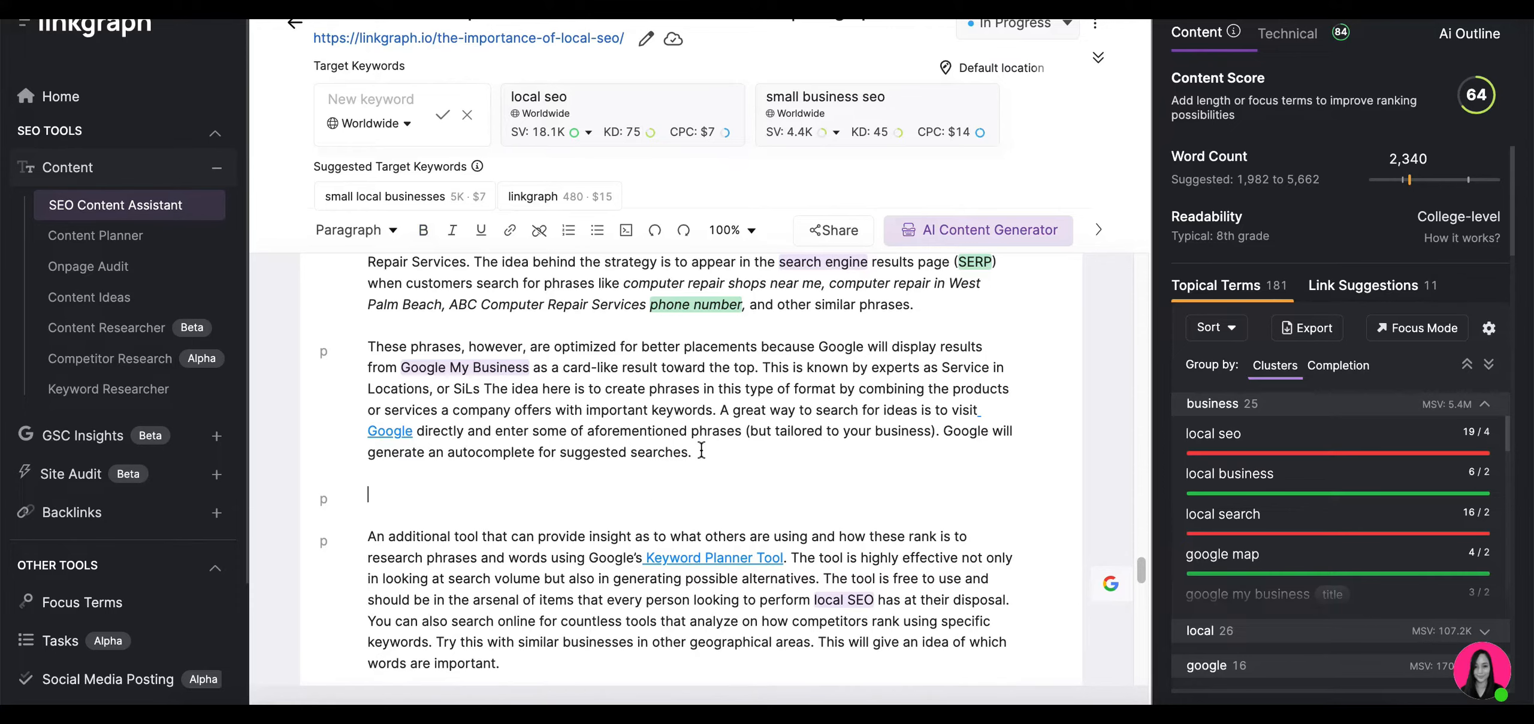
type("2. Using Google's Keyword Planner Tool")
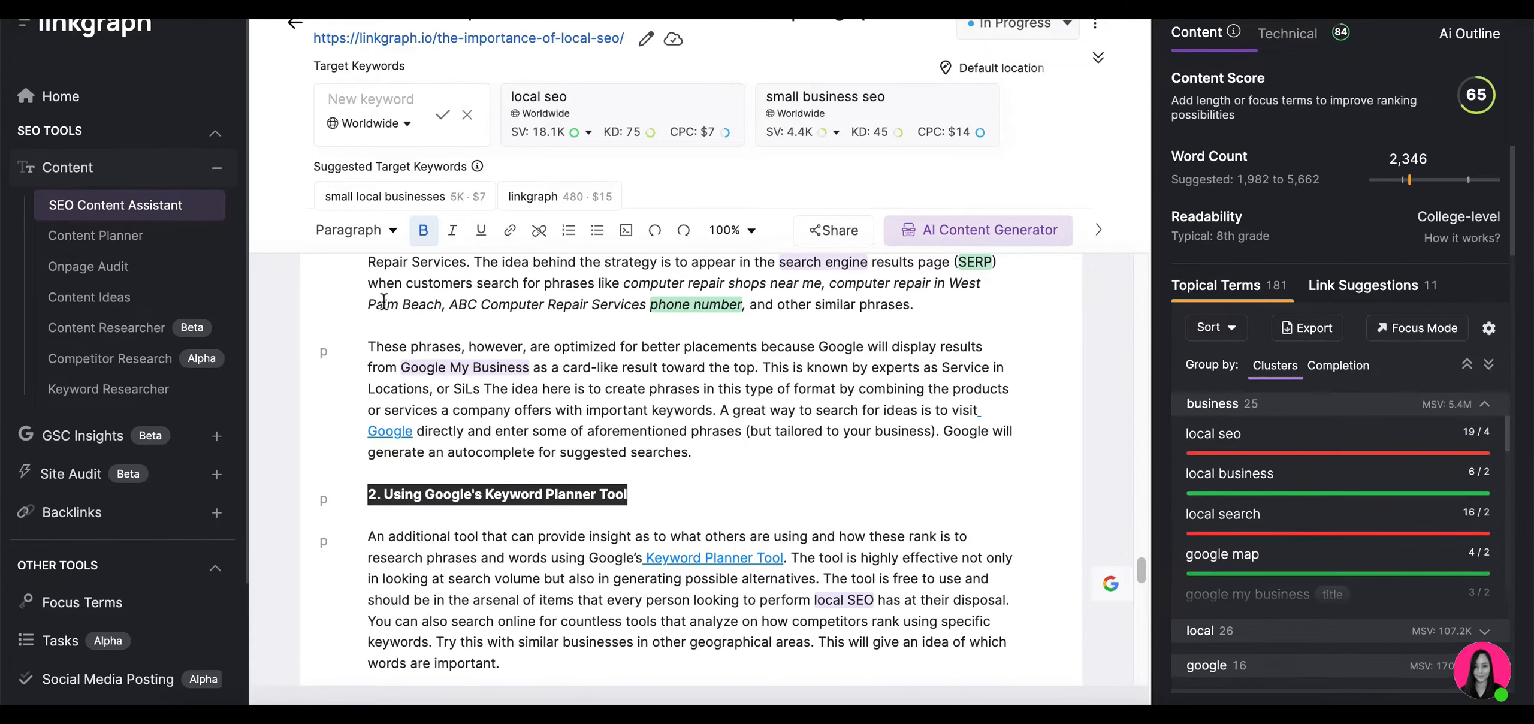
left_click(350, 230)
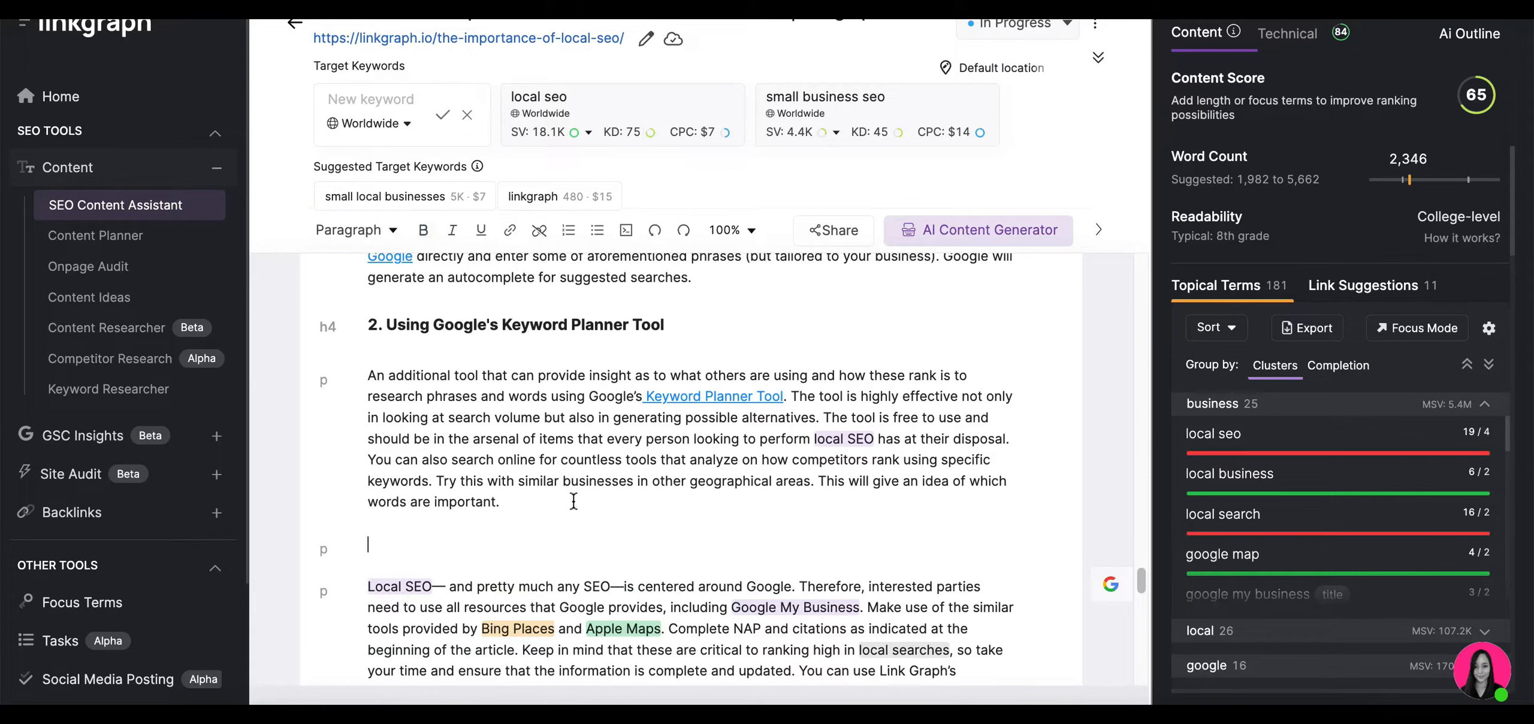
type("3. Optimize for Other Searches")
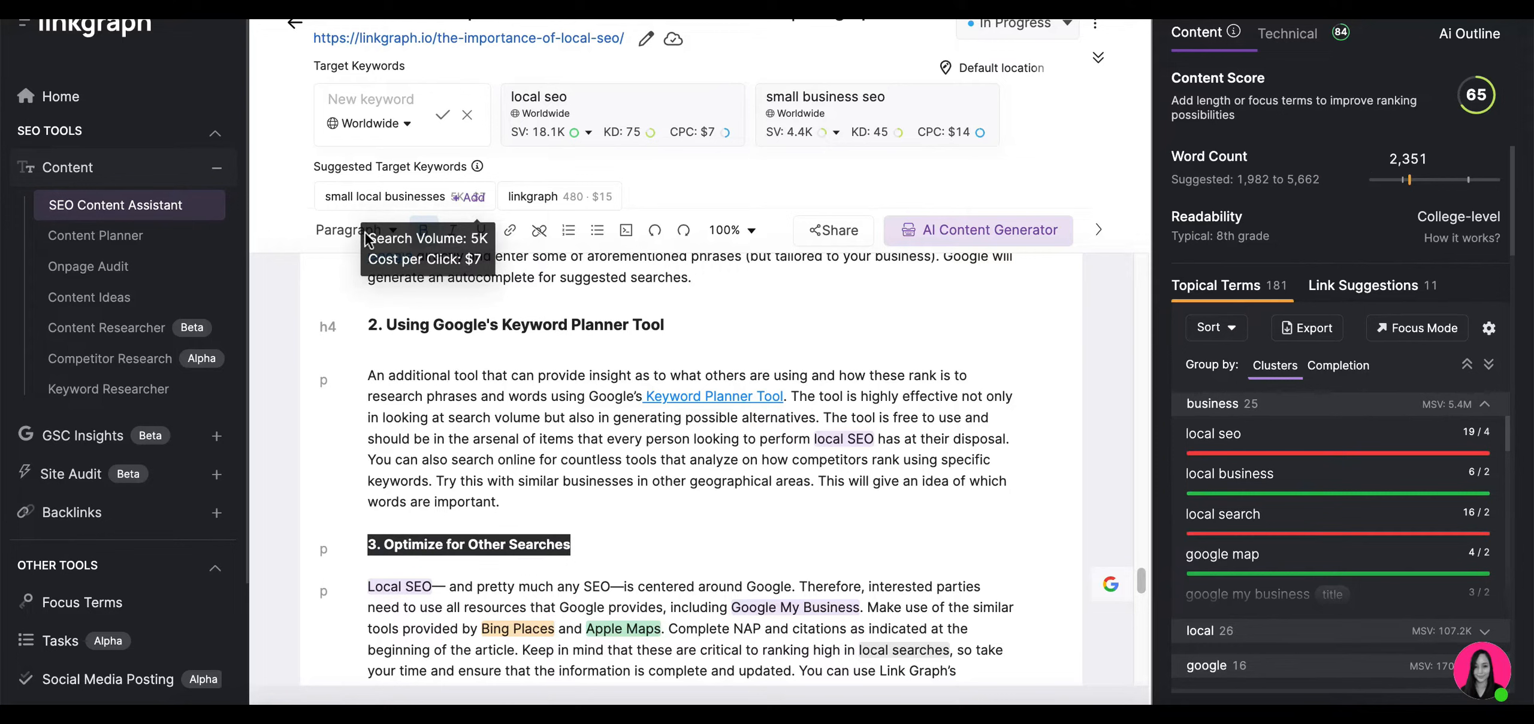
left_click(356, 231)
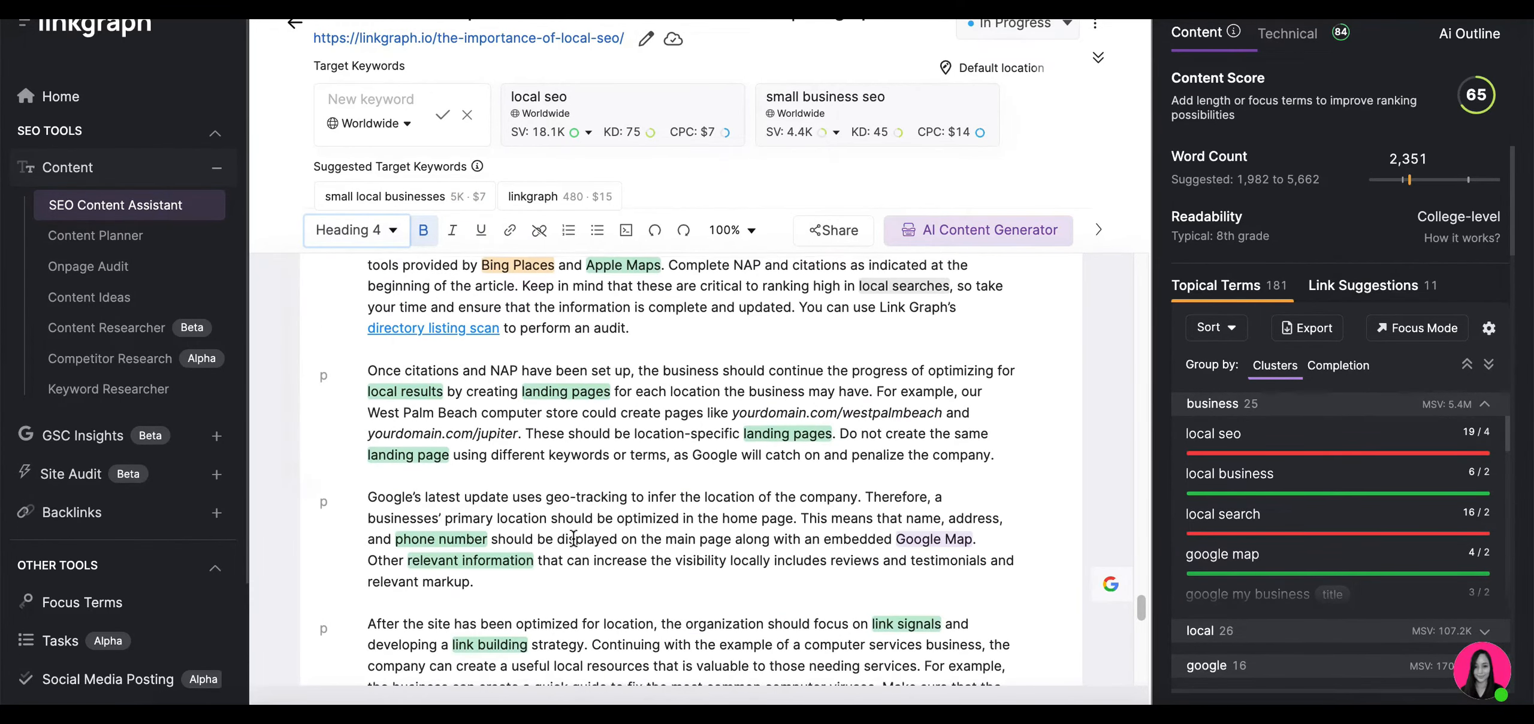
- Select the 'Small Business SEO Can Have a Major Impact on Your Local Organic Traffic' line
scroll("down", 3)
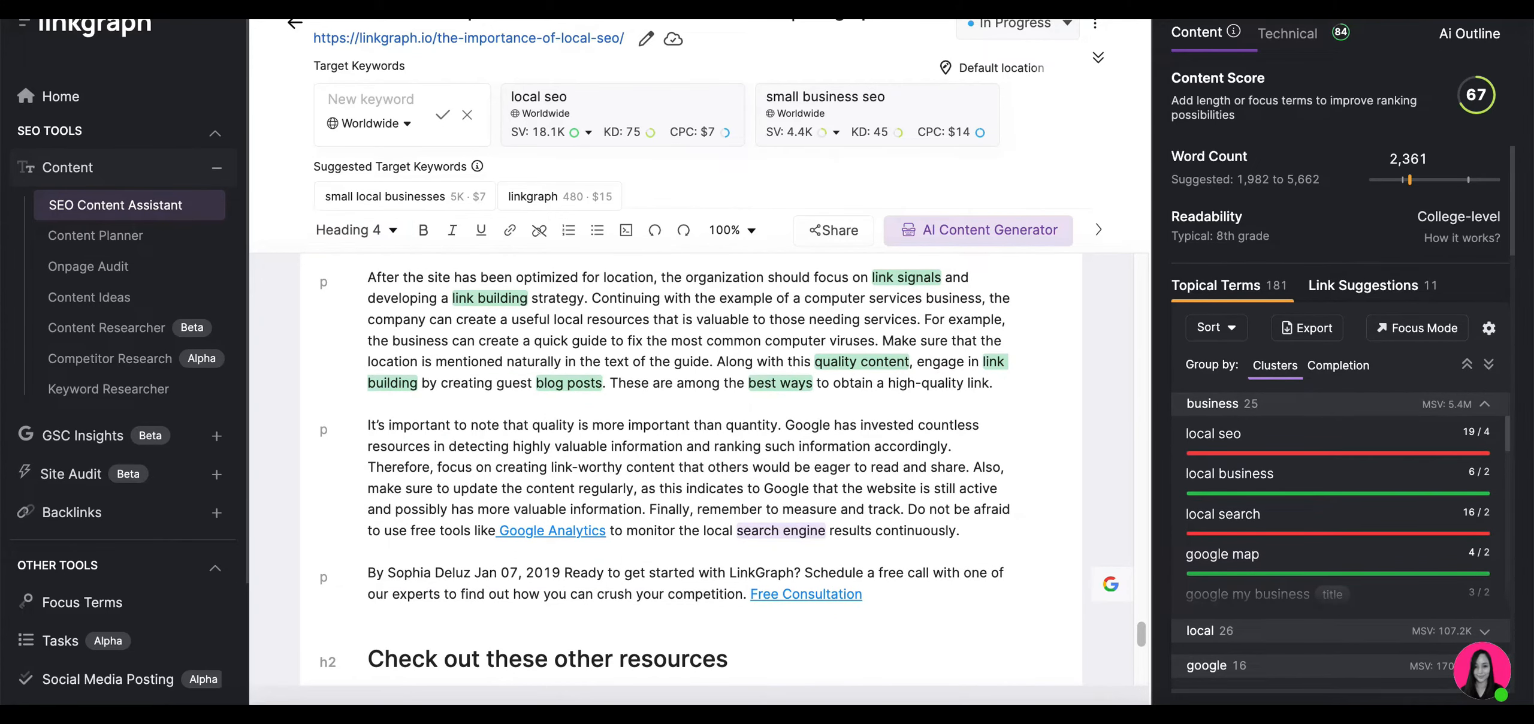
mouse_move(994, 380)
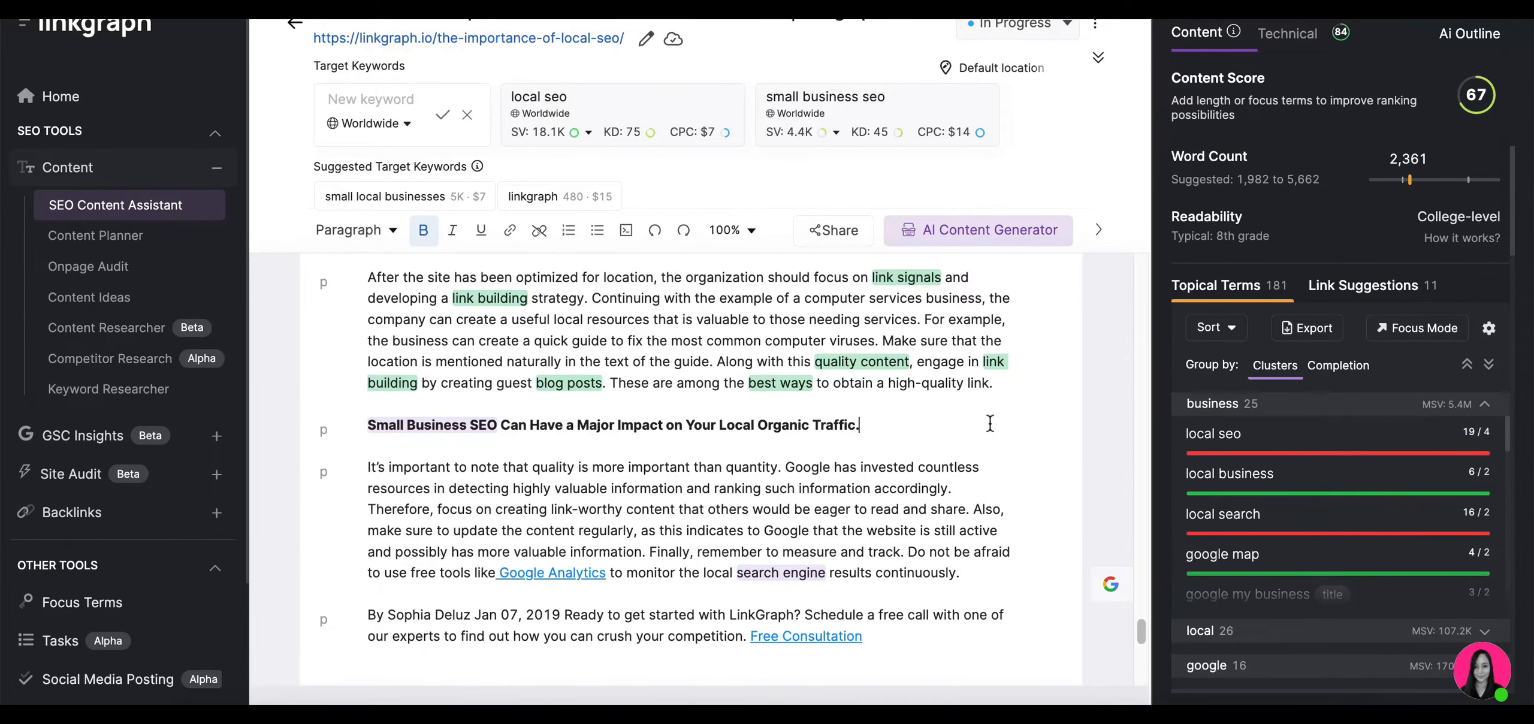
left_click_drag(500, 424, 858, 423)
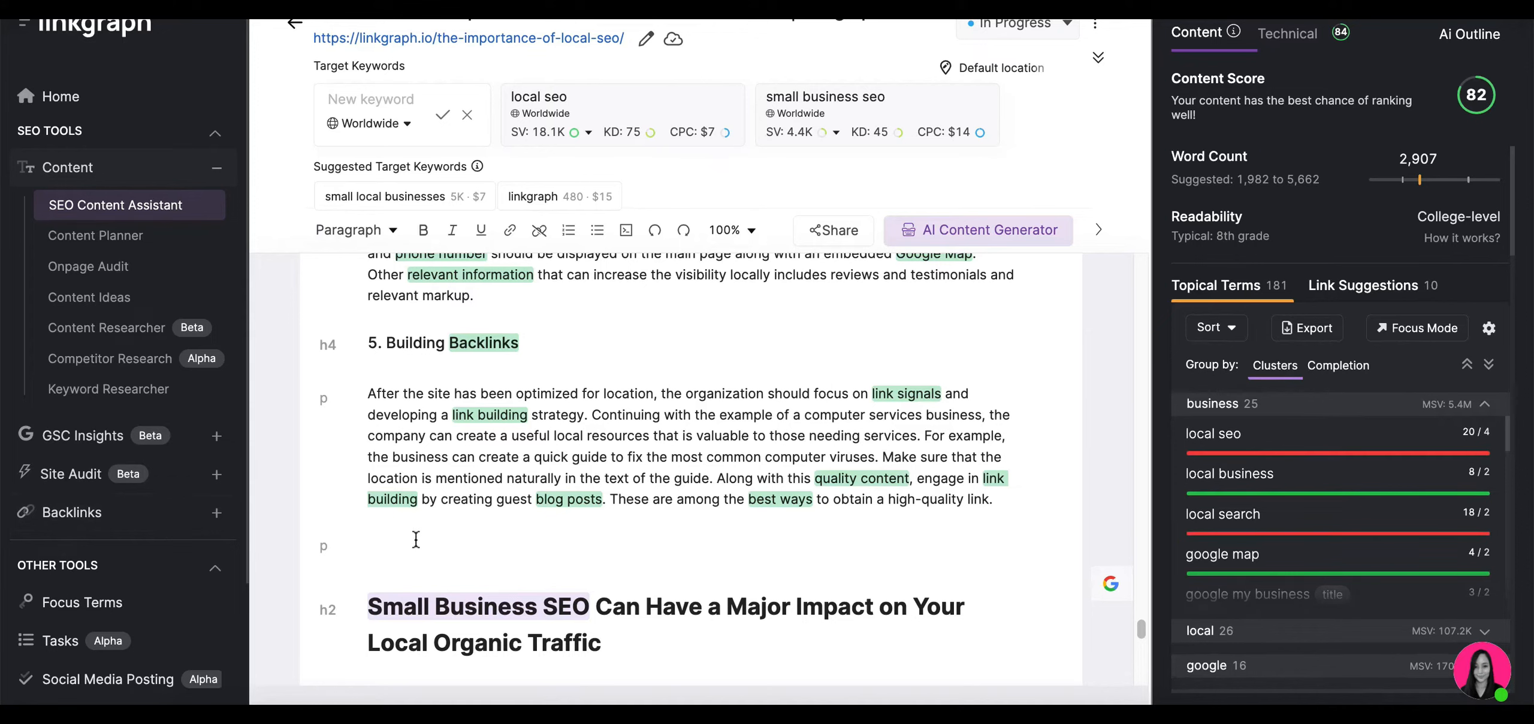
- Add 'Local SEO & Small Business SEO FAQs' as a Heading 2
type("Local SEO & Small Business SEO FAQs")
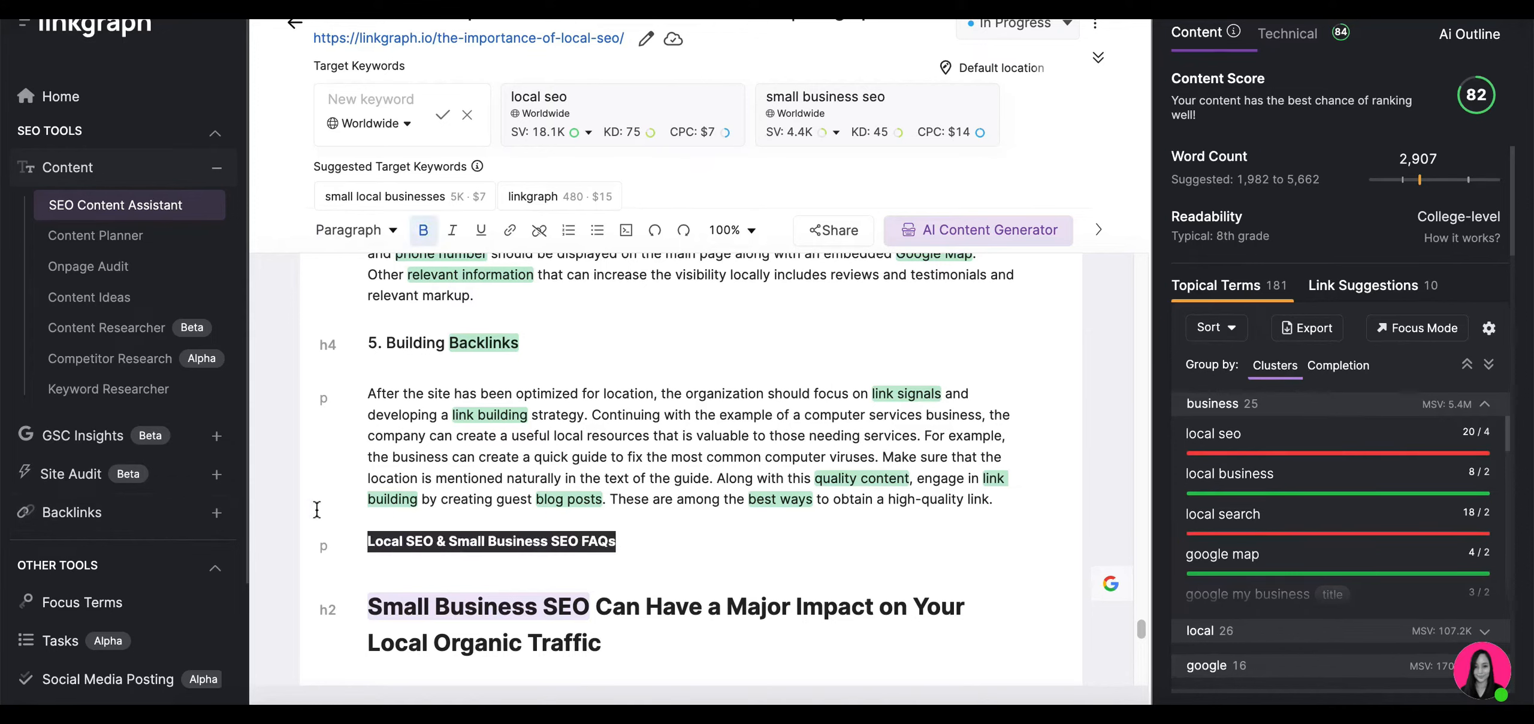
left_click(353, 230)
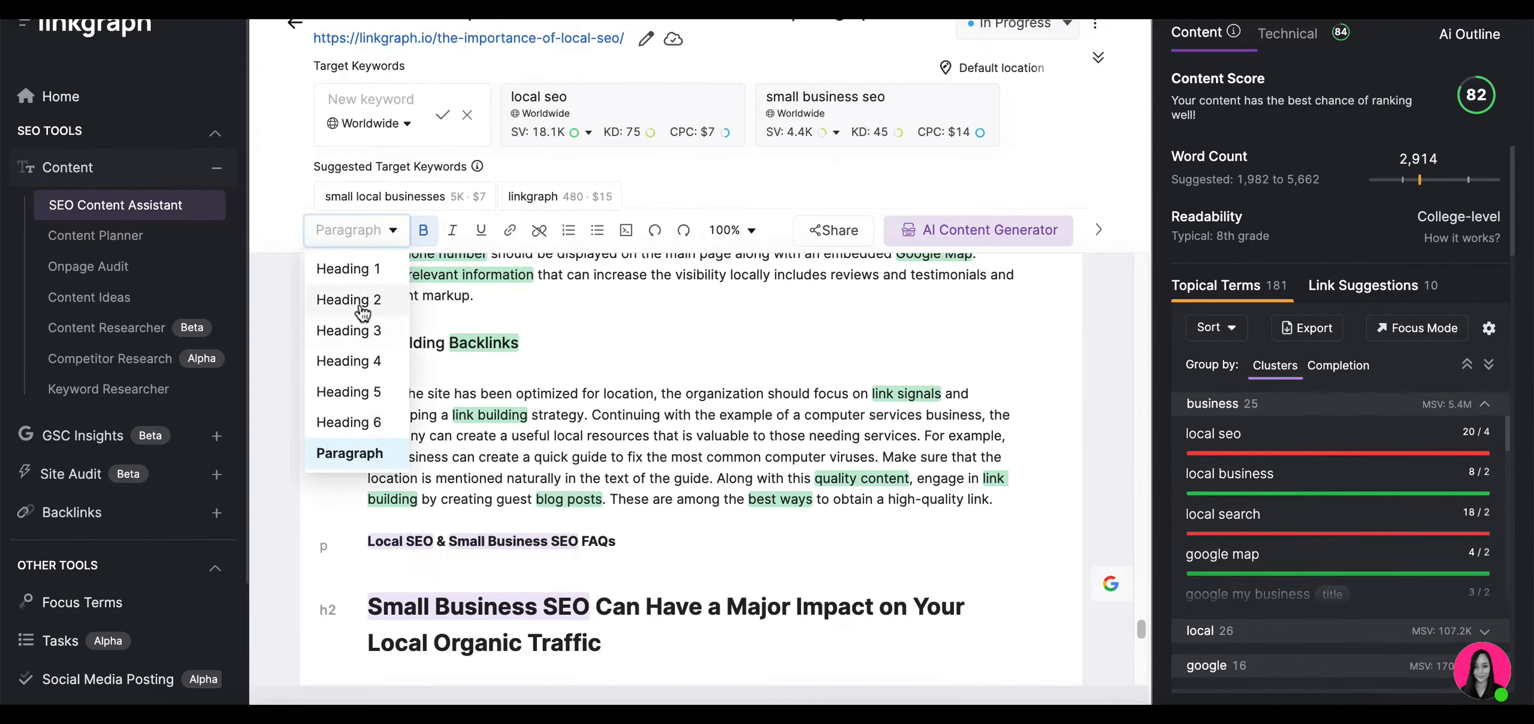
left_click(348, 300)
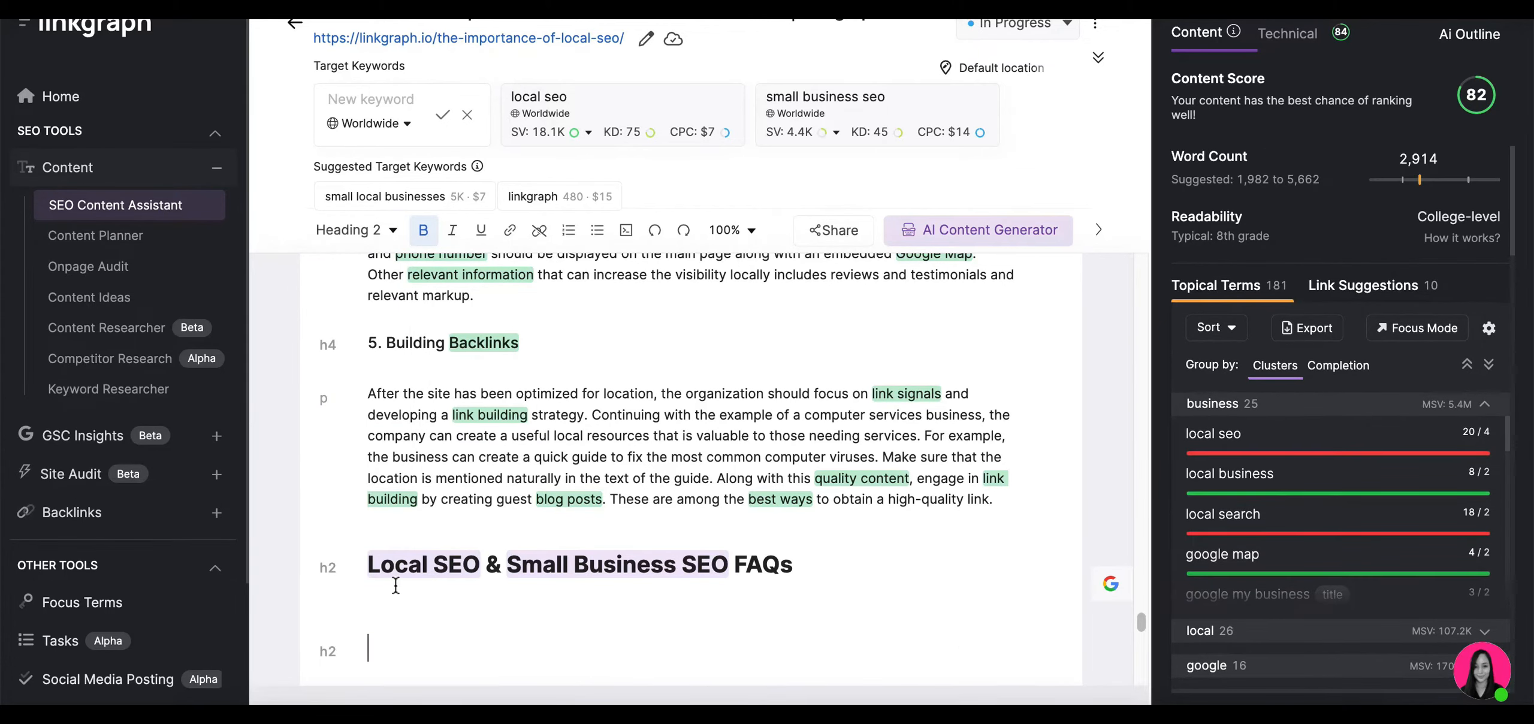
mouse_move(1245, 519)
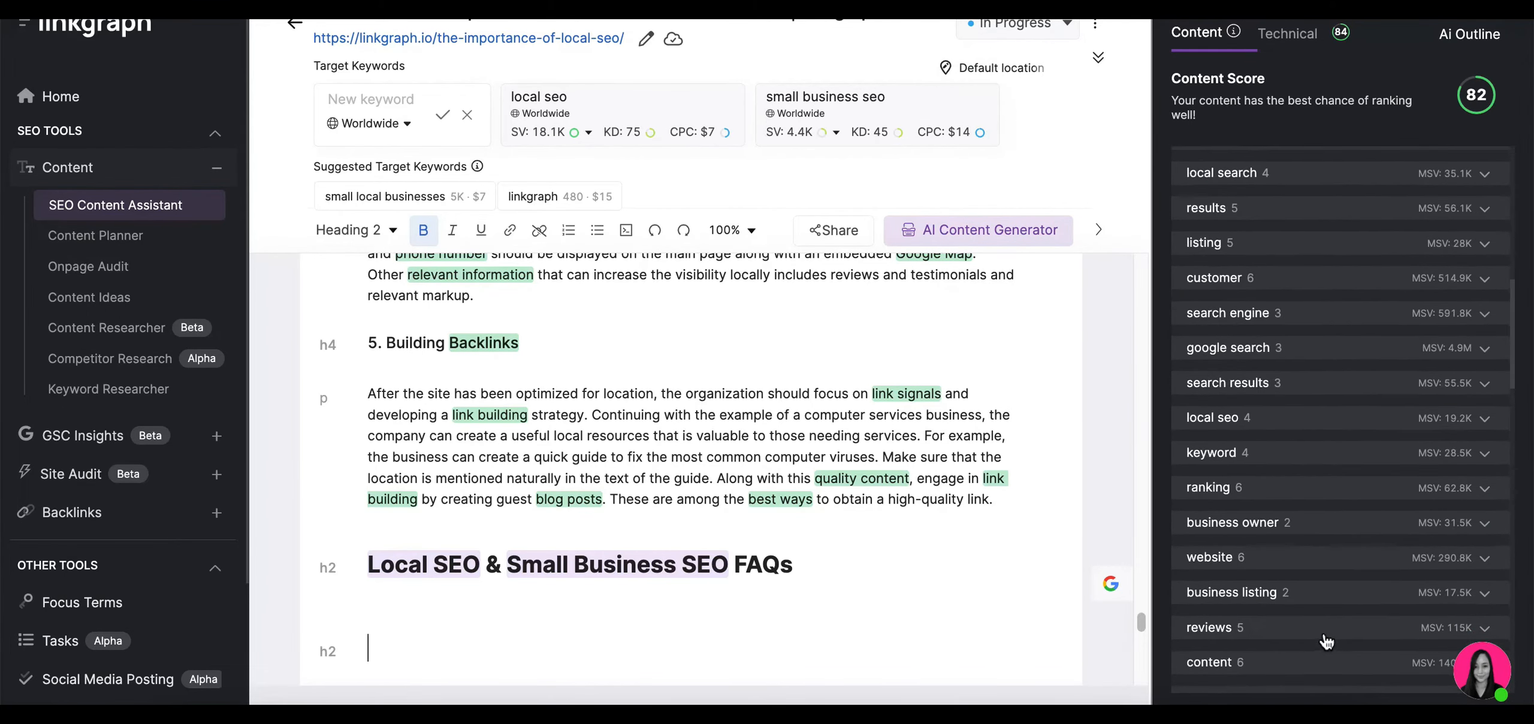
- Generate an AI answer paragraph for 'How do I choose a seo for my small business?'
scroll("down", 3)
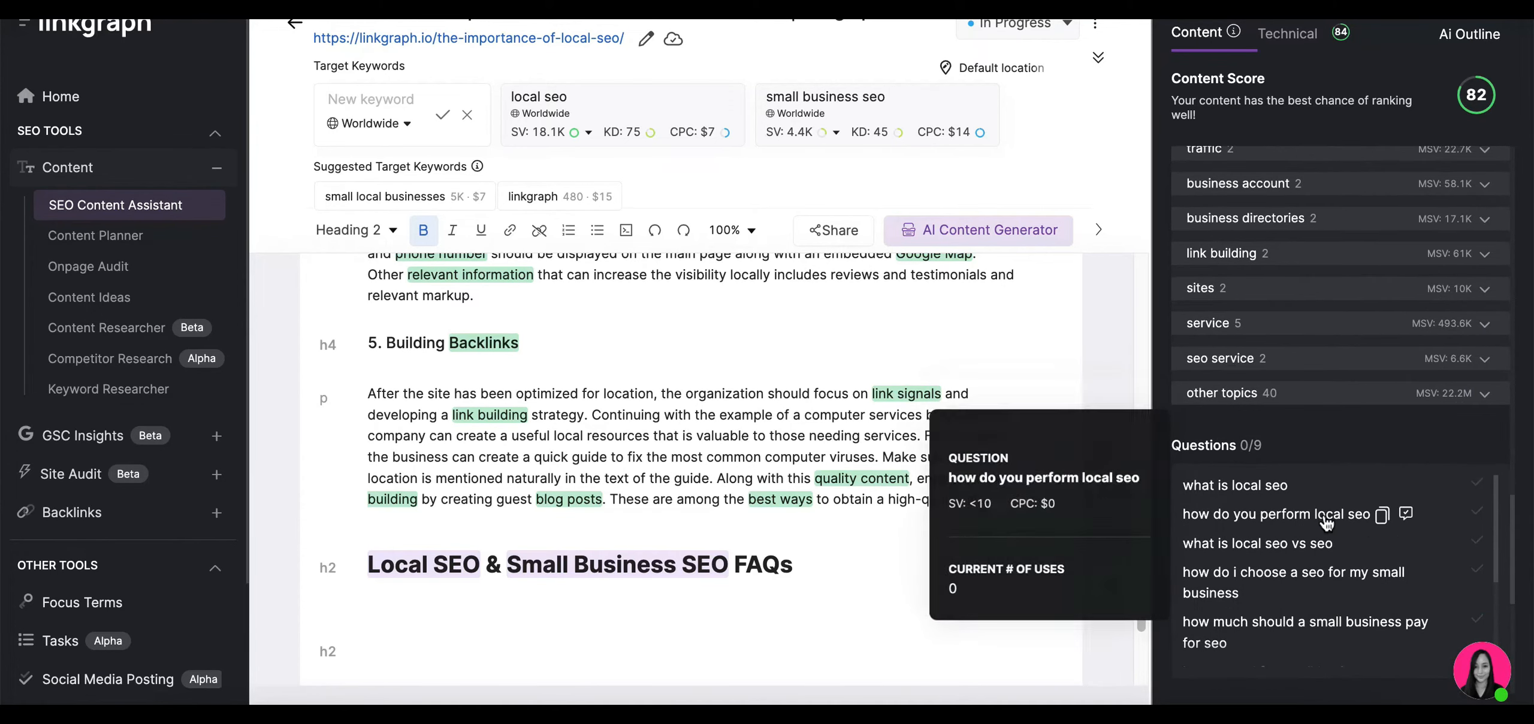
mouse_move(1293, 571)
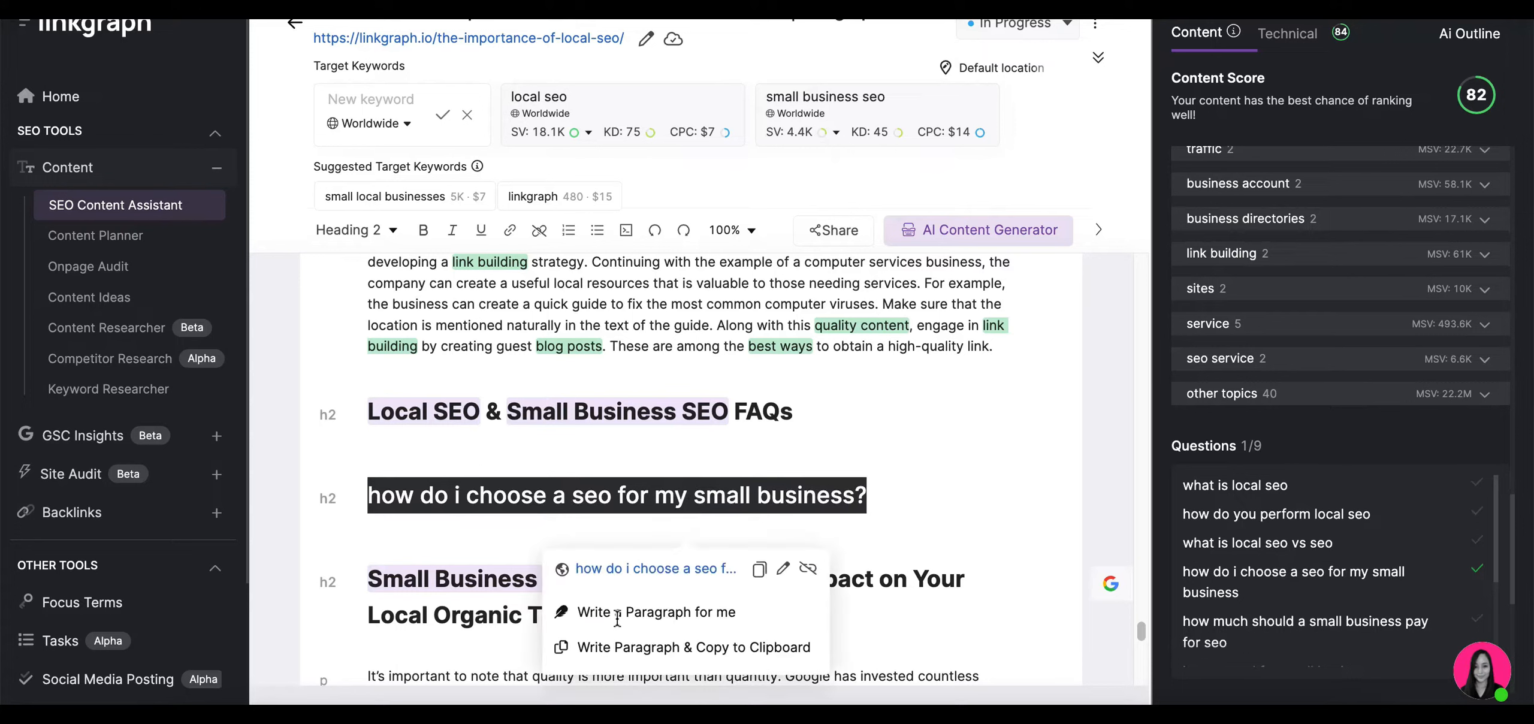
left_click(655, 611)
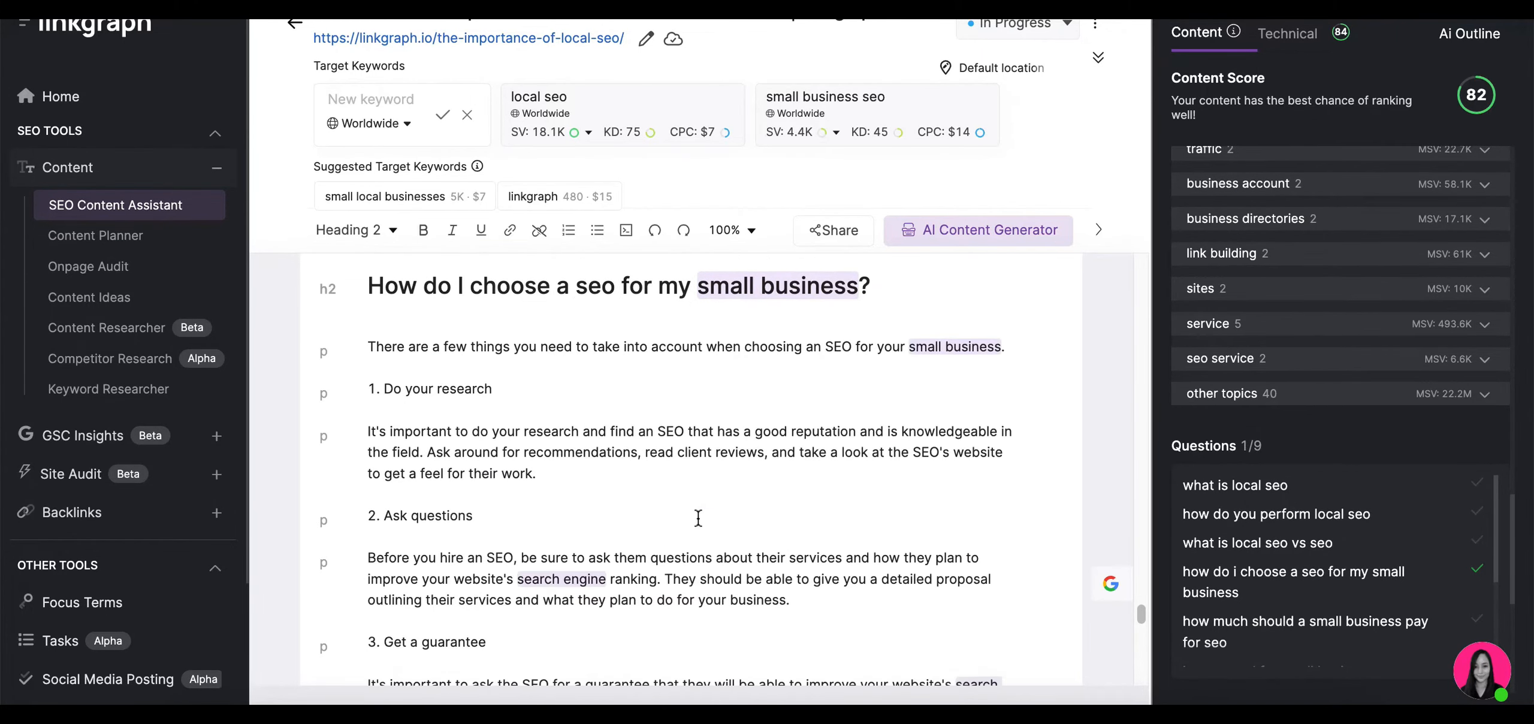
scroll("down", 3)
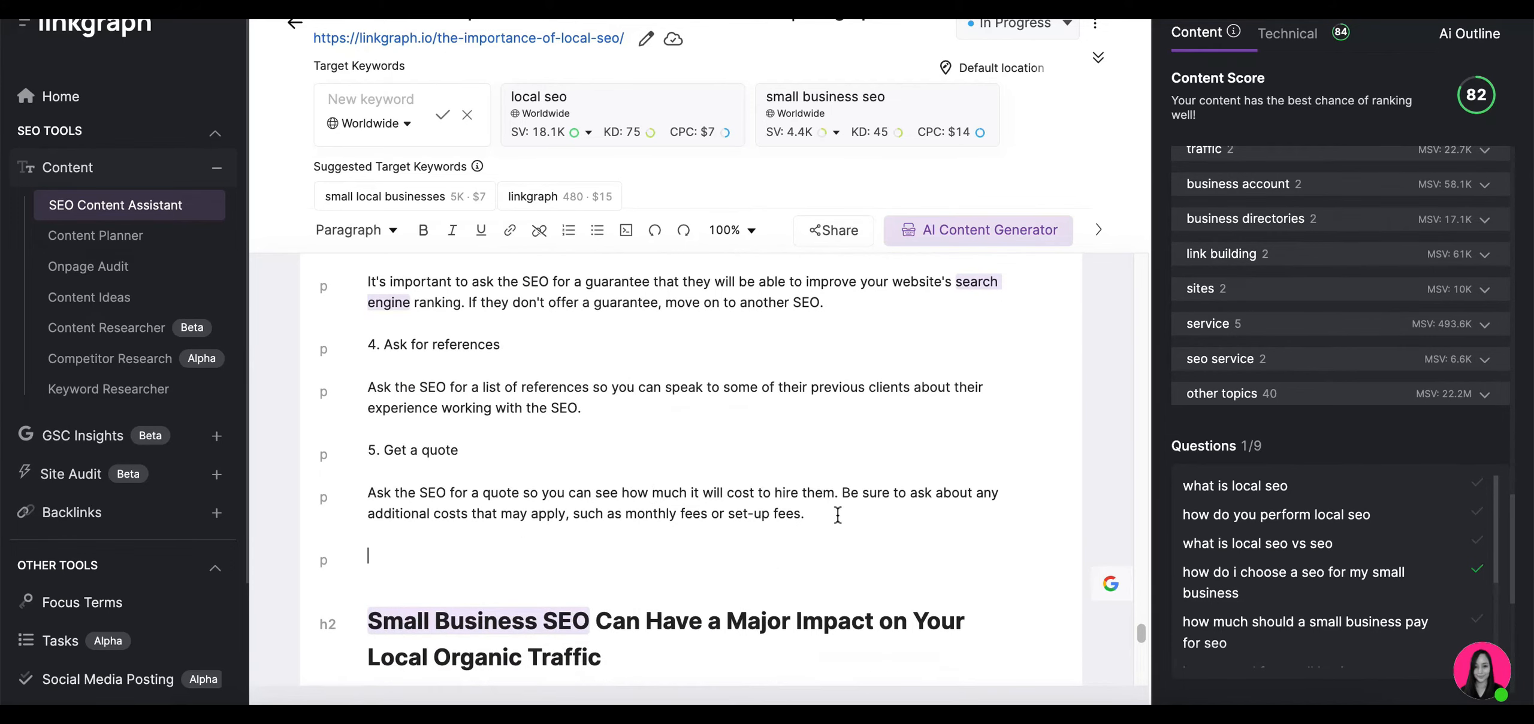
mouse_move(1123, 514)
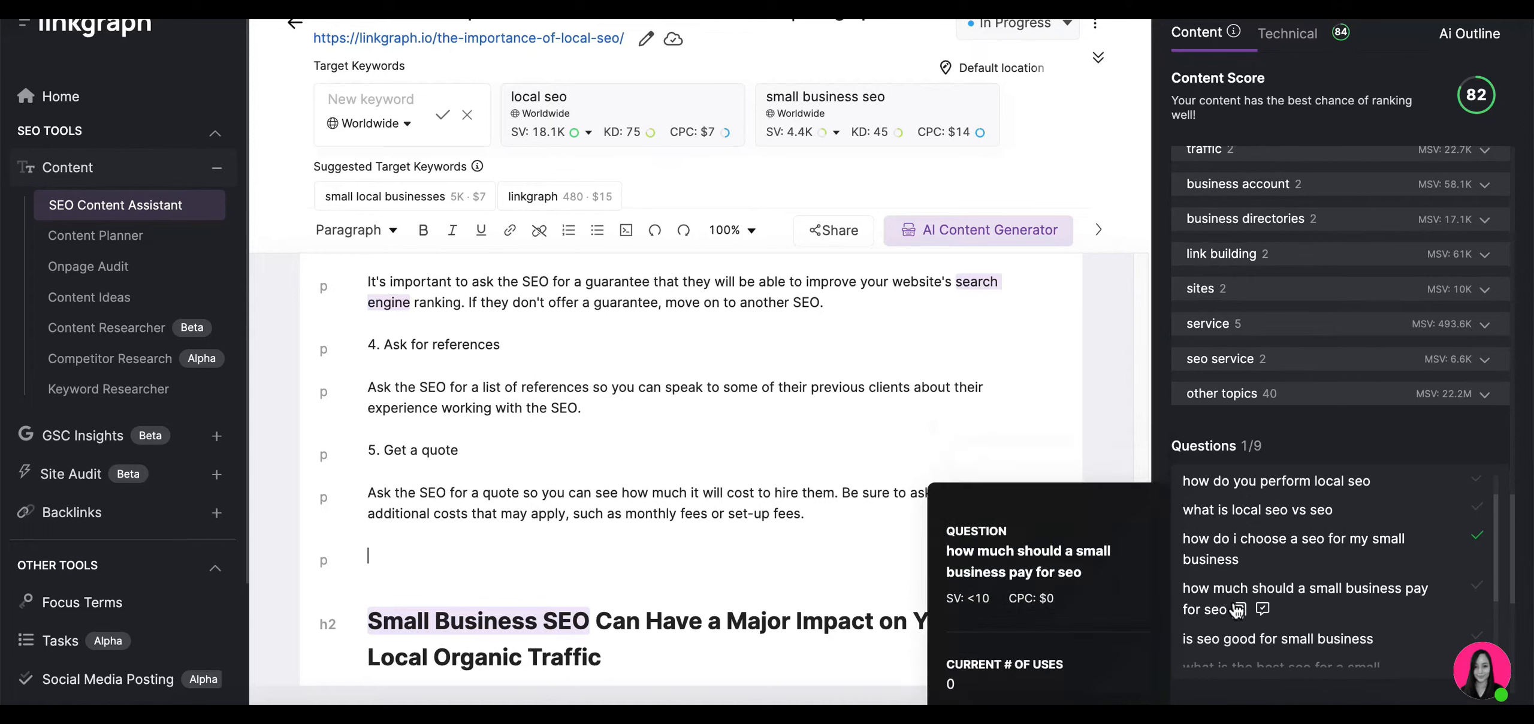
mouse_move(704, 552)
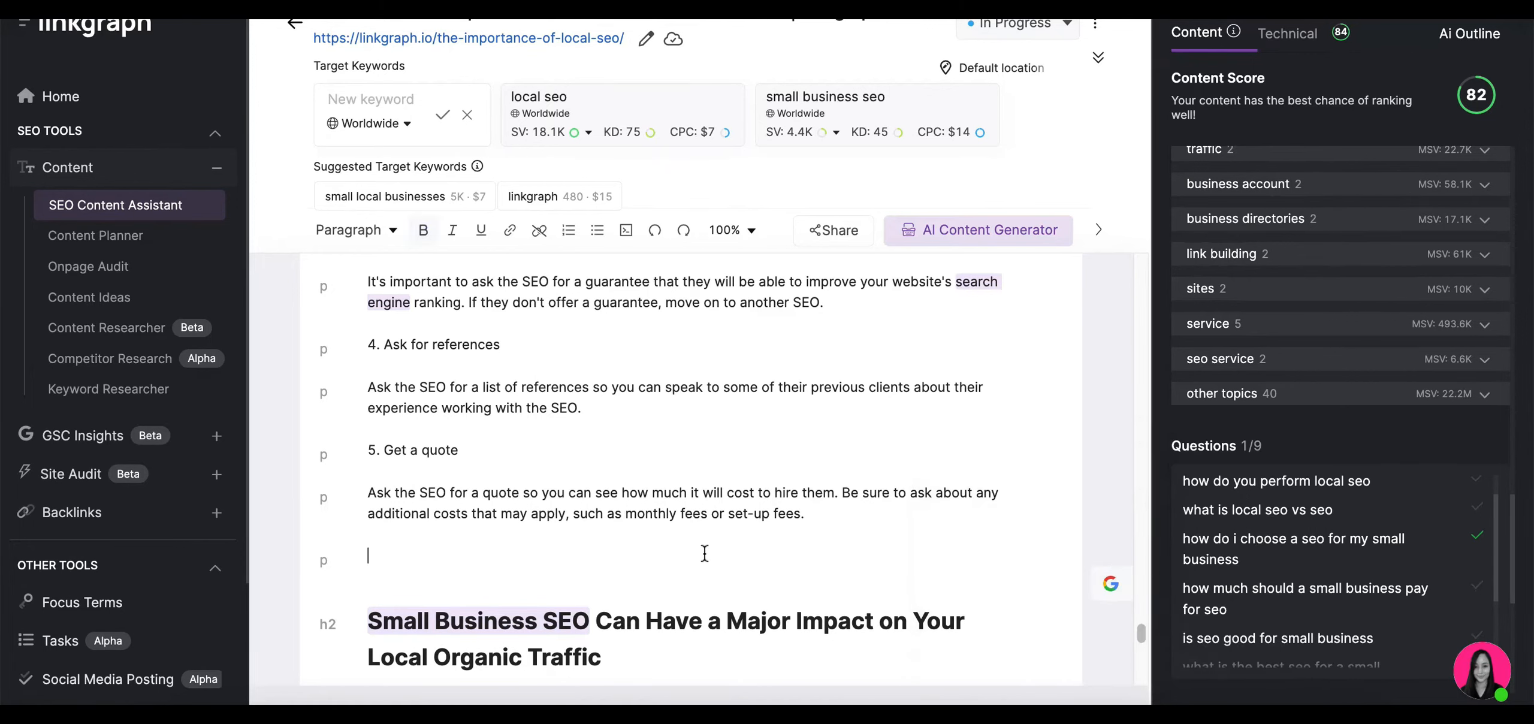
- Add 'how much should a small business pay for seo?' as Heading 3 with an AI-written answer
type("how much should a small business pay for seo?")
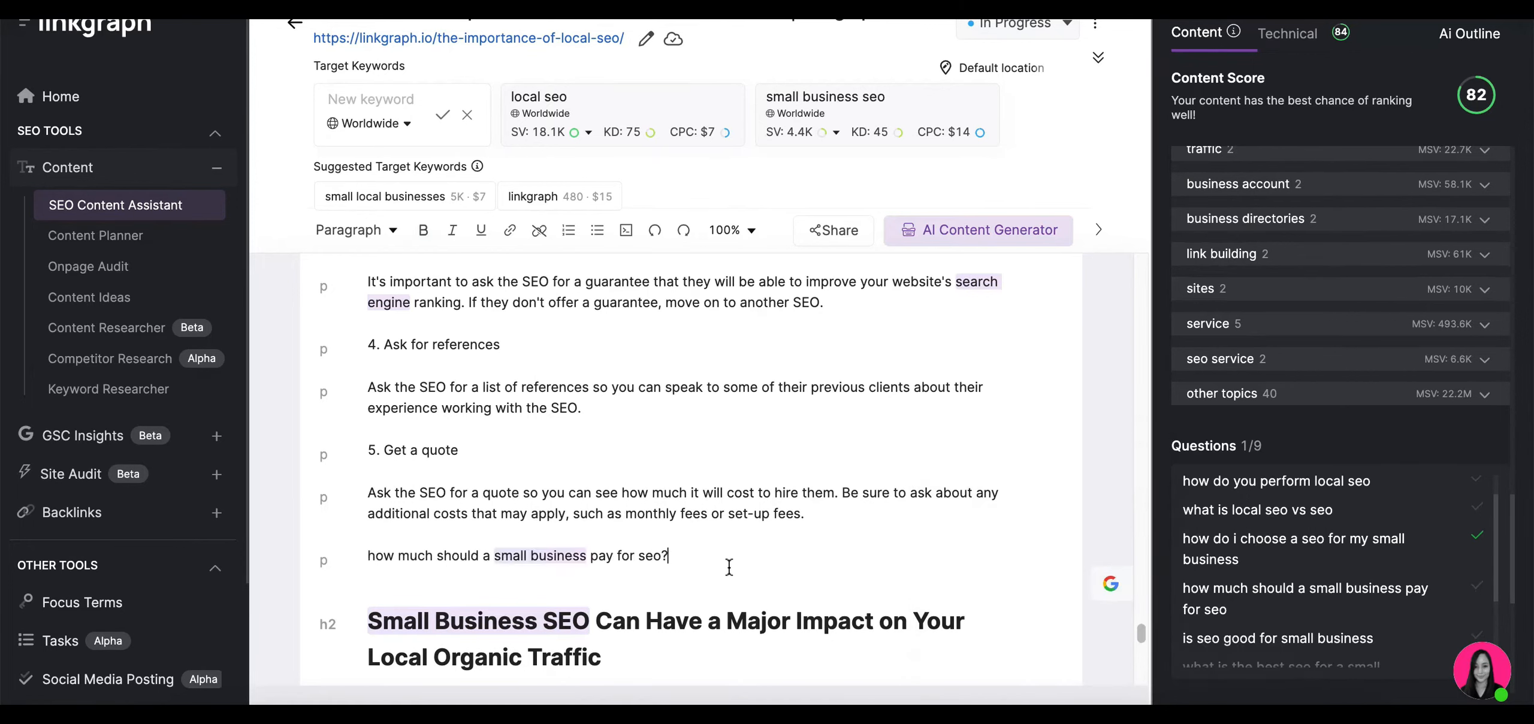
mouse_move(345, 560)
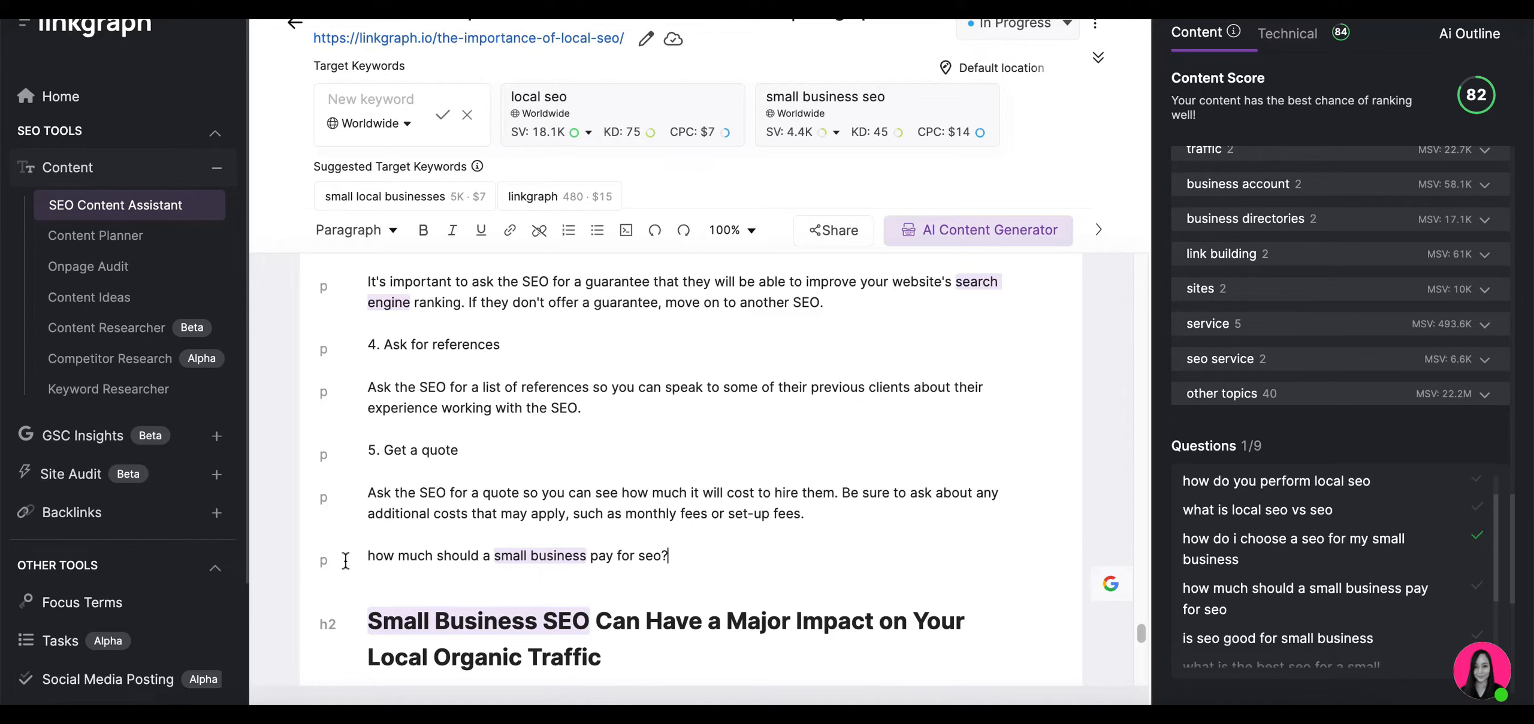
left_click(350, 230)
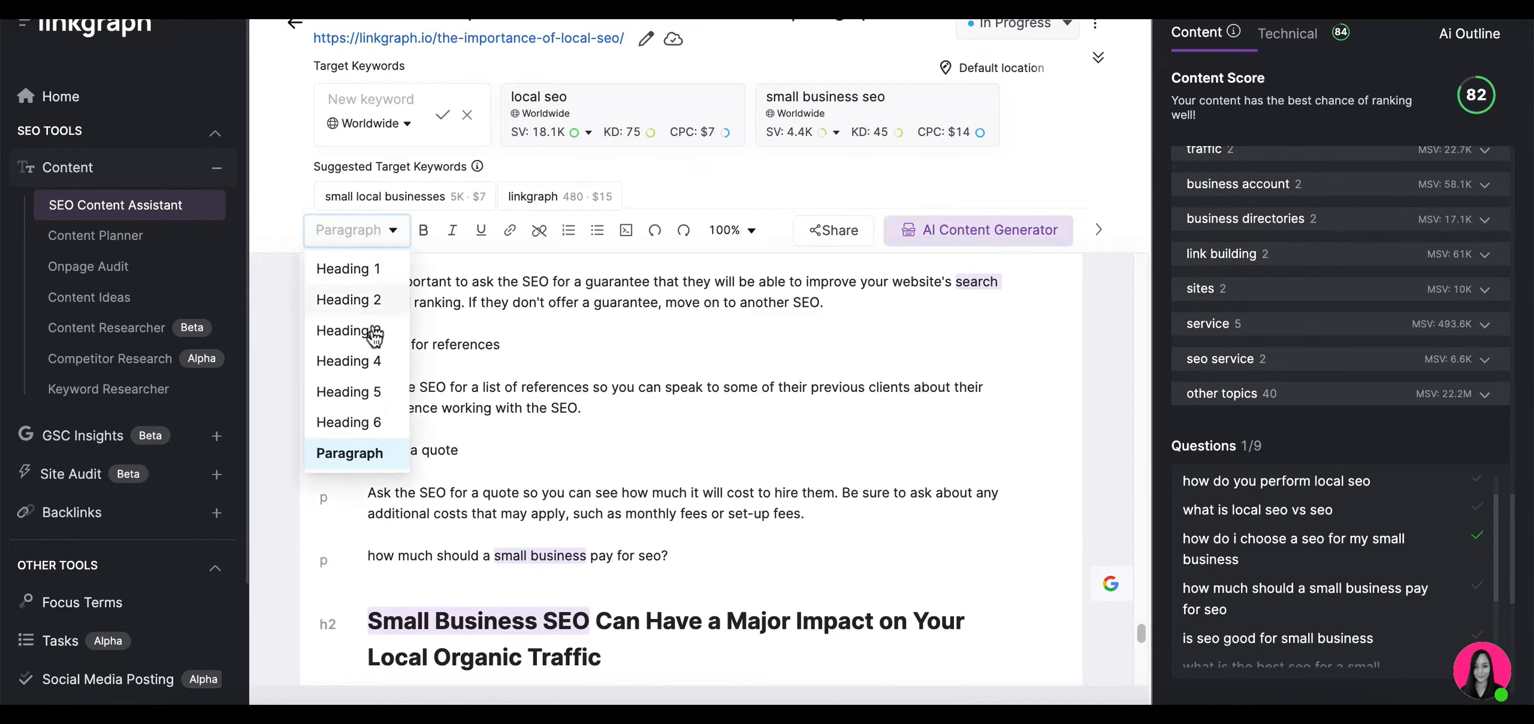
left_click(348, 330)
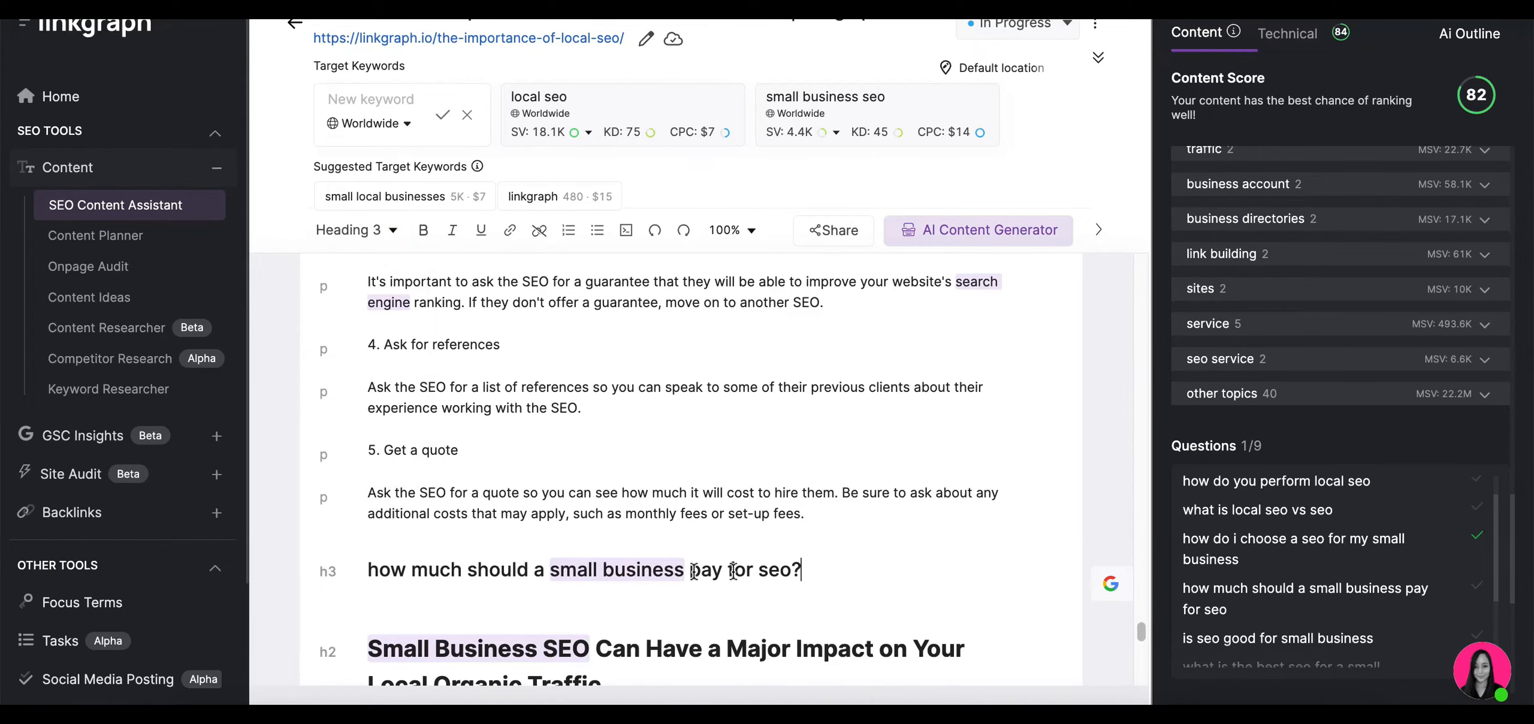
triple_click(583, 569)
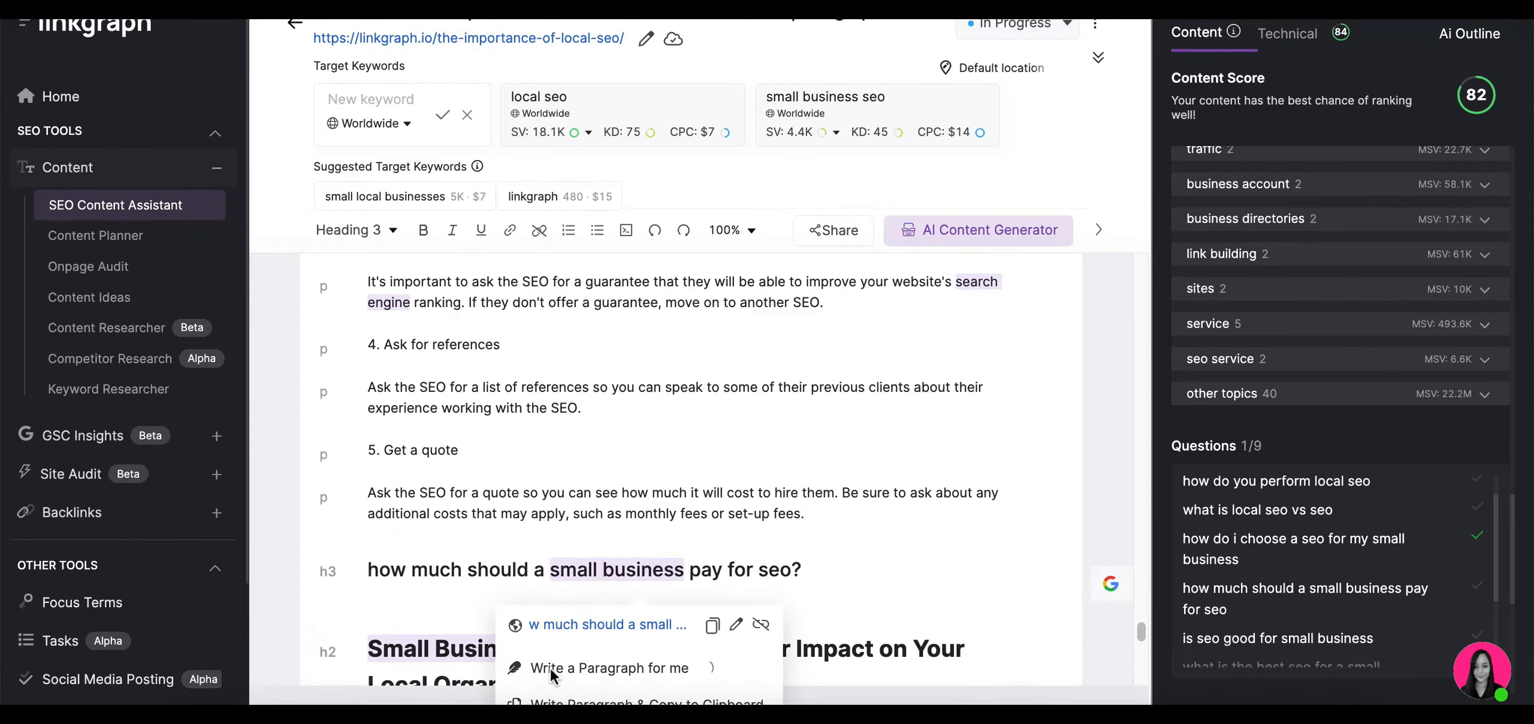
left_click(610, 668)
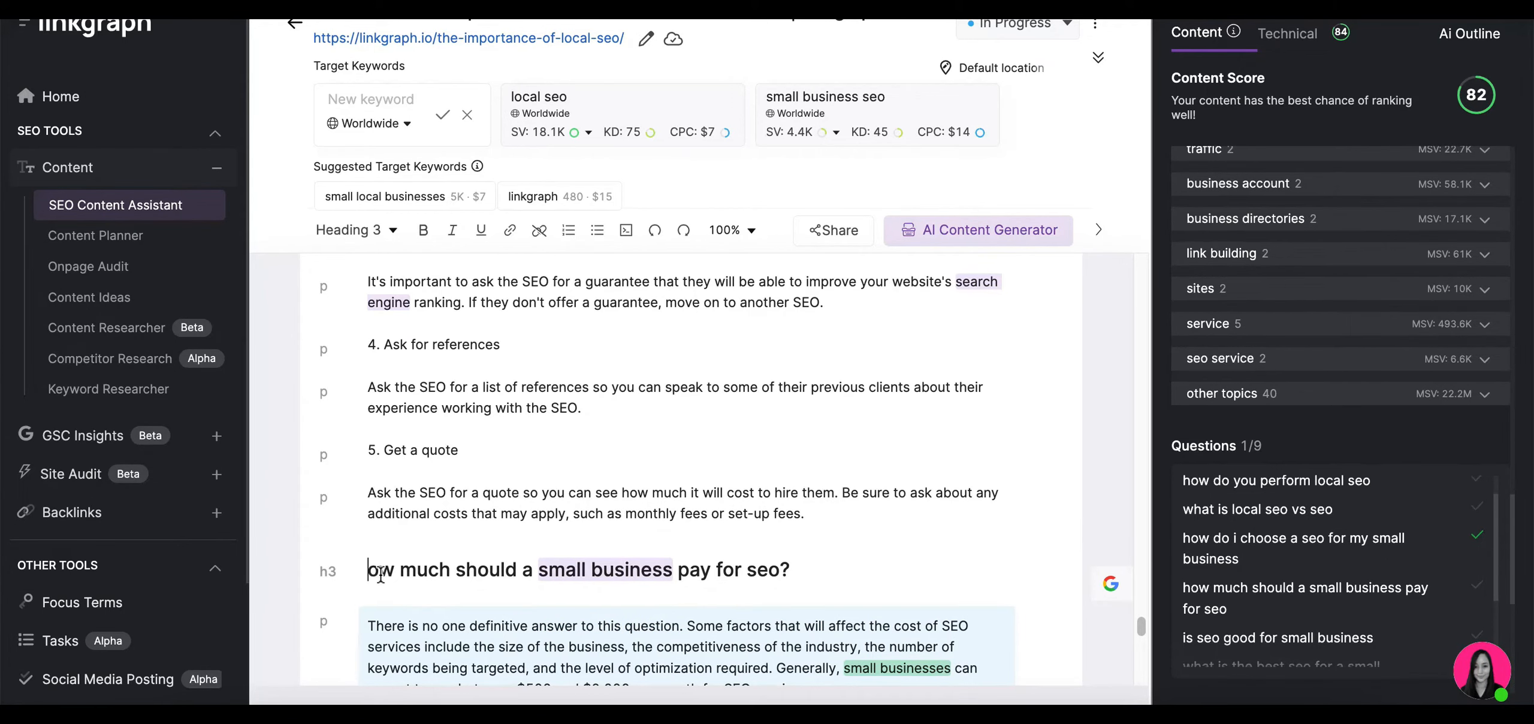
scroll("down", 3)
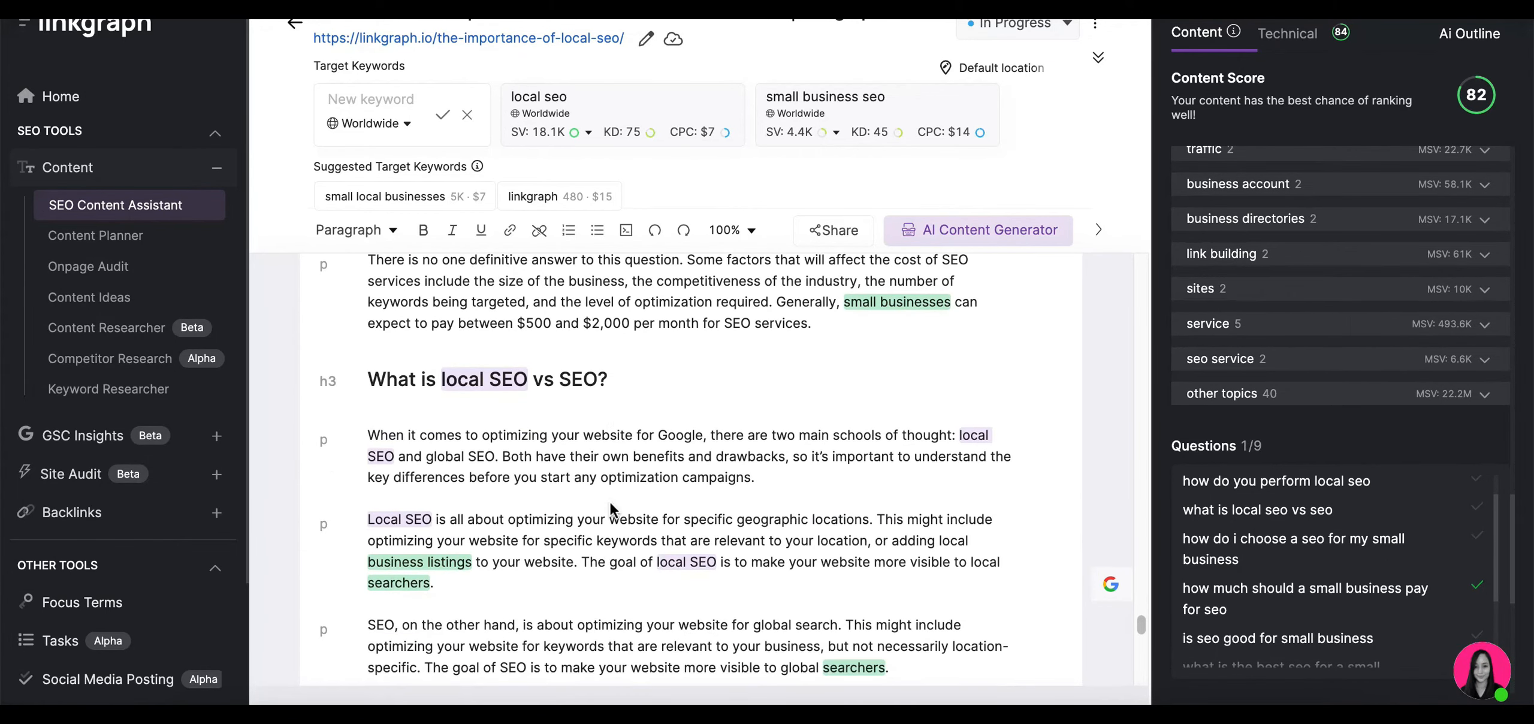
scroll("down", 3)
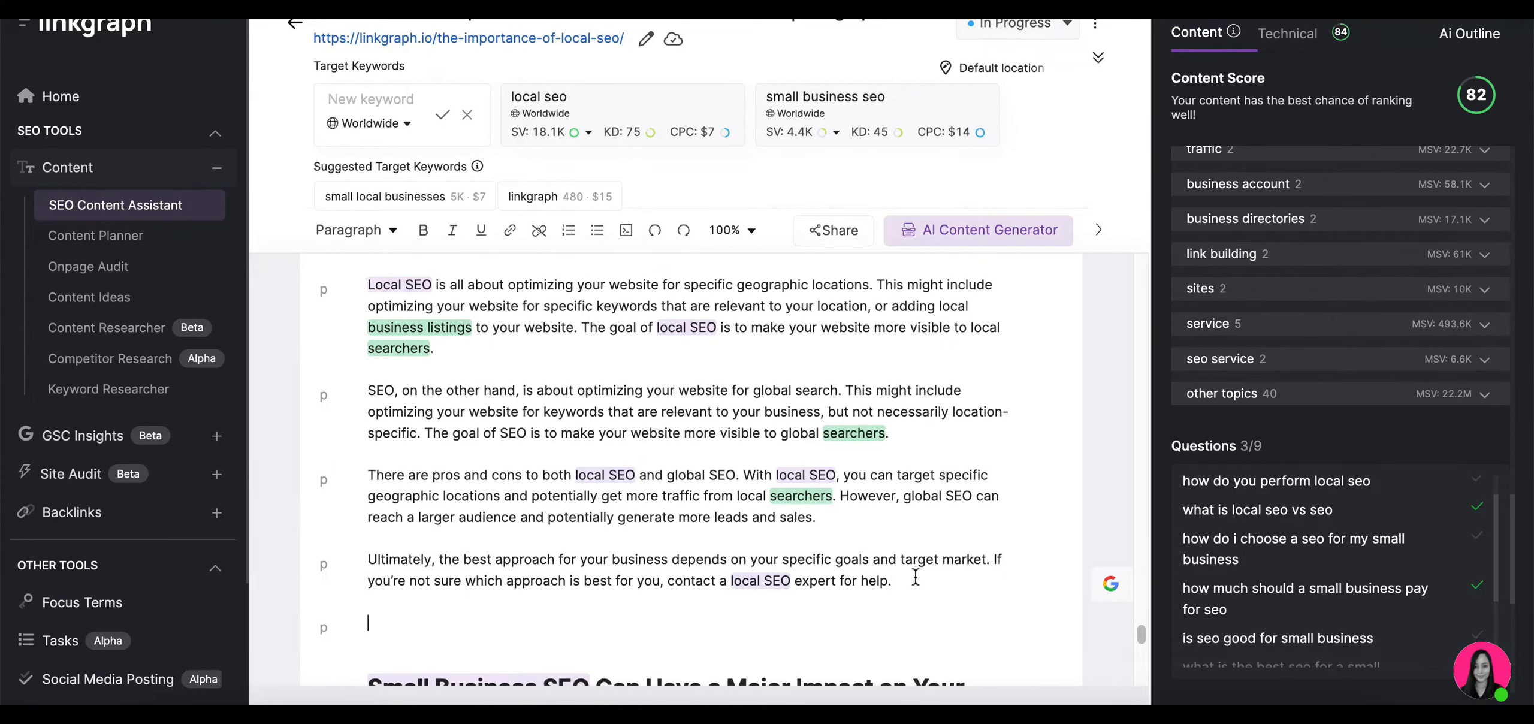
- Add 'How long does local SEO take to work?' as a Heading 4 with an AI-generated answer
type("How long")
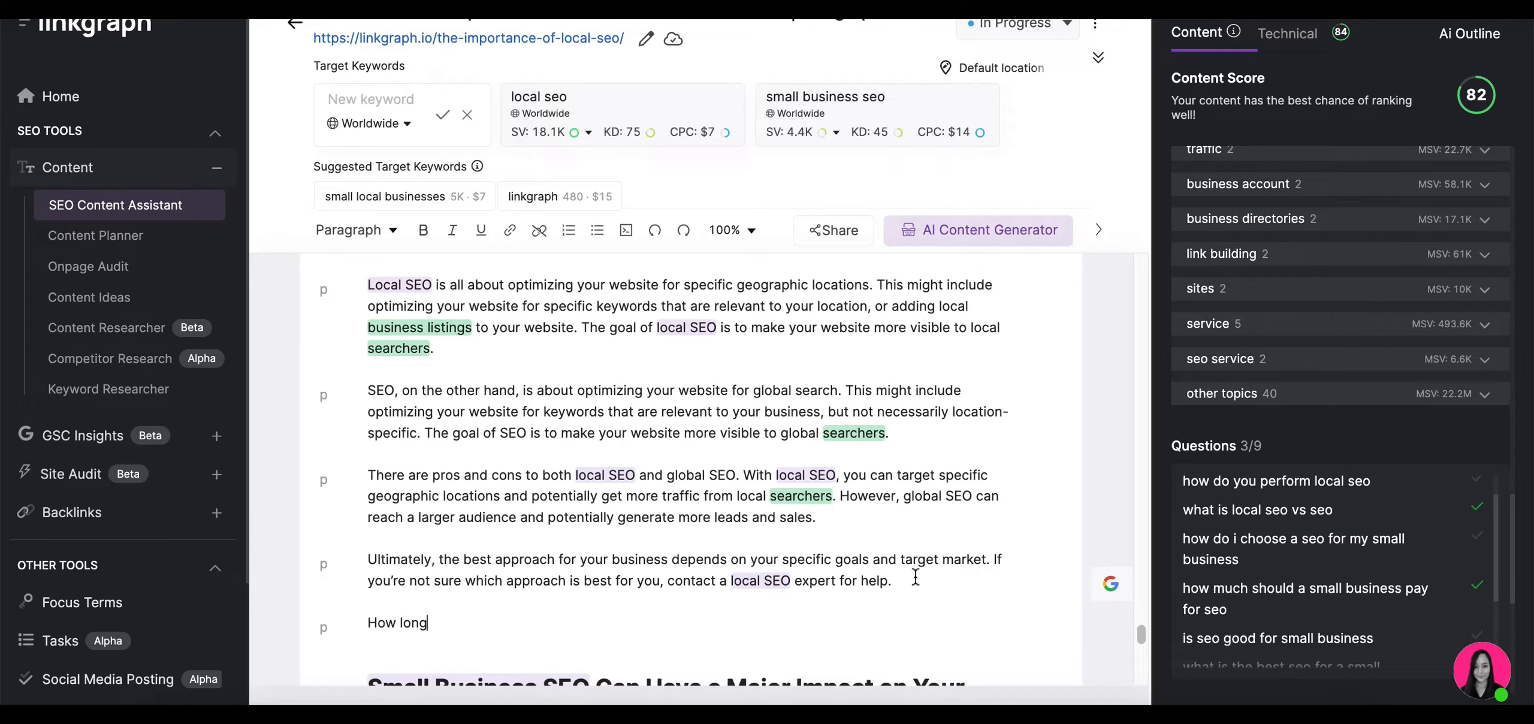
type("does local SEO tak")
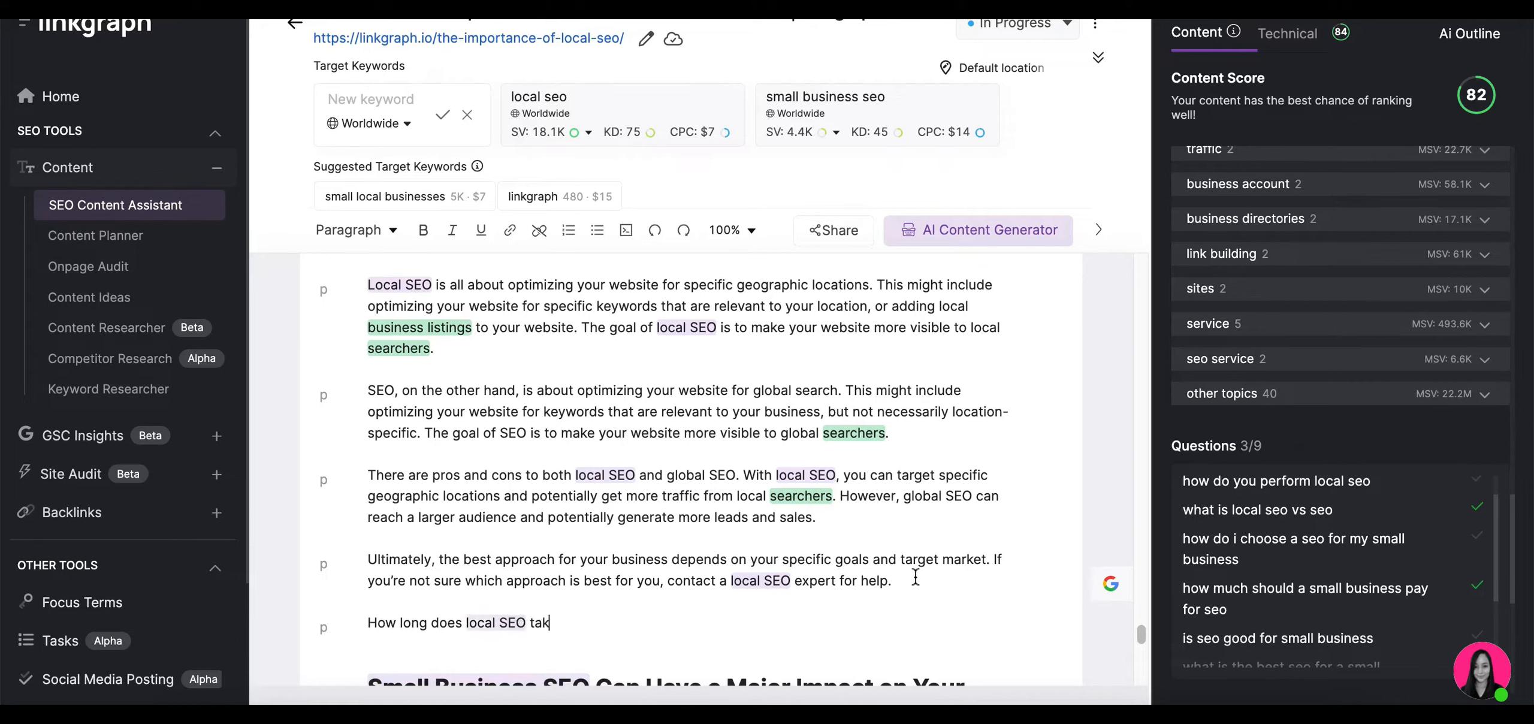
type("e to work?")
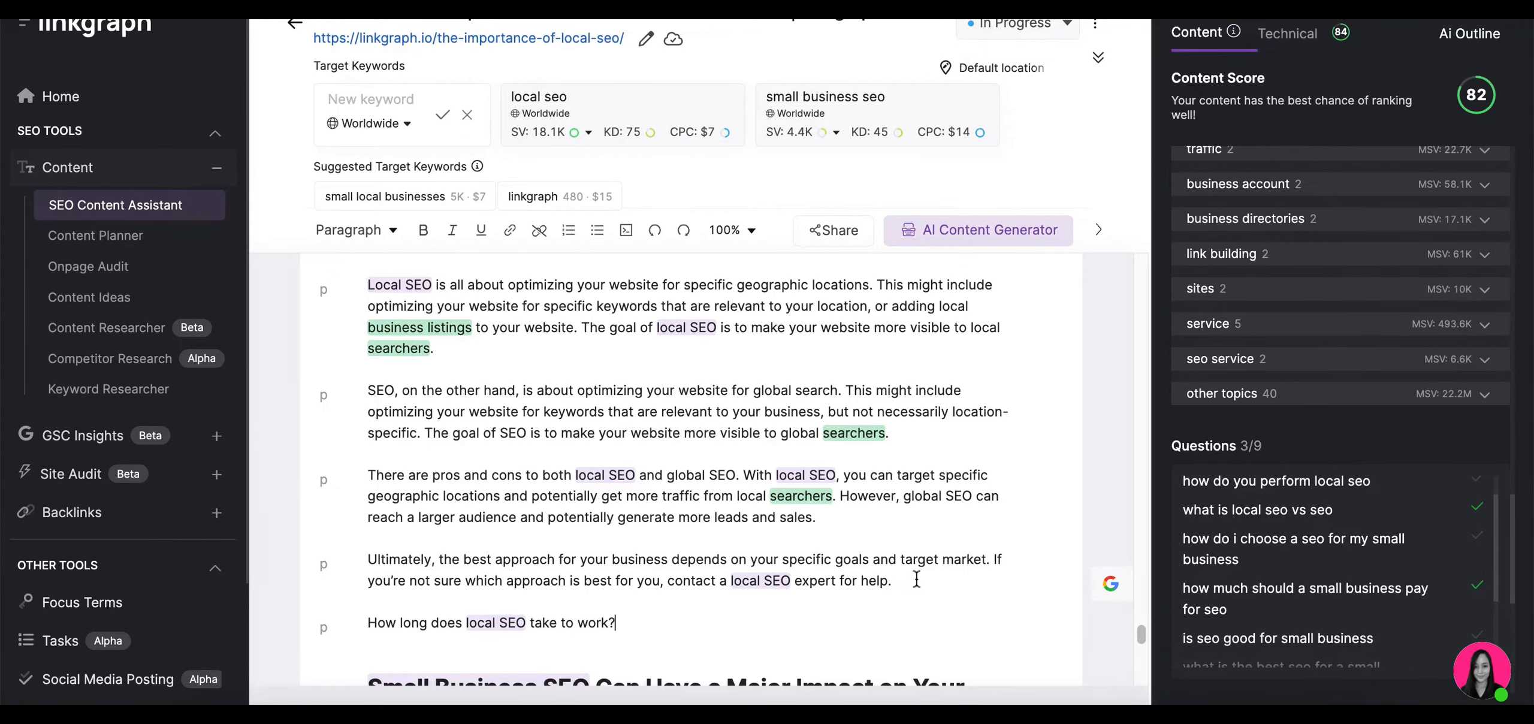
scroll("down", 3)
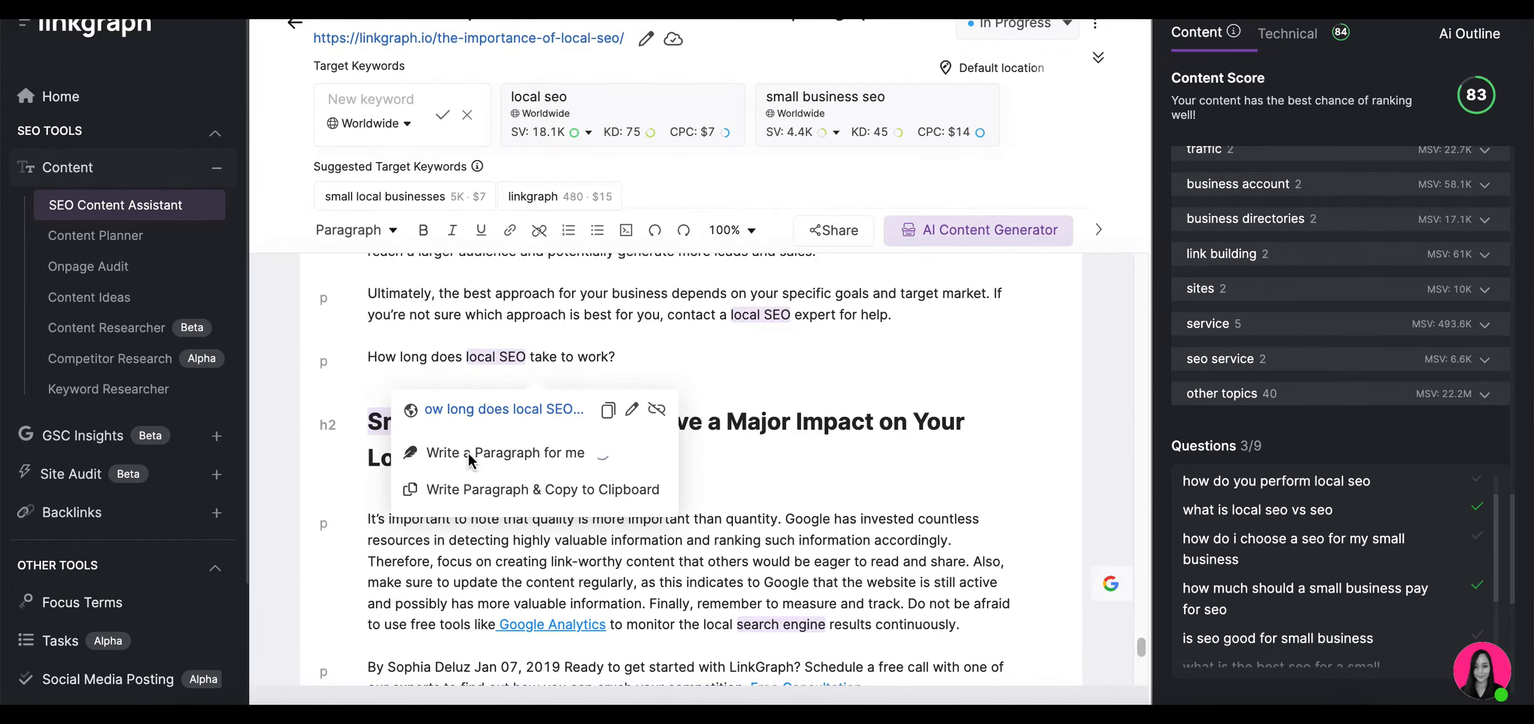
left_click(497, 451)
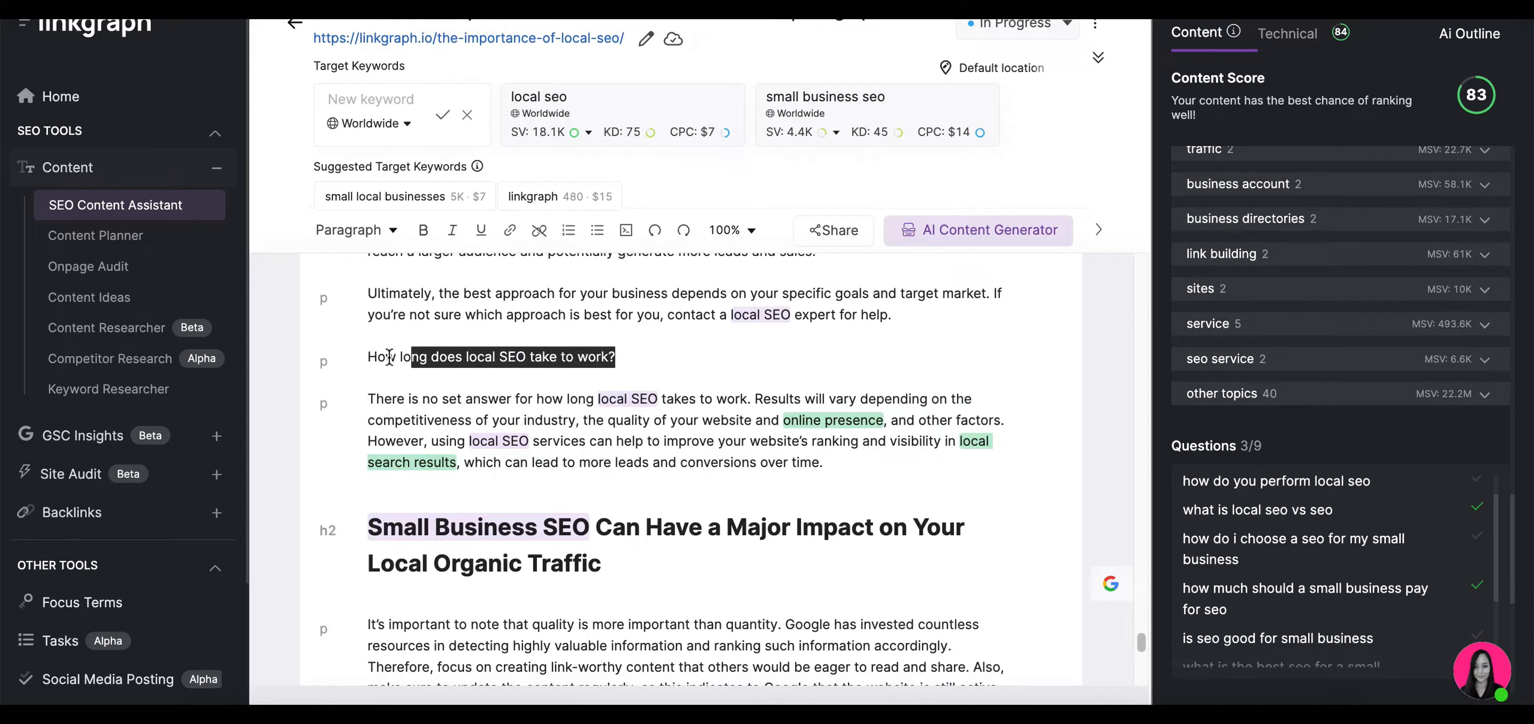
left_click(356, 230)
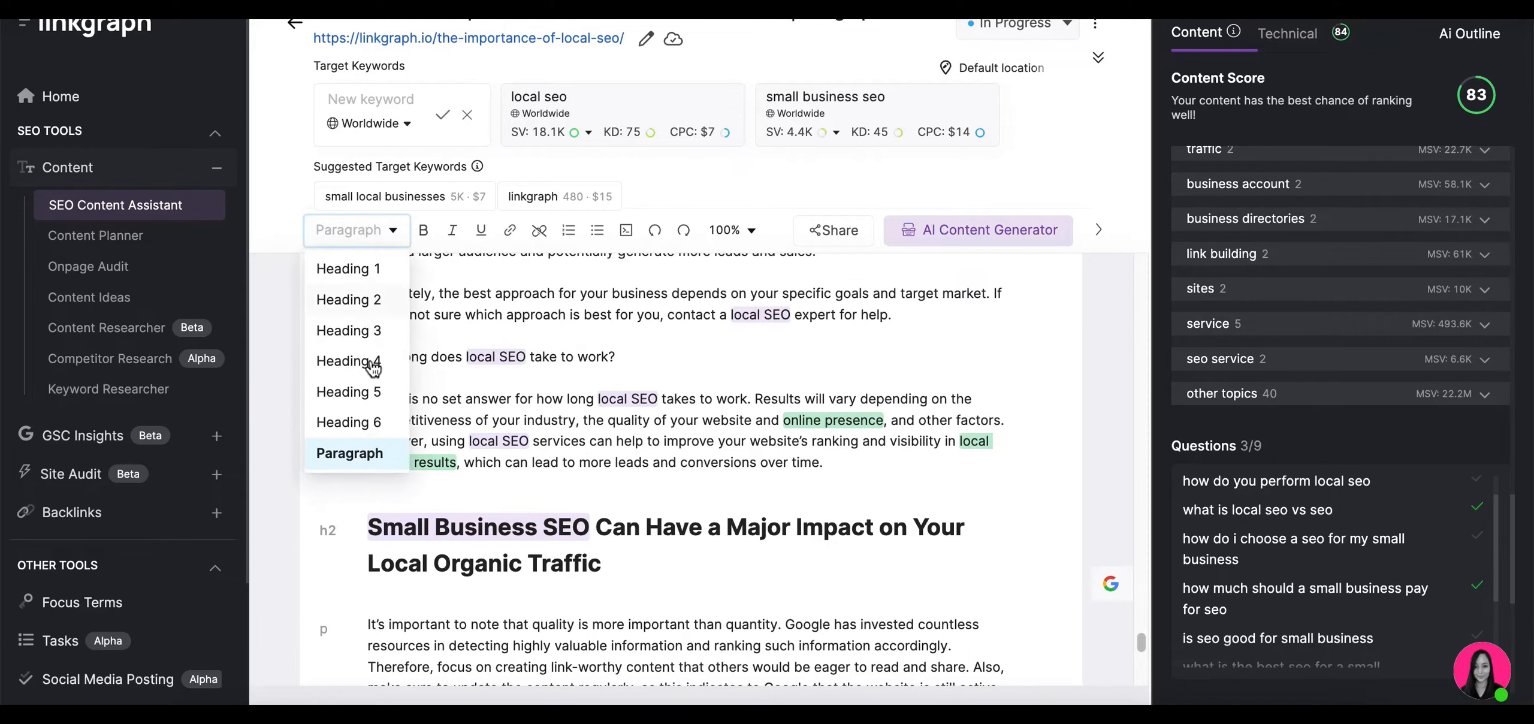
left_click(349, 360)
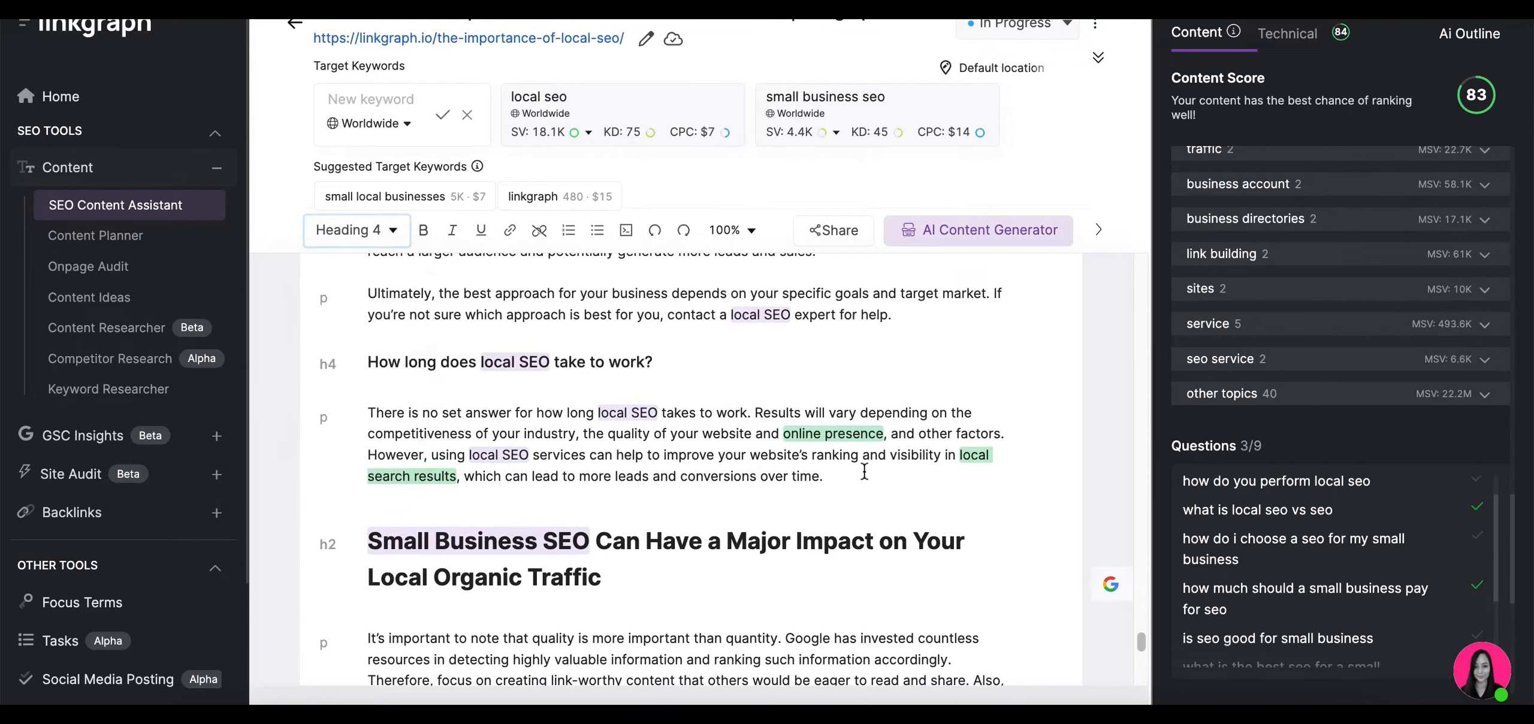
- Add 'How do I set up my Google My Business Listing?' as Heading 3 and generate its answer
type("How do I")
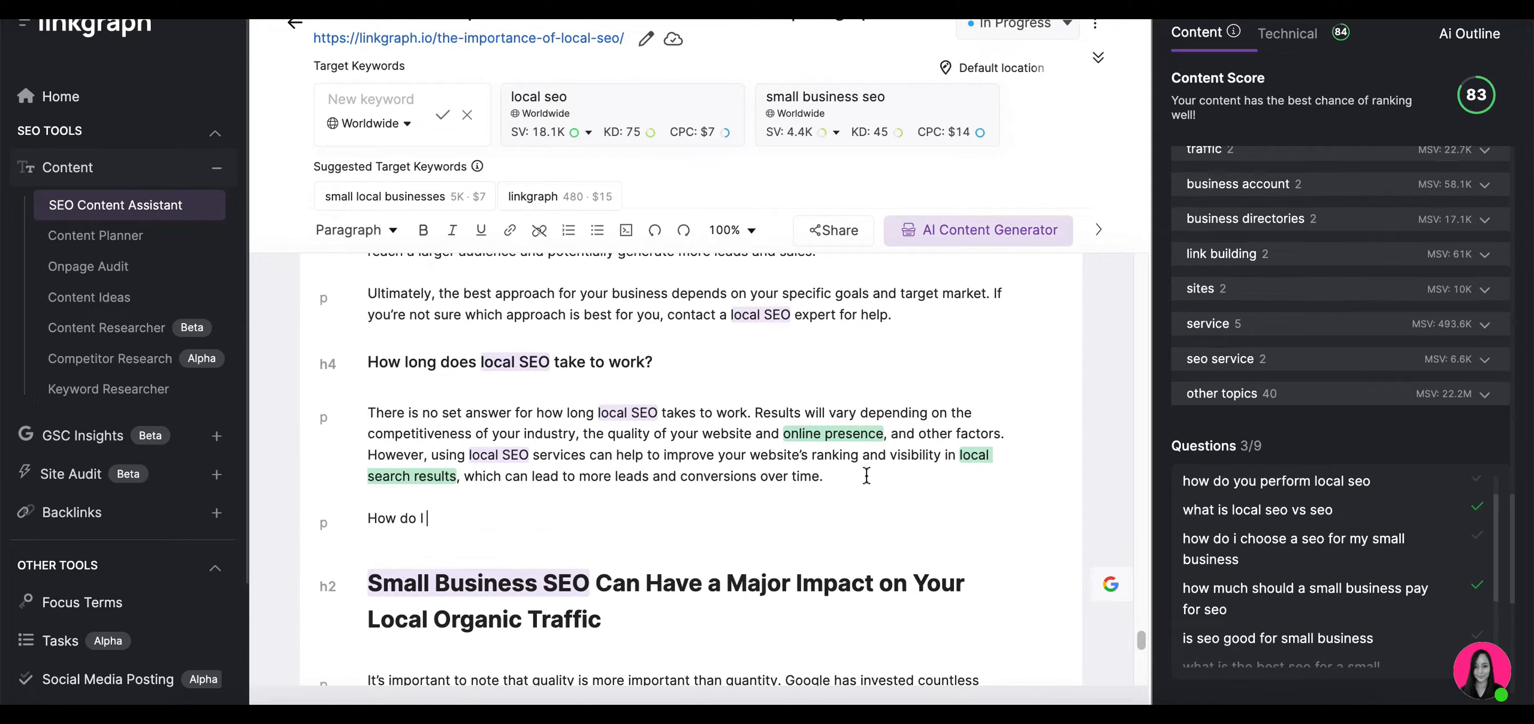
type("set up my")
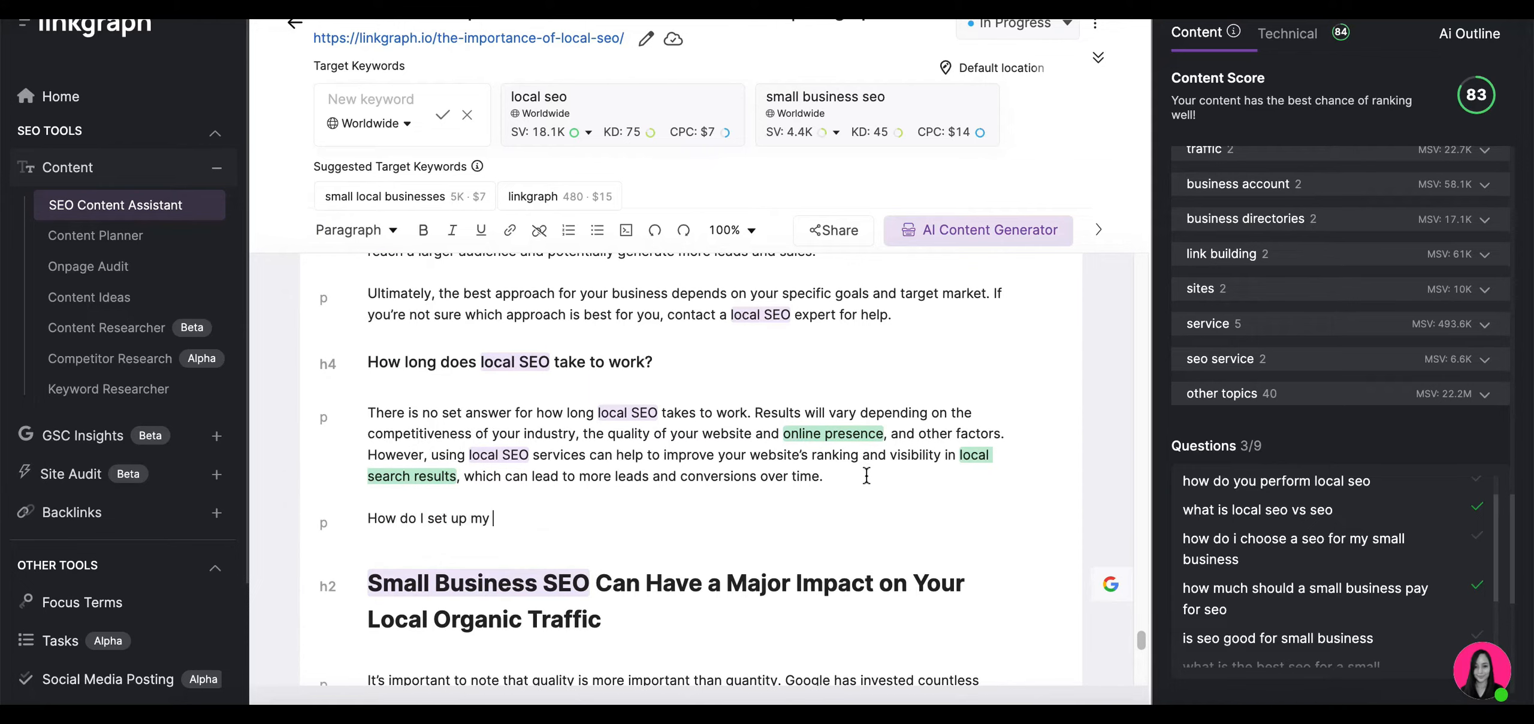
type("Google My")
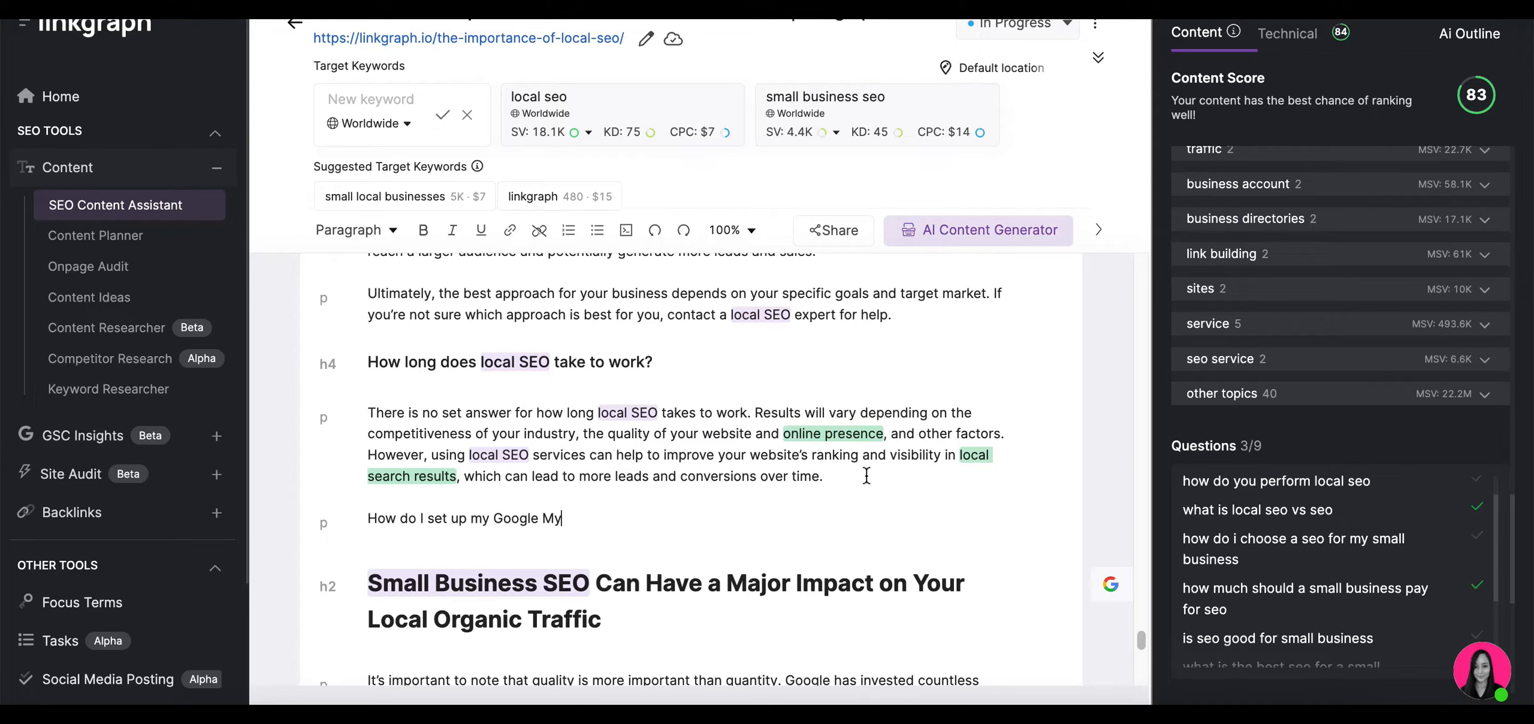
type("Business List")
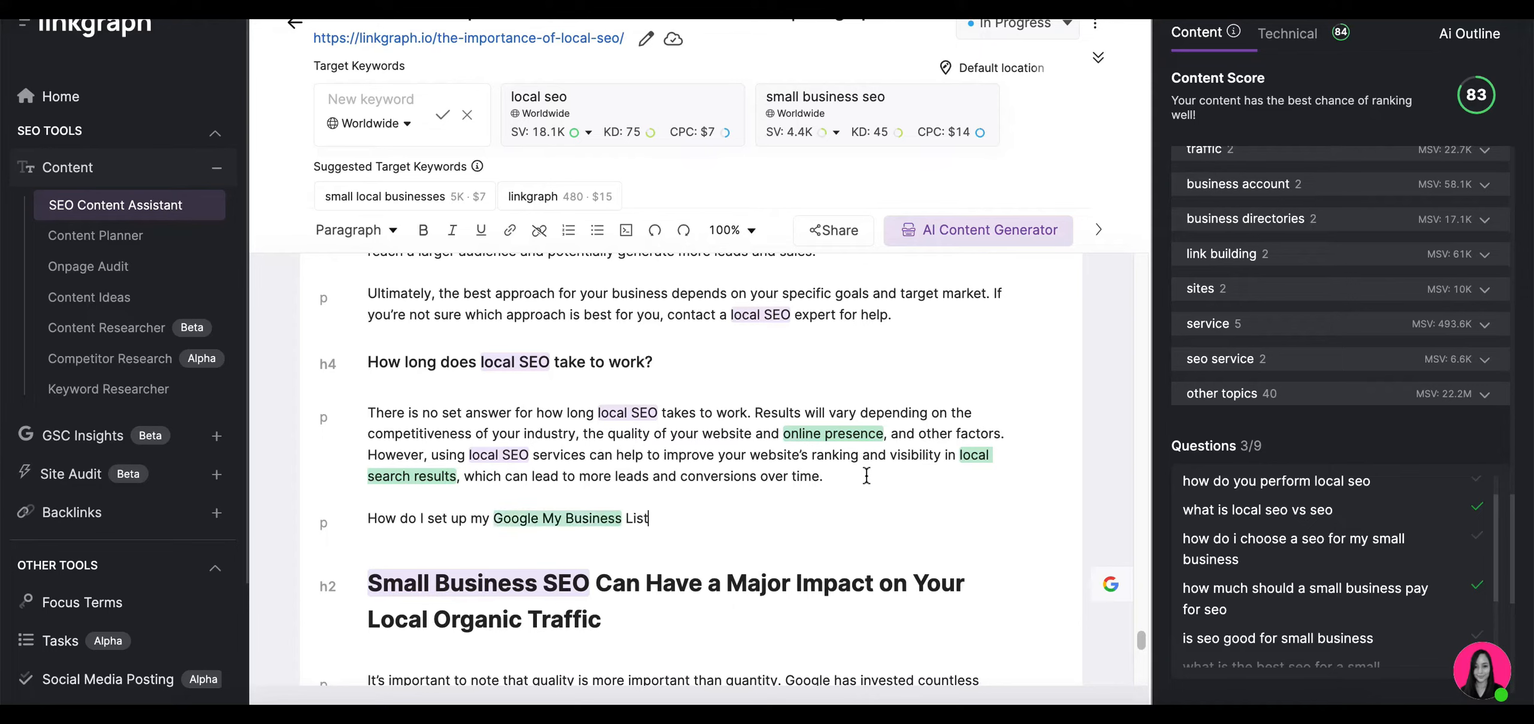
type("ing?")
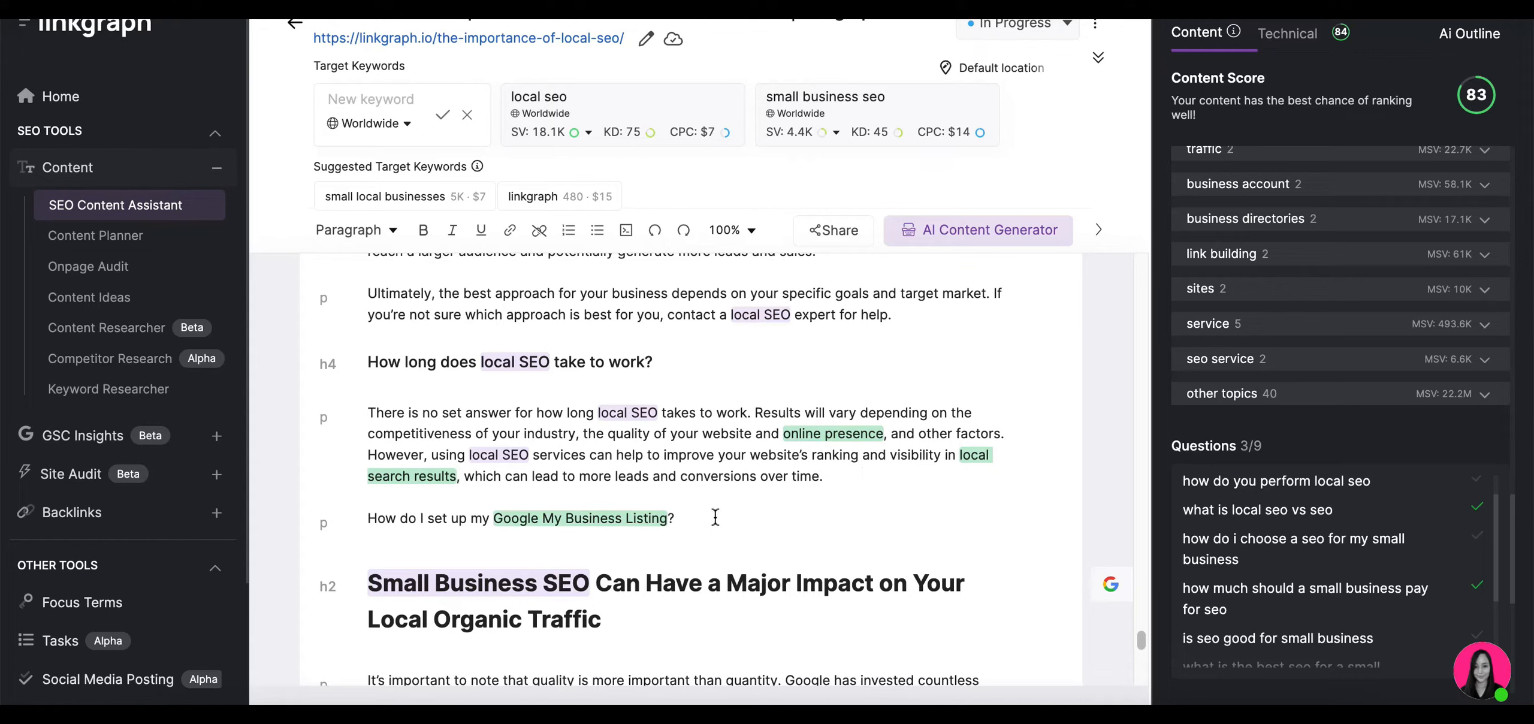
triple_click(519, 518)
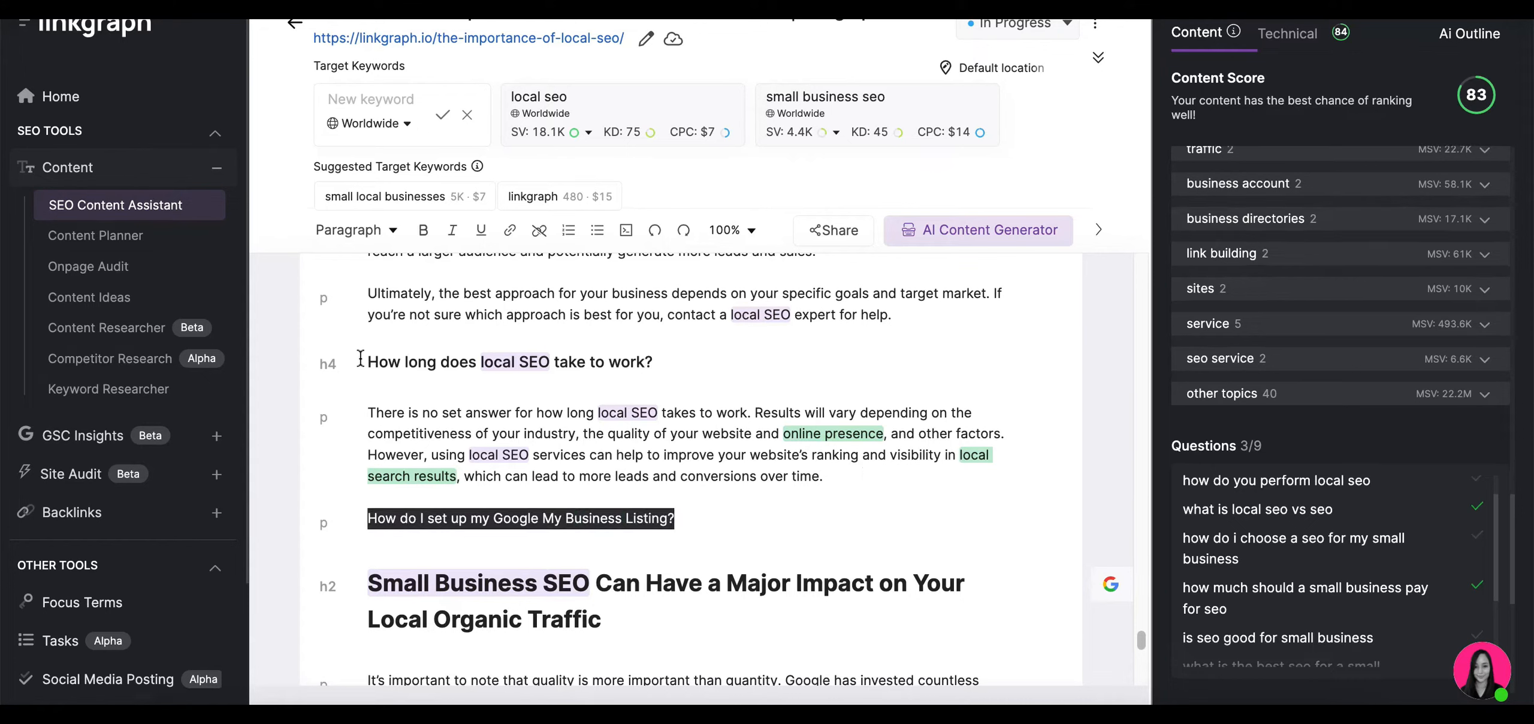
left_click(356, 230)
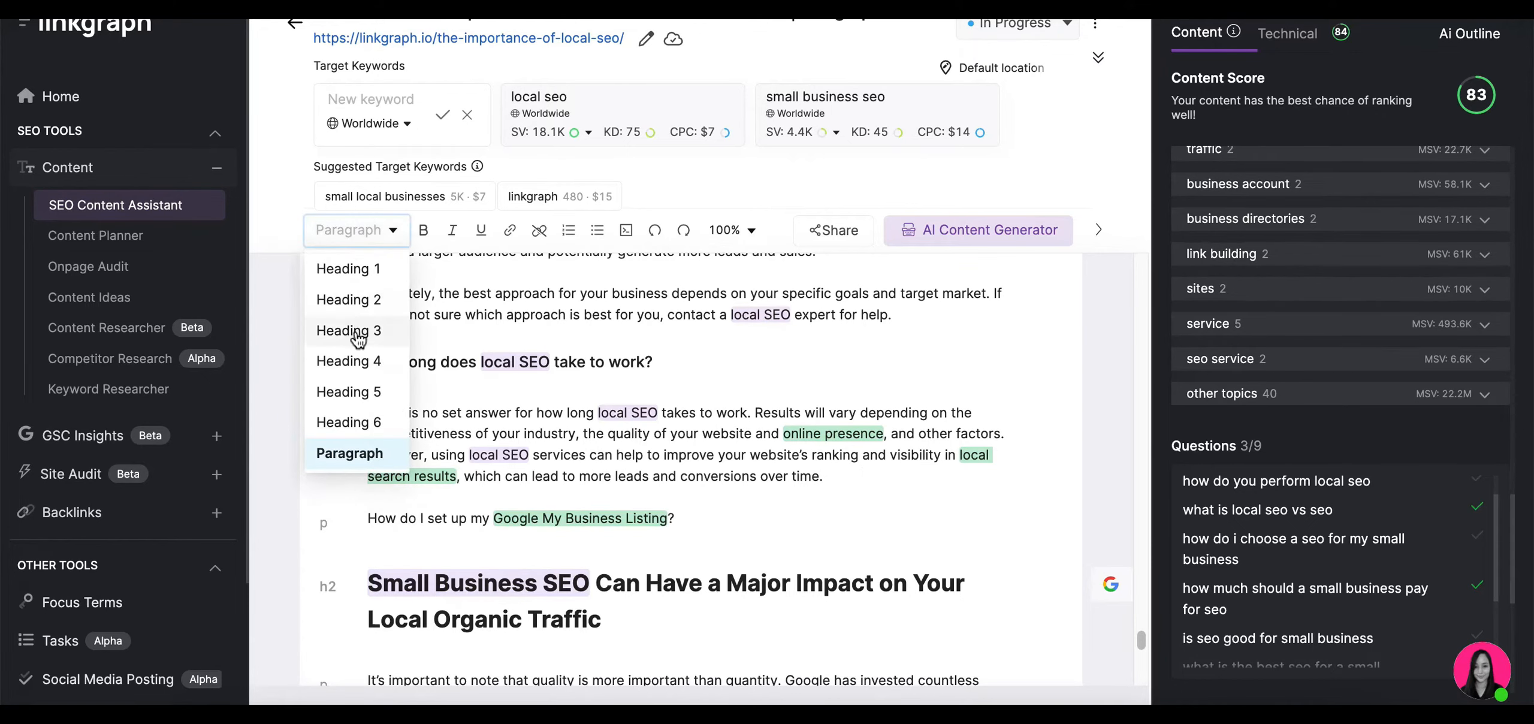
left_click(348, 329)
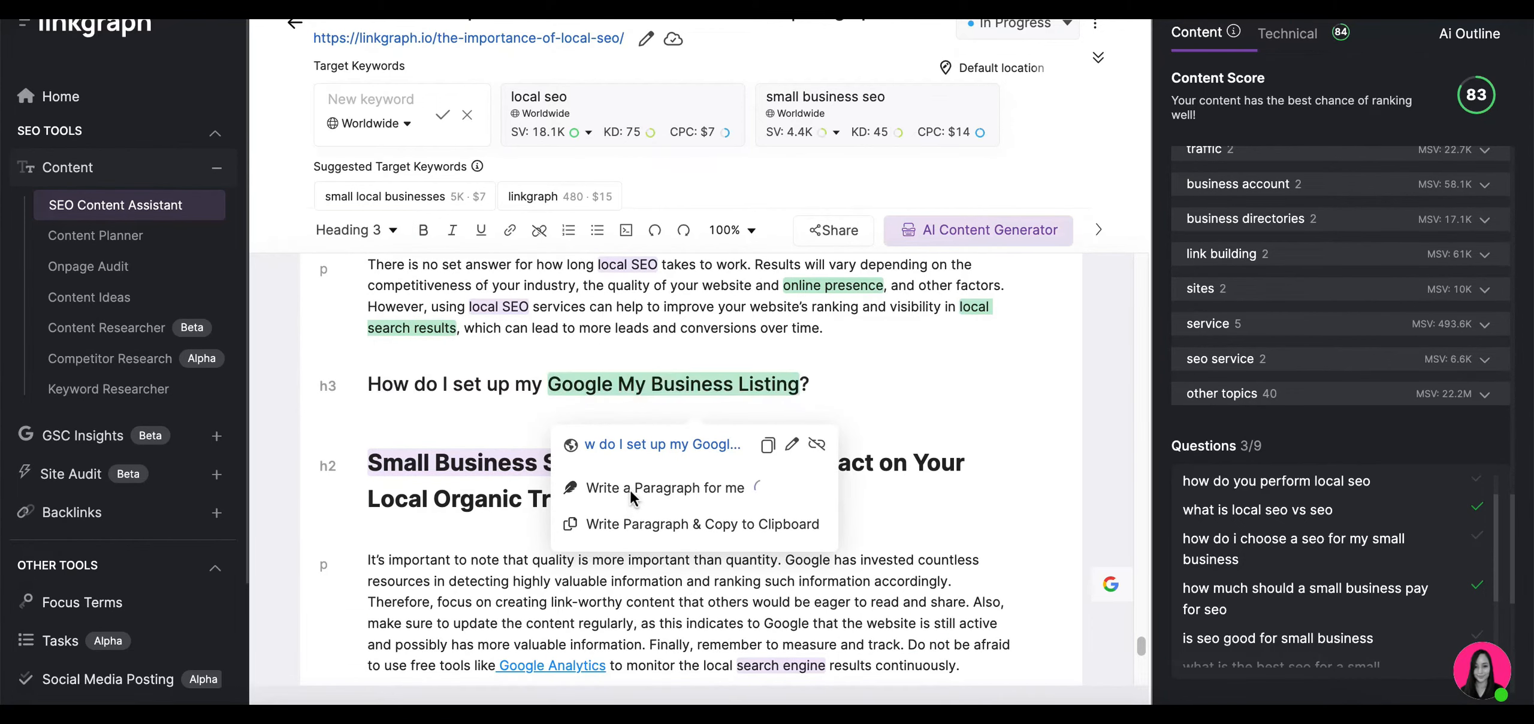
left_click(665, 487)
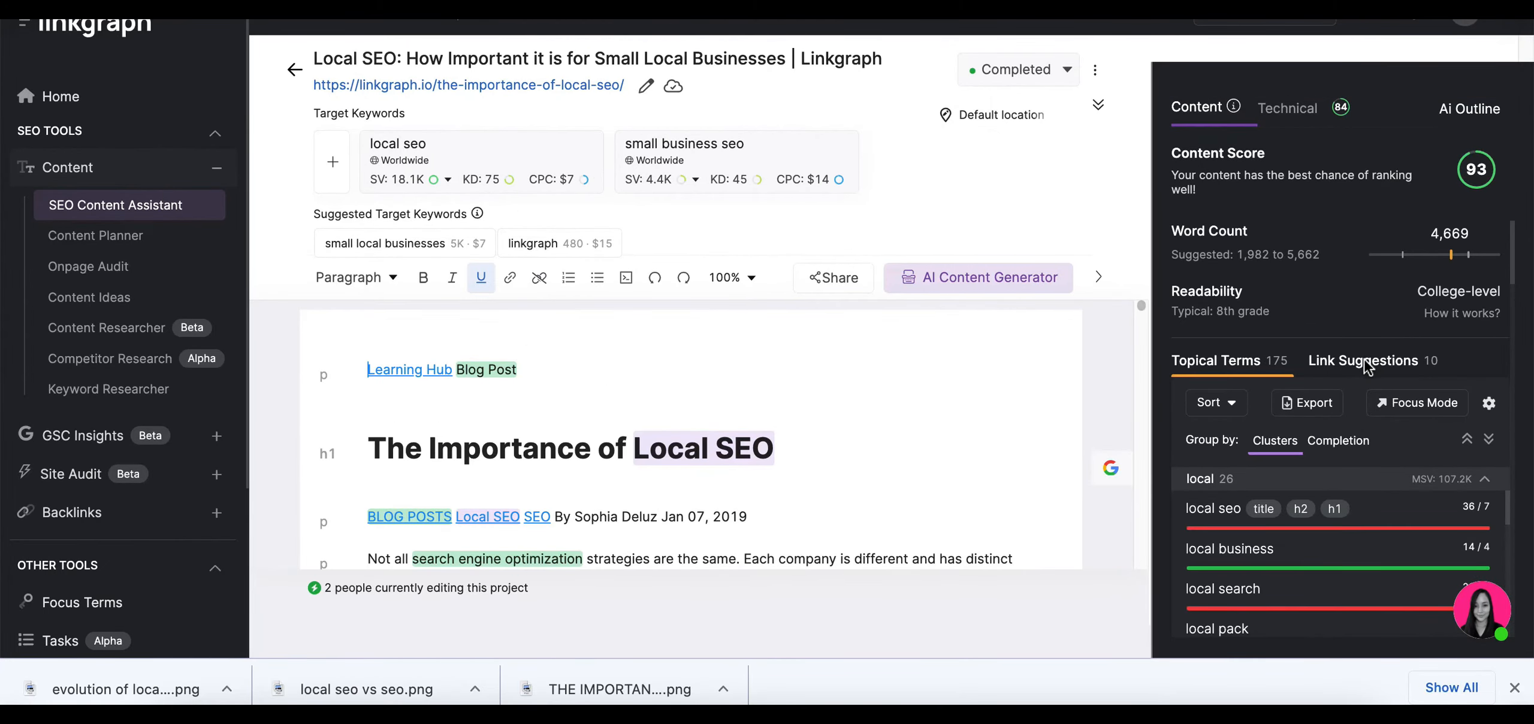
- Copy the 'How Outbound Links Improve SEO' address from the Link Suggestions list
left_click(1363, 360)
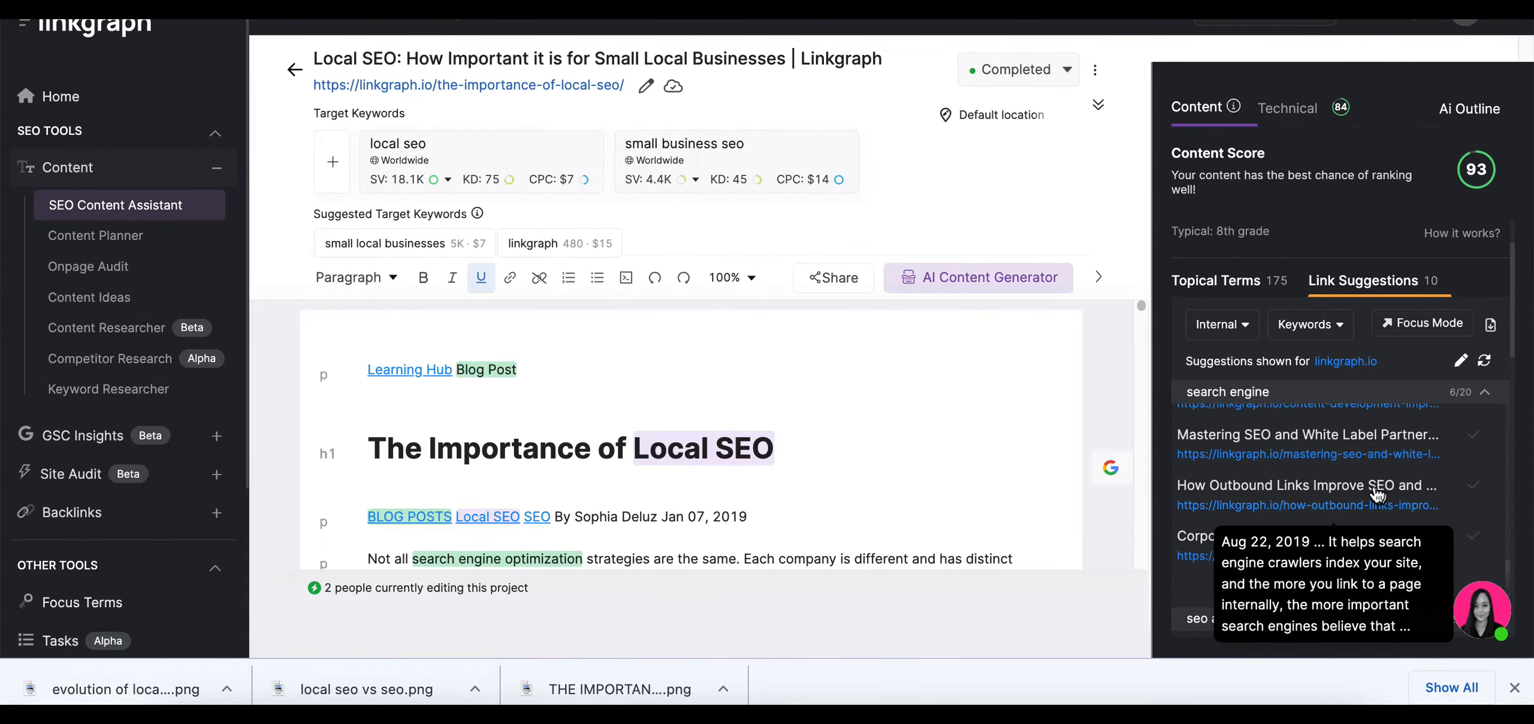
right_click(1306, 504)
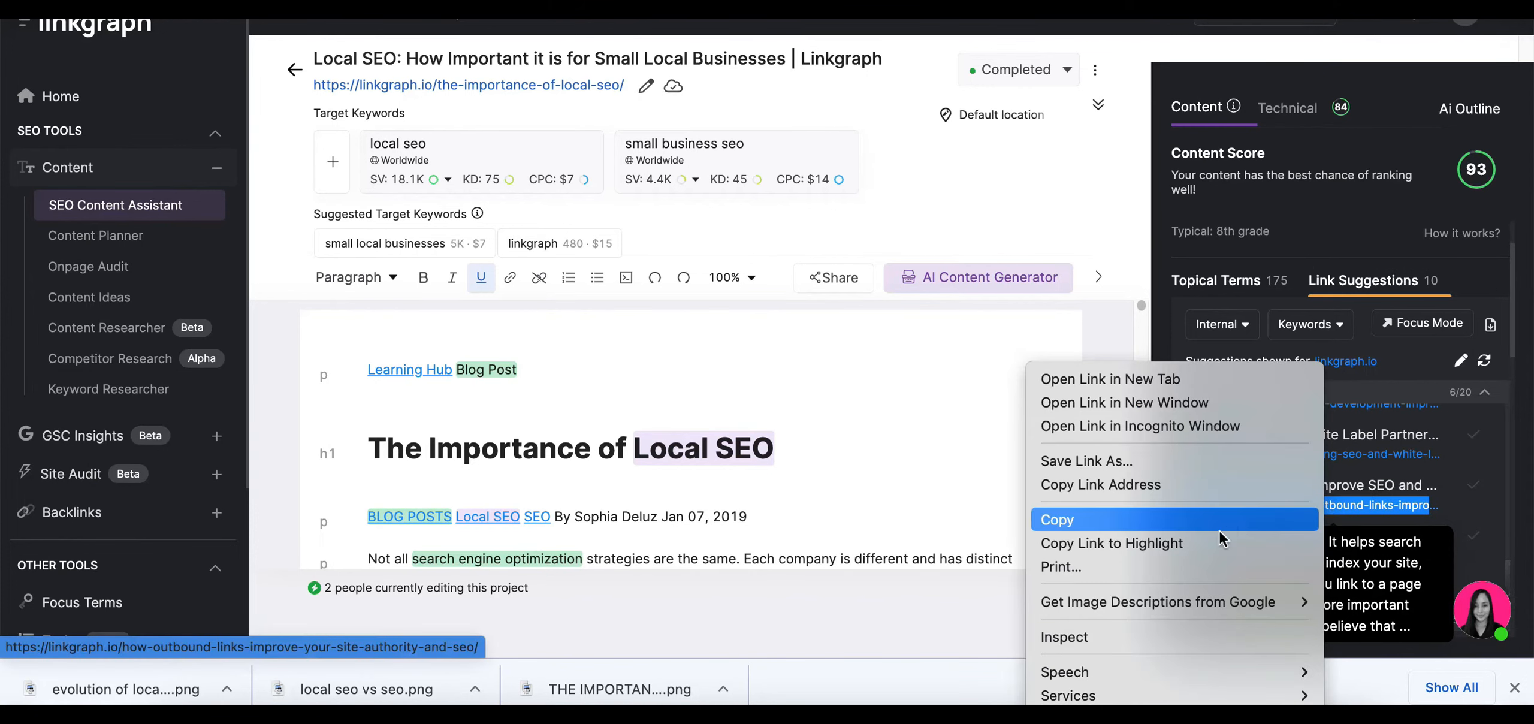
mouse_move(1101, 484)
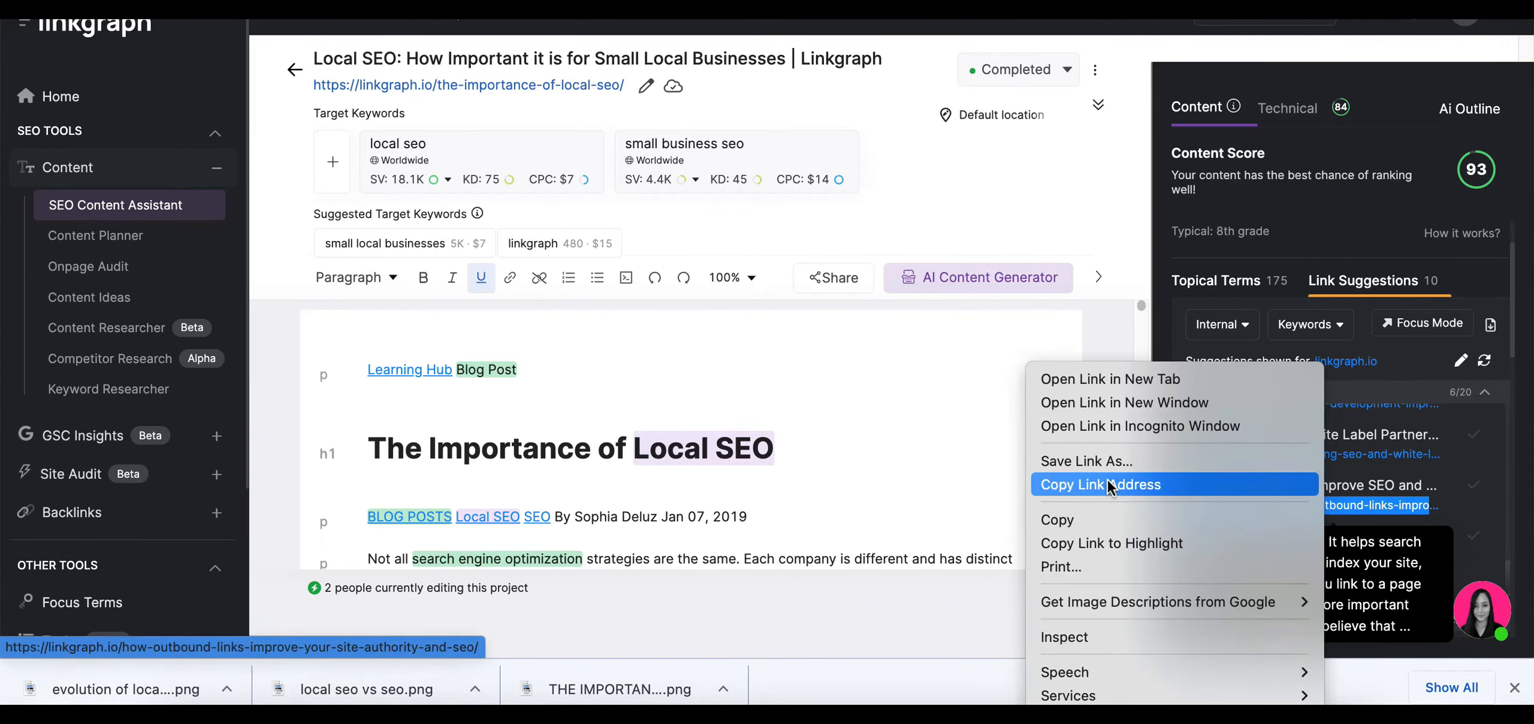
left_click(1100, 484)
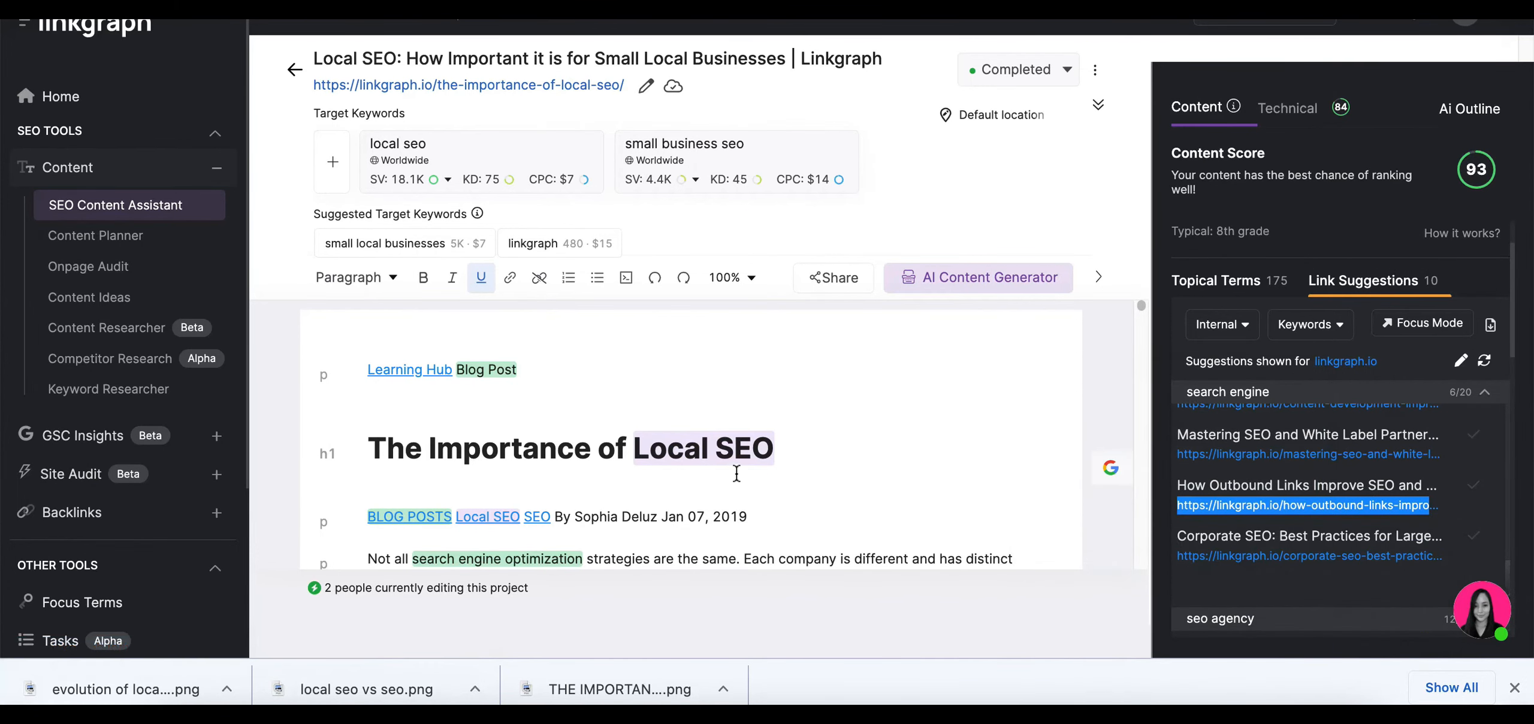
- Add 'as well as outbound links' to Local Link Building, linked to the outbound-links article
scroll("down", 3)
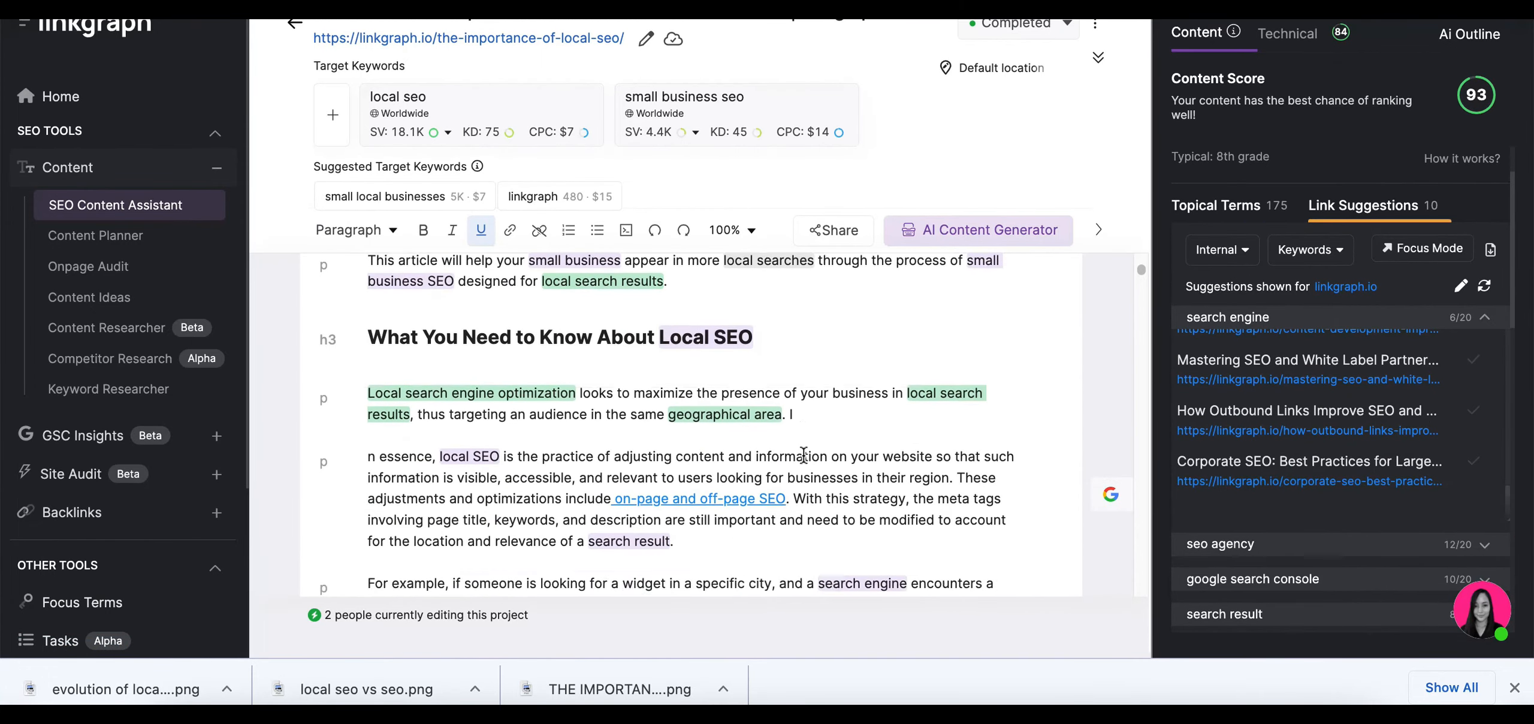
scroll("down", 3)
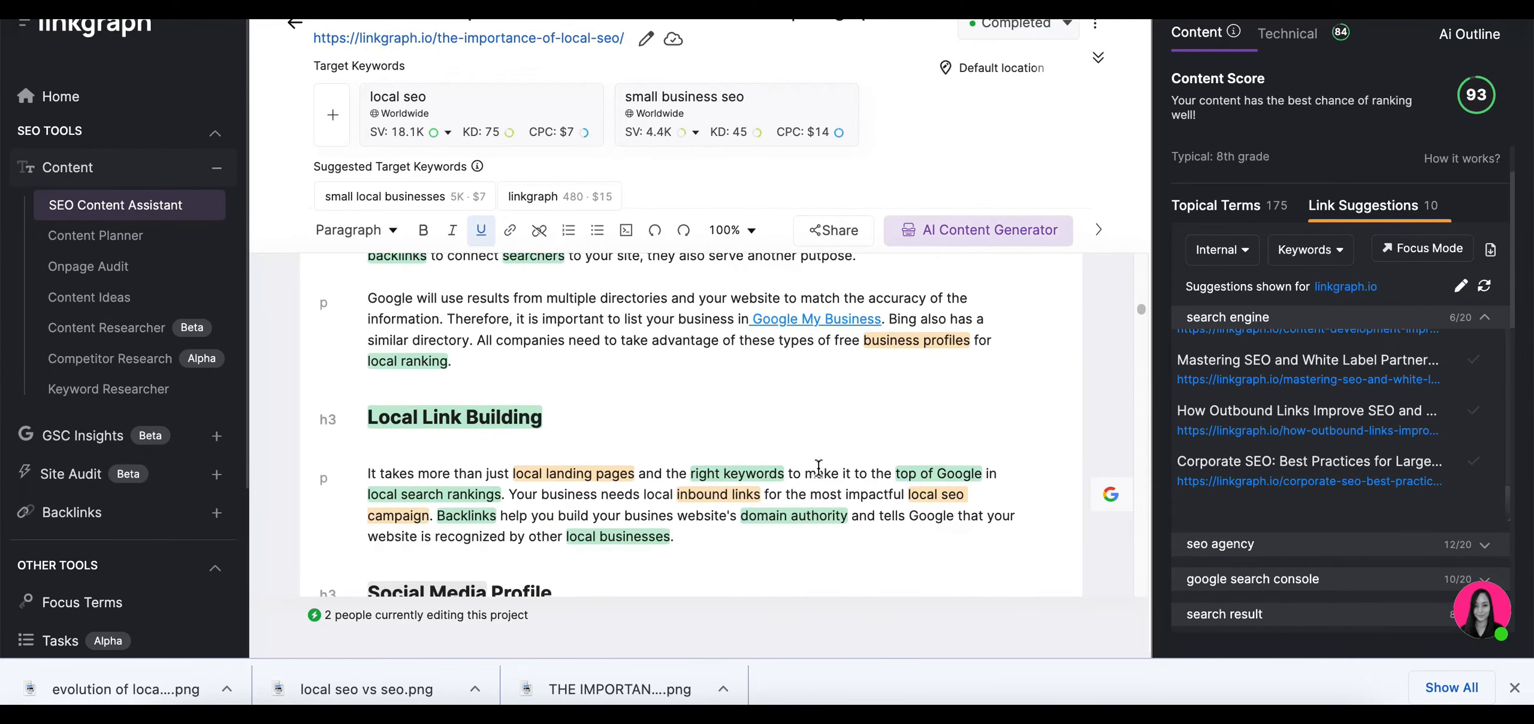
scroll("down", 3)
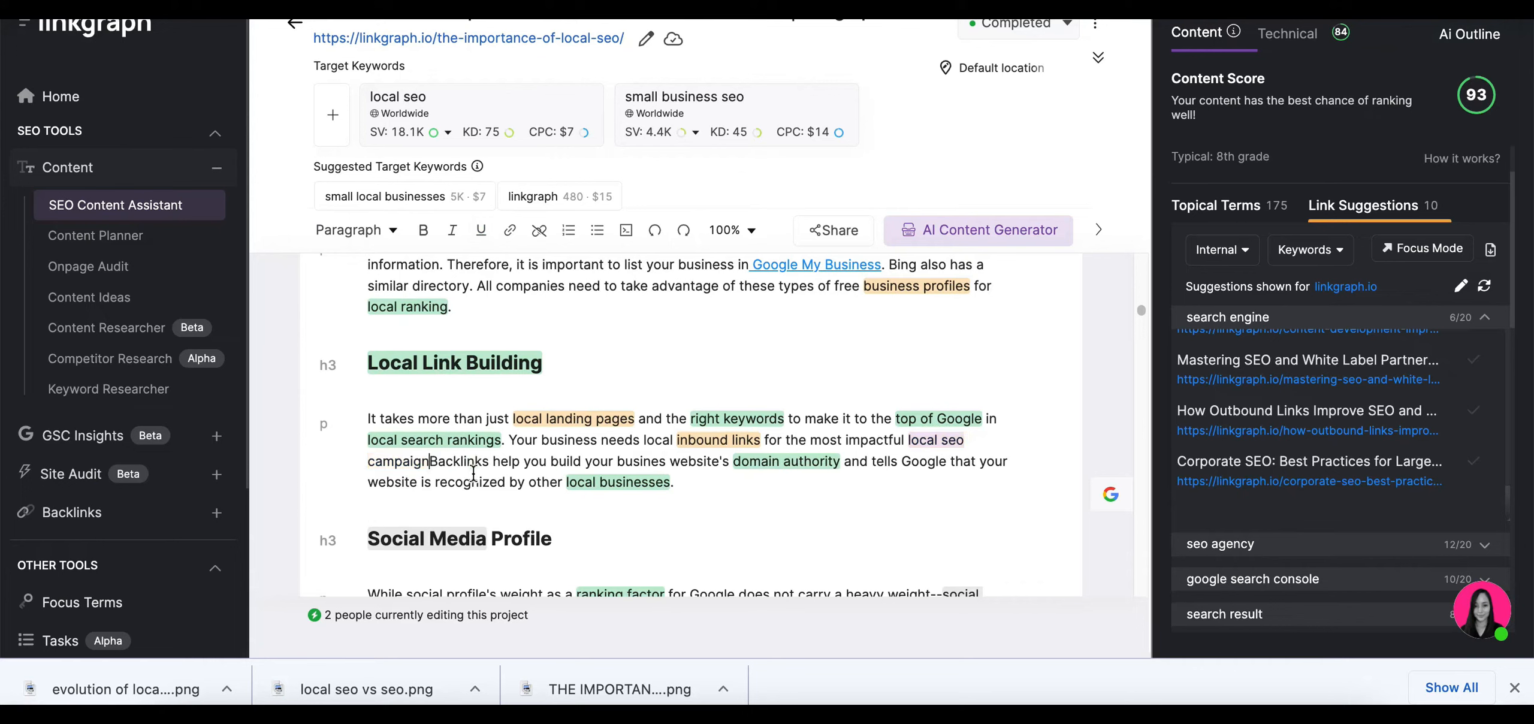
type("as well as outbound links.")
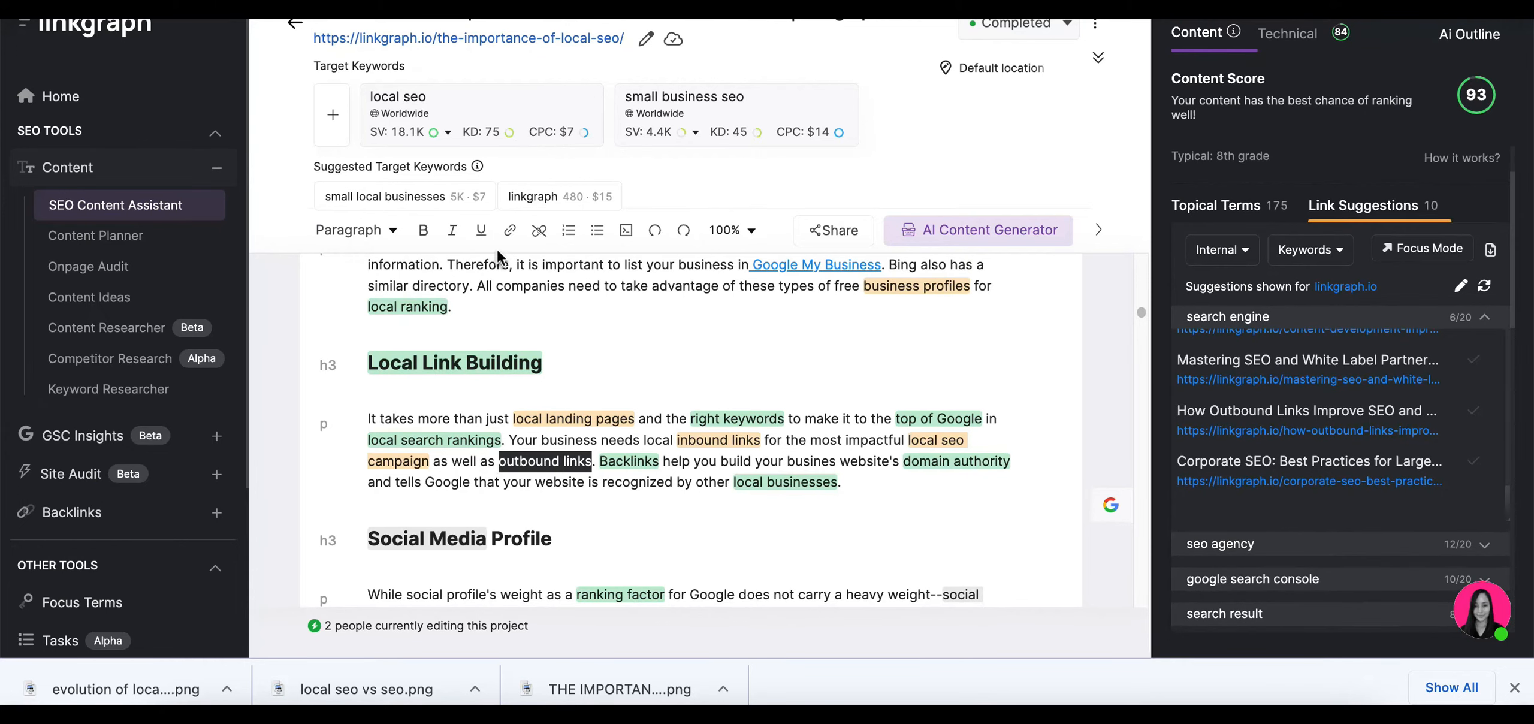
left_click(509, 230)
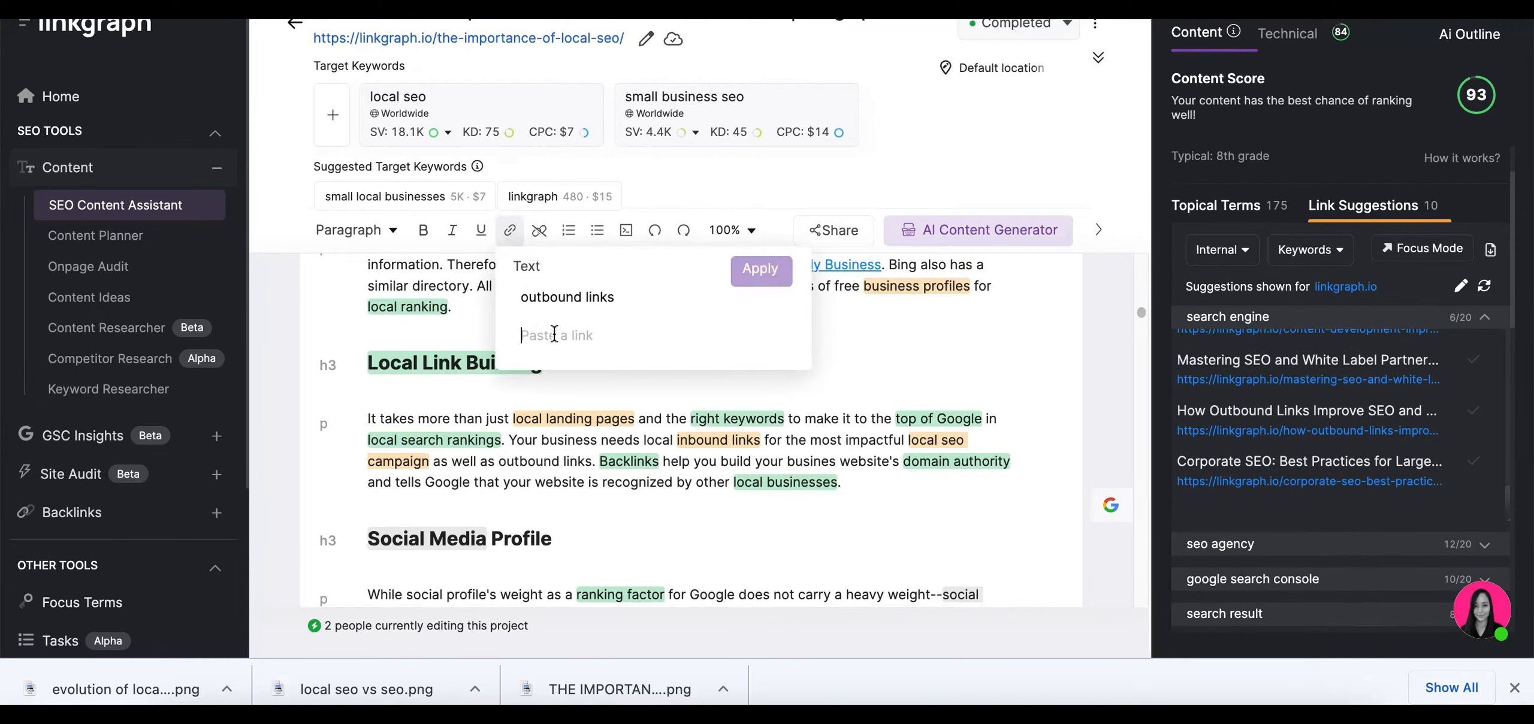
type("your-site-authority-and-seo/")
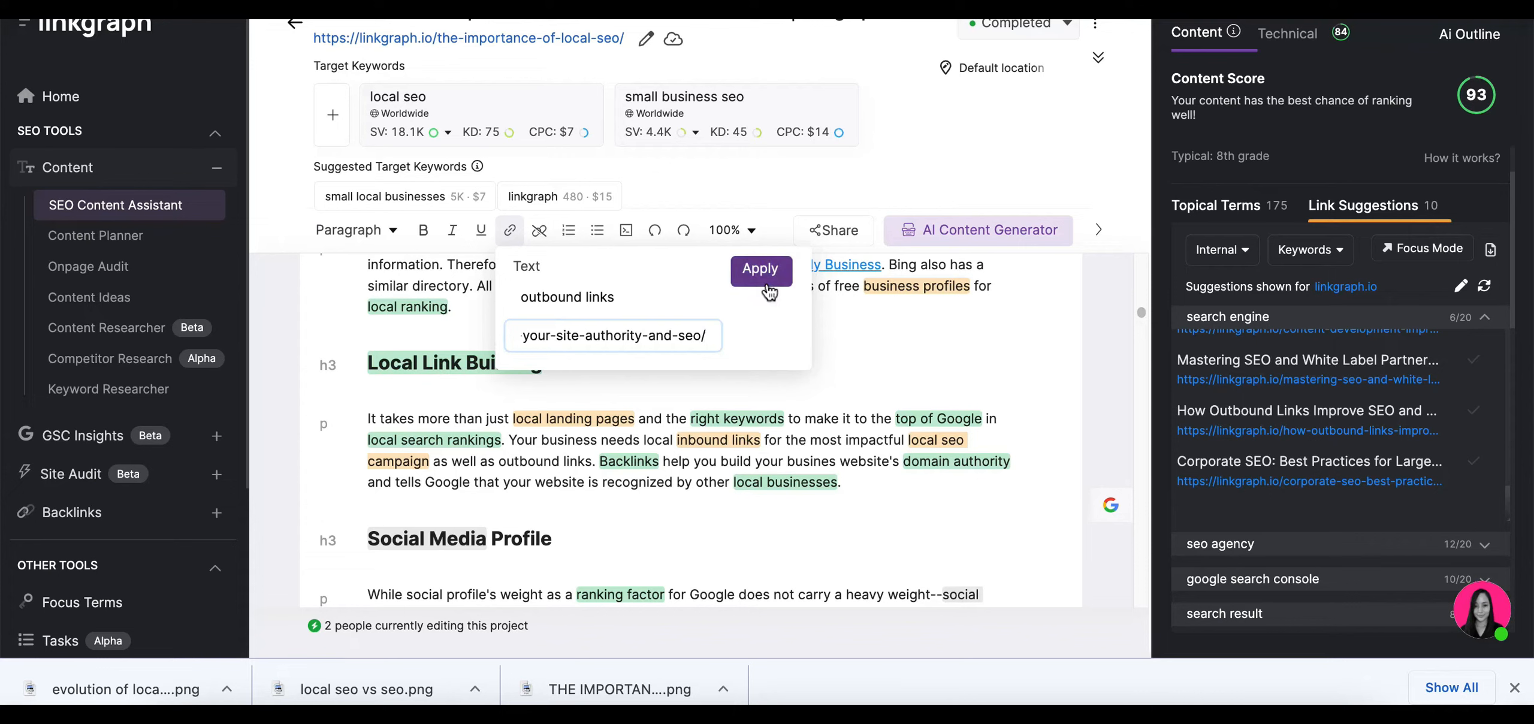
left_click(760, 269)
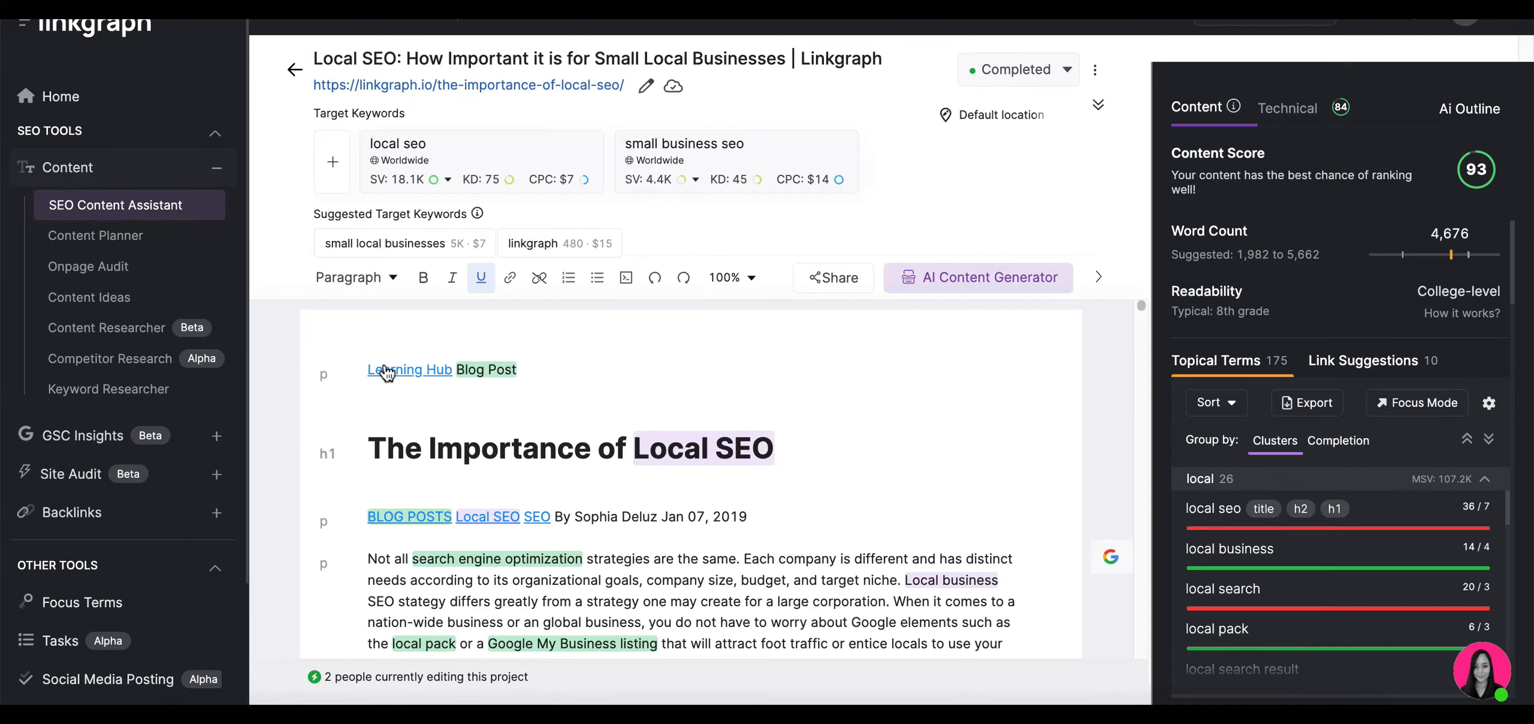
- Extend the H1 to 'The Importance of Local SEO for Small Business' and start the Meta Title line
left_click(773, 448)
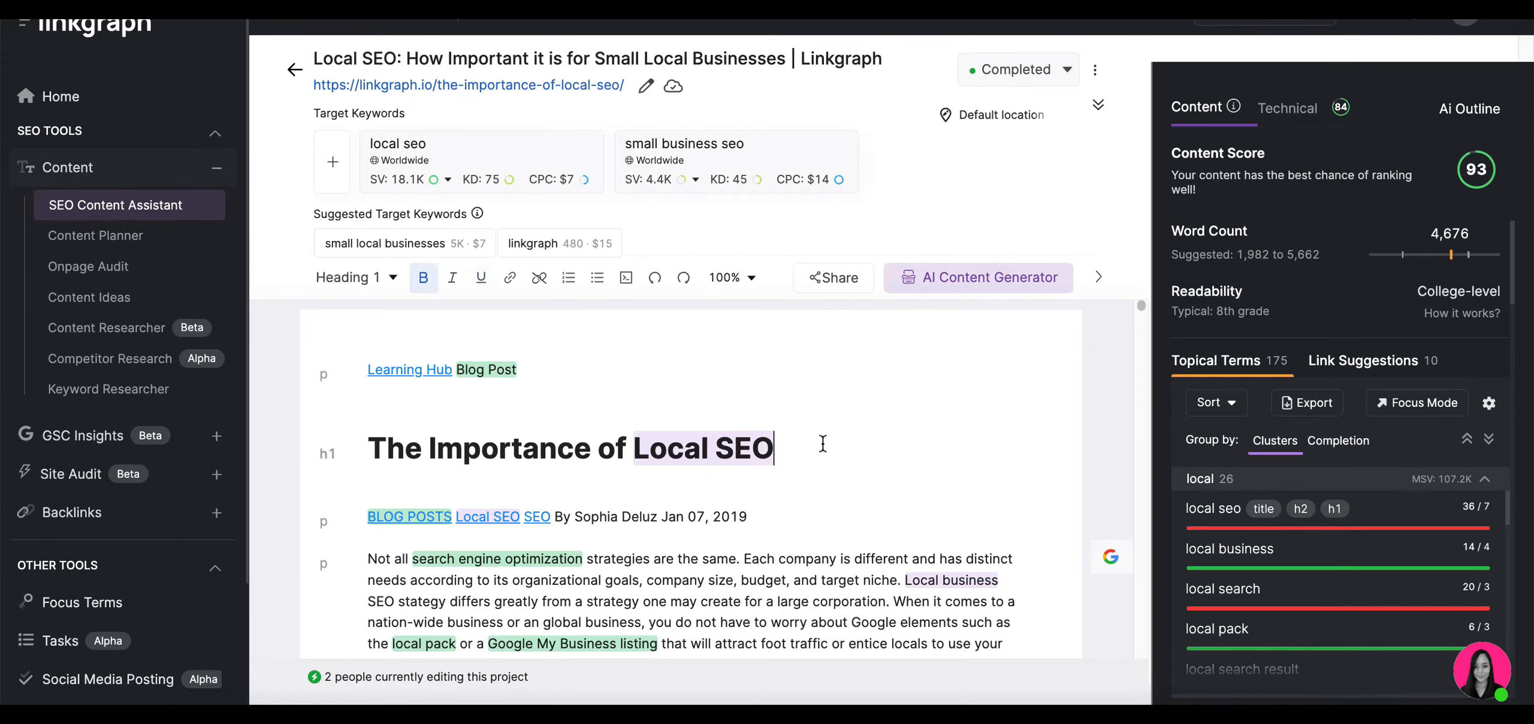
type("for Small")
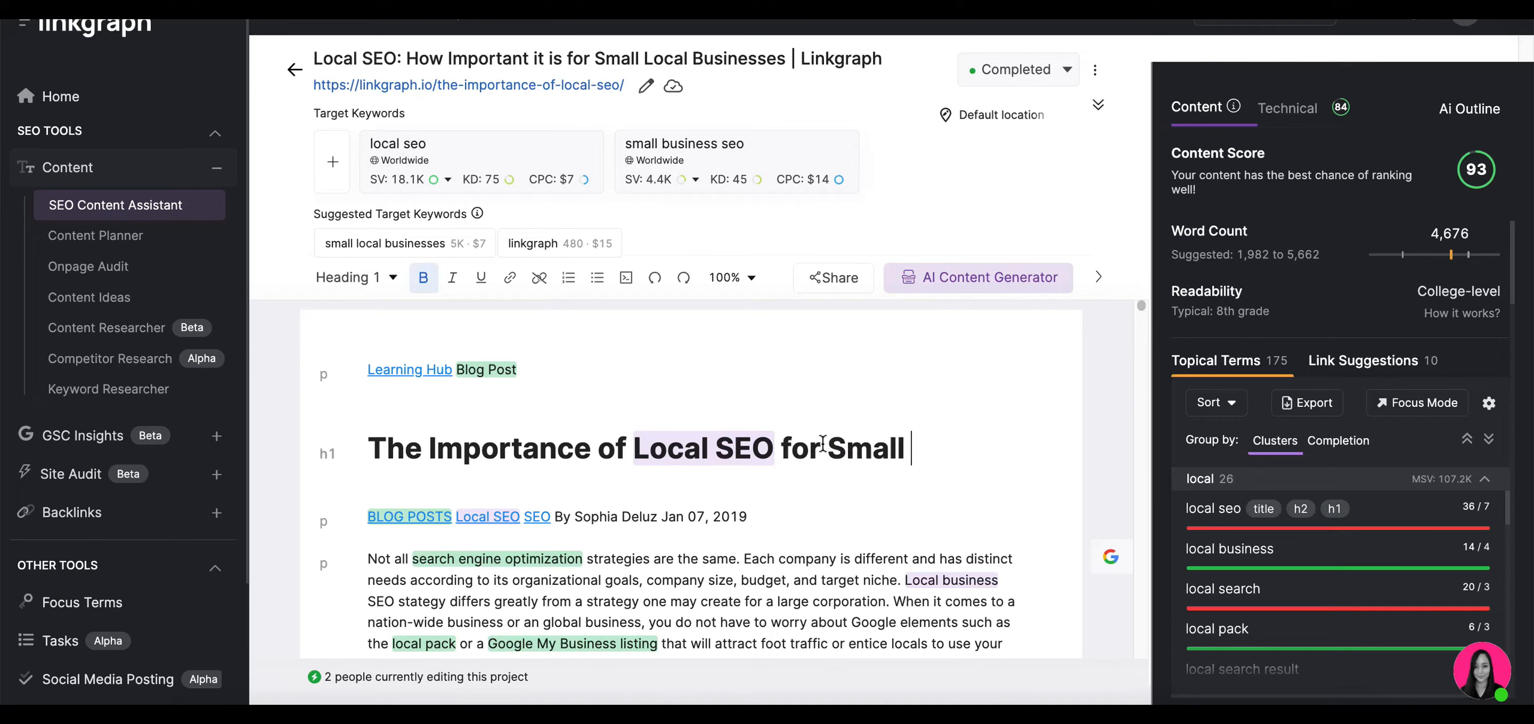
type("Business")
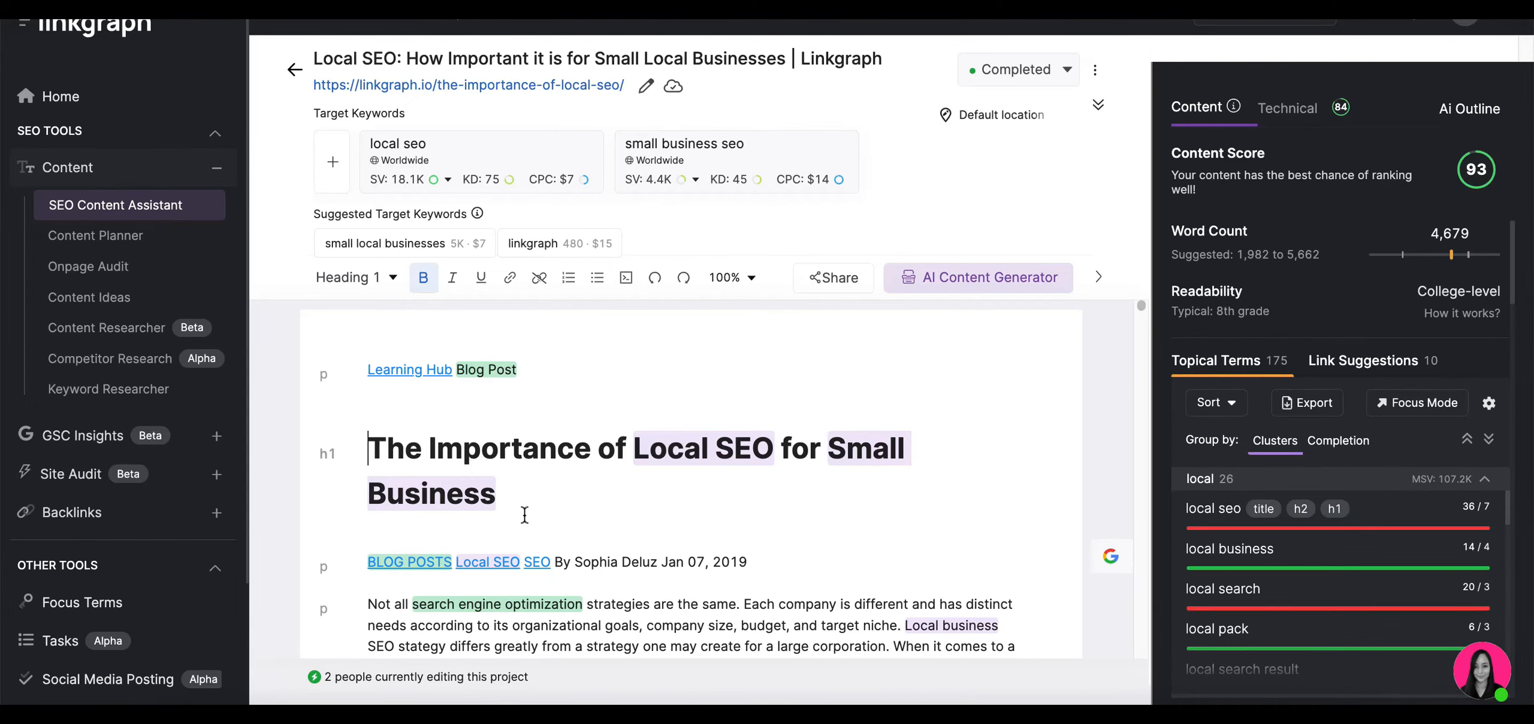
mouse_move(438, 411)
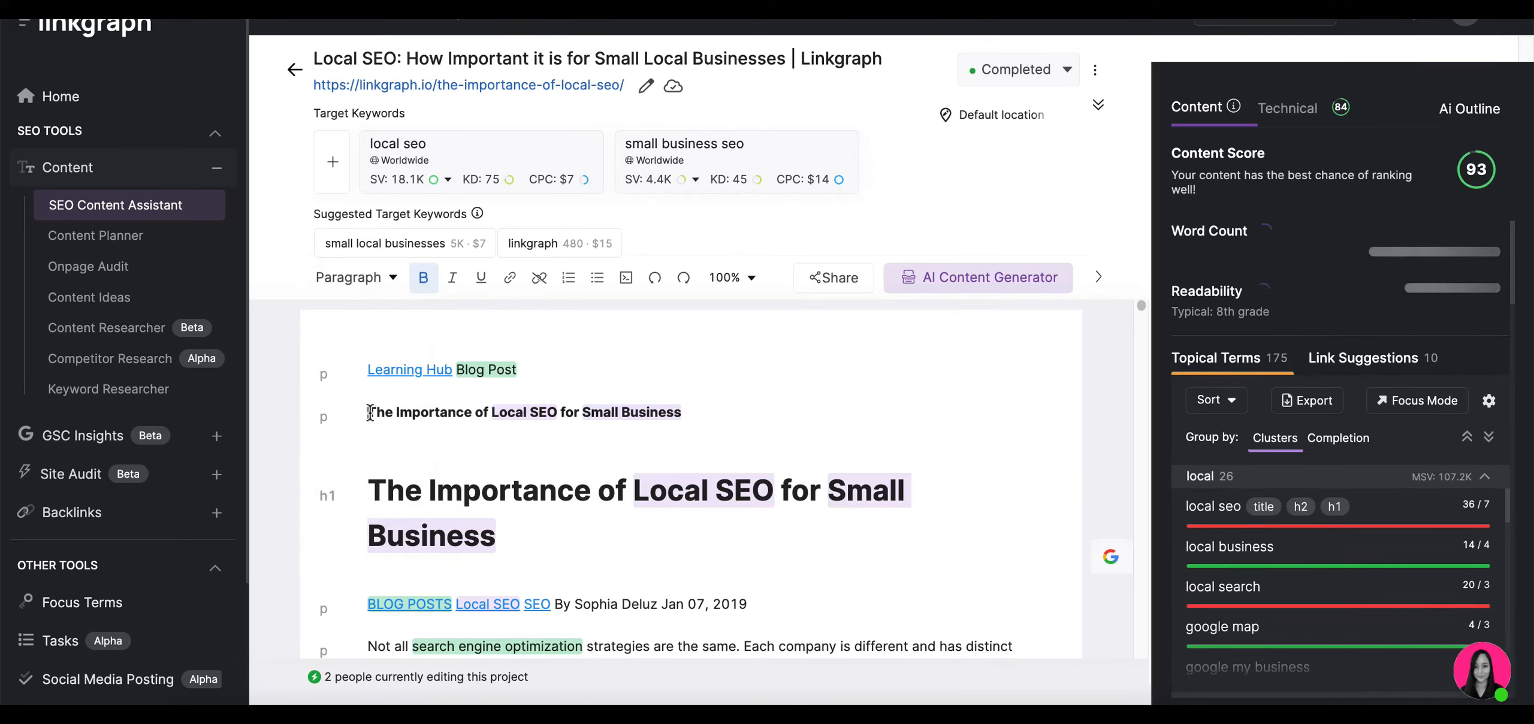
type("Meta Title:")
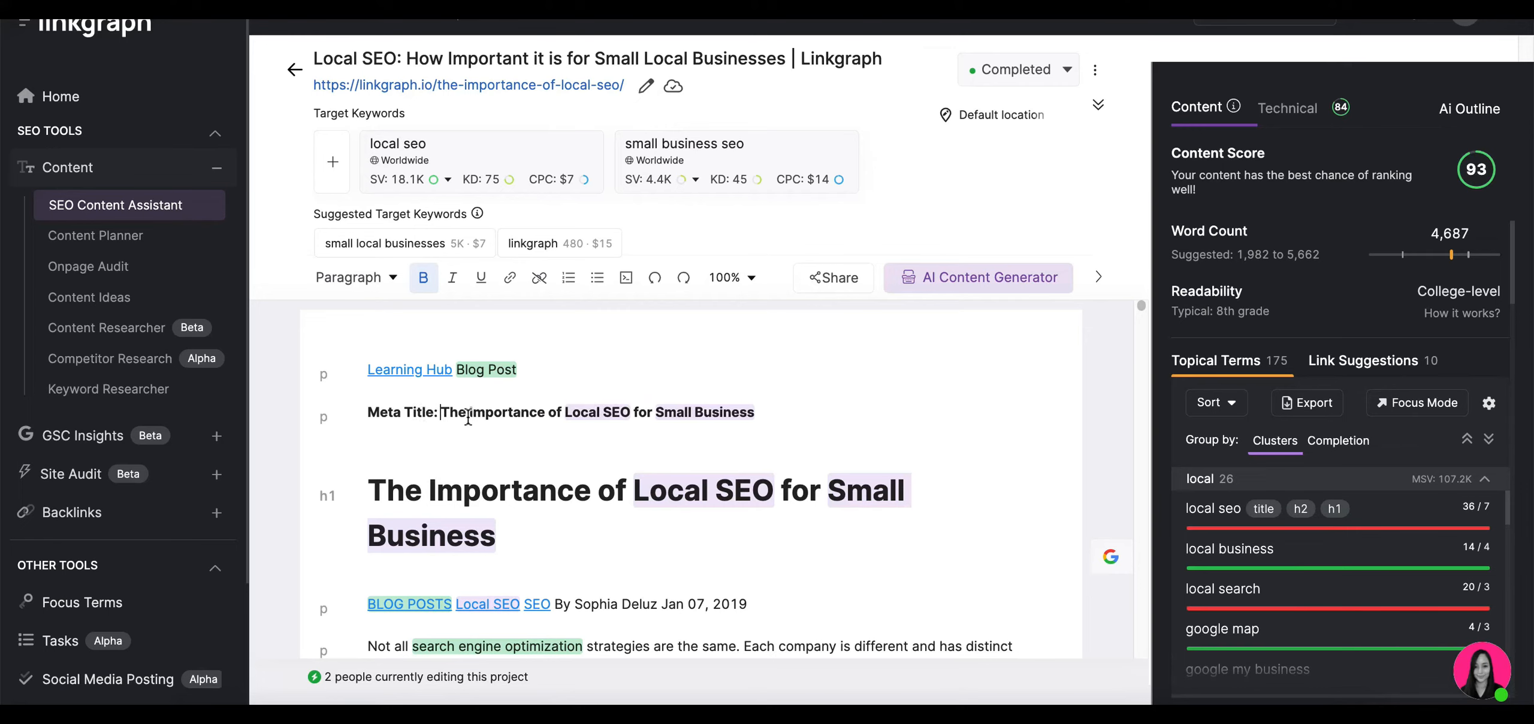
- Type 'Meta description: Local SEO for small business can feel like a large undertaking...'
type("M")
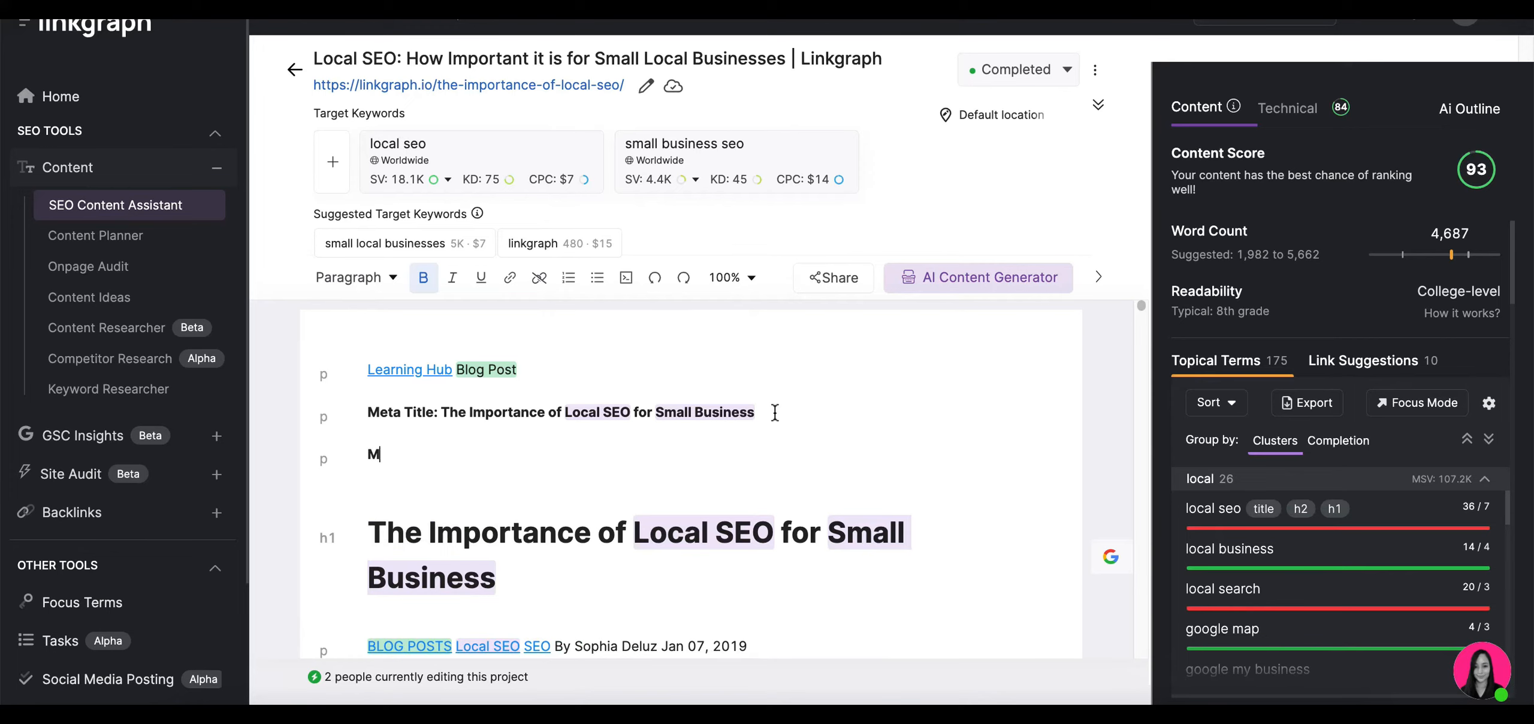
type("eta descript")
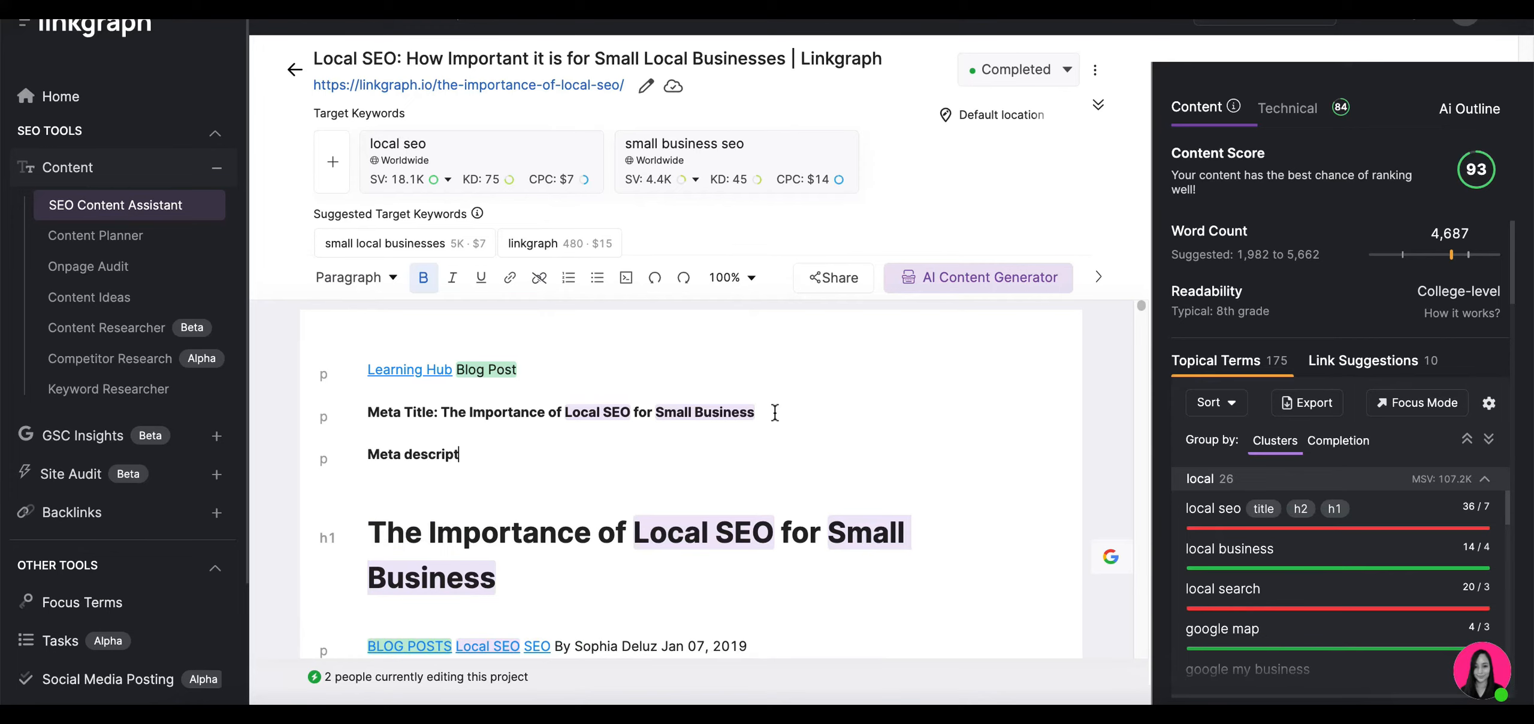
type("ion: Local")
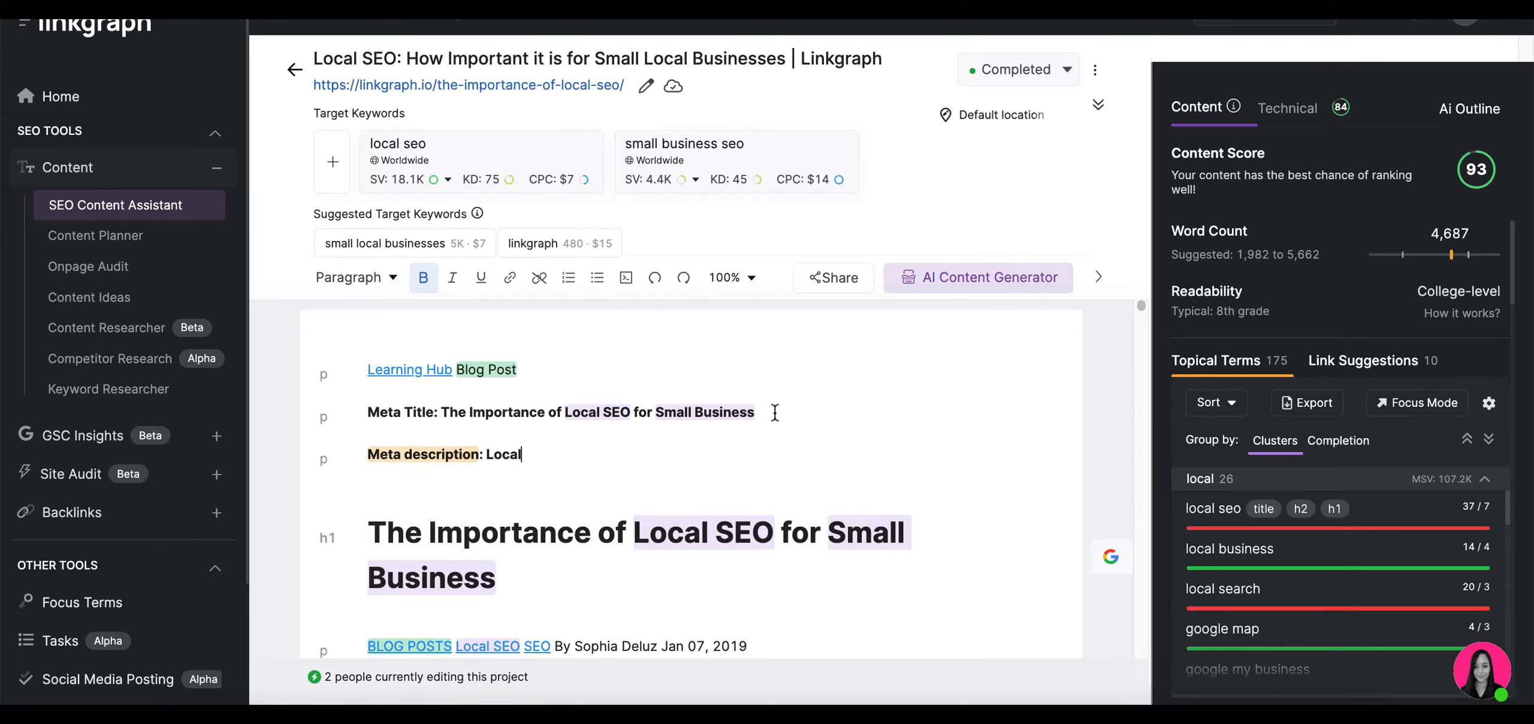
type("SEO for")
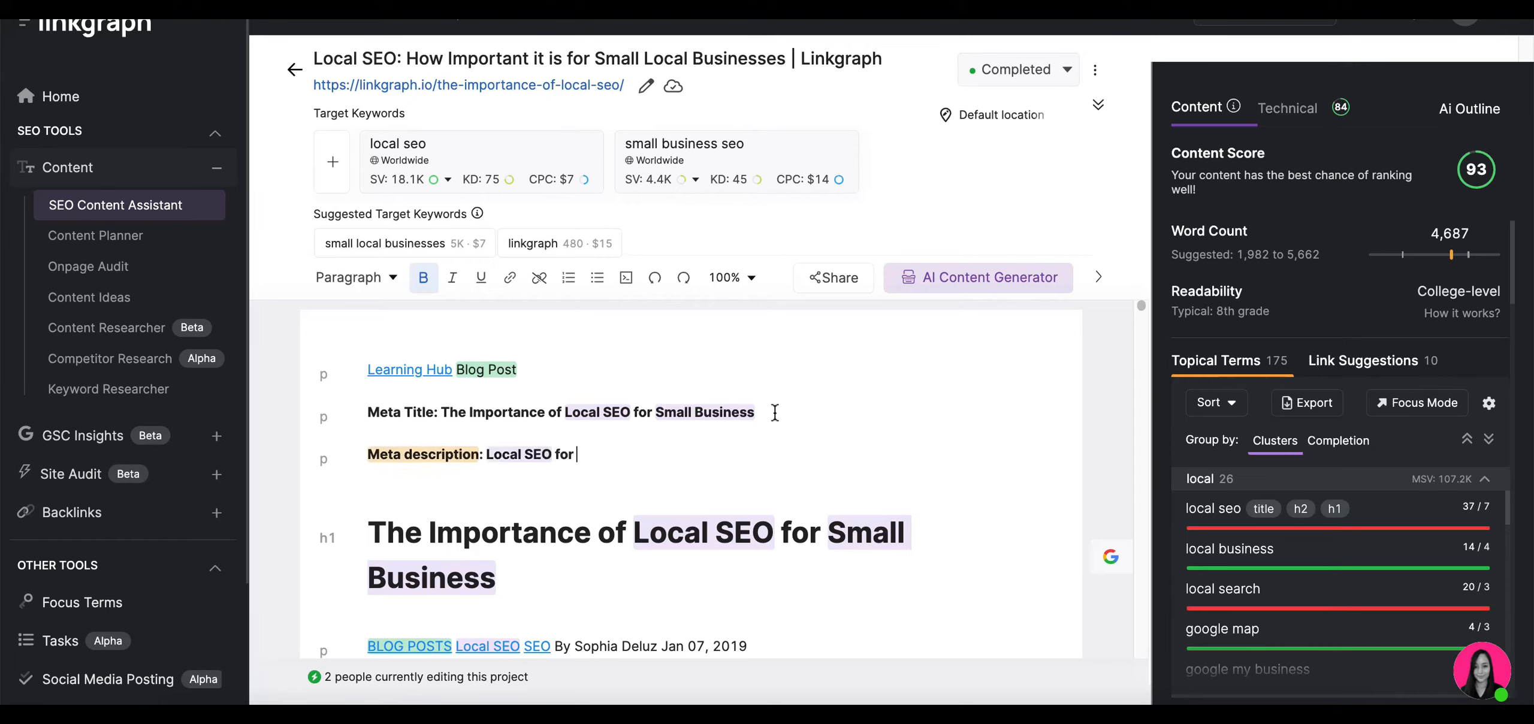
type("small")
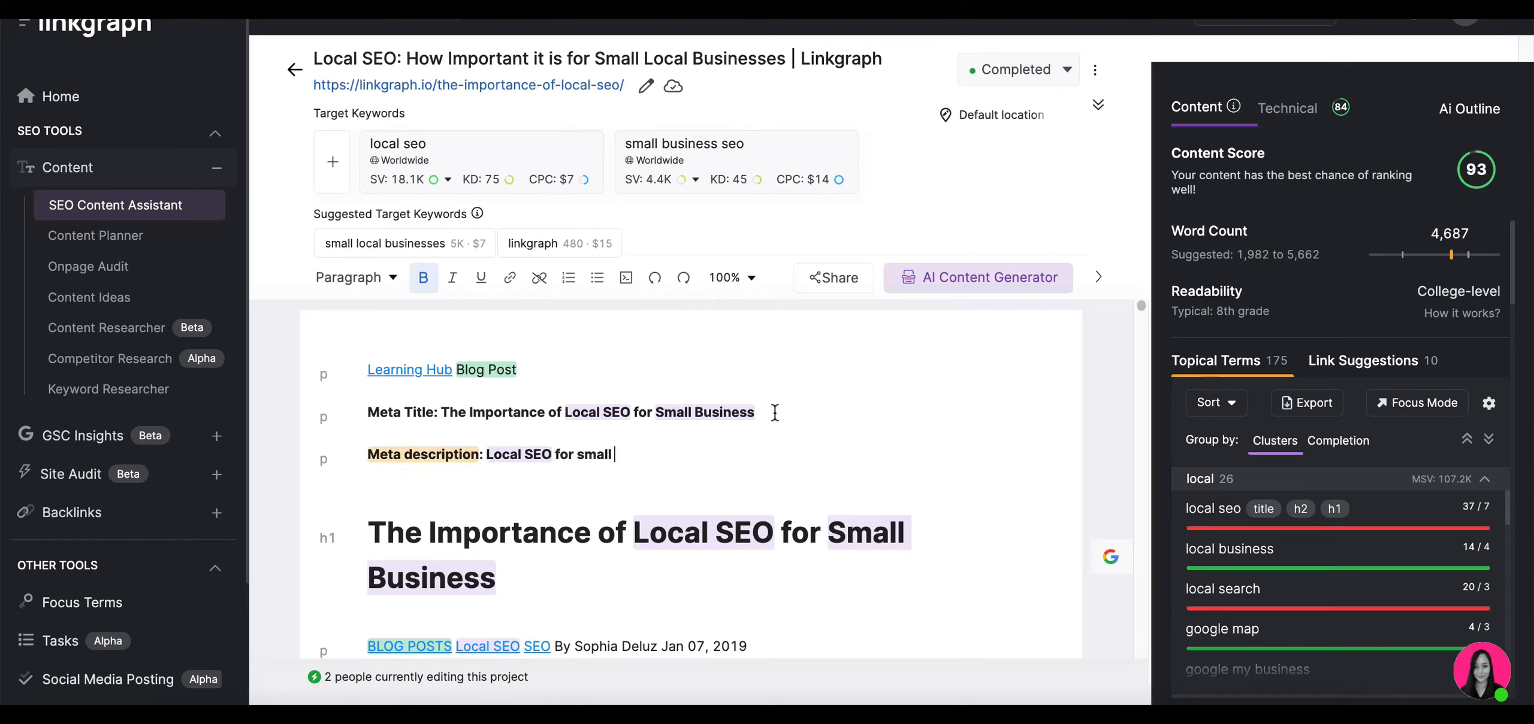
type("business ca")
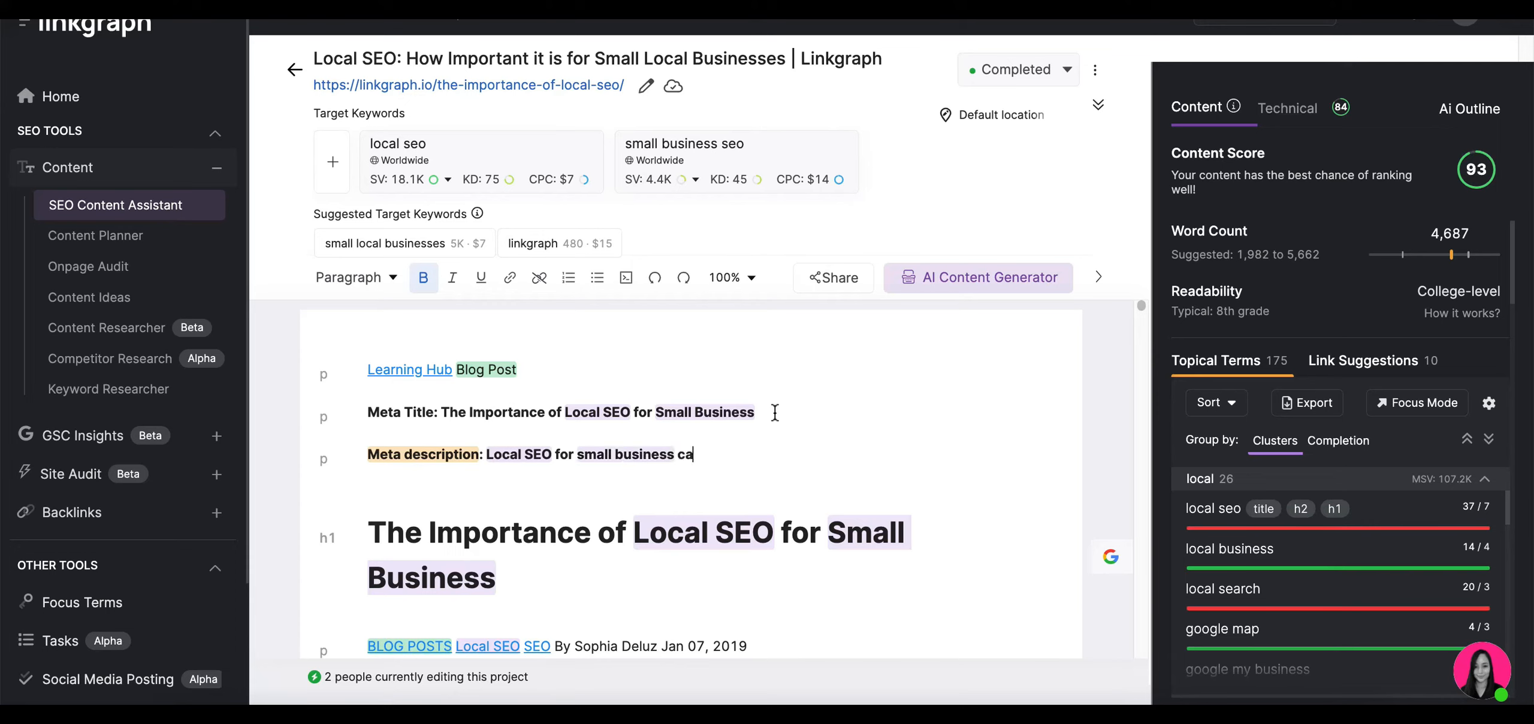
type("n feel like a lar")
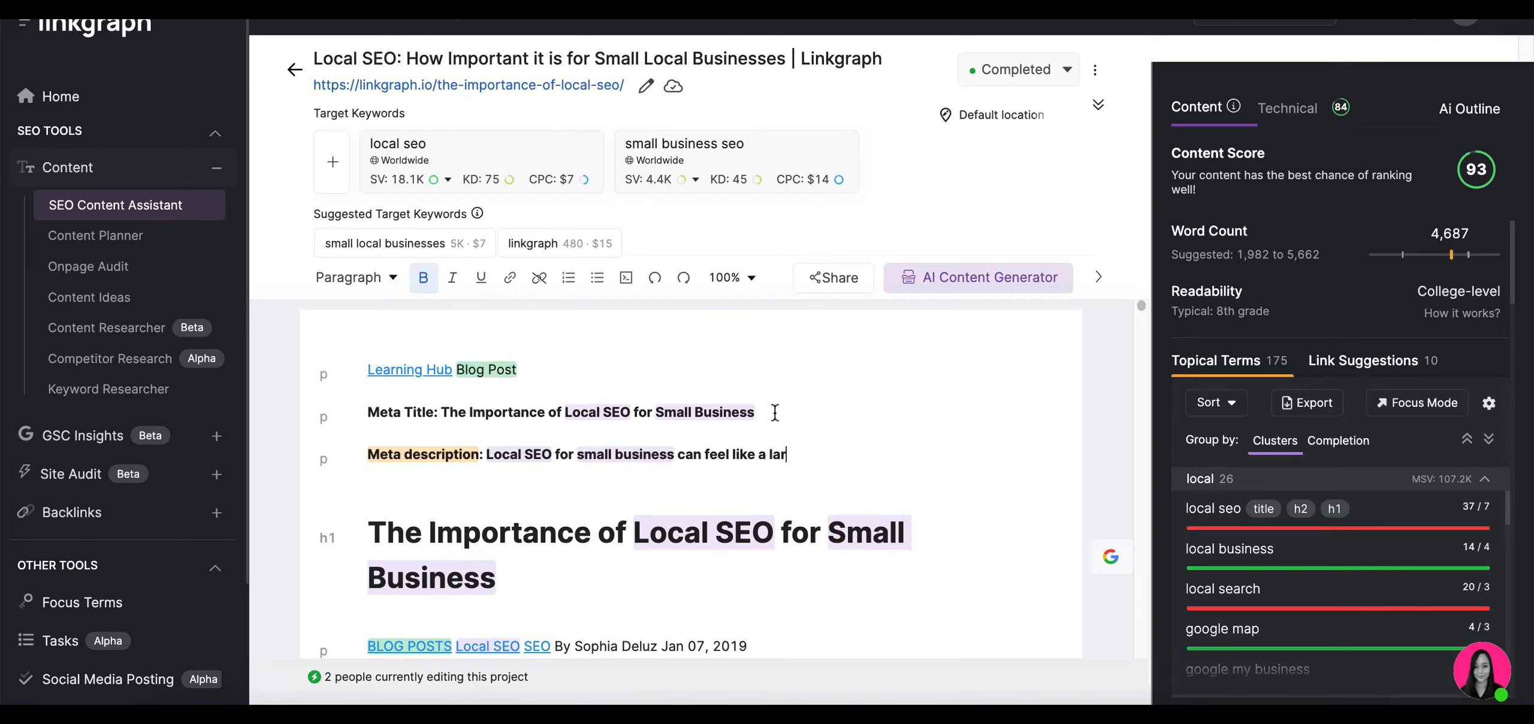
type("ge under")
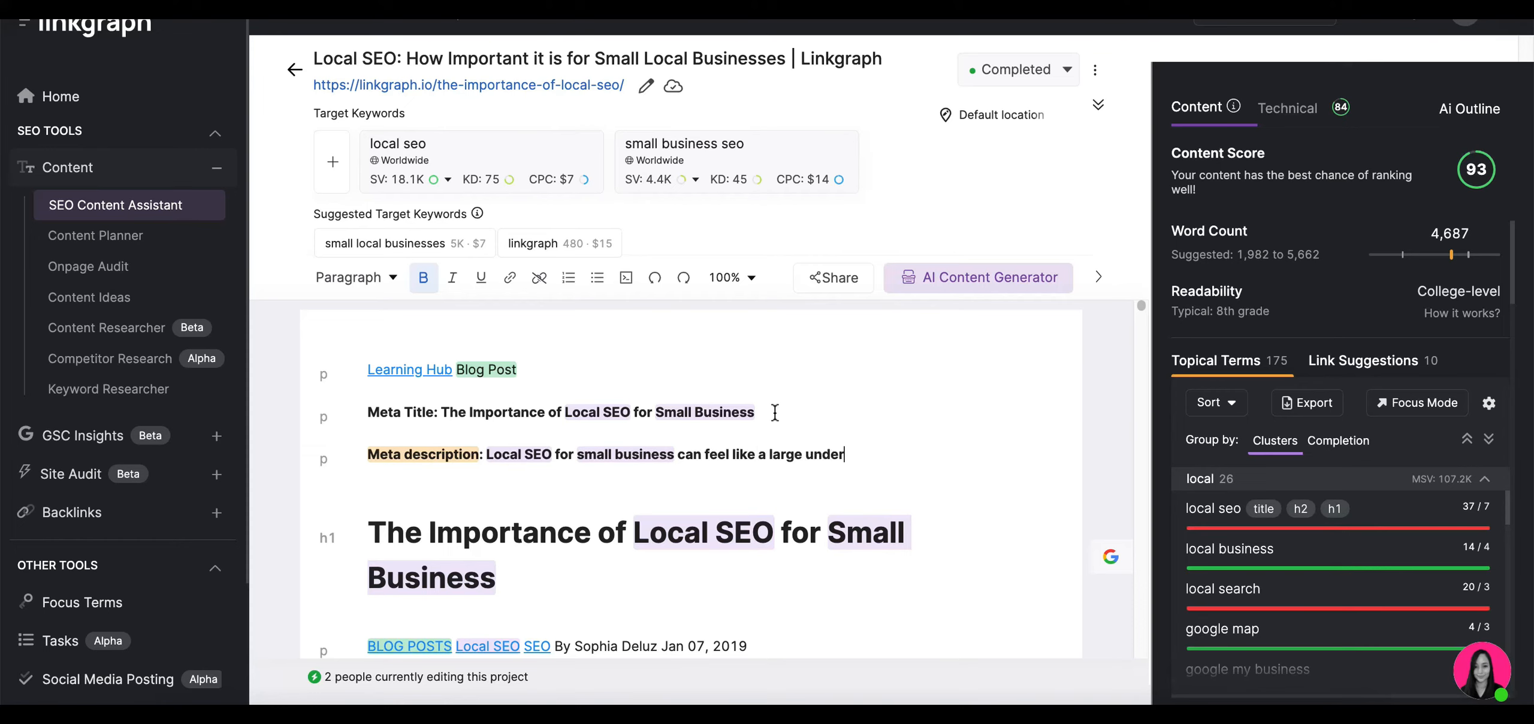
type("taking")
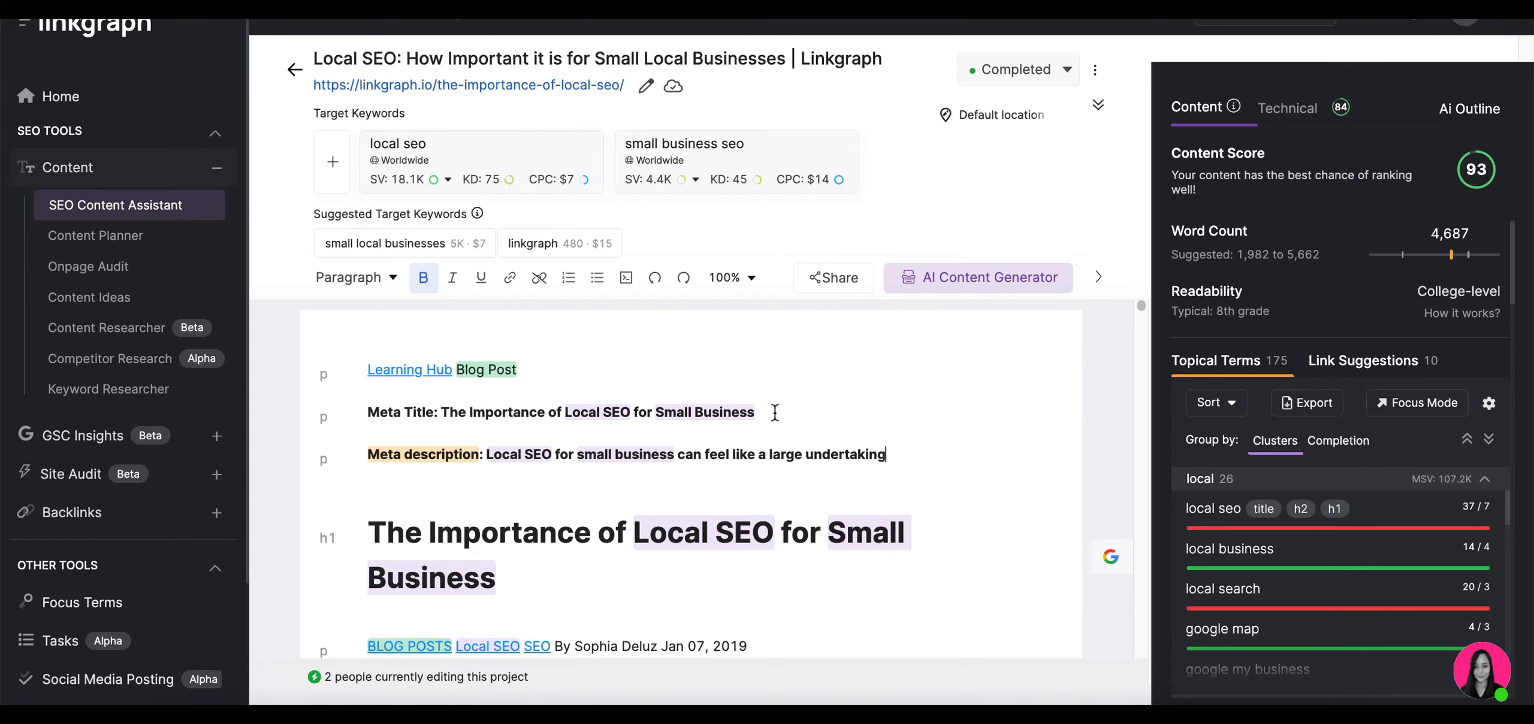
type(". However, with")
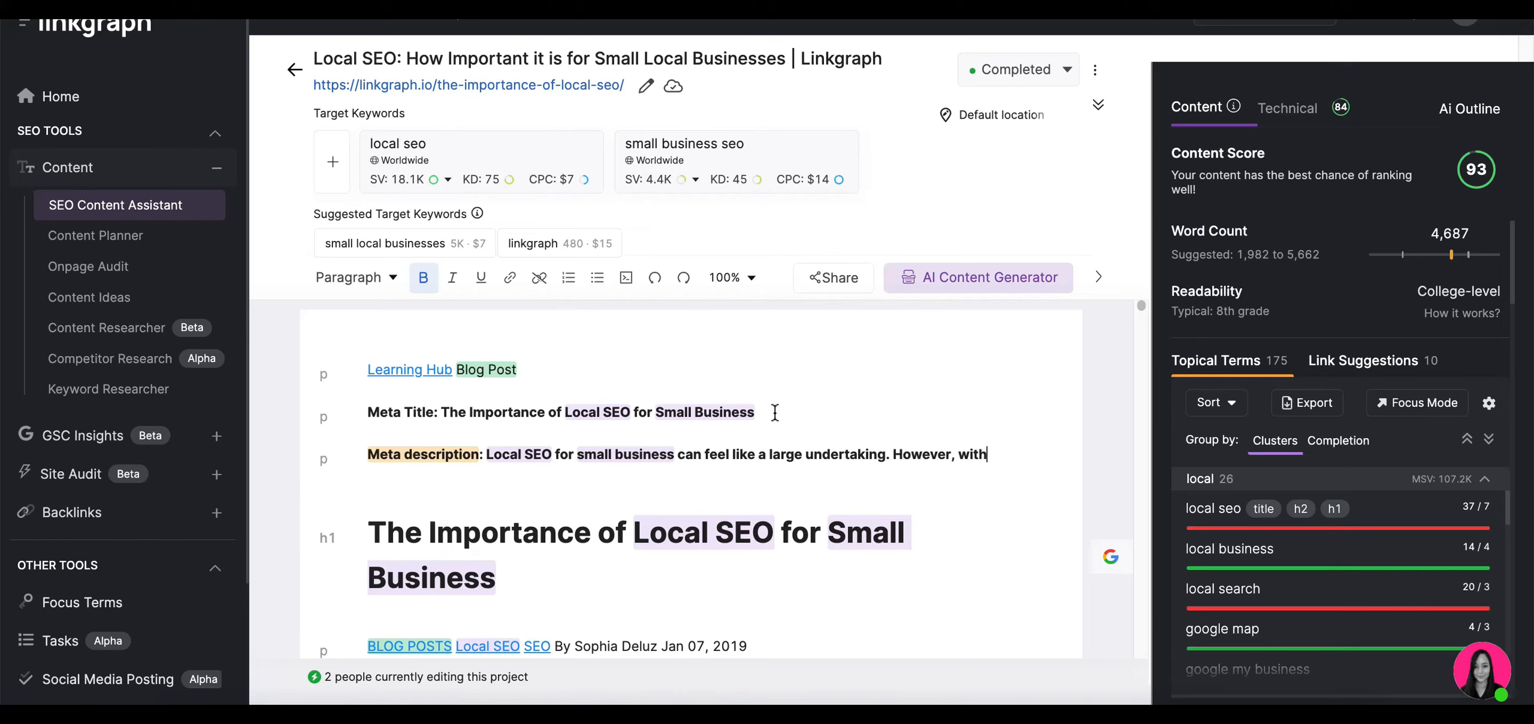
type("this")
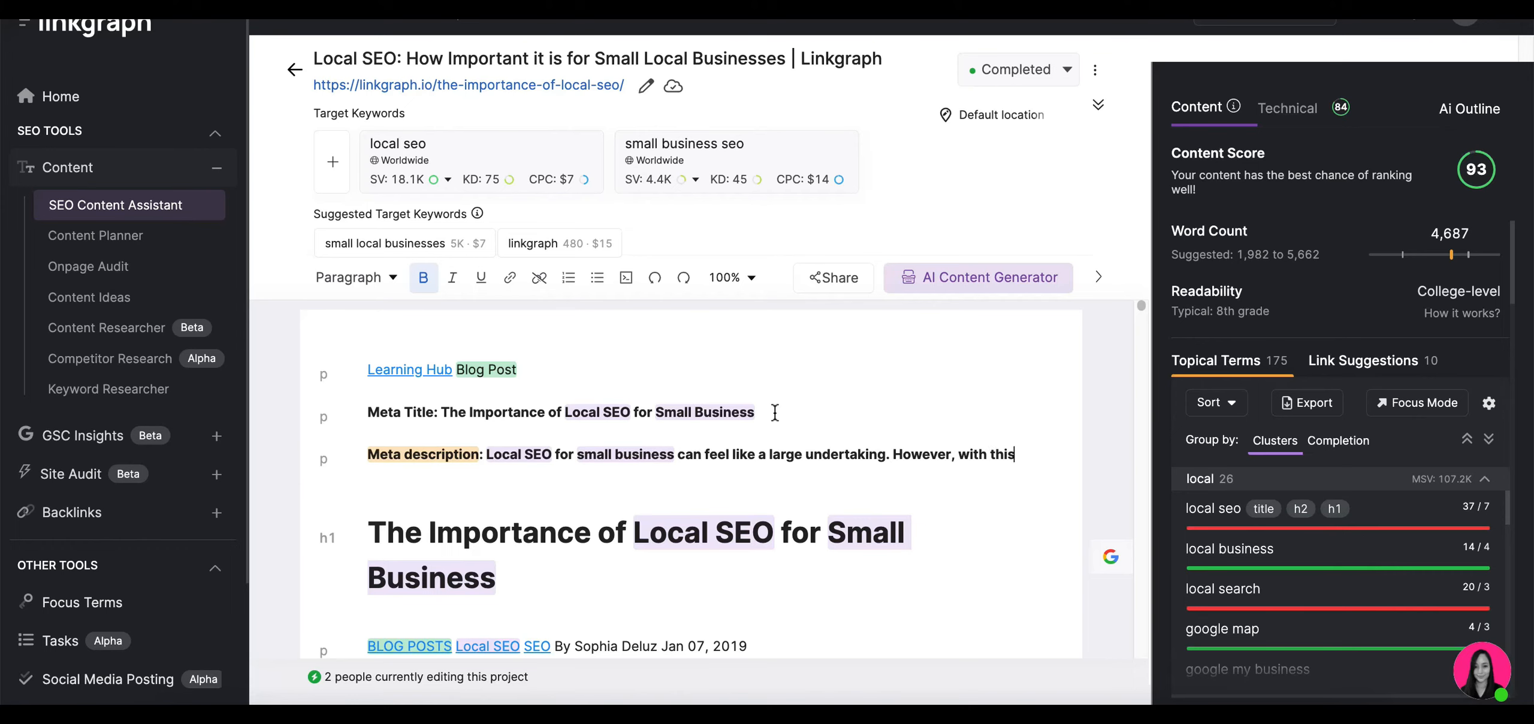
type("guide, you")
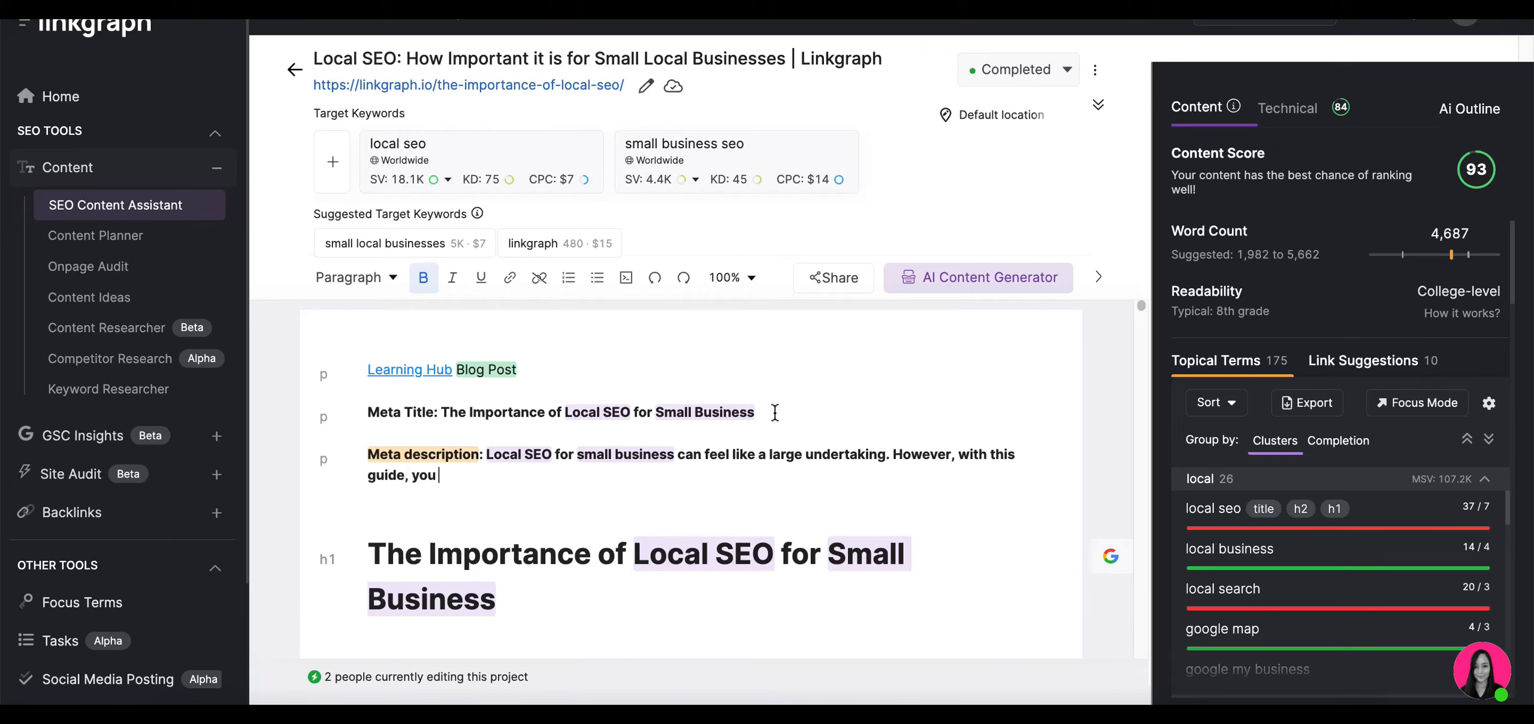
type("can begin opti")
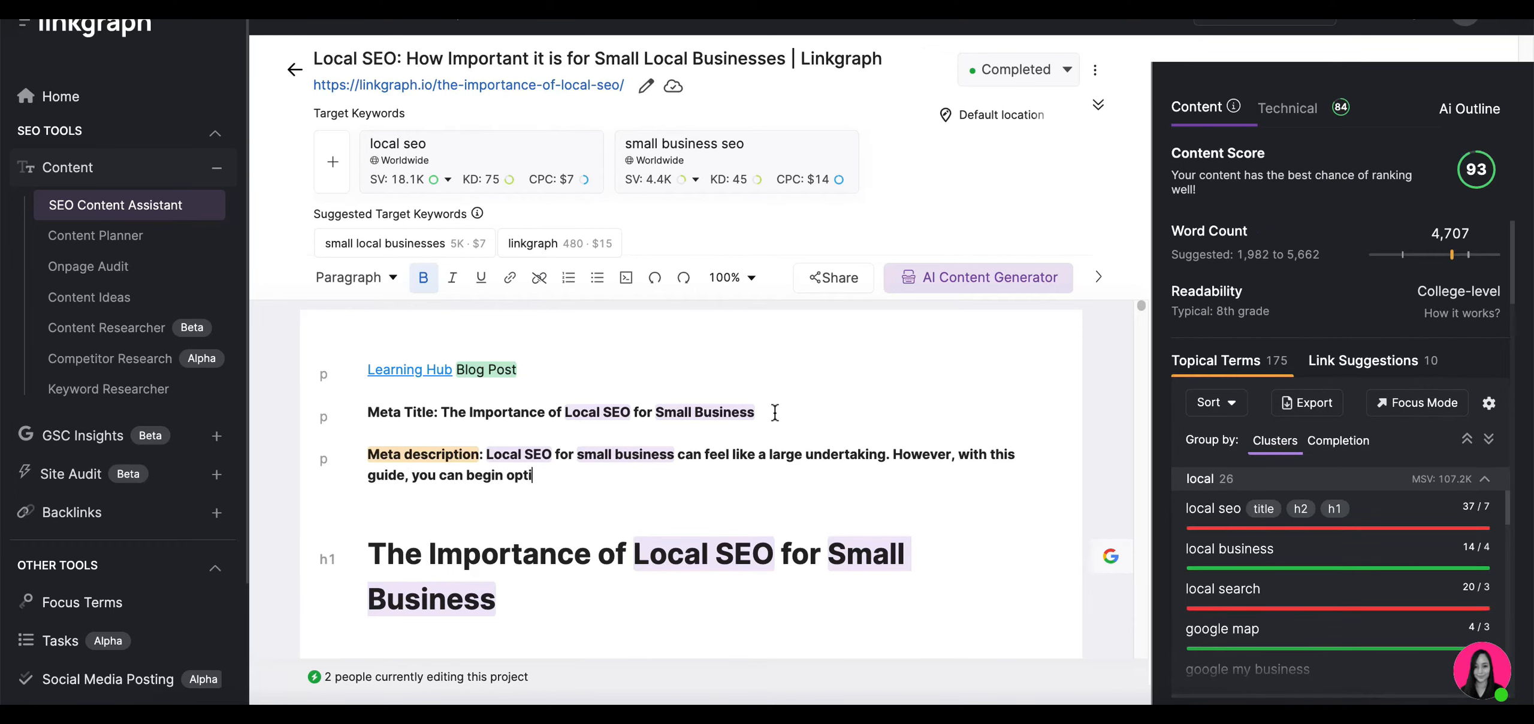
type("mizing and")
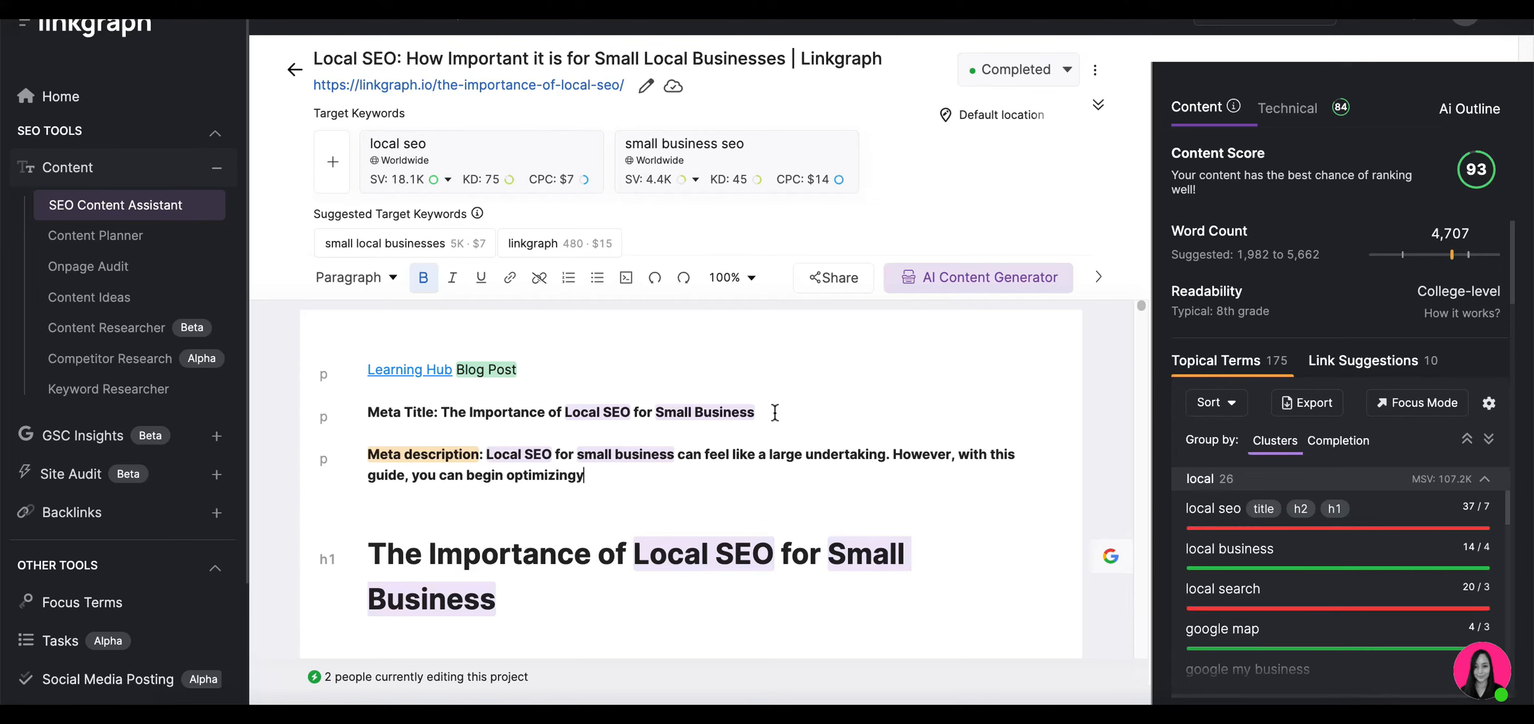
type("your website and")
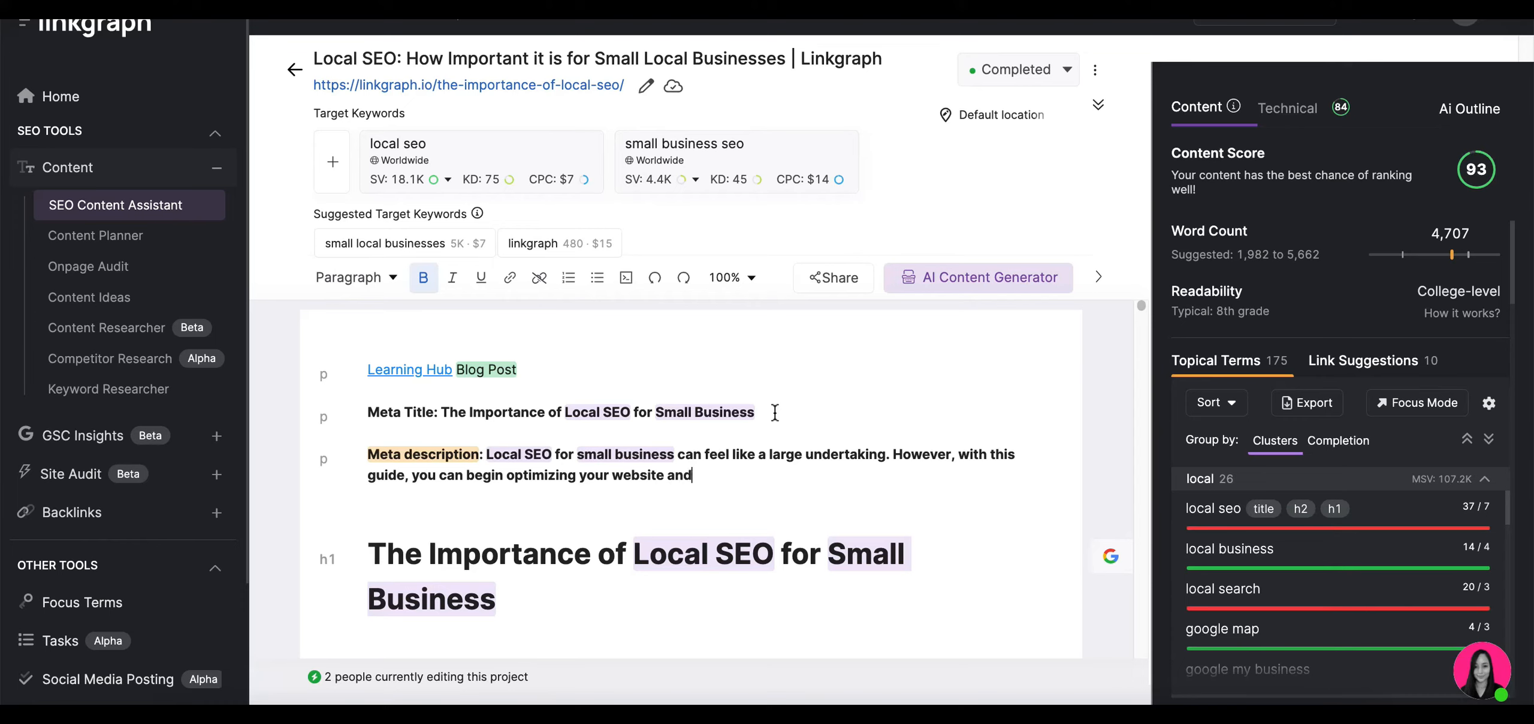
type("ape")
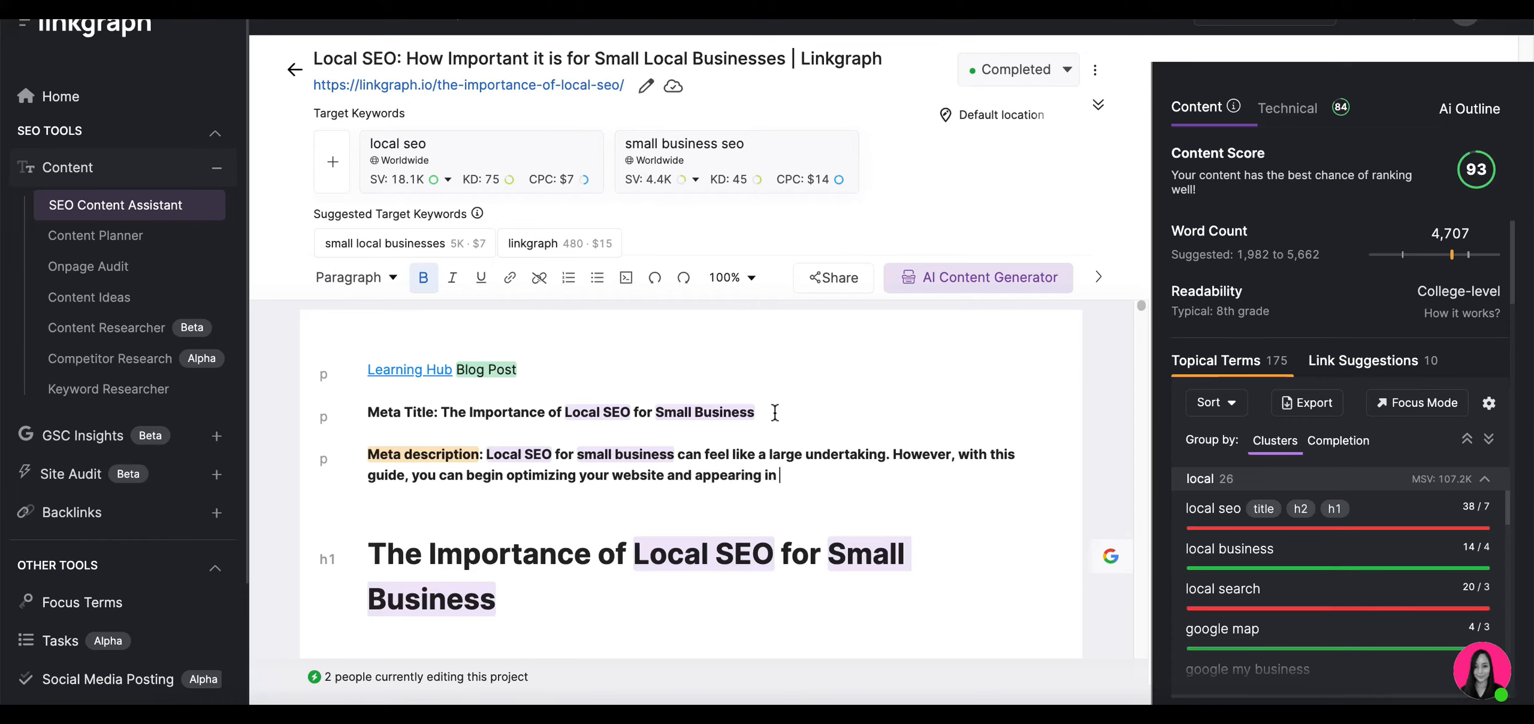
type("local search")
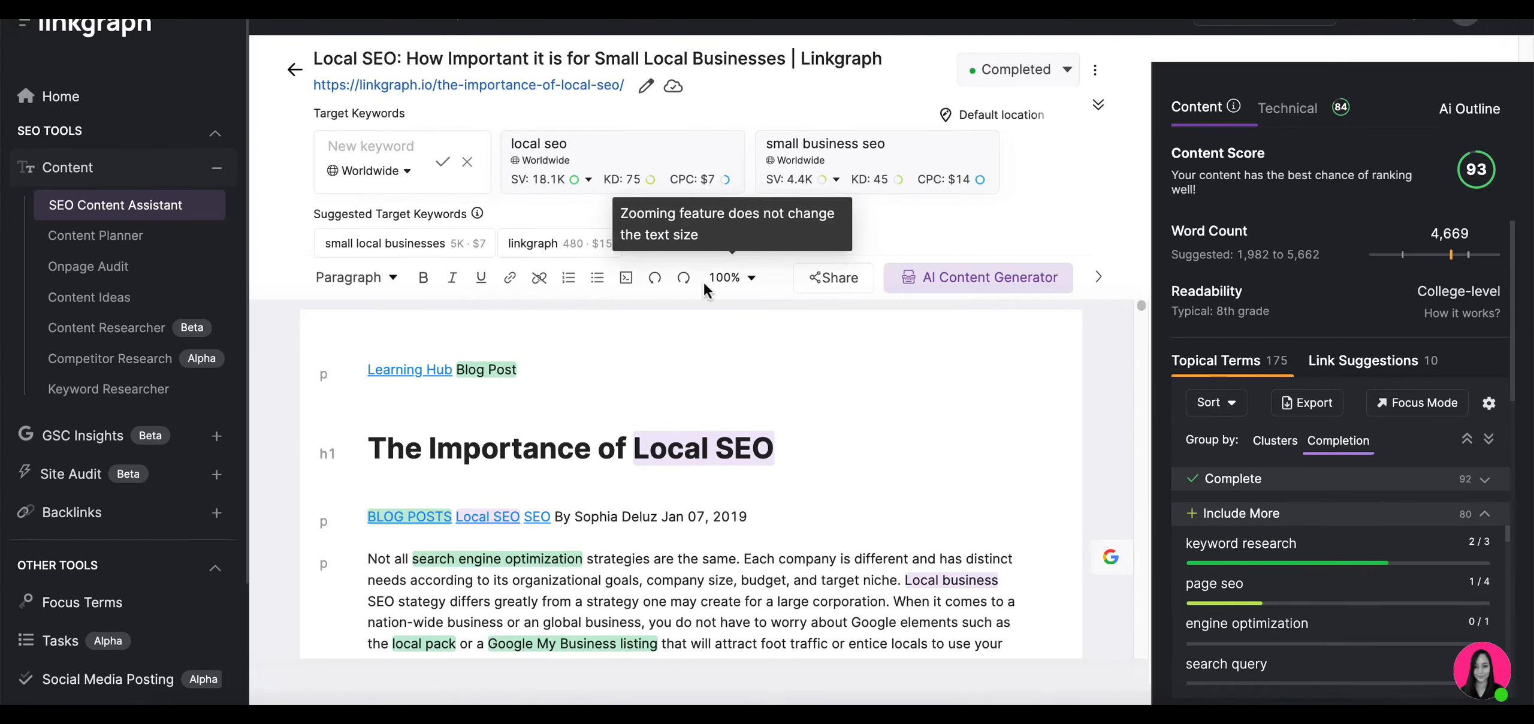
mouse_move(709, 269)
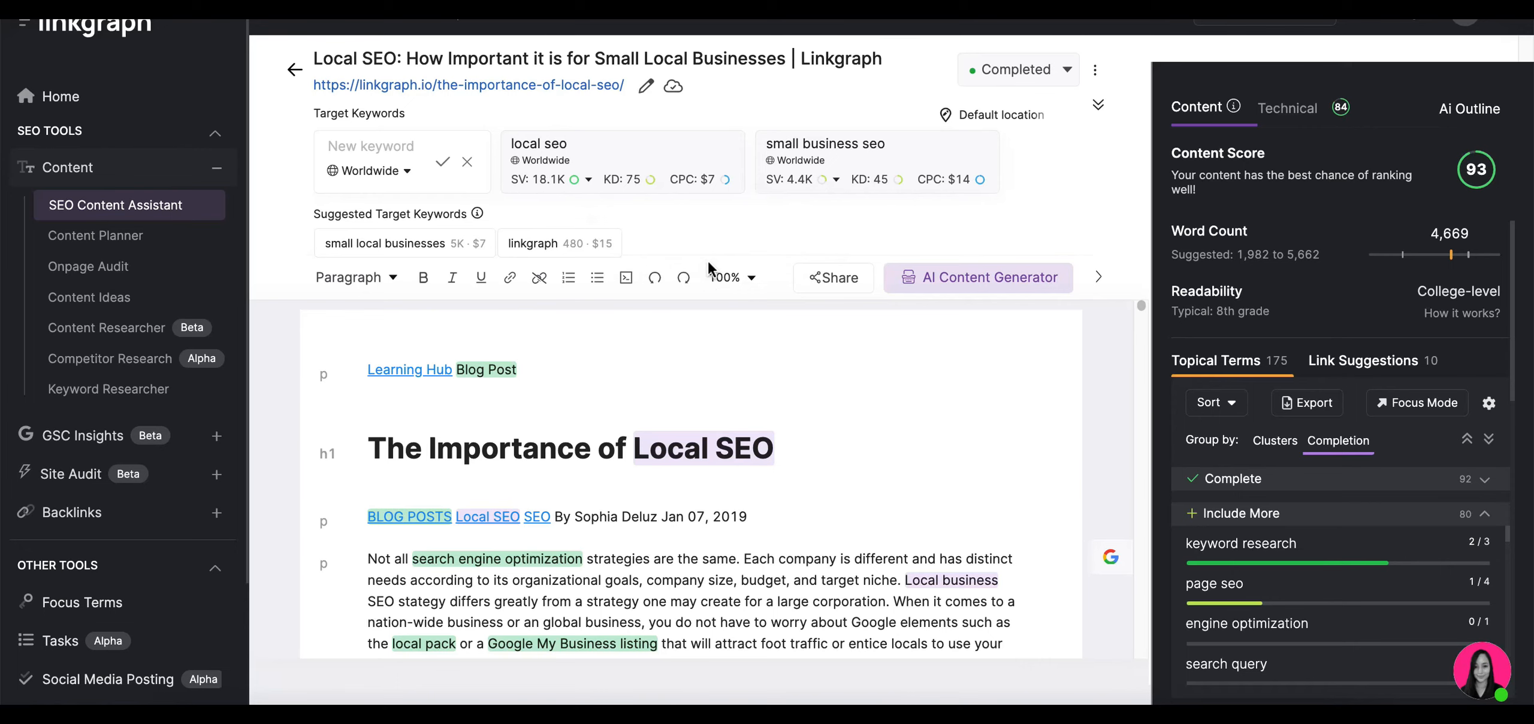
mouse_move(1098, 74)
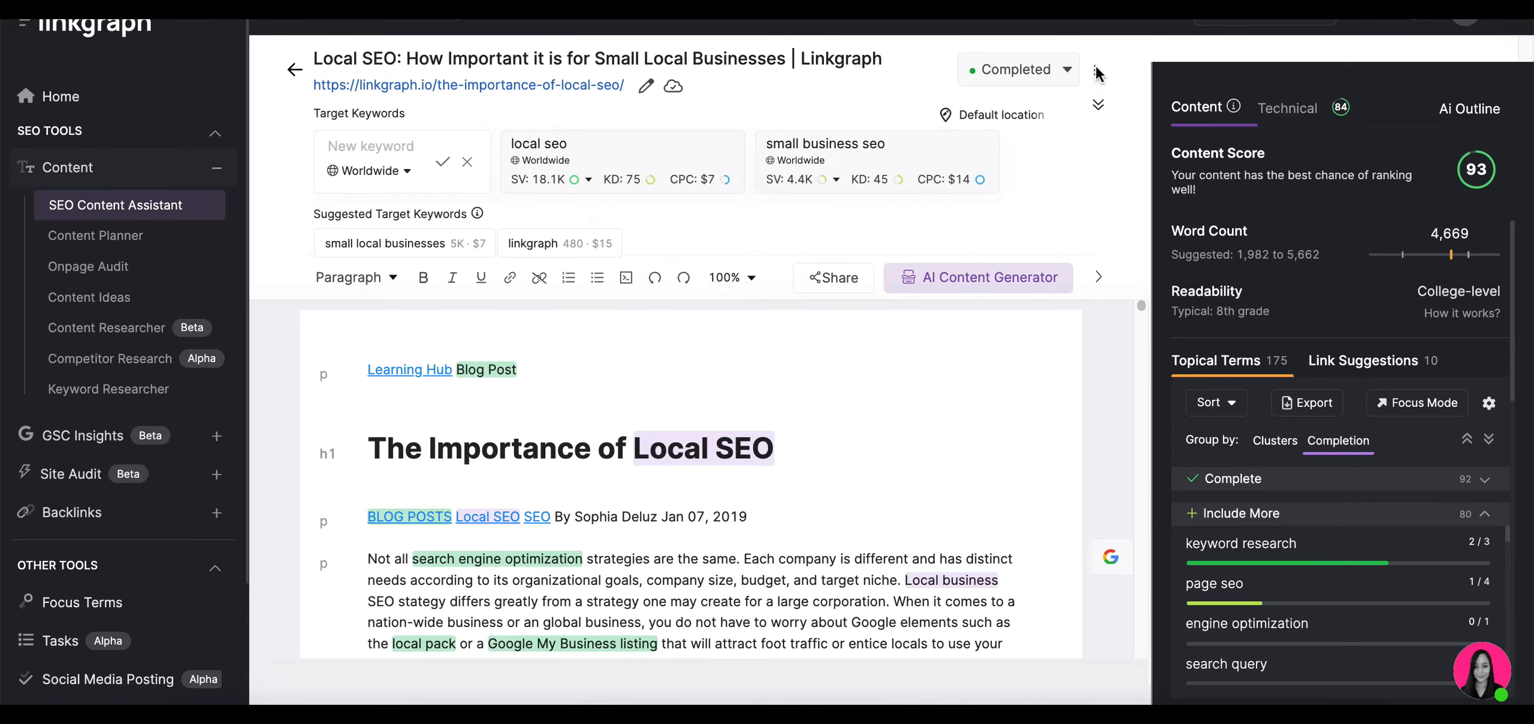
- Open the completed local SEO article in Google Docs from its options menu
left_click(1094, 70)
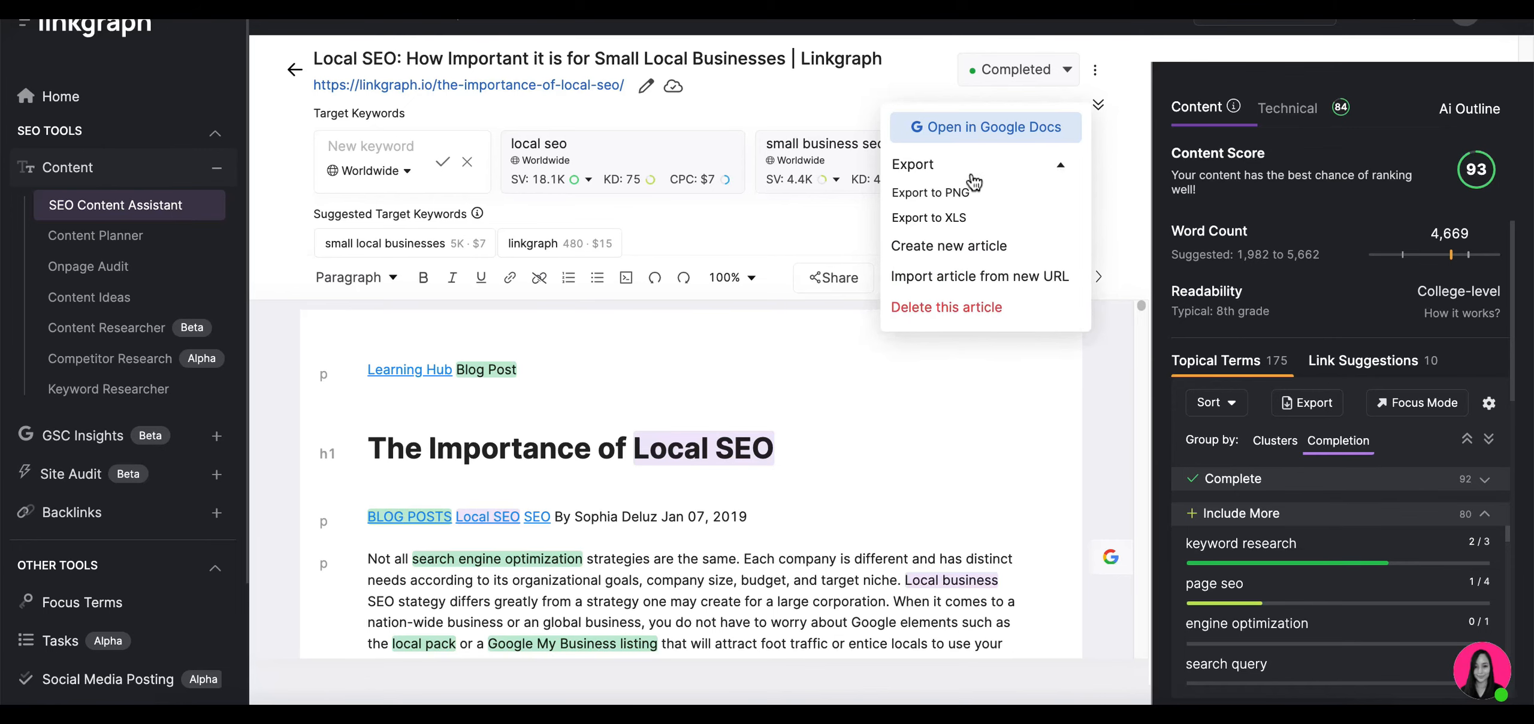
mouse_move(937, 167)
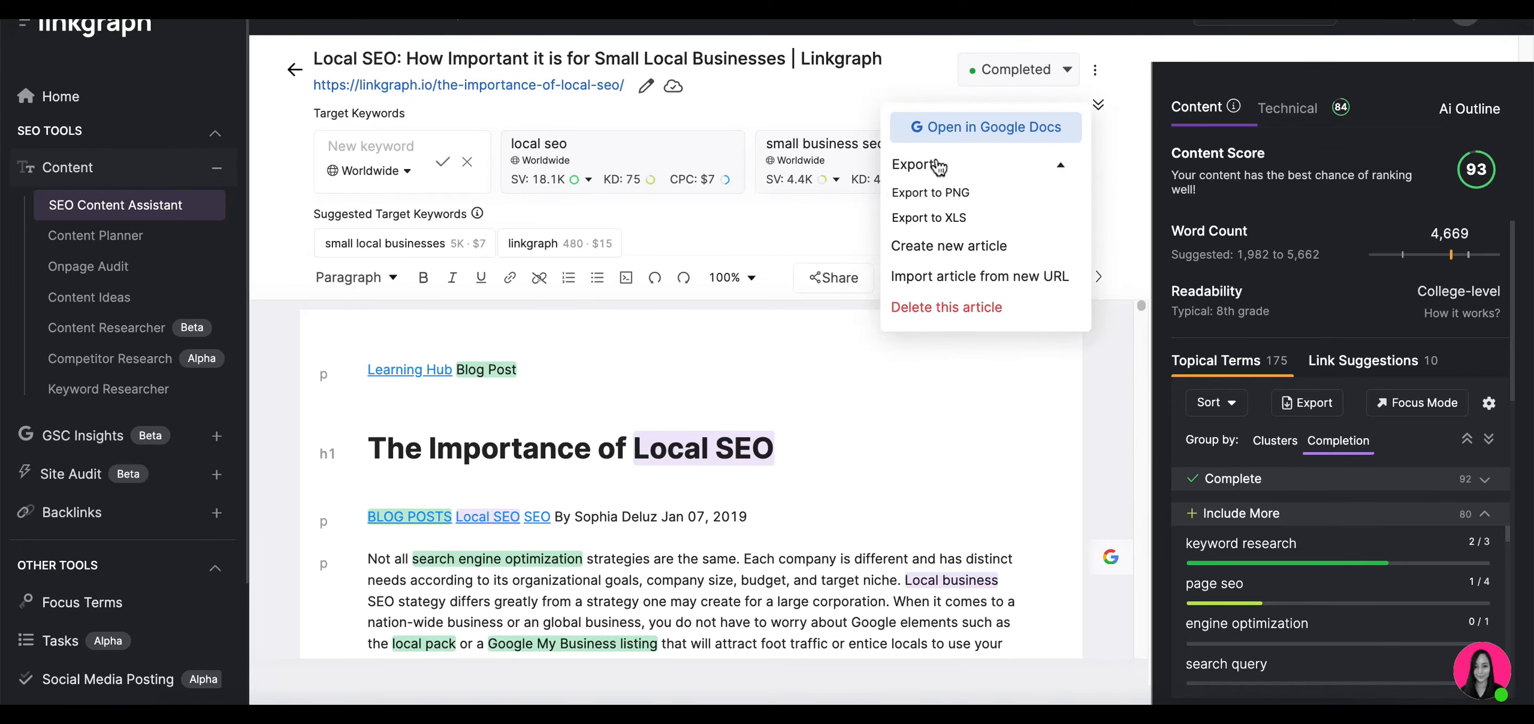
left_click(984, 127)
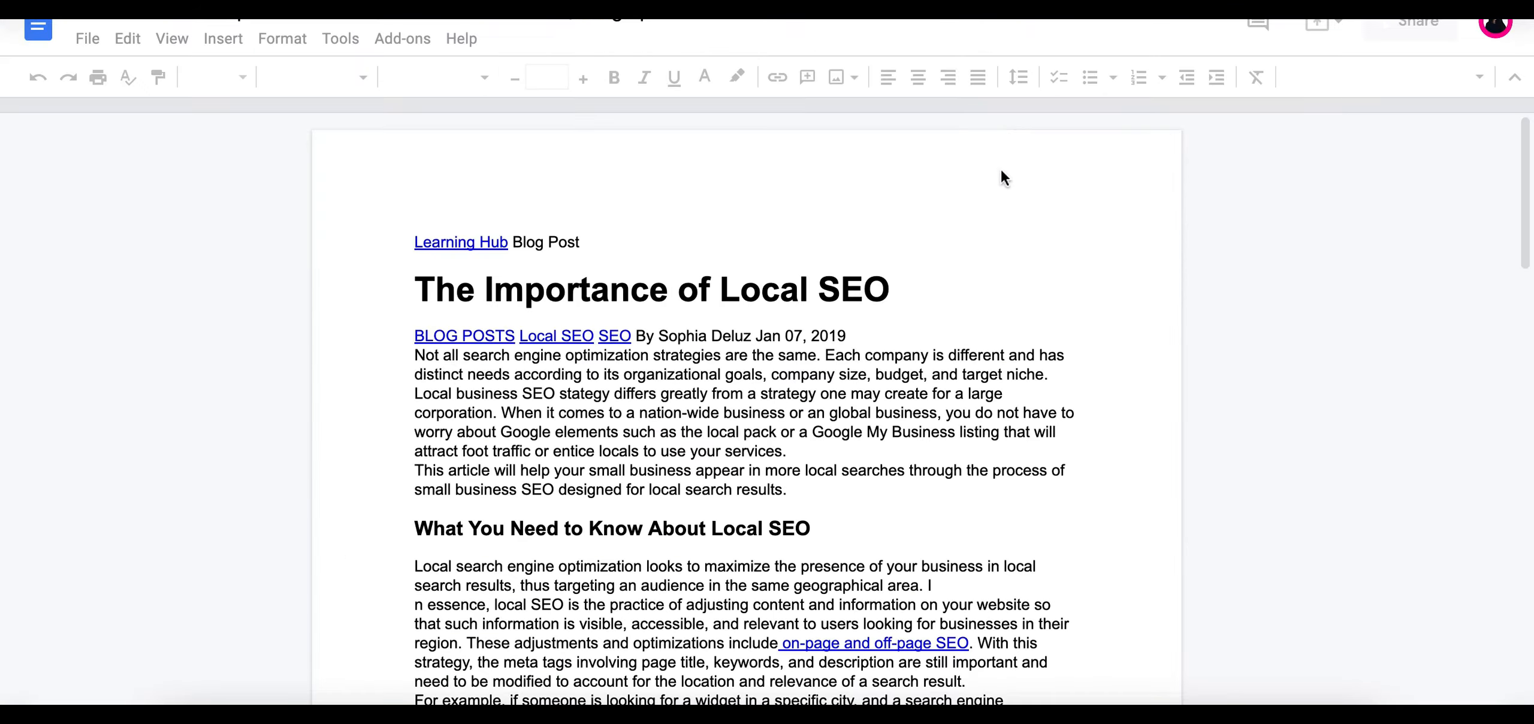
- Insert the Local SEO Strategies For Small Businesses image below the title
scroll("down", 3)
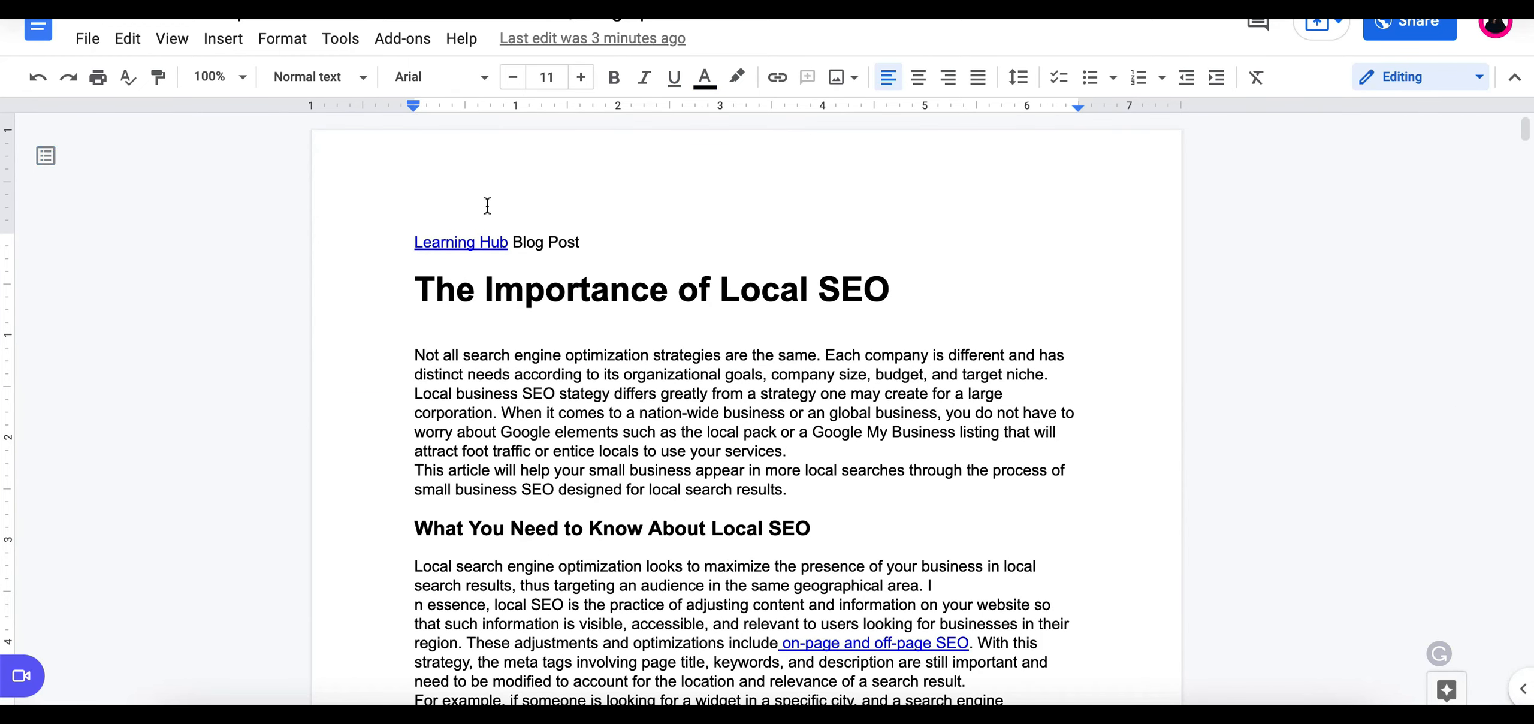
left_click(222, 38)
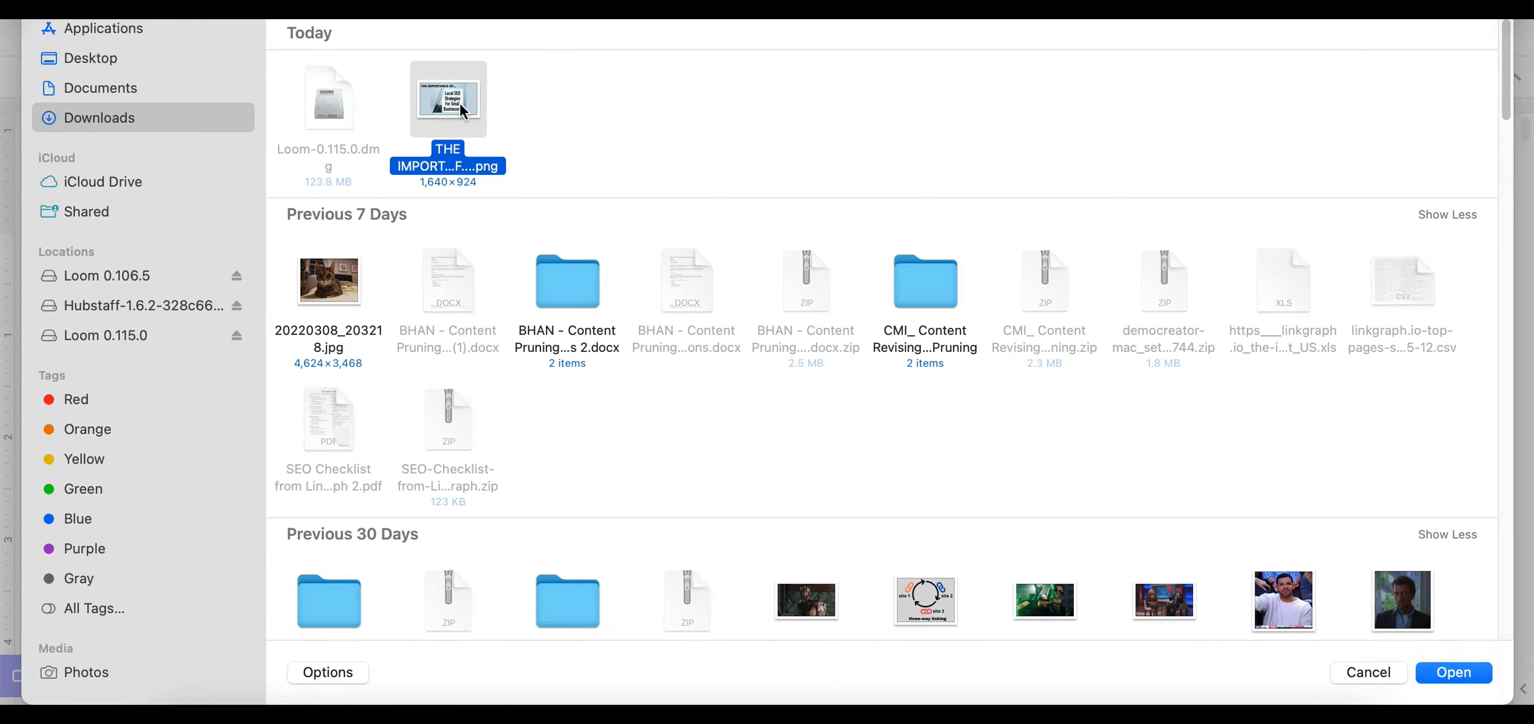
left_click(1452, 672)
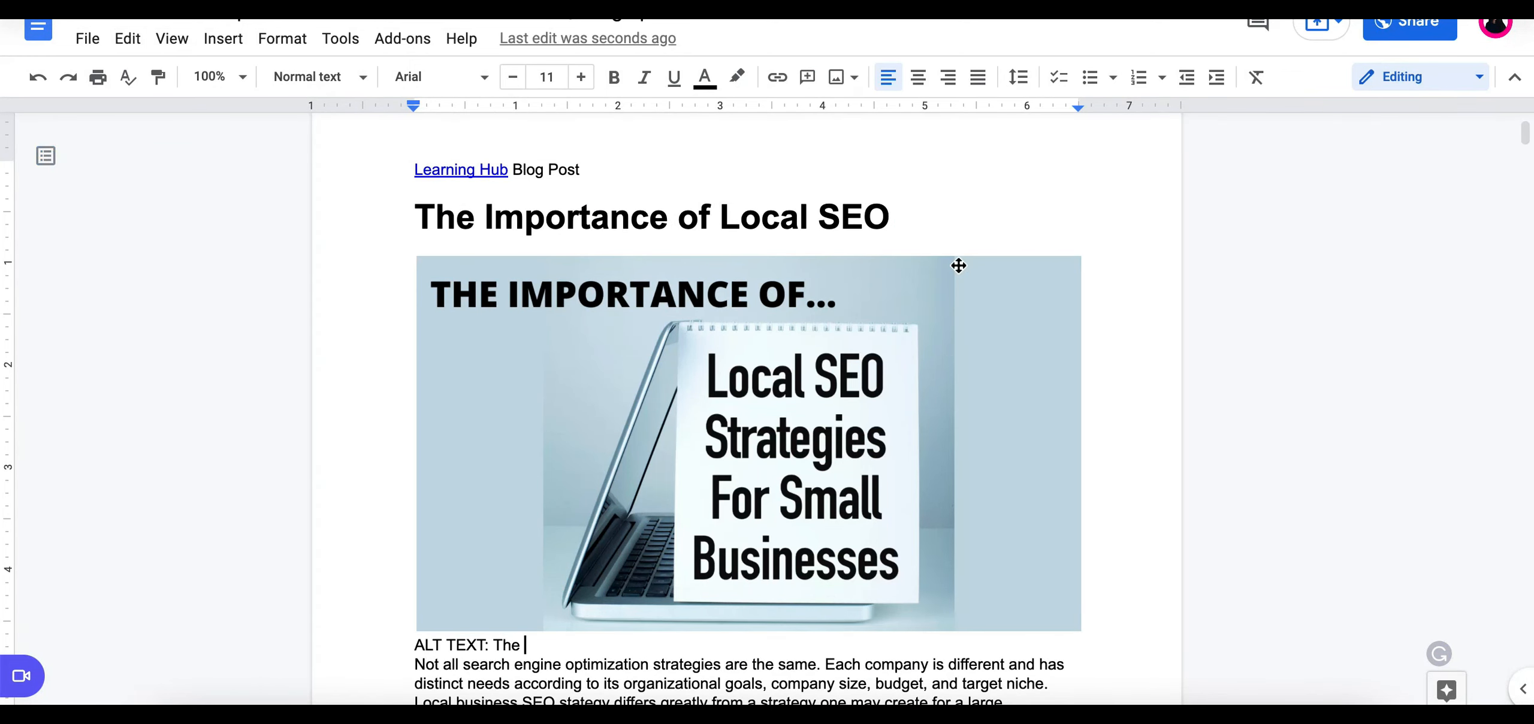
- Type an ALT TEXT line beneath the image describing it
type("importance of Local SEO for")
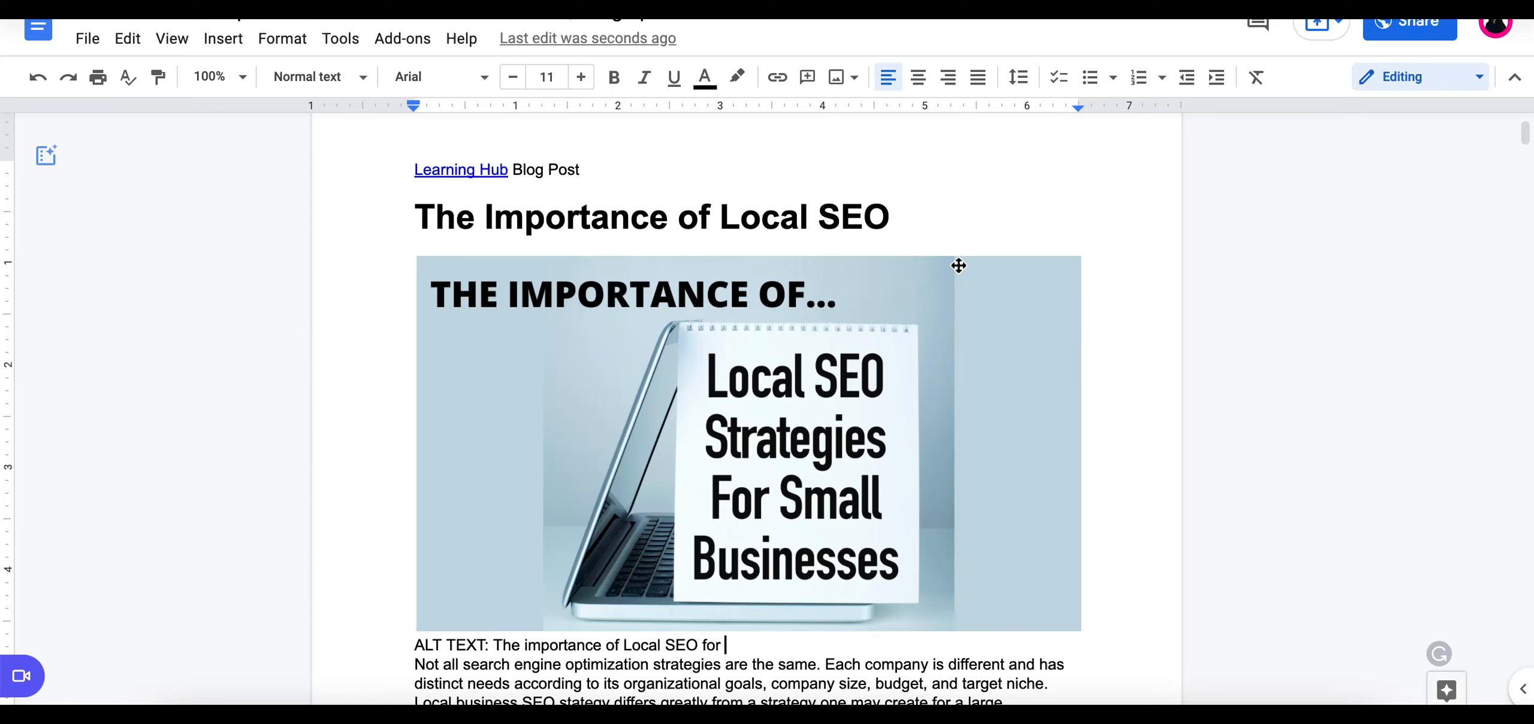
type("Stratgies")
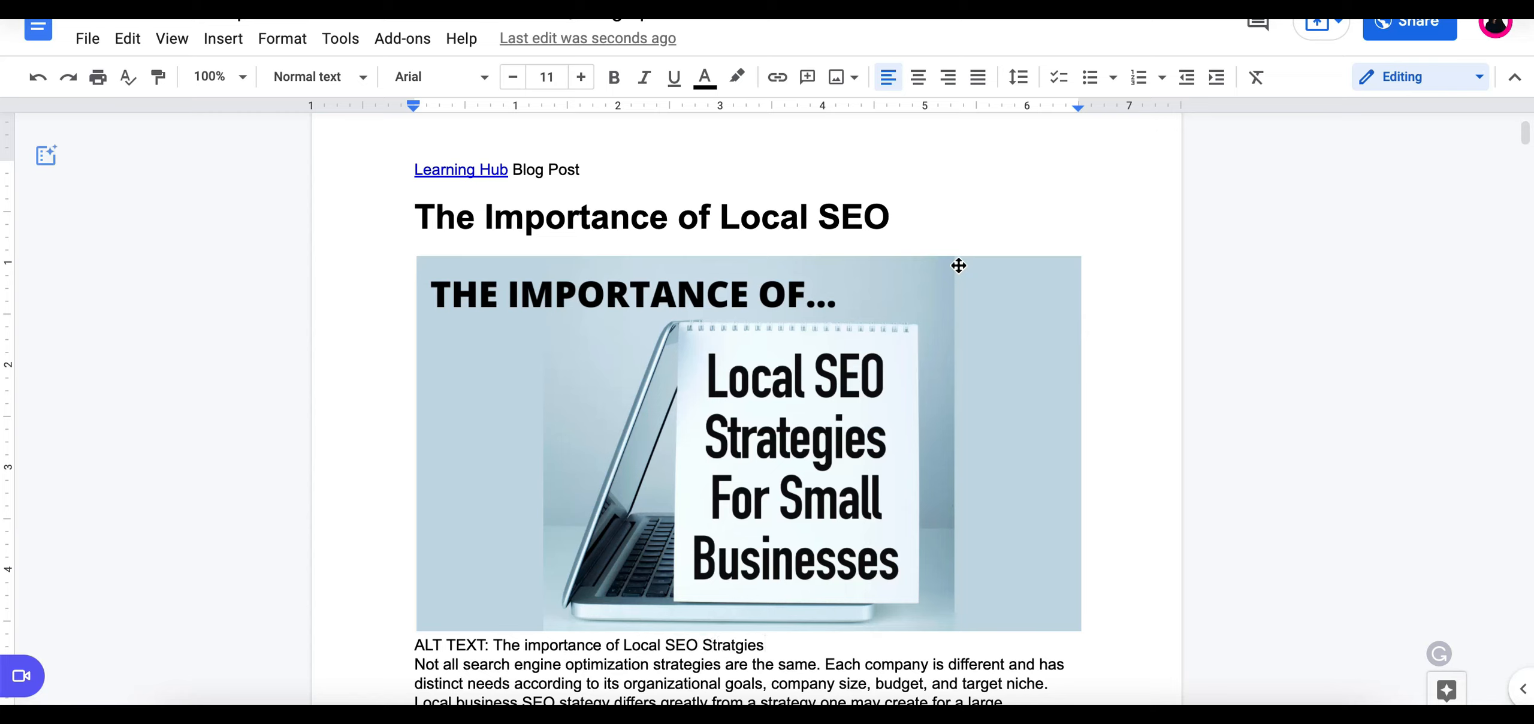
type("Strategie")
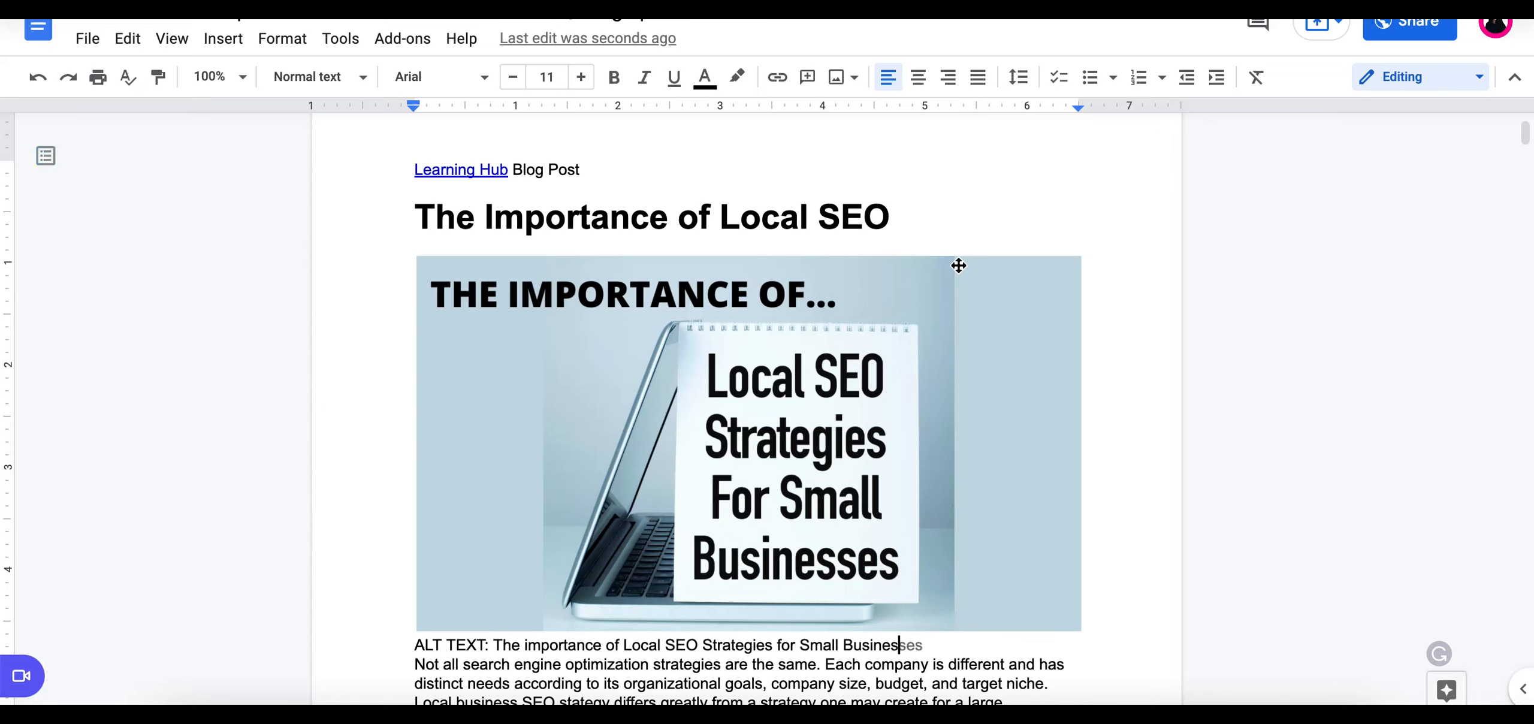
type("in text and a laptop")
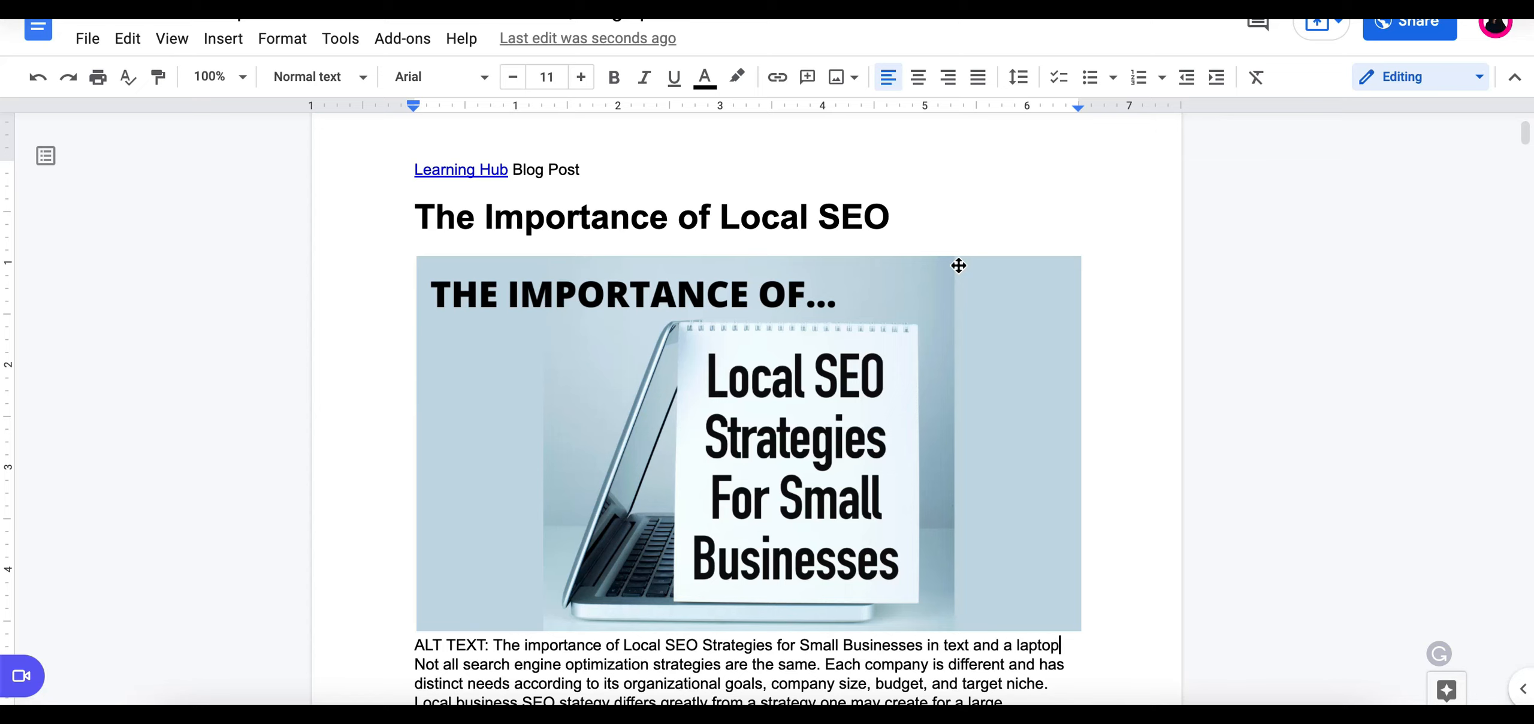
key("enter")
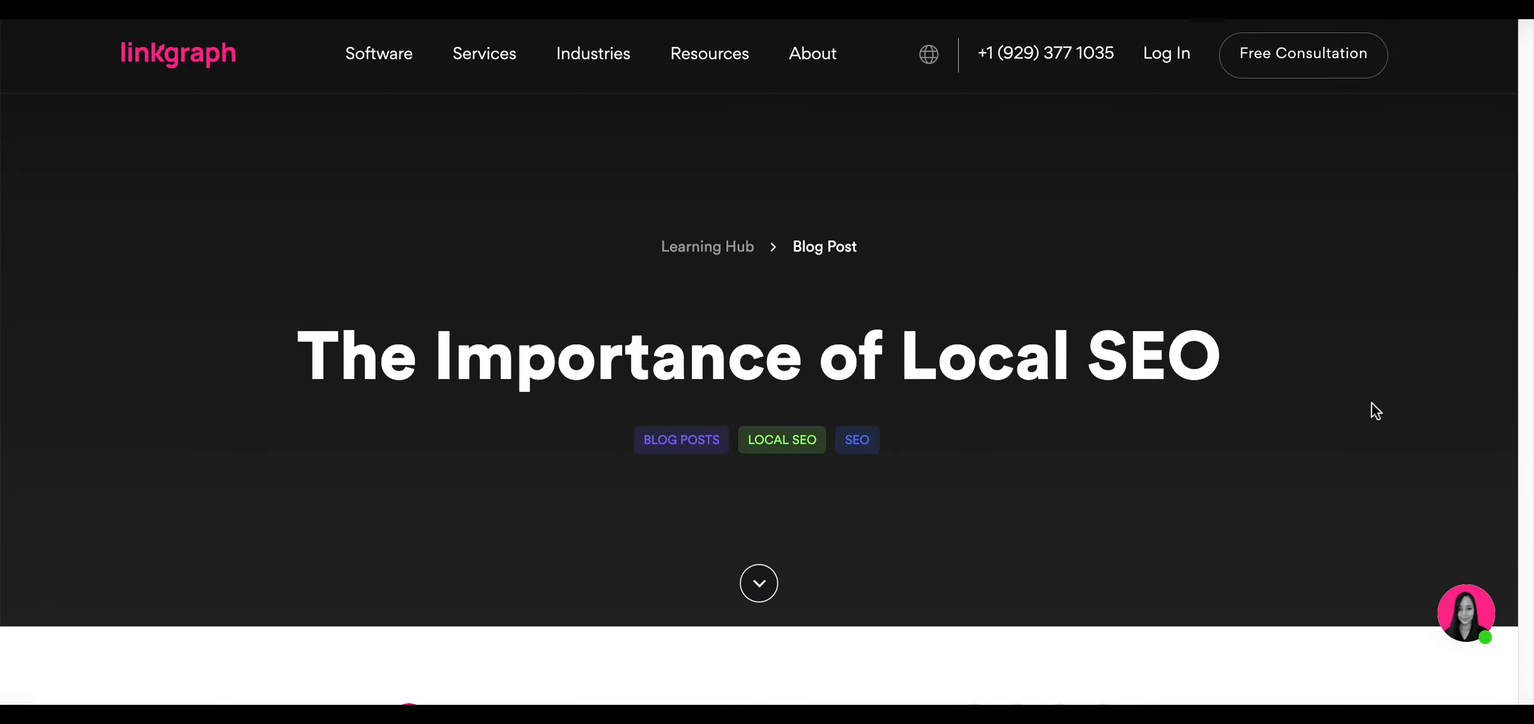
scroll("down", 3)
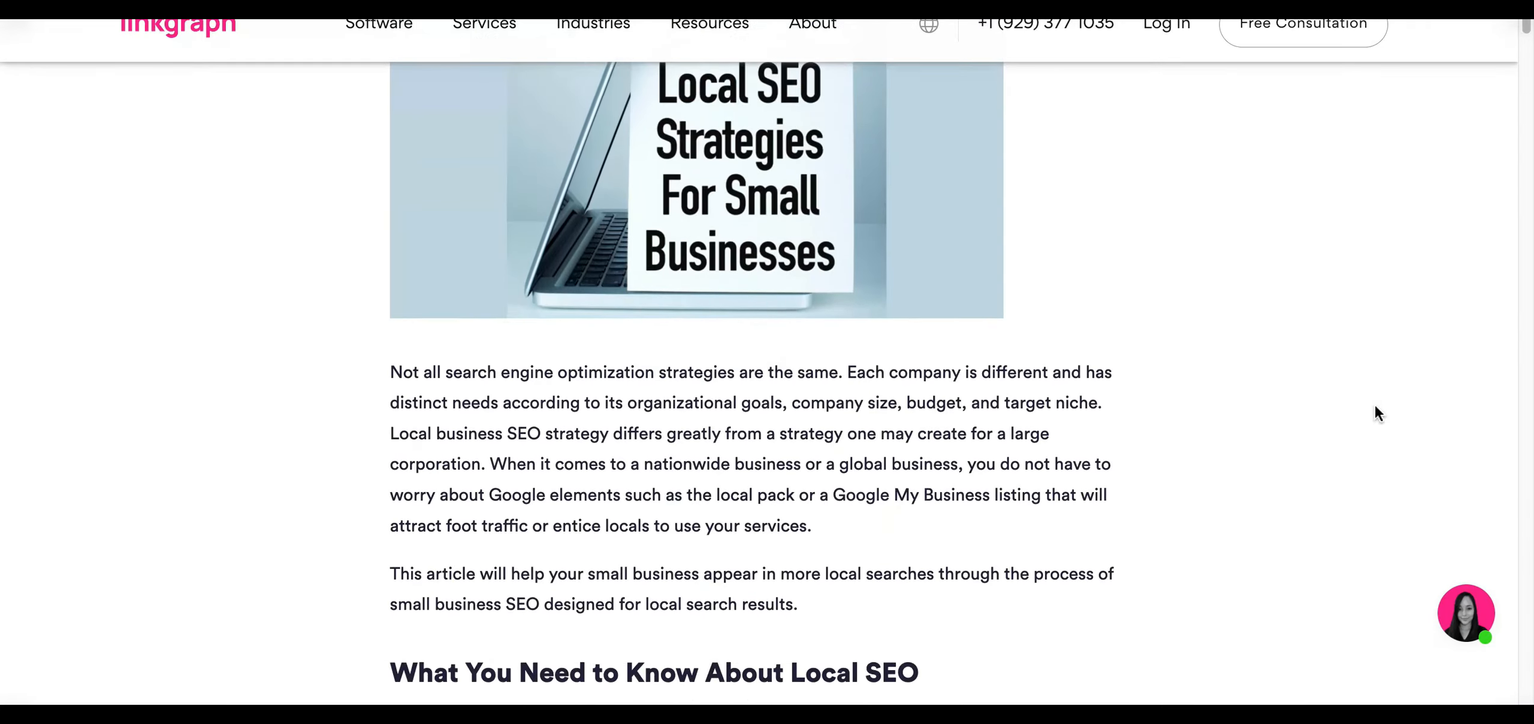
scroll("down", 3)
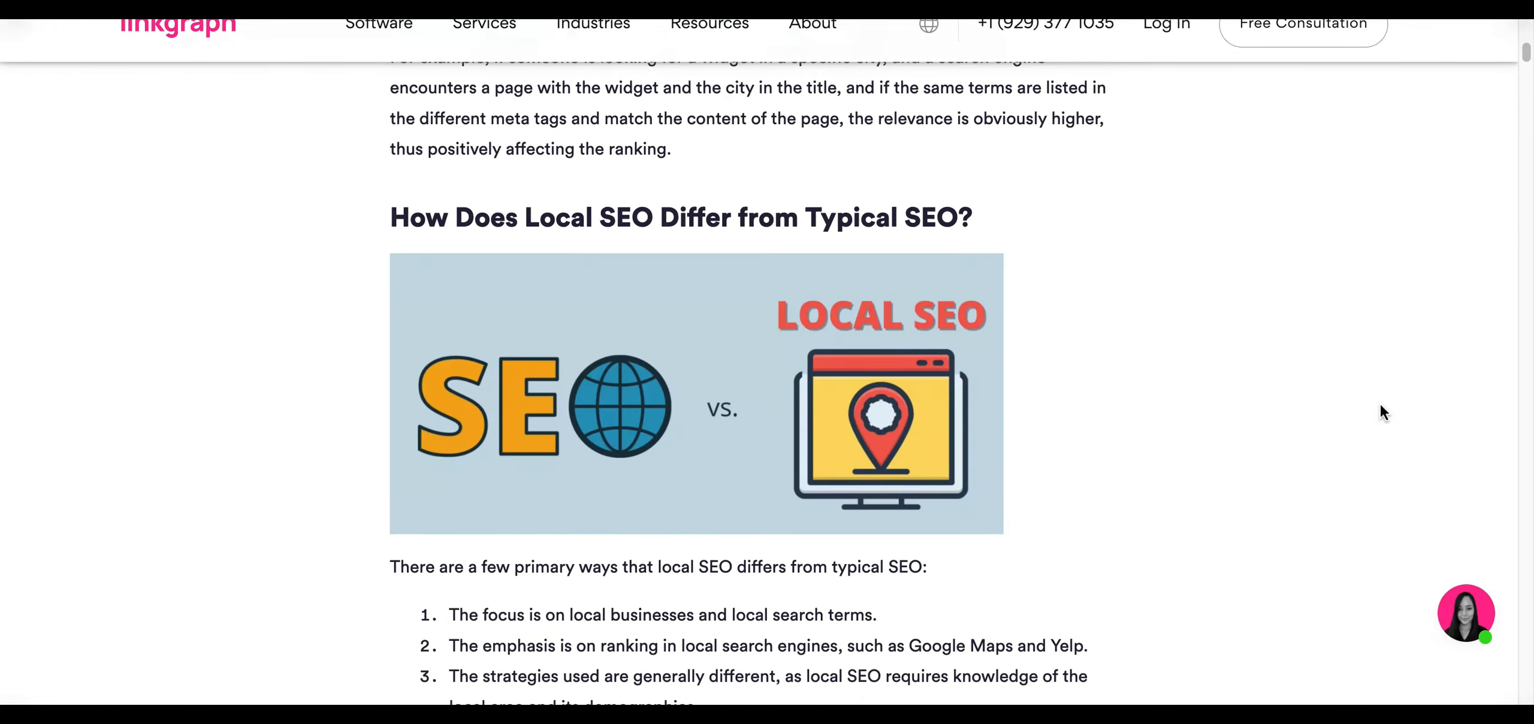
scroll("down", 3)
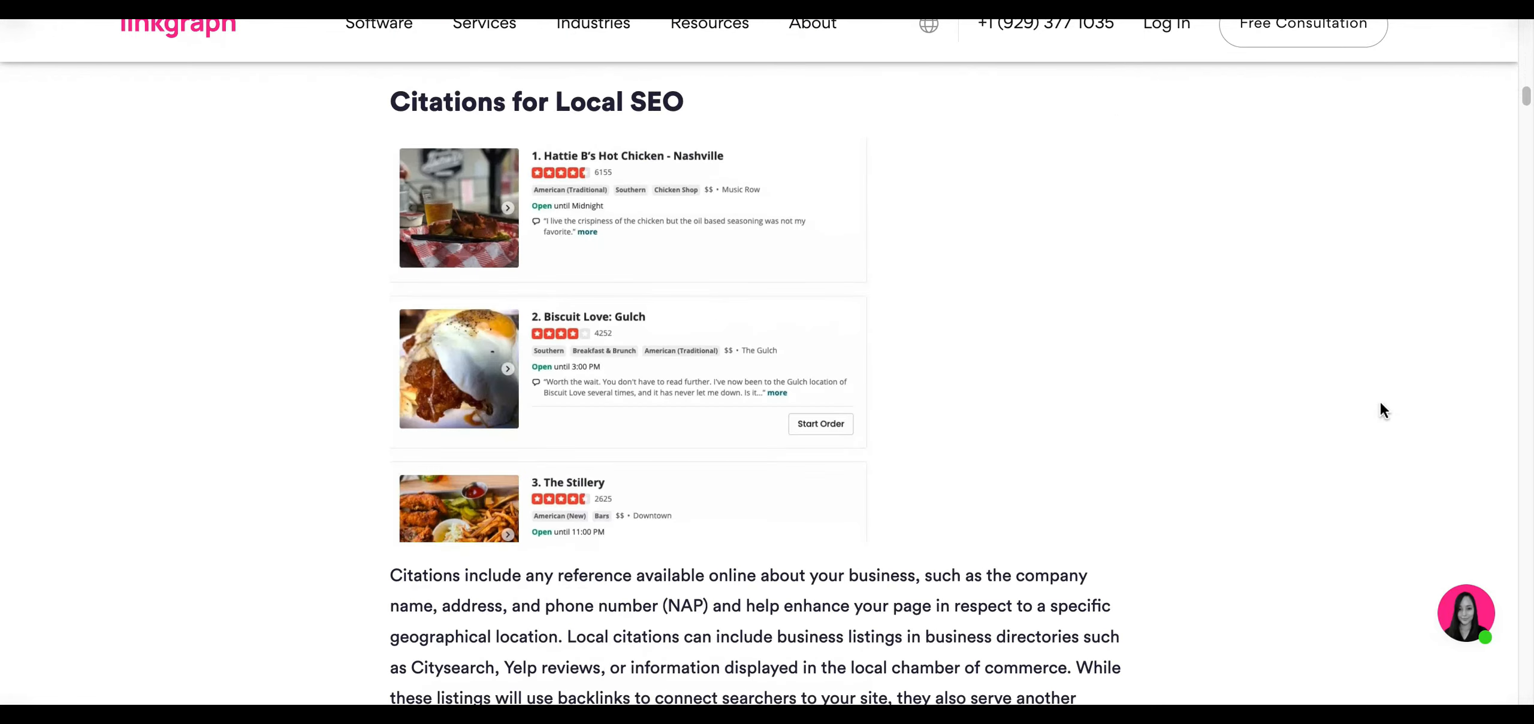
scroll("down", 3)
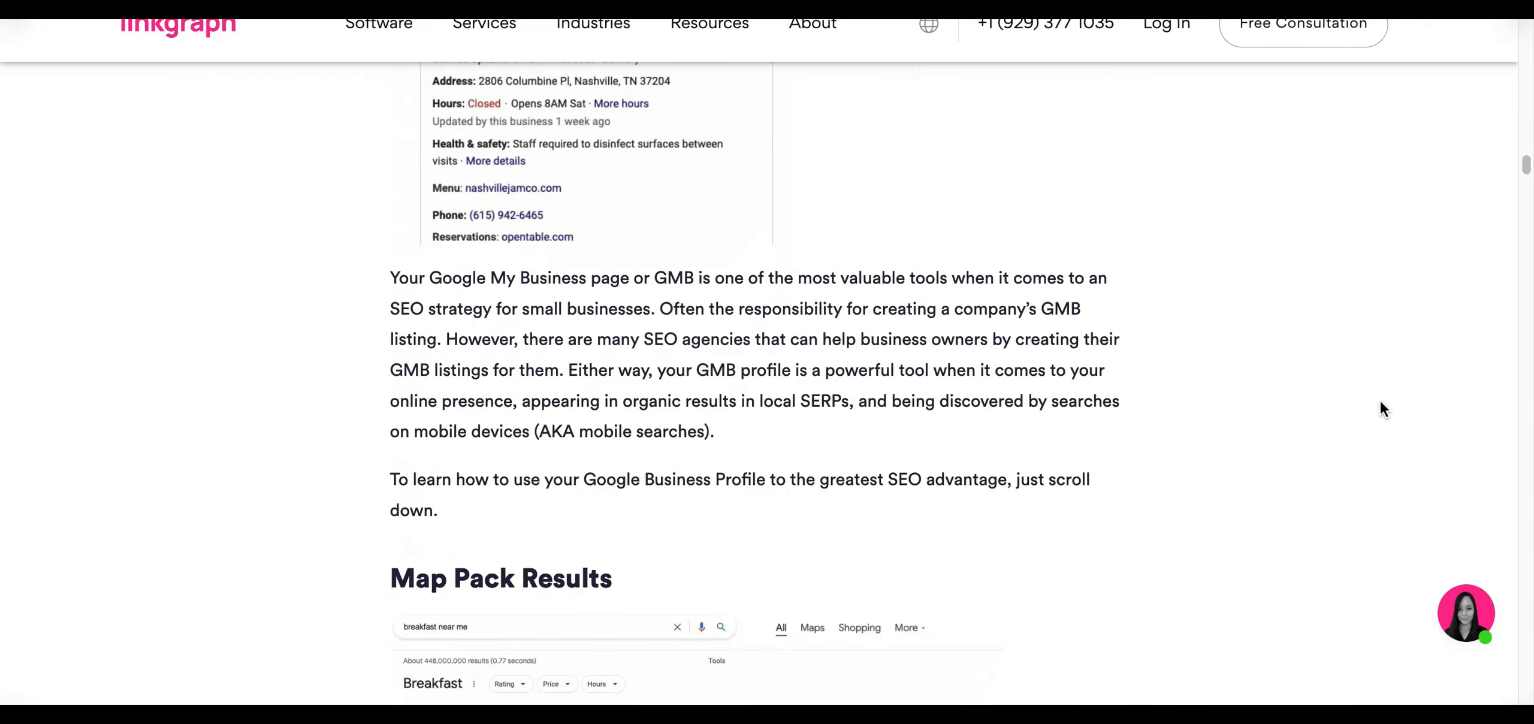
scroll("down", 3)
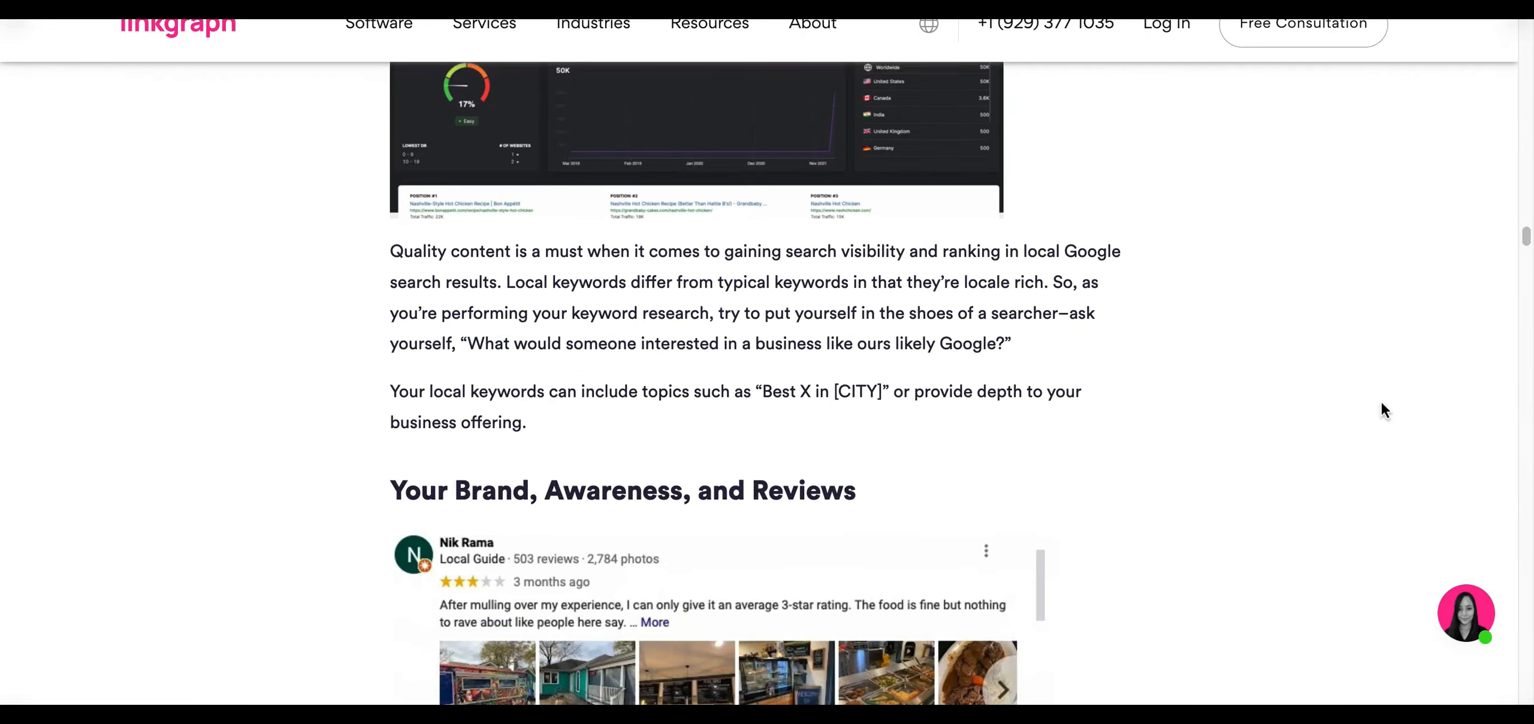
scroll("down", 3)
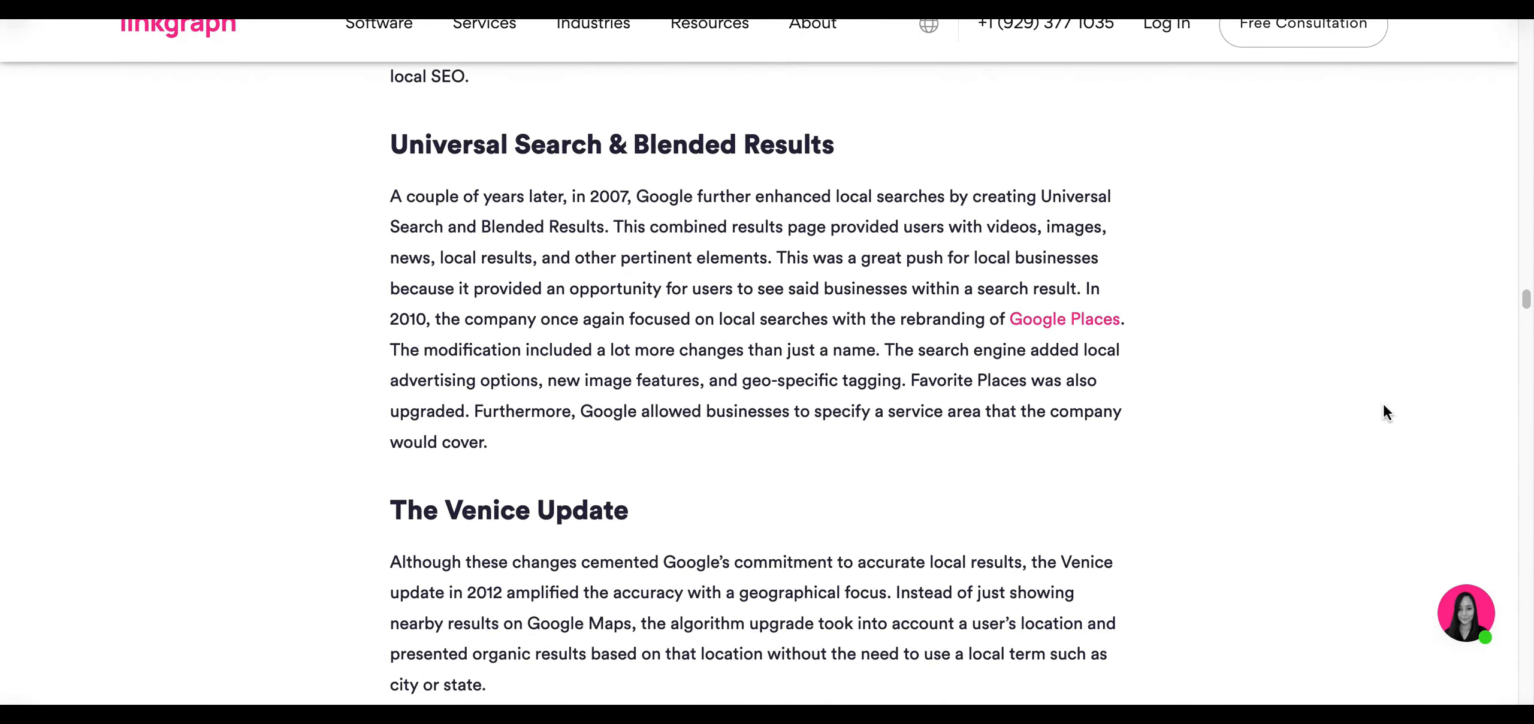
scroll("down", 3)
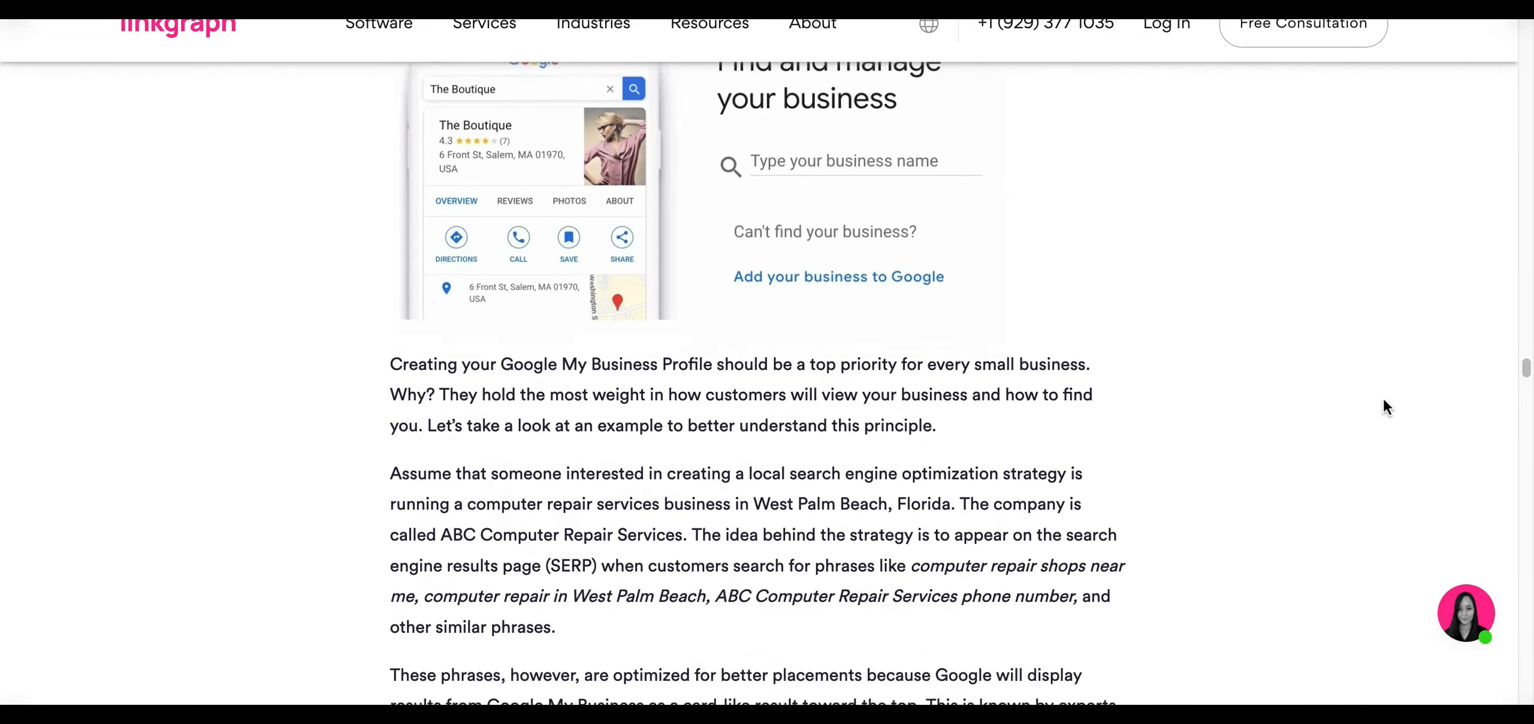
scroll("down", 3)
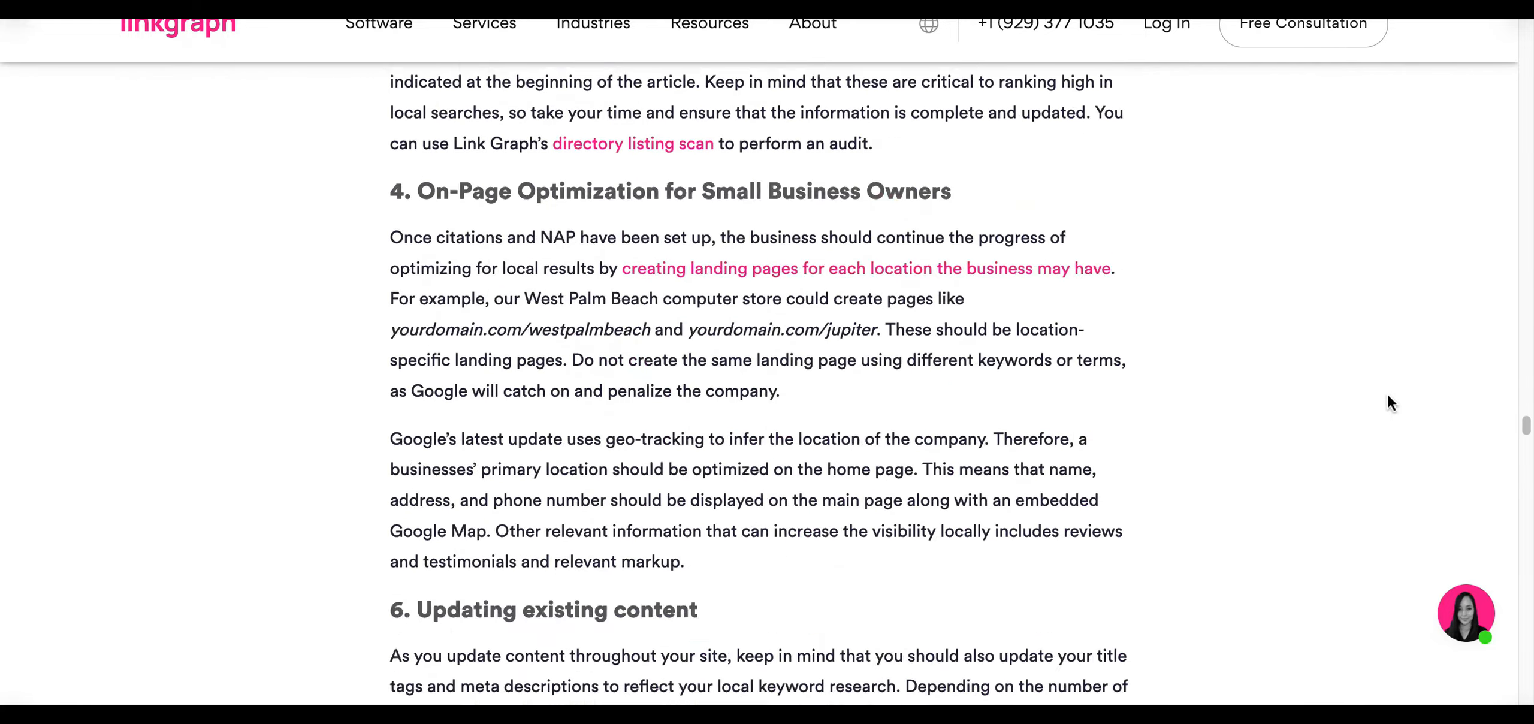
scroll("down", 3)
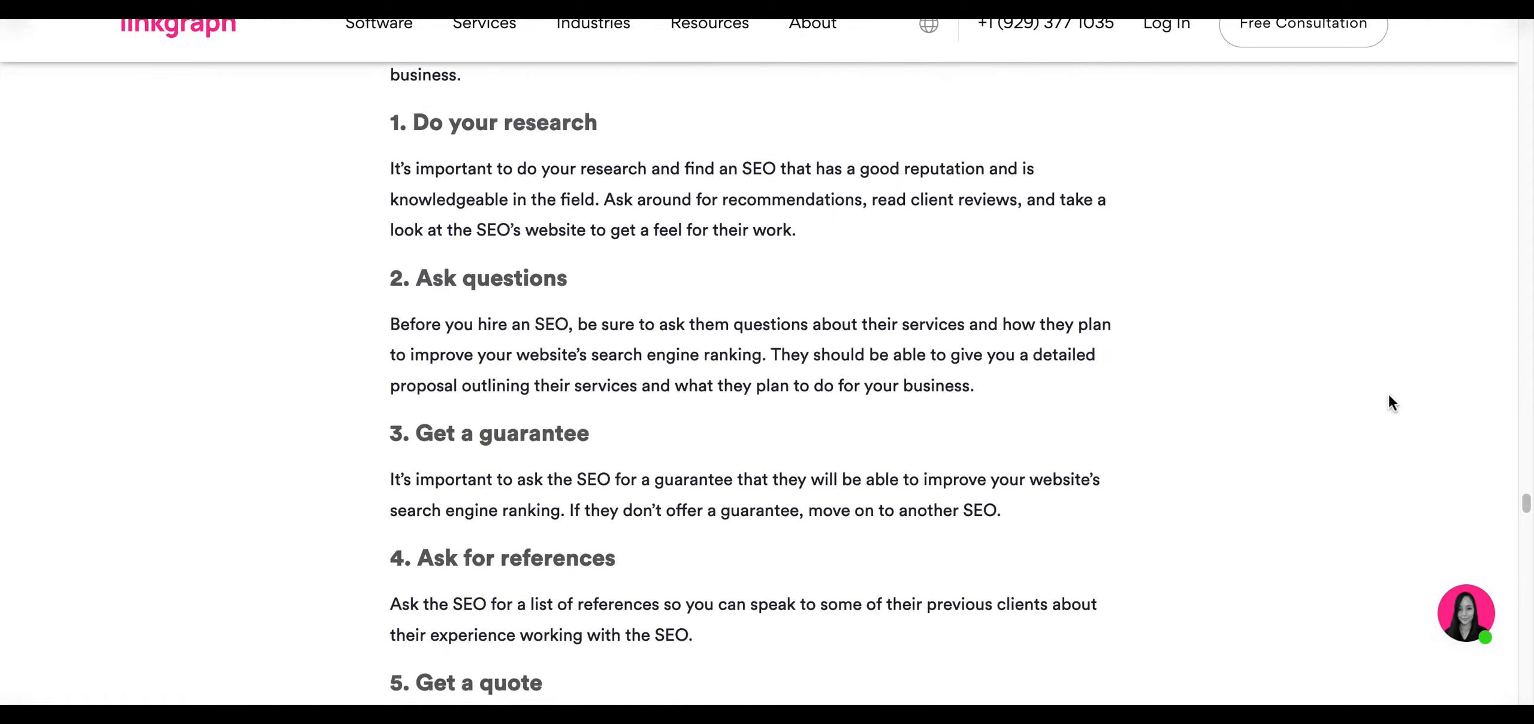
scroll("down", 3)
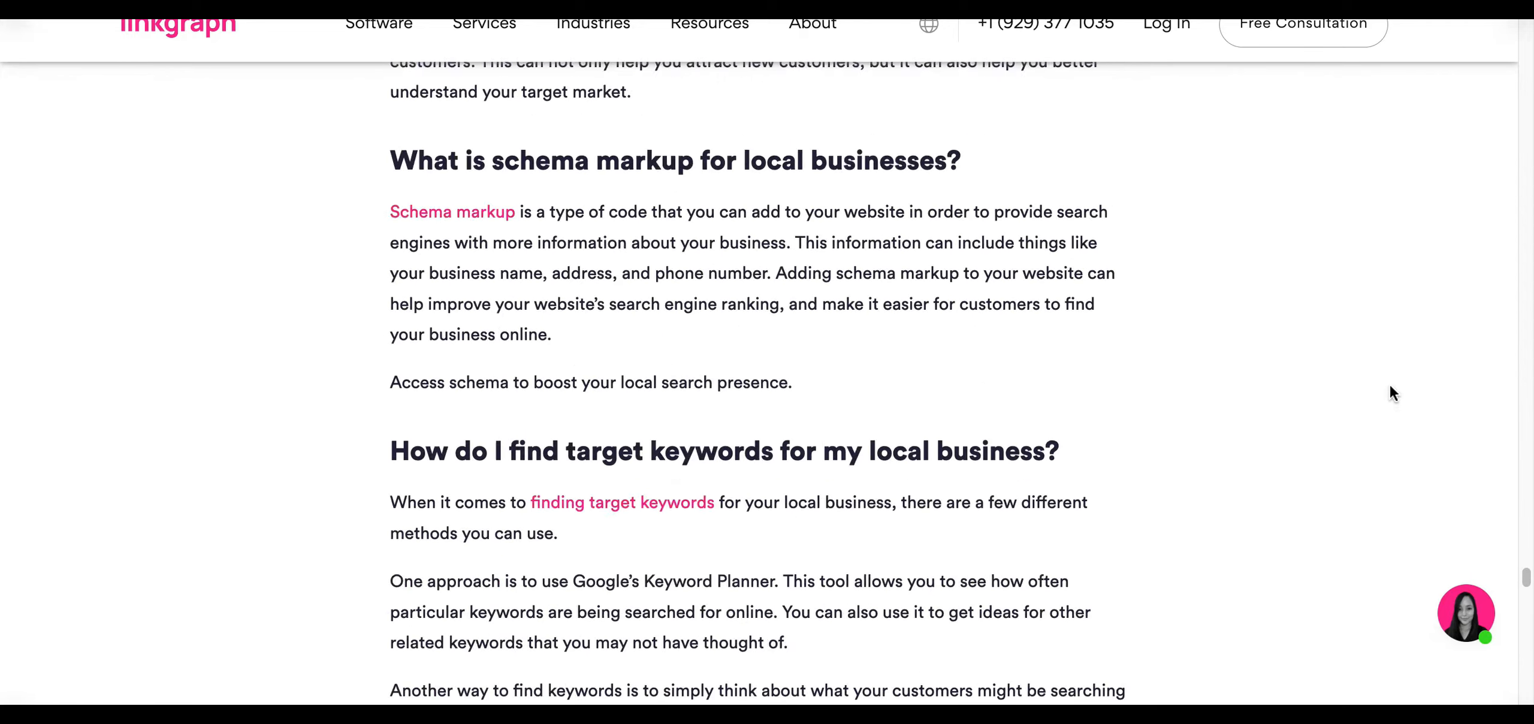
scroll("up", 3)
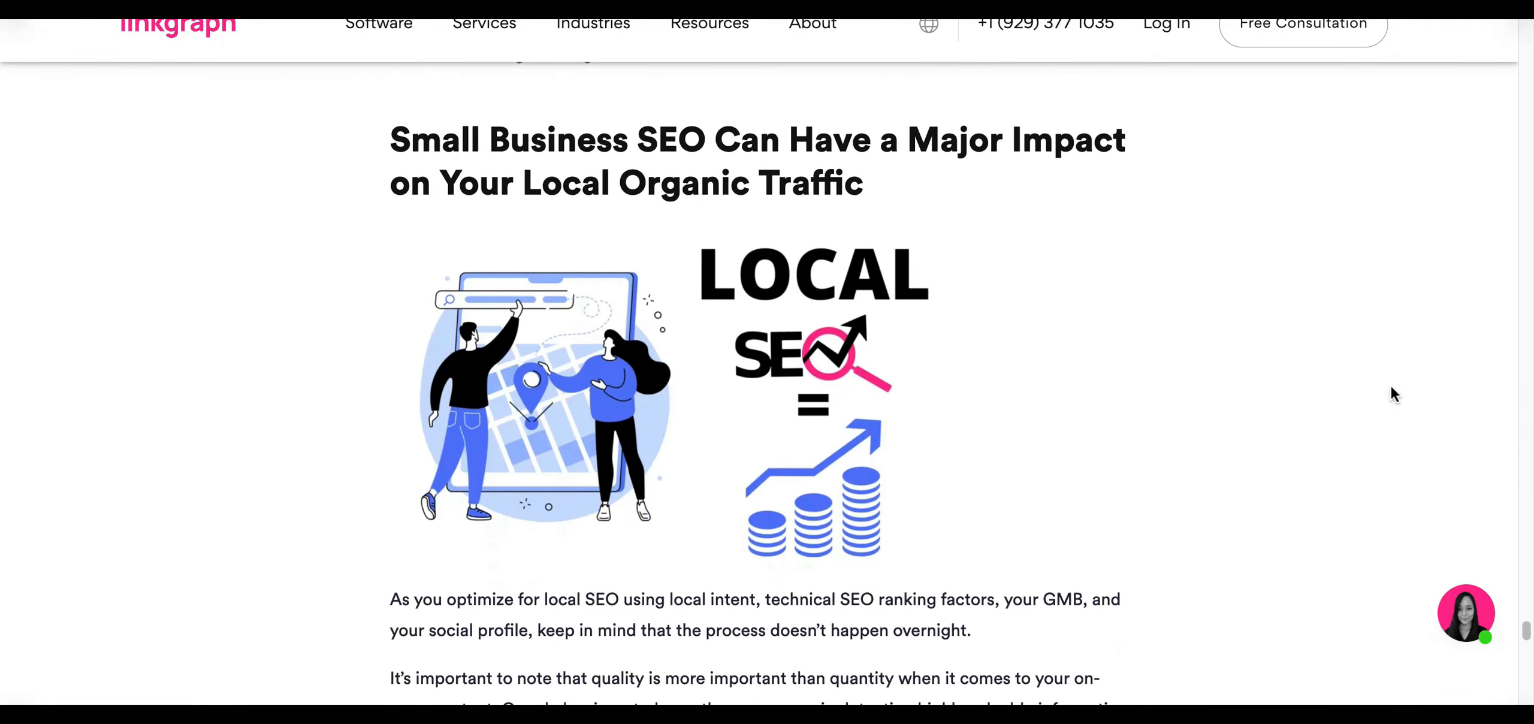
scroll("down", 3)
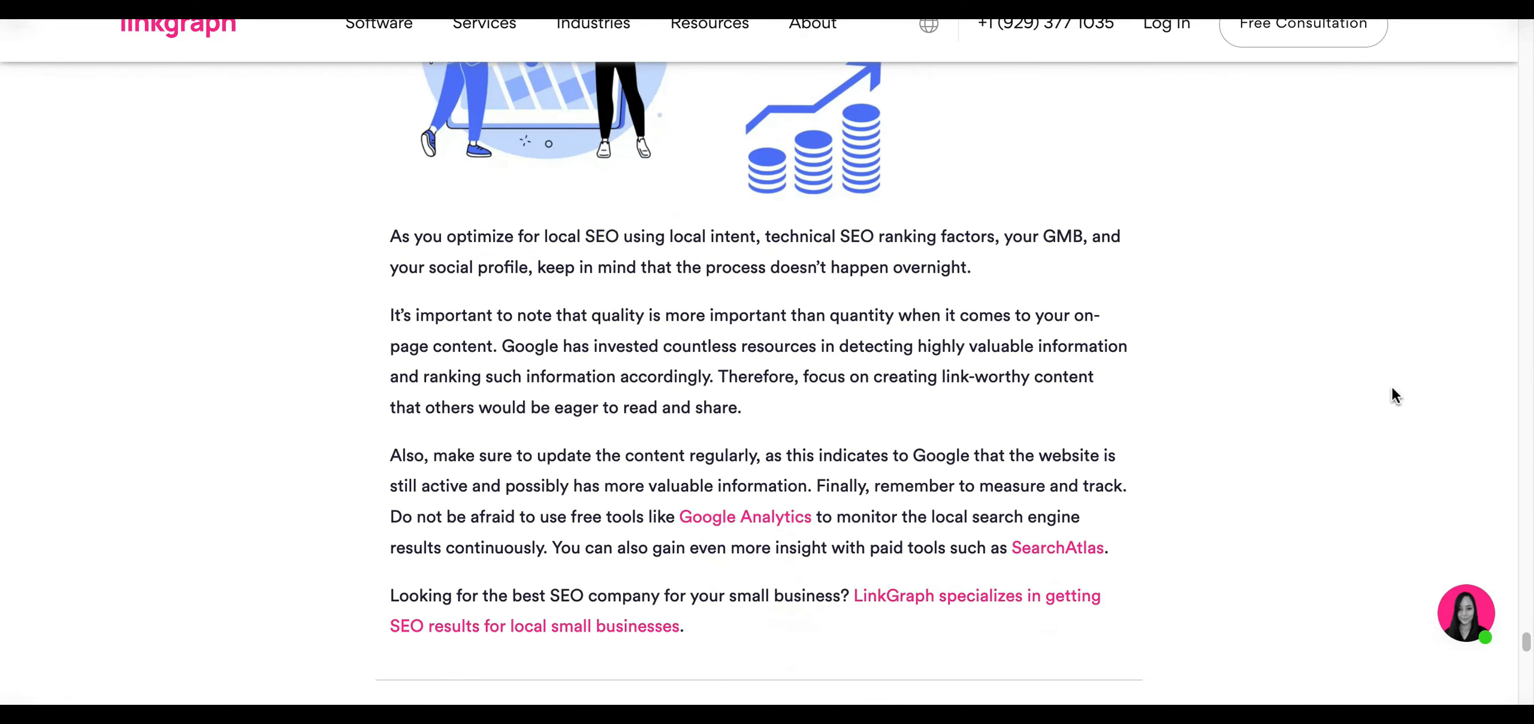